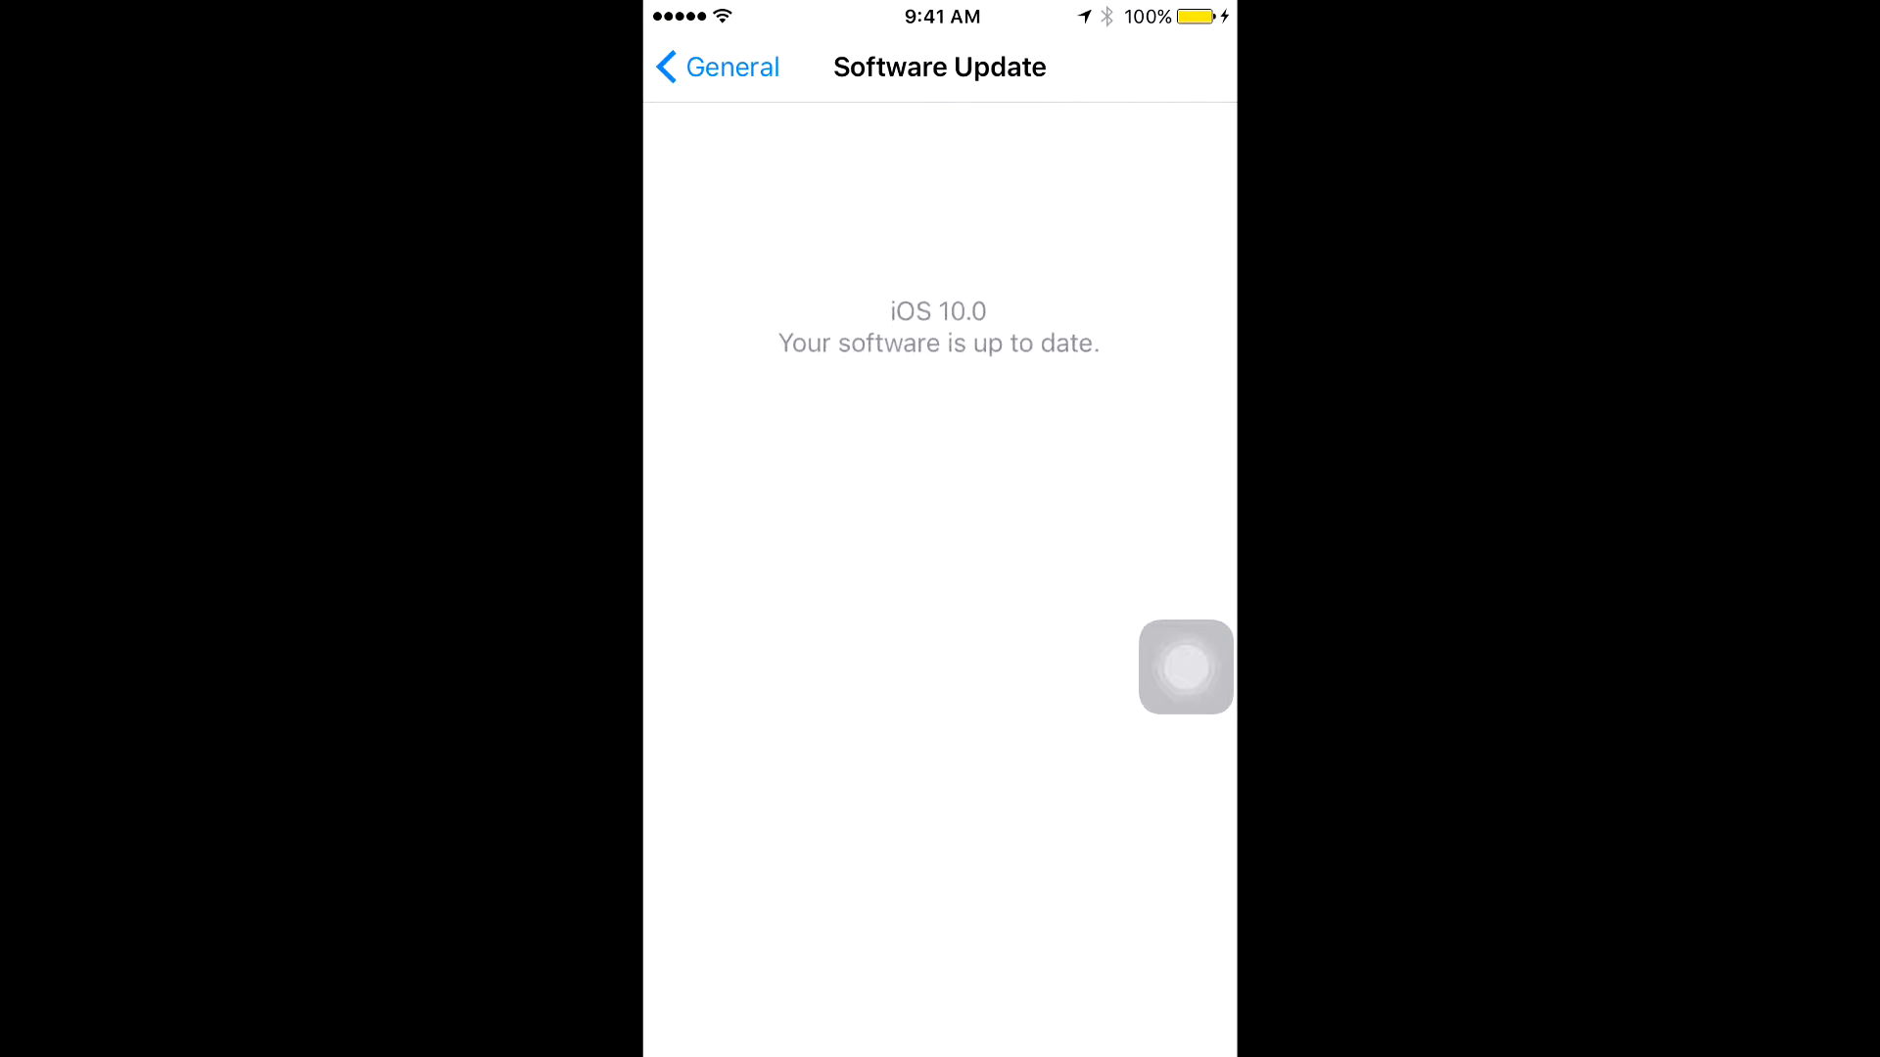
Return to General from the up-to-date iOS 10.0 screen and reach the Dropbox beta file page.
click(716, 68)
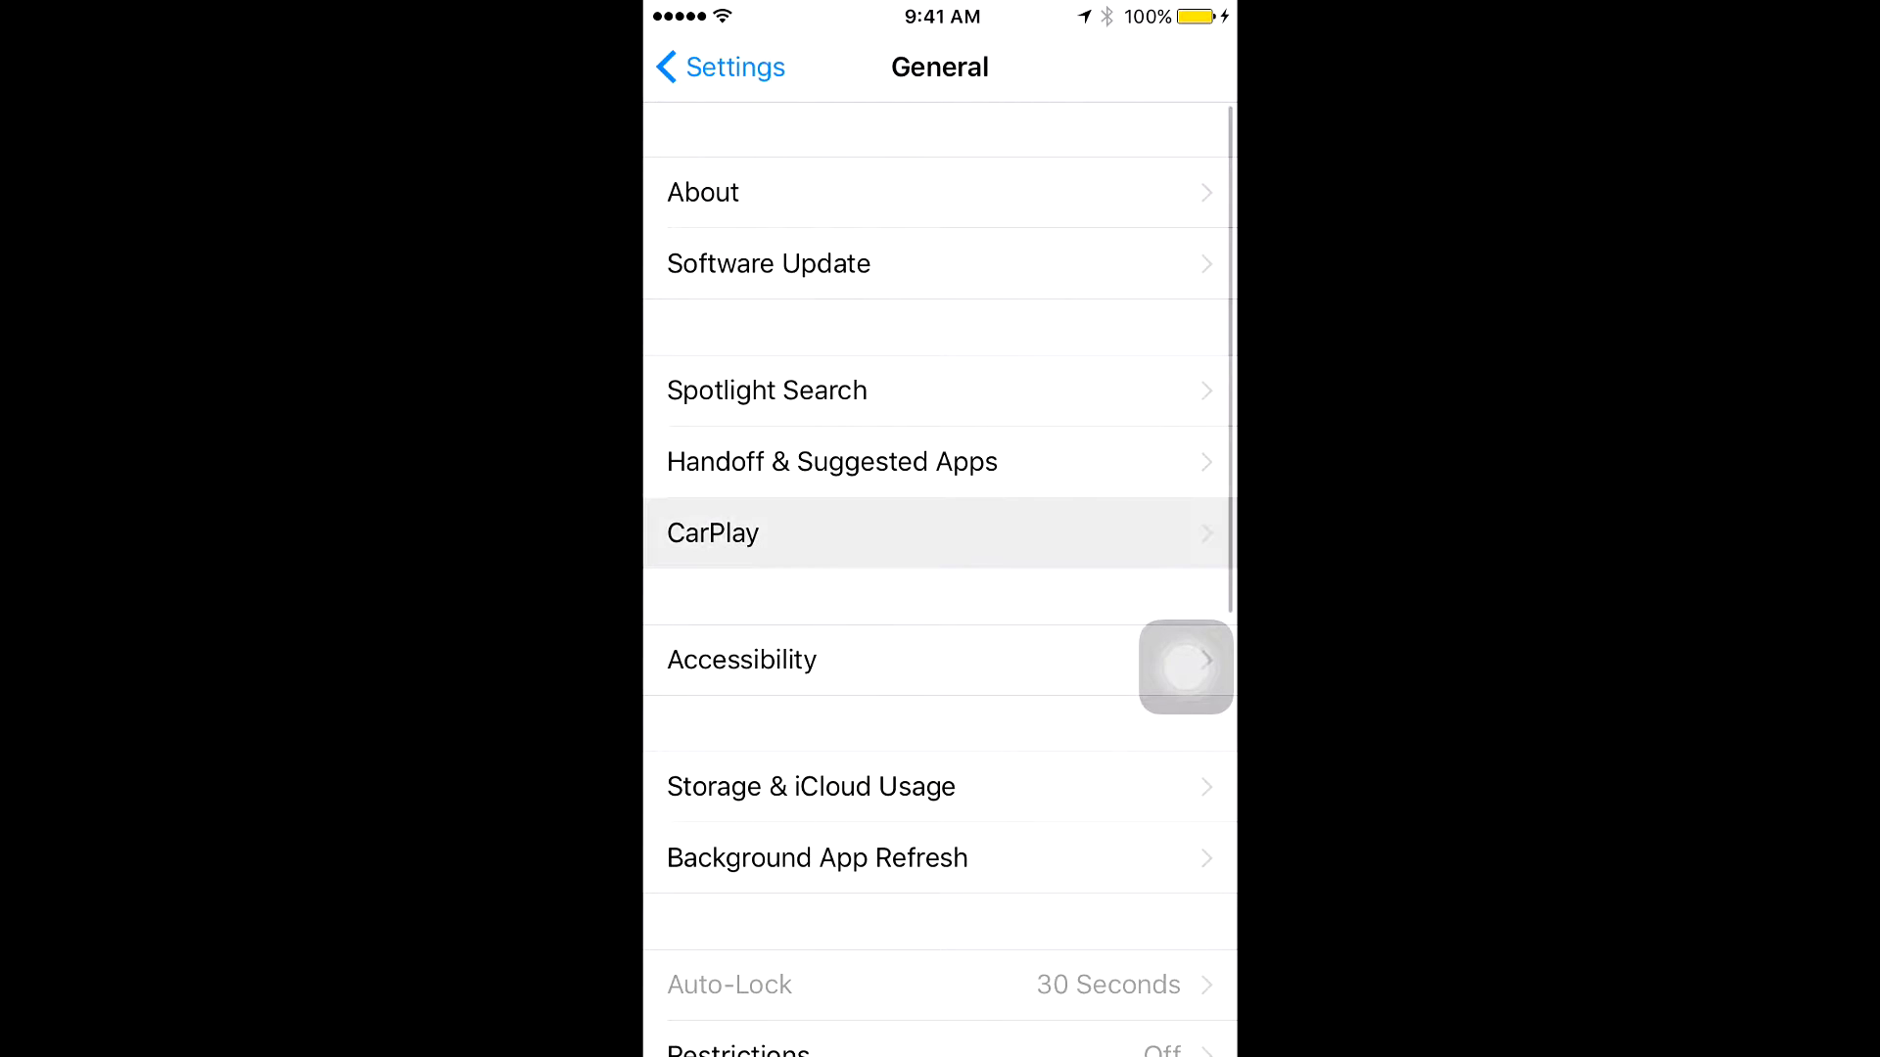
scroll(down, 3)
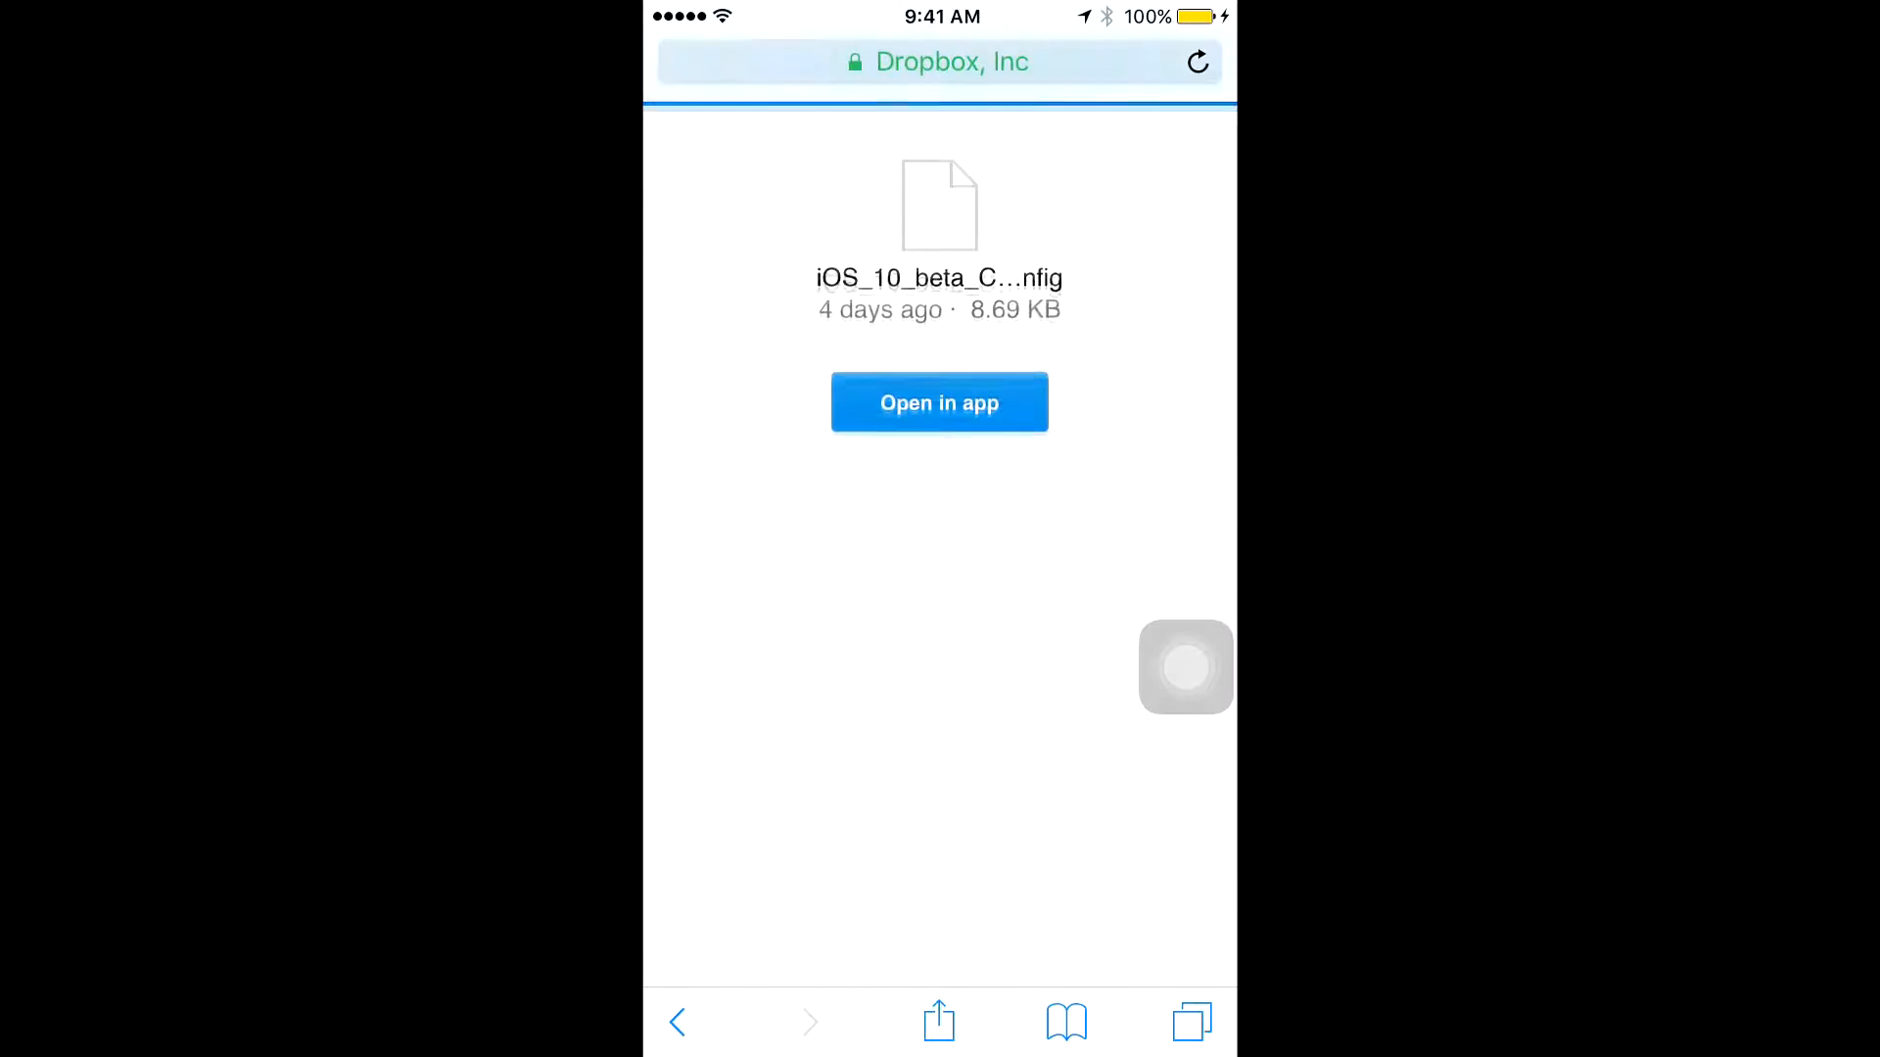
Direct-download the iOS 10 beta config file from Dropbox and target the iPhone.
click(939, 402)
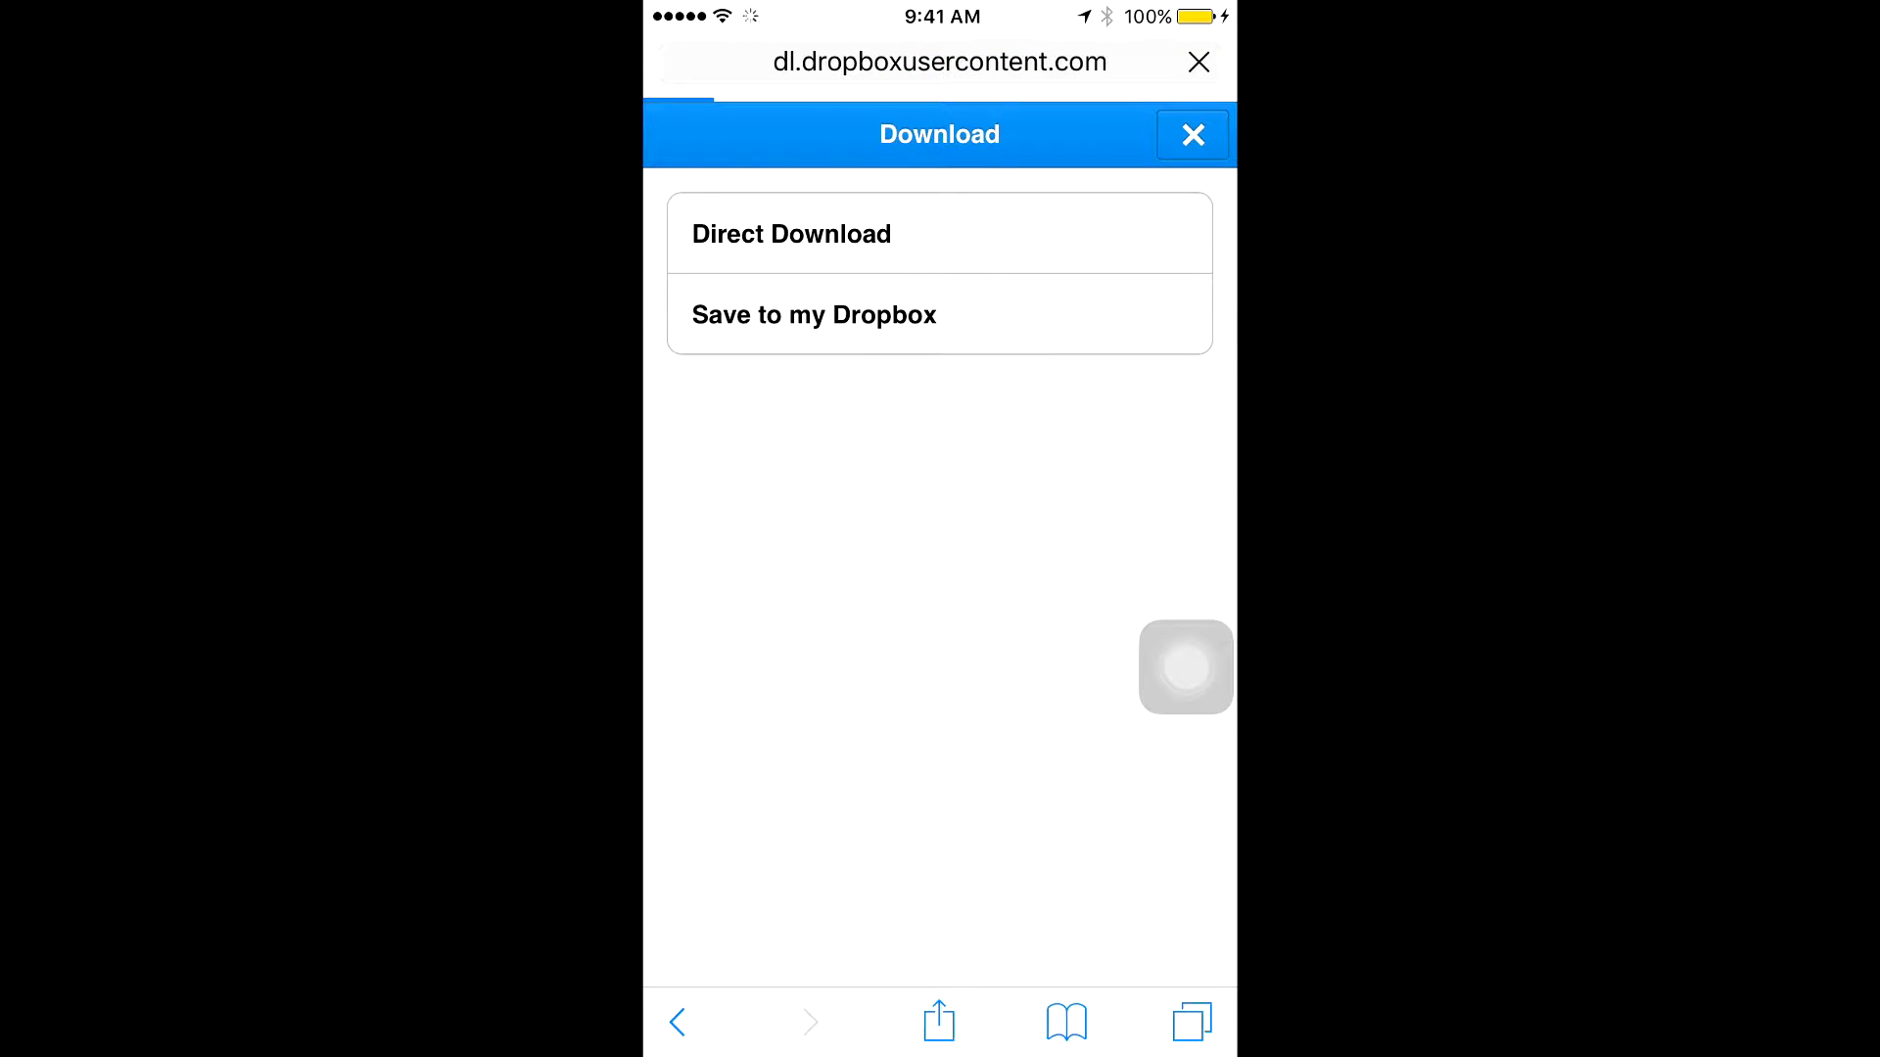
click(791, 234)
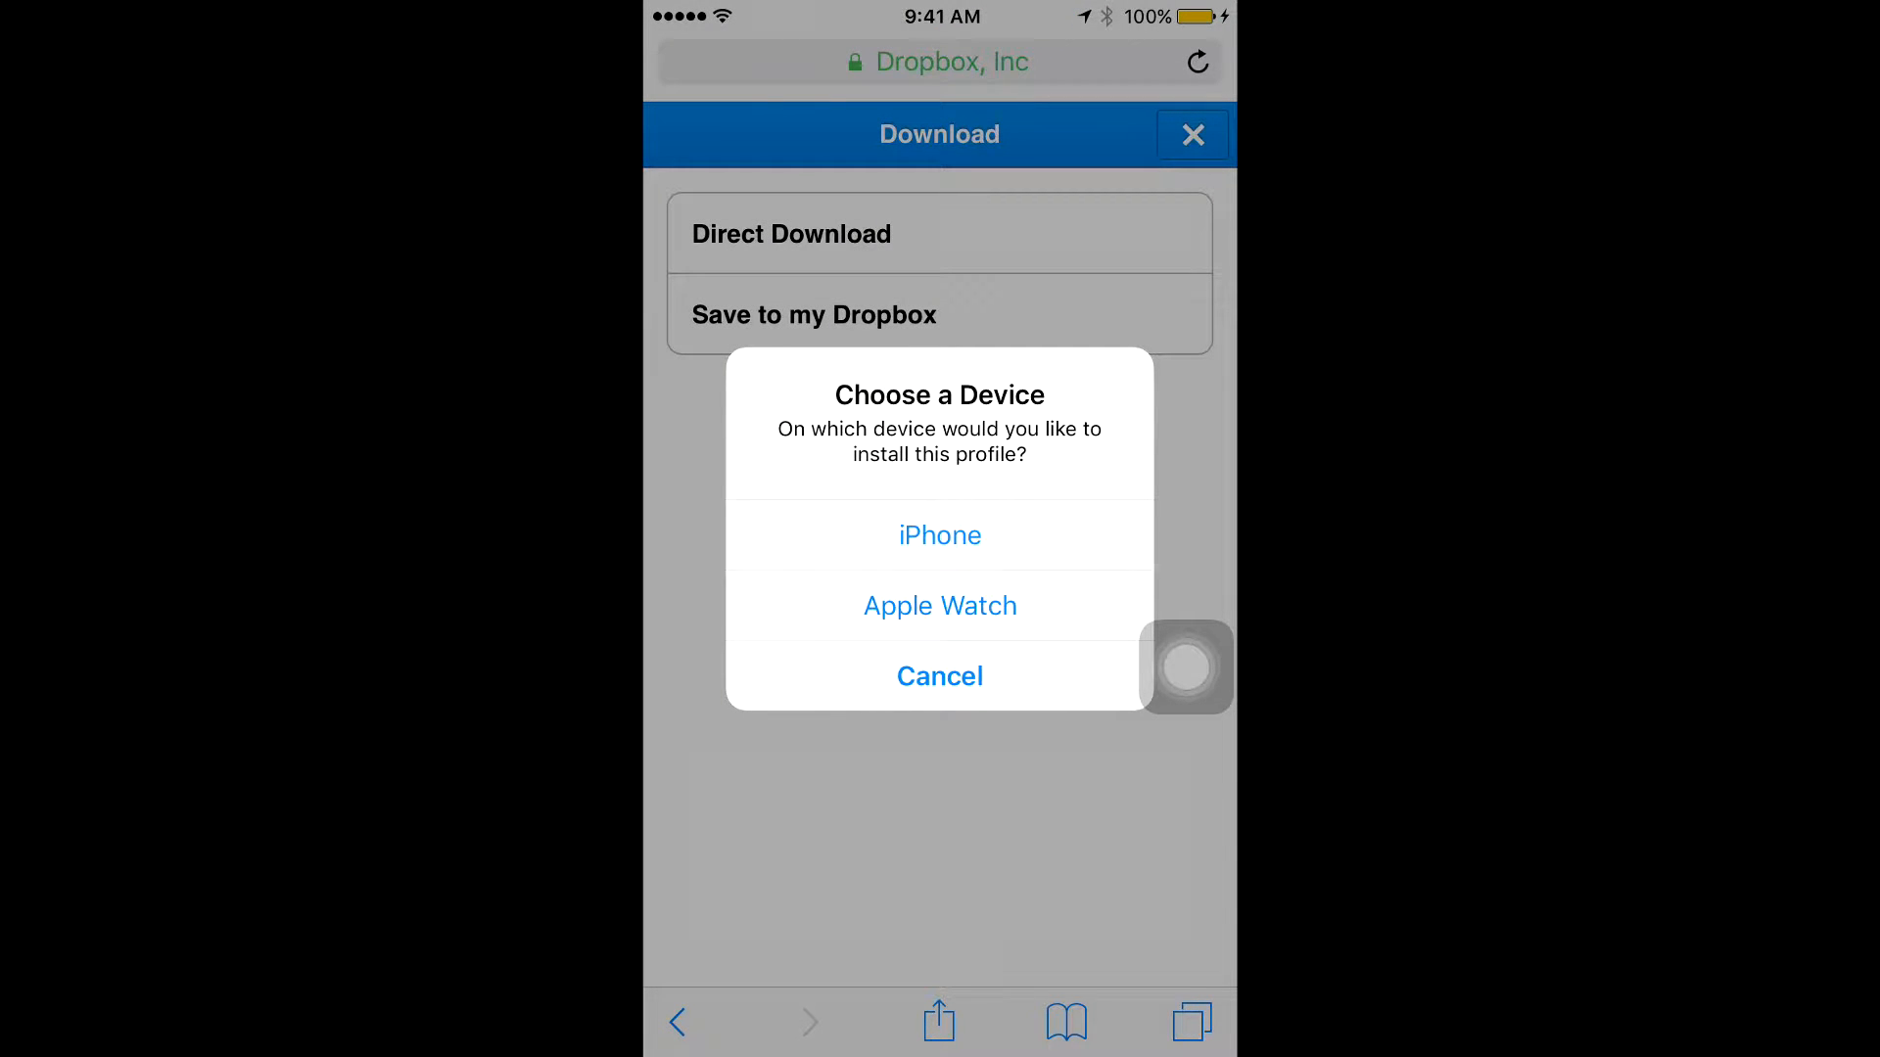
click(939, 535)
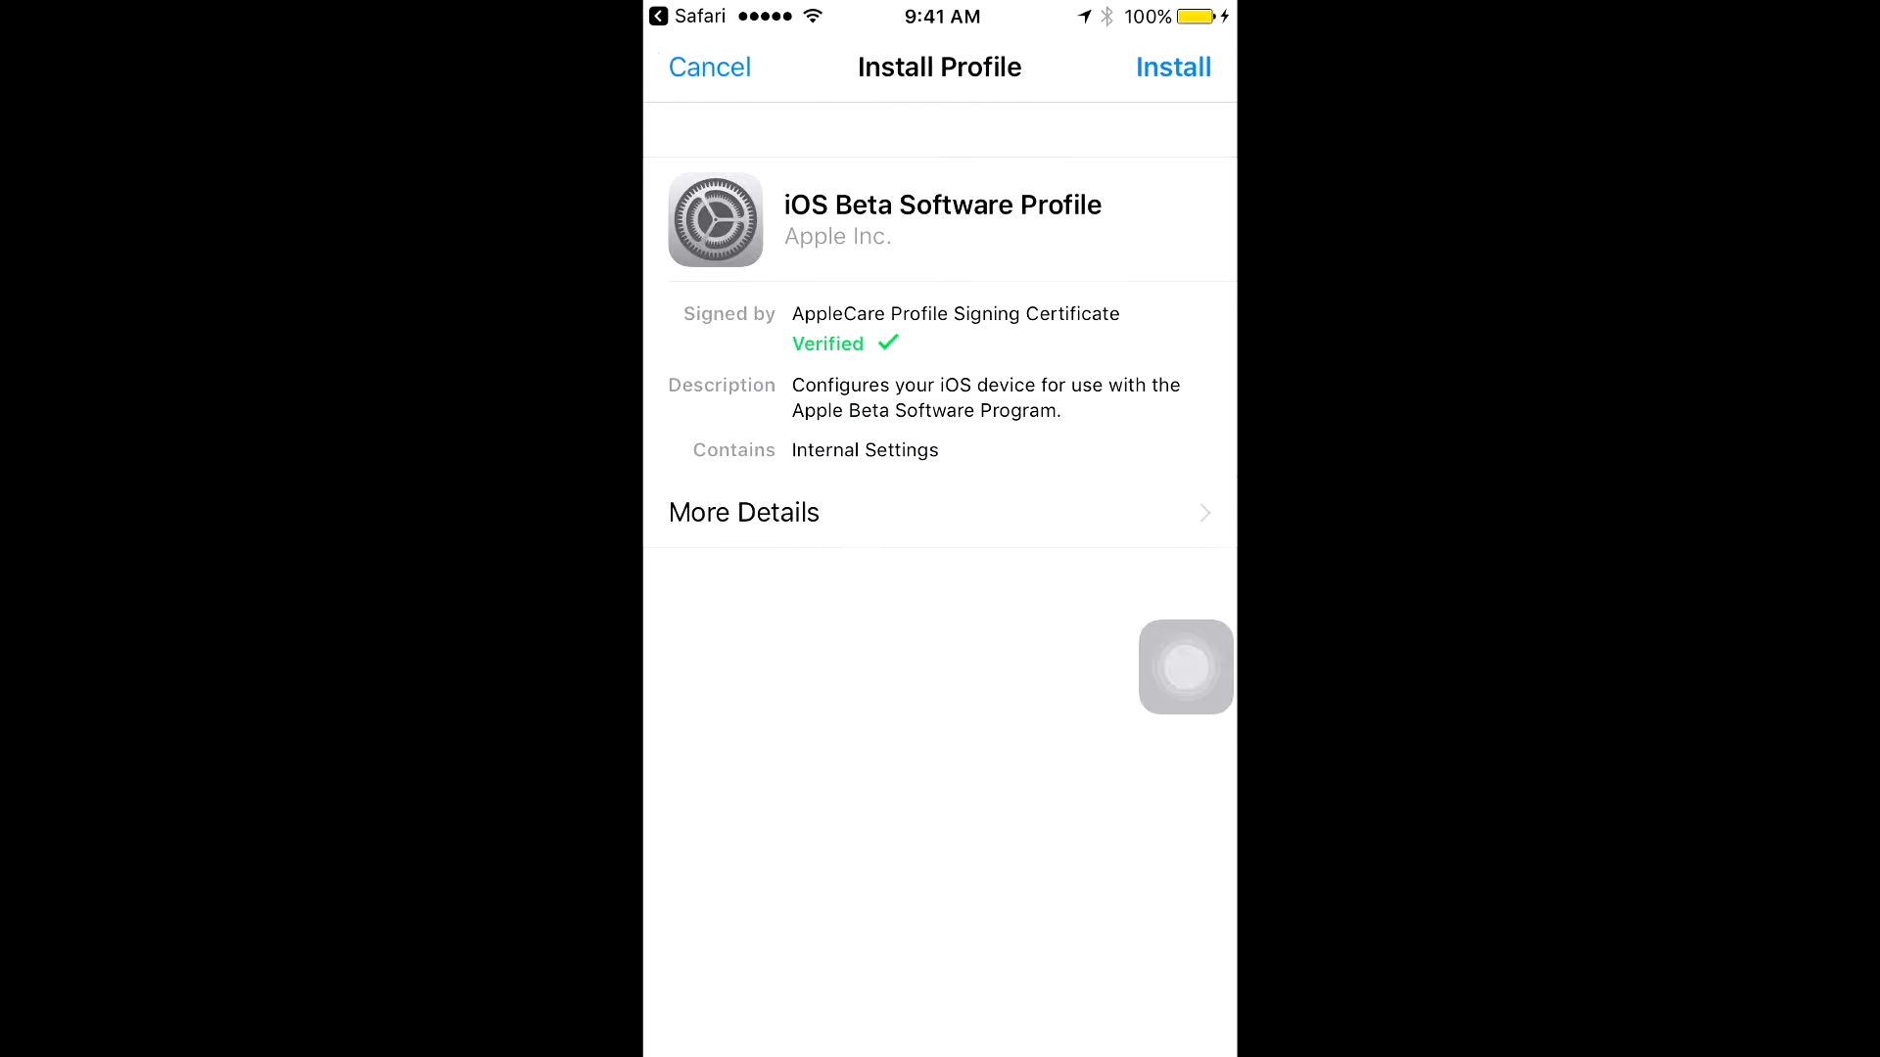
Install the iOS Beta Software Profile through the consent screens, choosing Not Now for restart.
click(1173, 68)
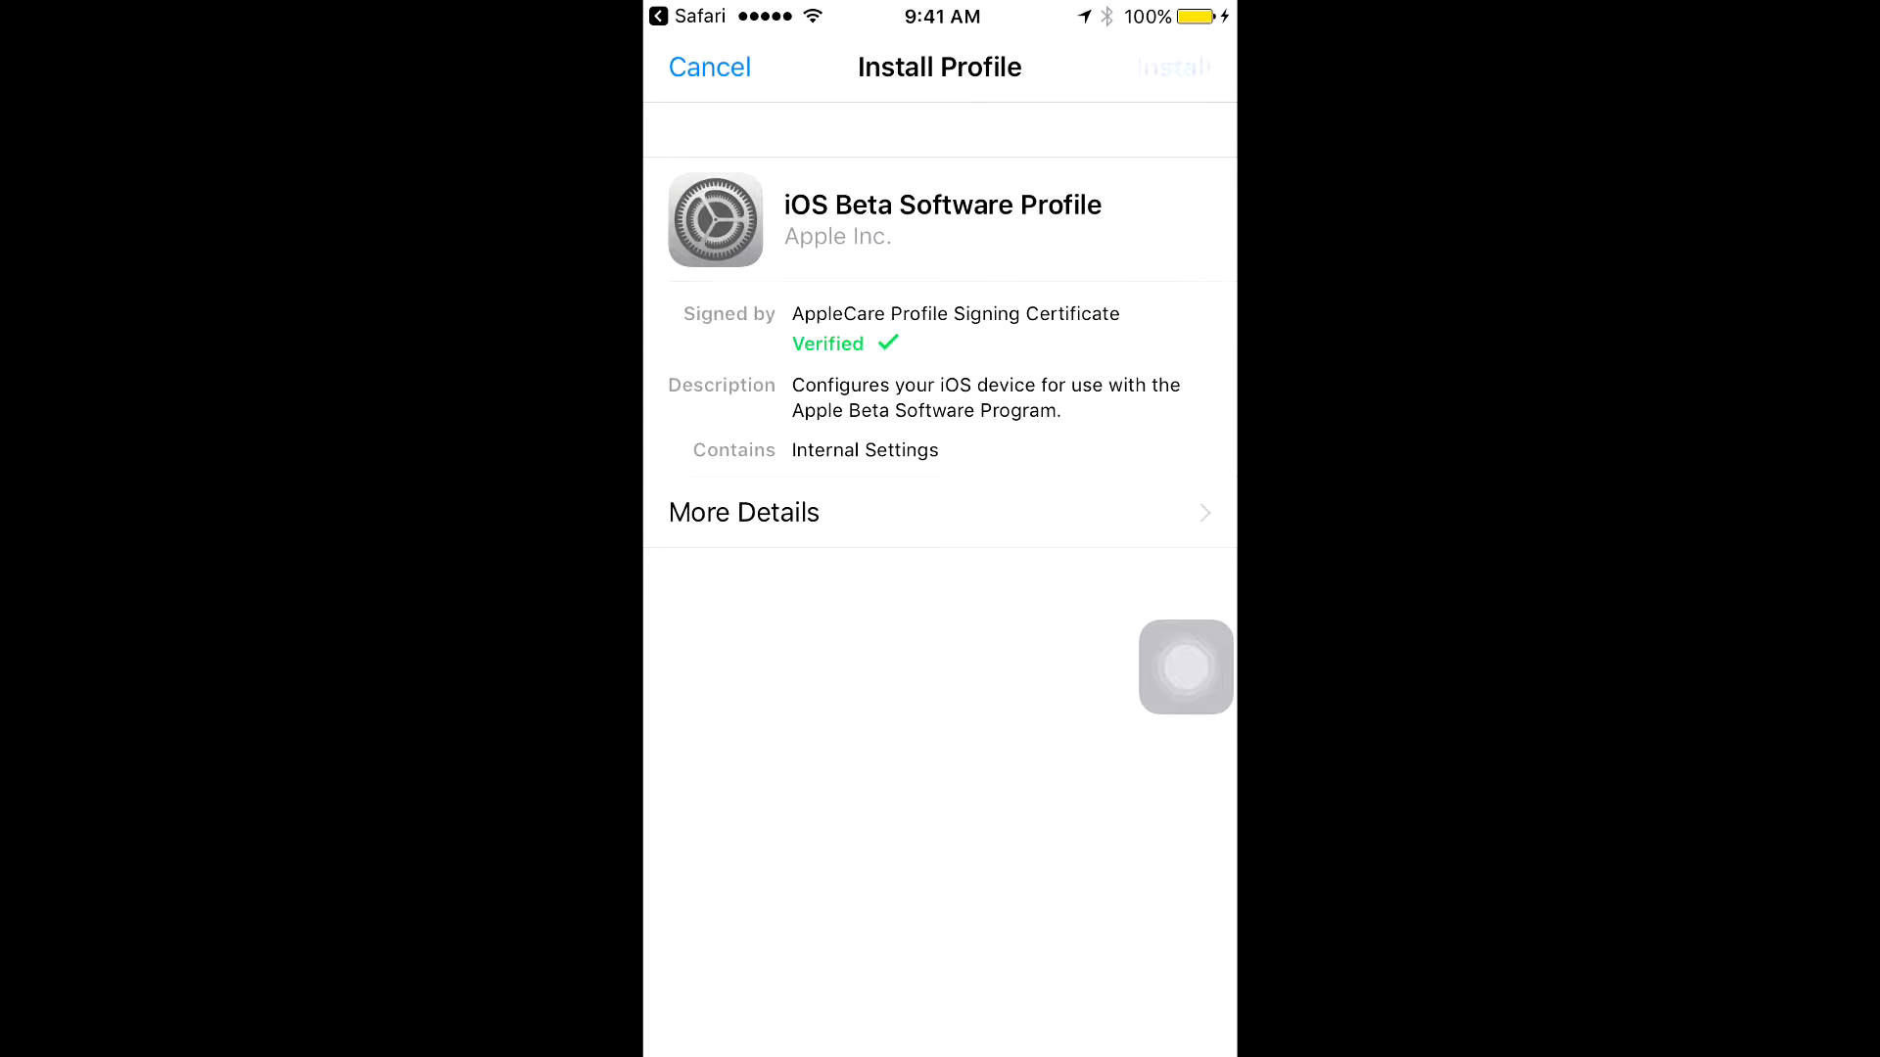
click(1174, 65)
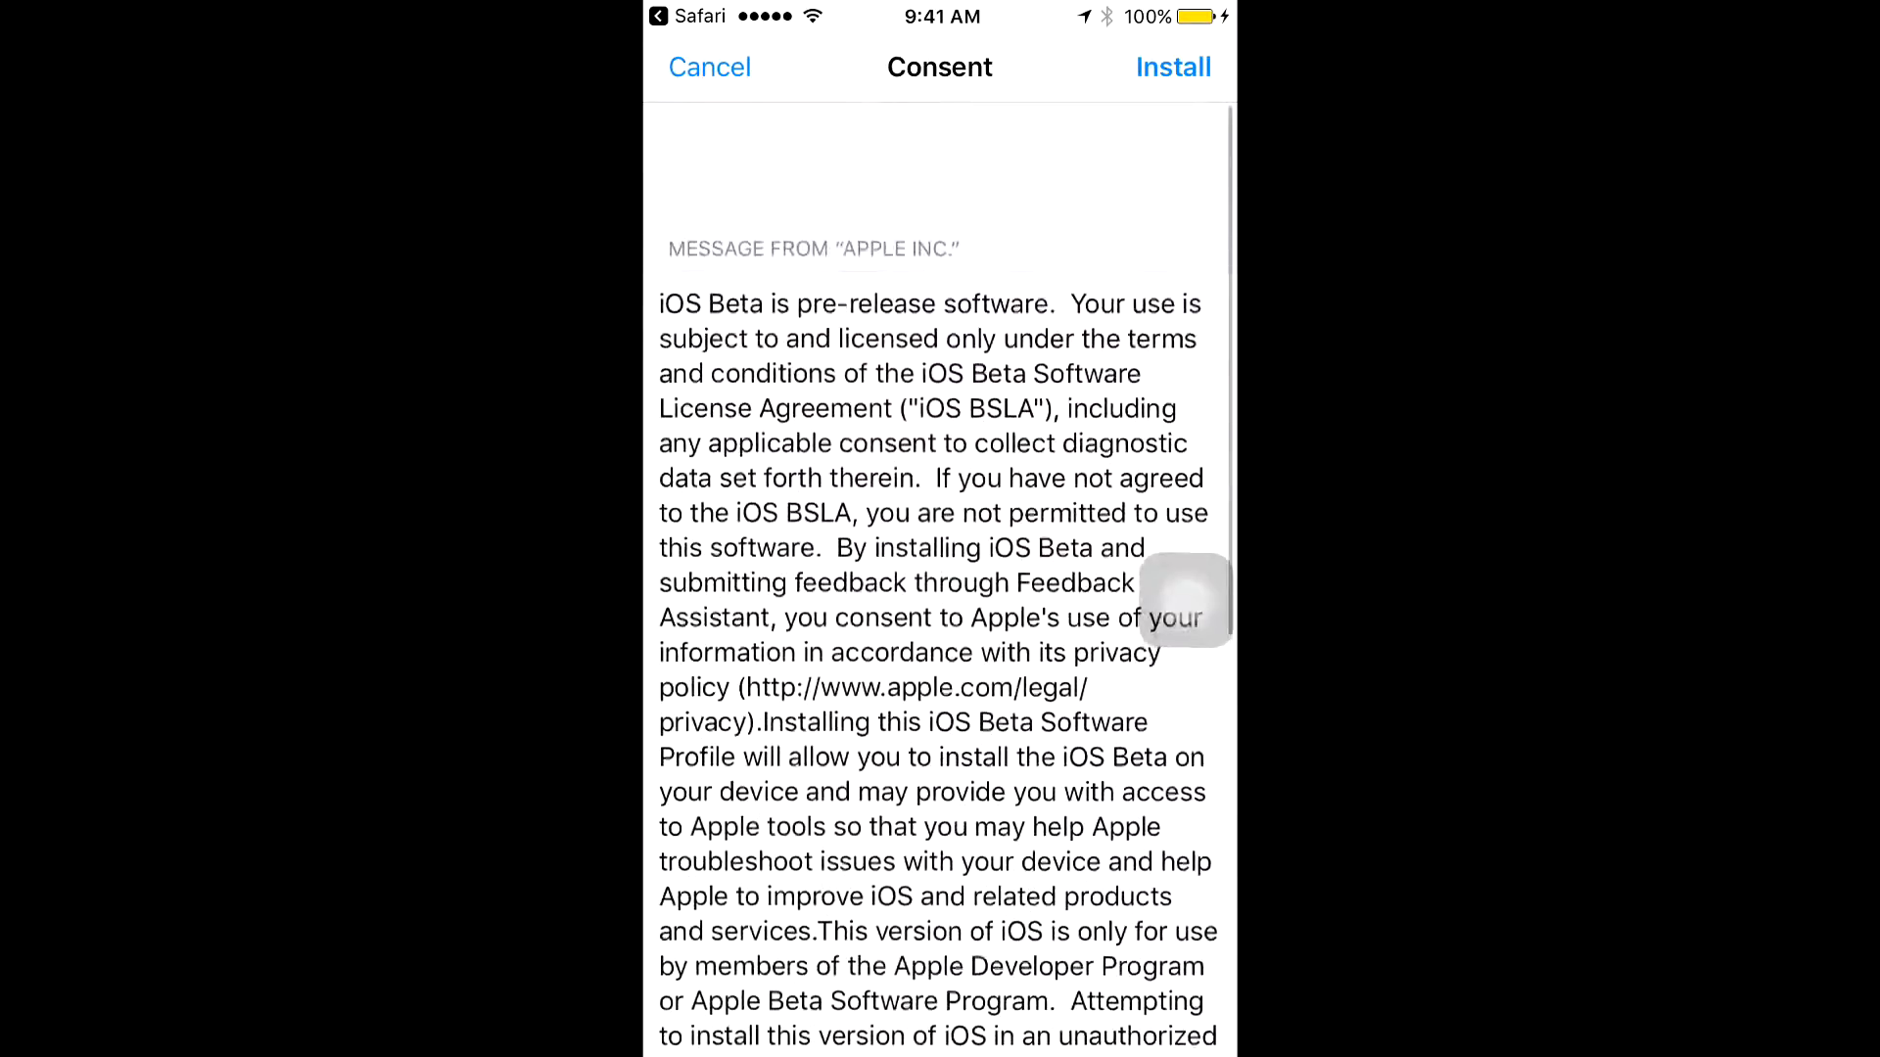
click(1171, 68)
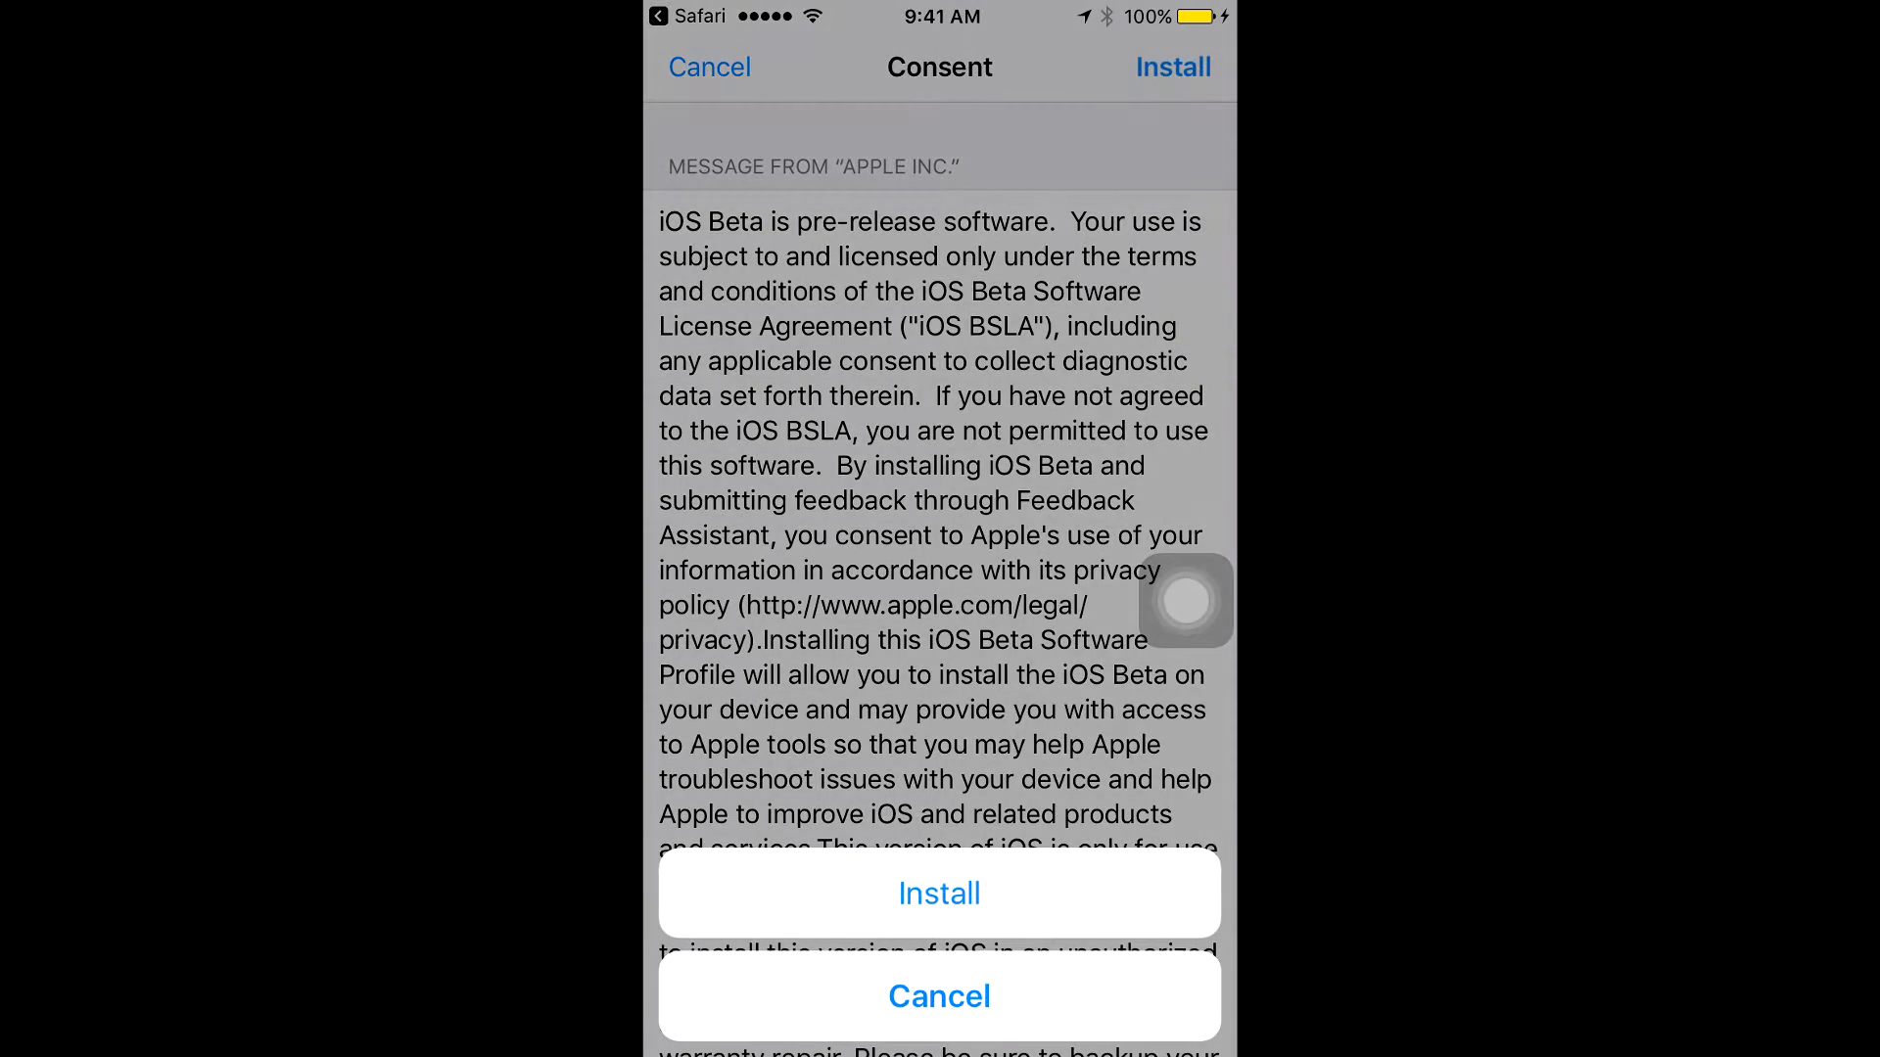
click(939, 893)
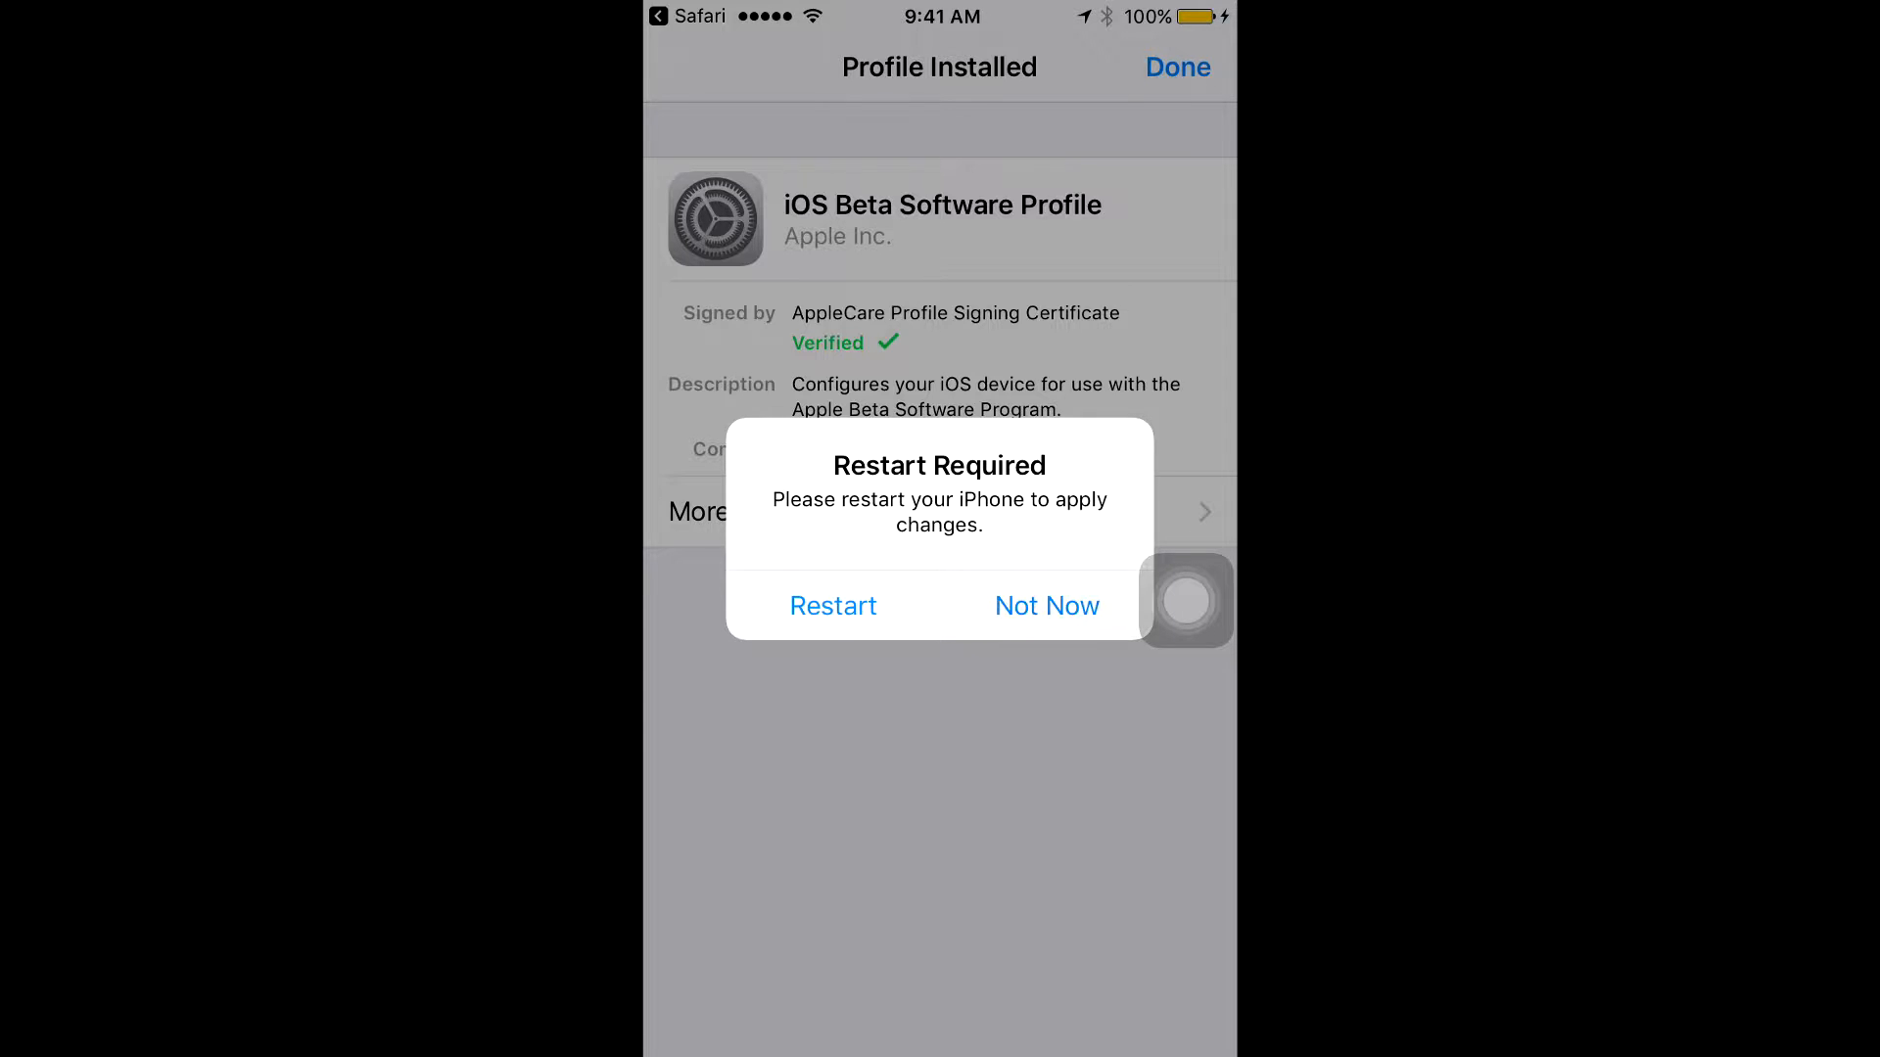
click(1046, 605)
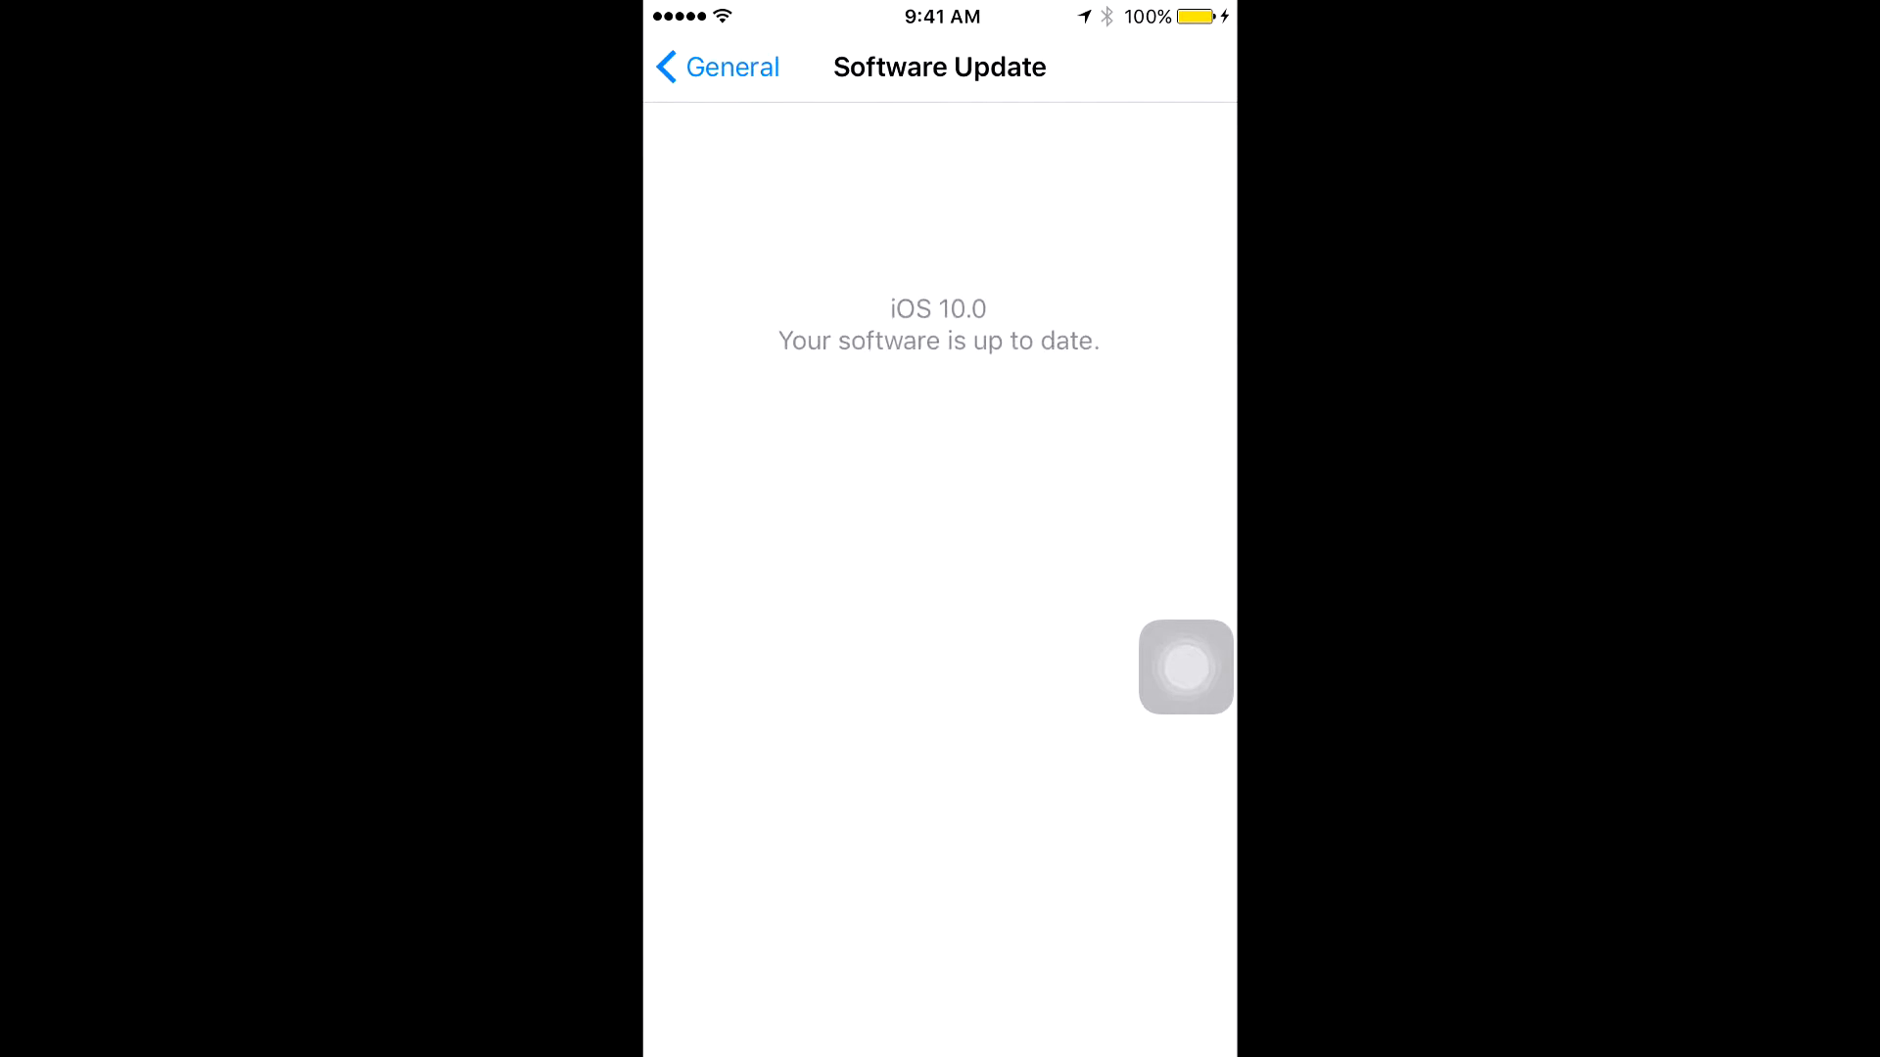
Back out to General and reach the Dropbox iOS 10 beta config page in Safari.
click(716, 66)
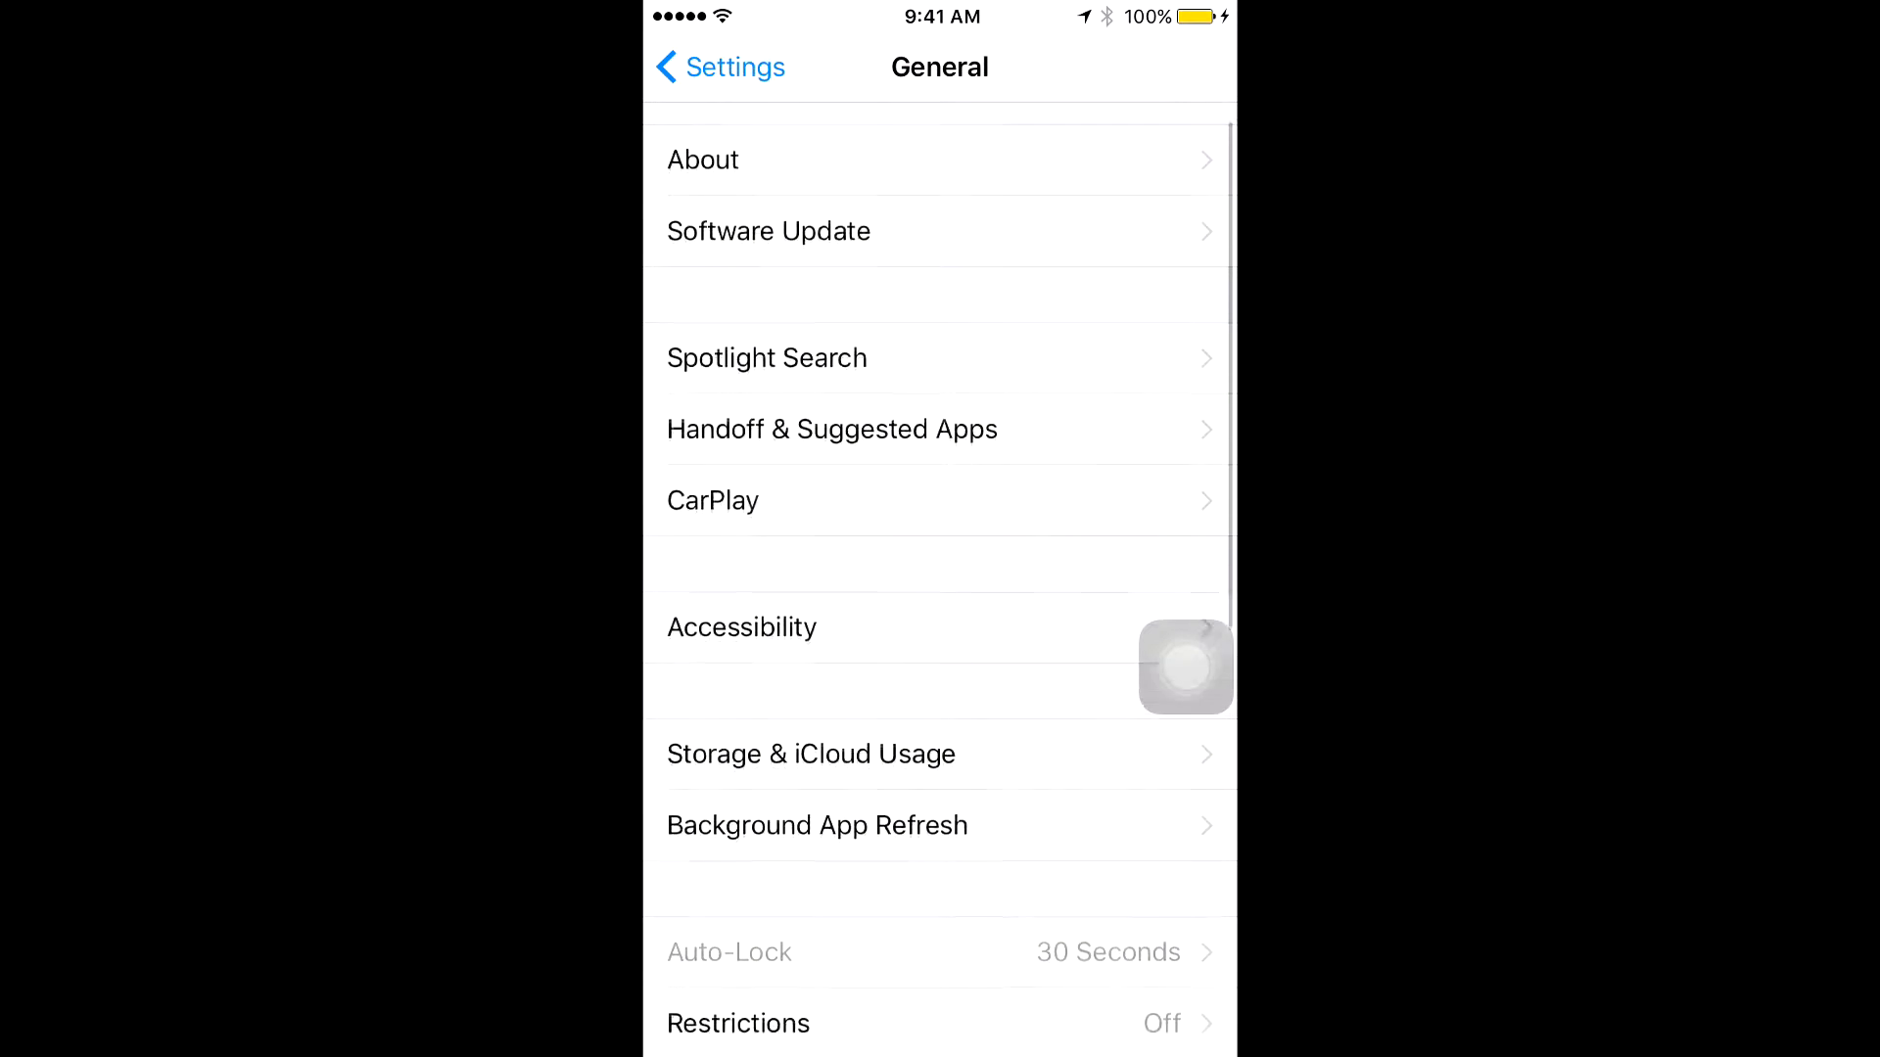
scroll(down, 3)
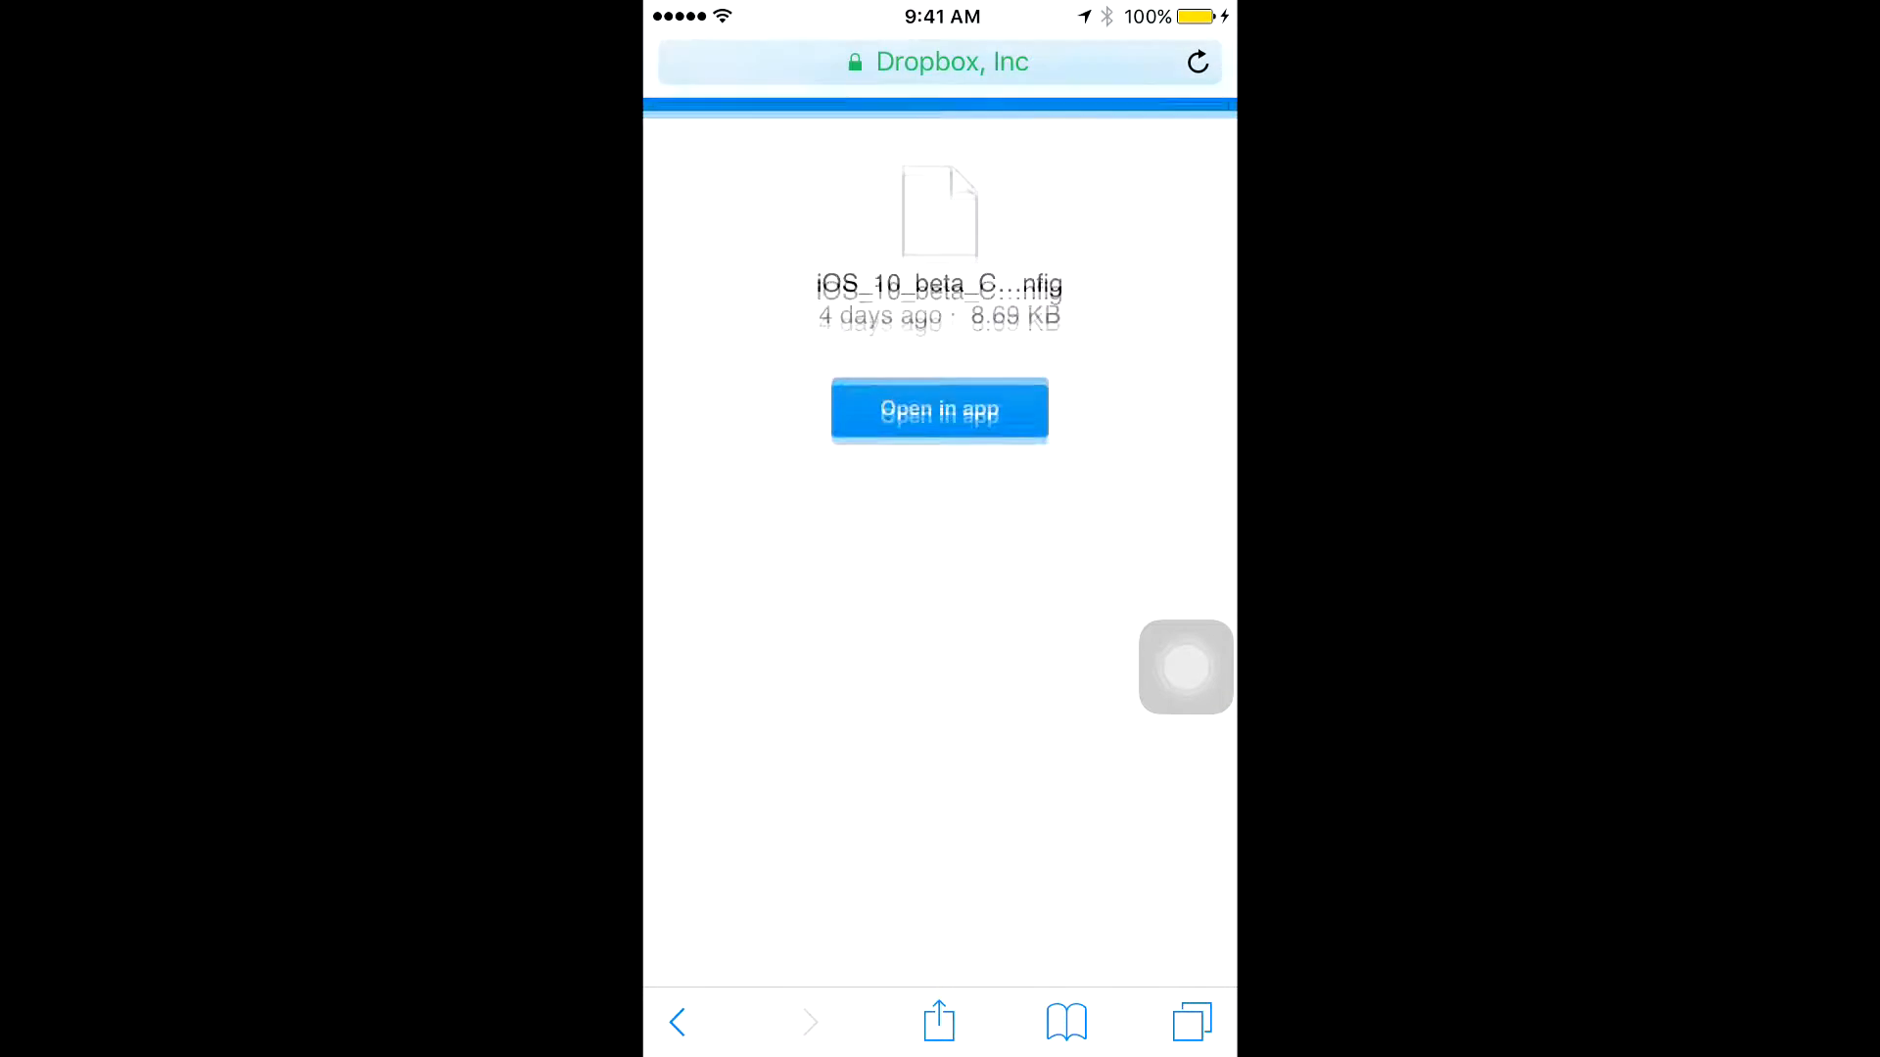
Direct-download the beta config file again and choose iPhone as the target device.
click(939, 409)
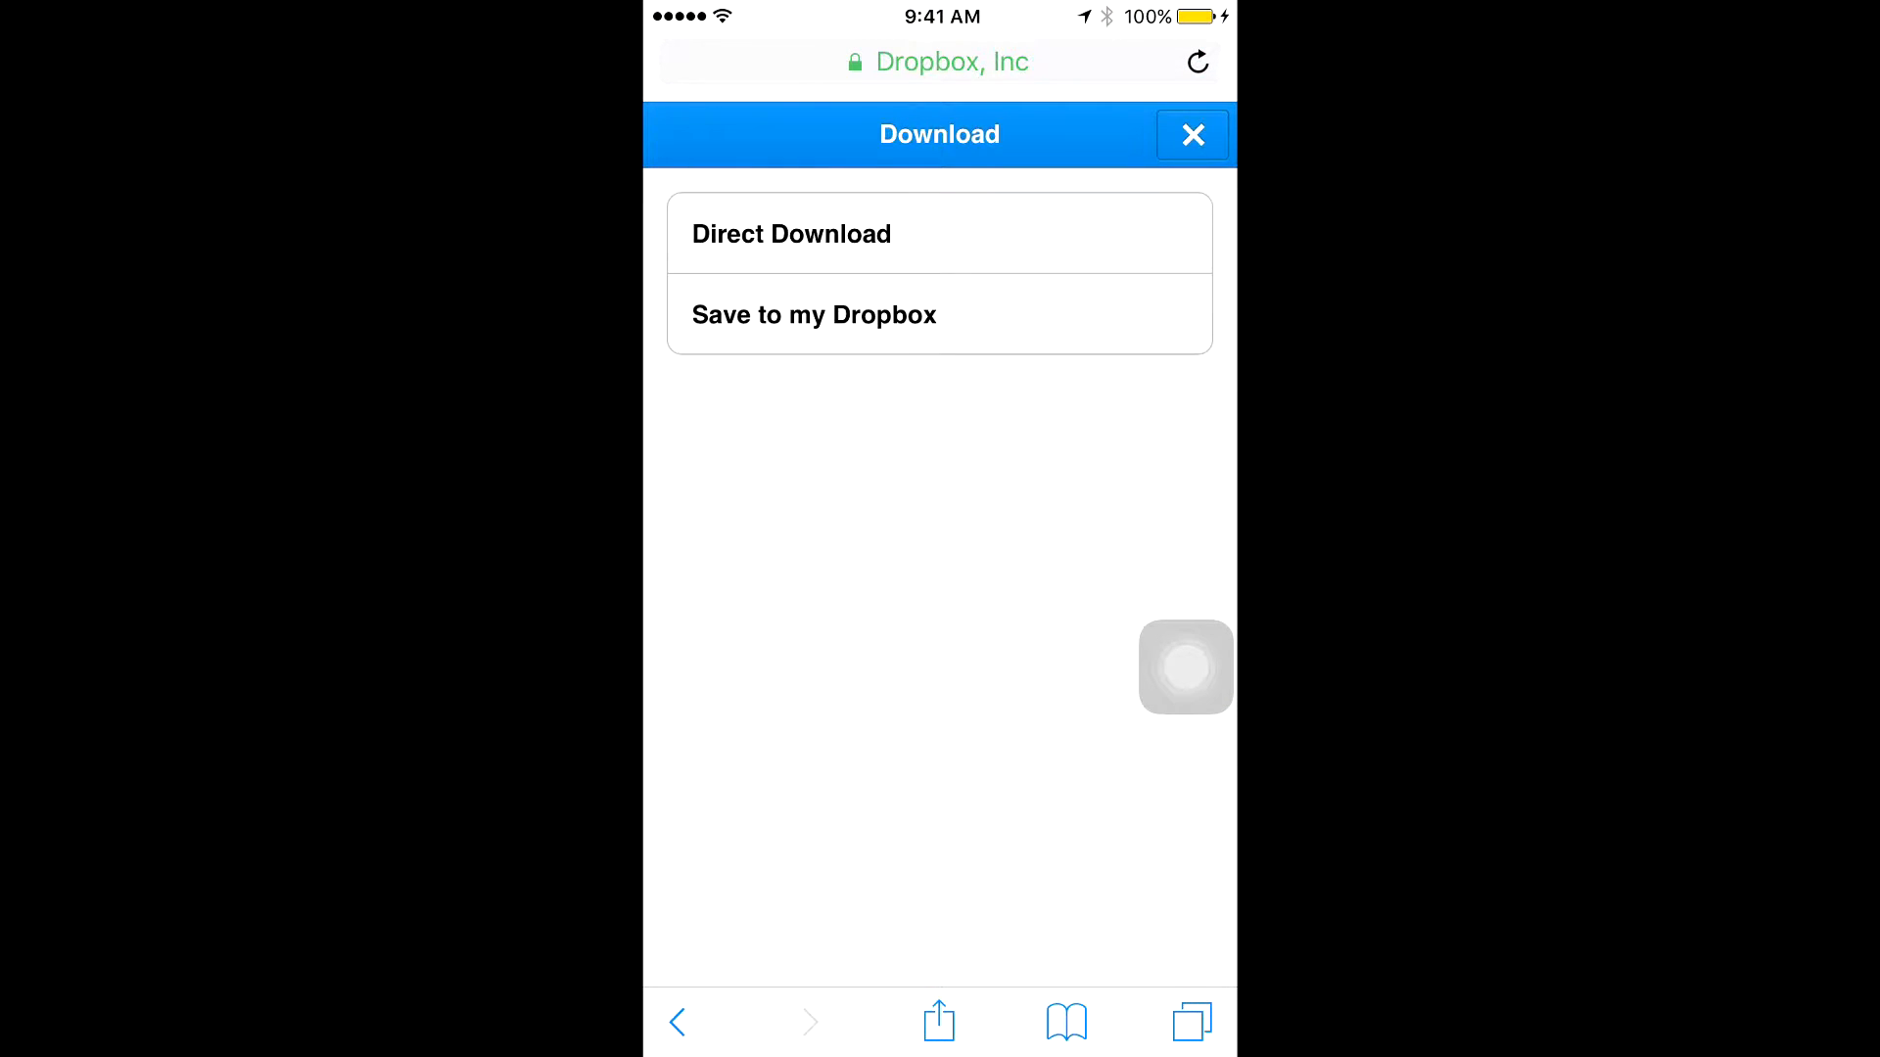
click(791, 234)
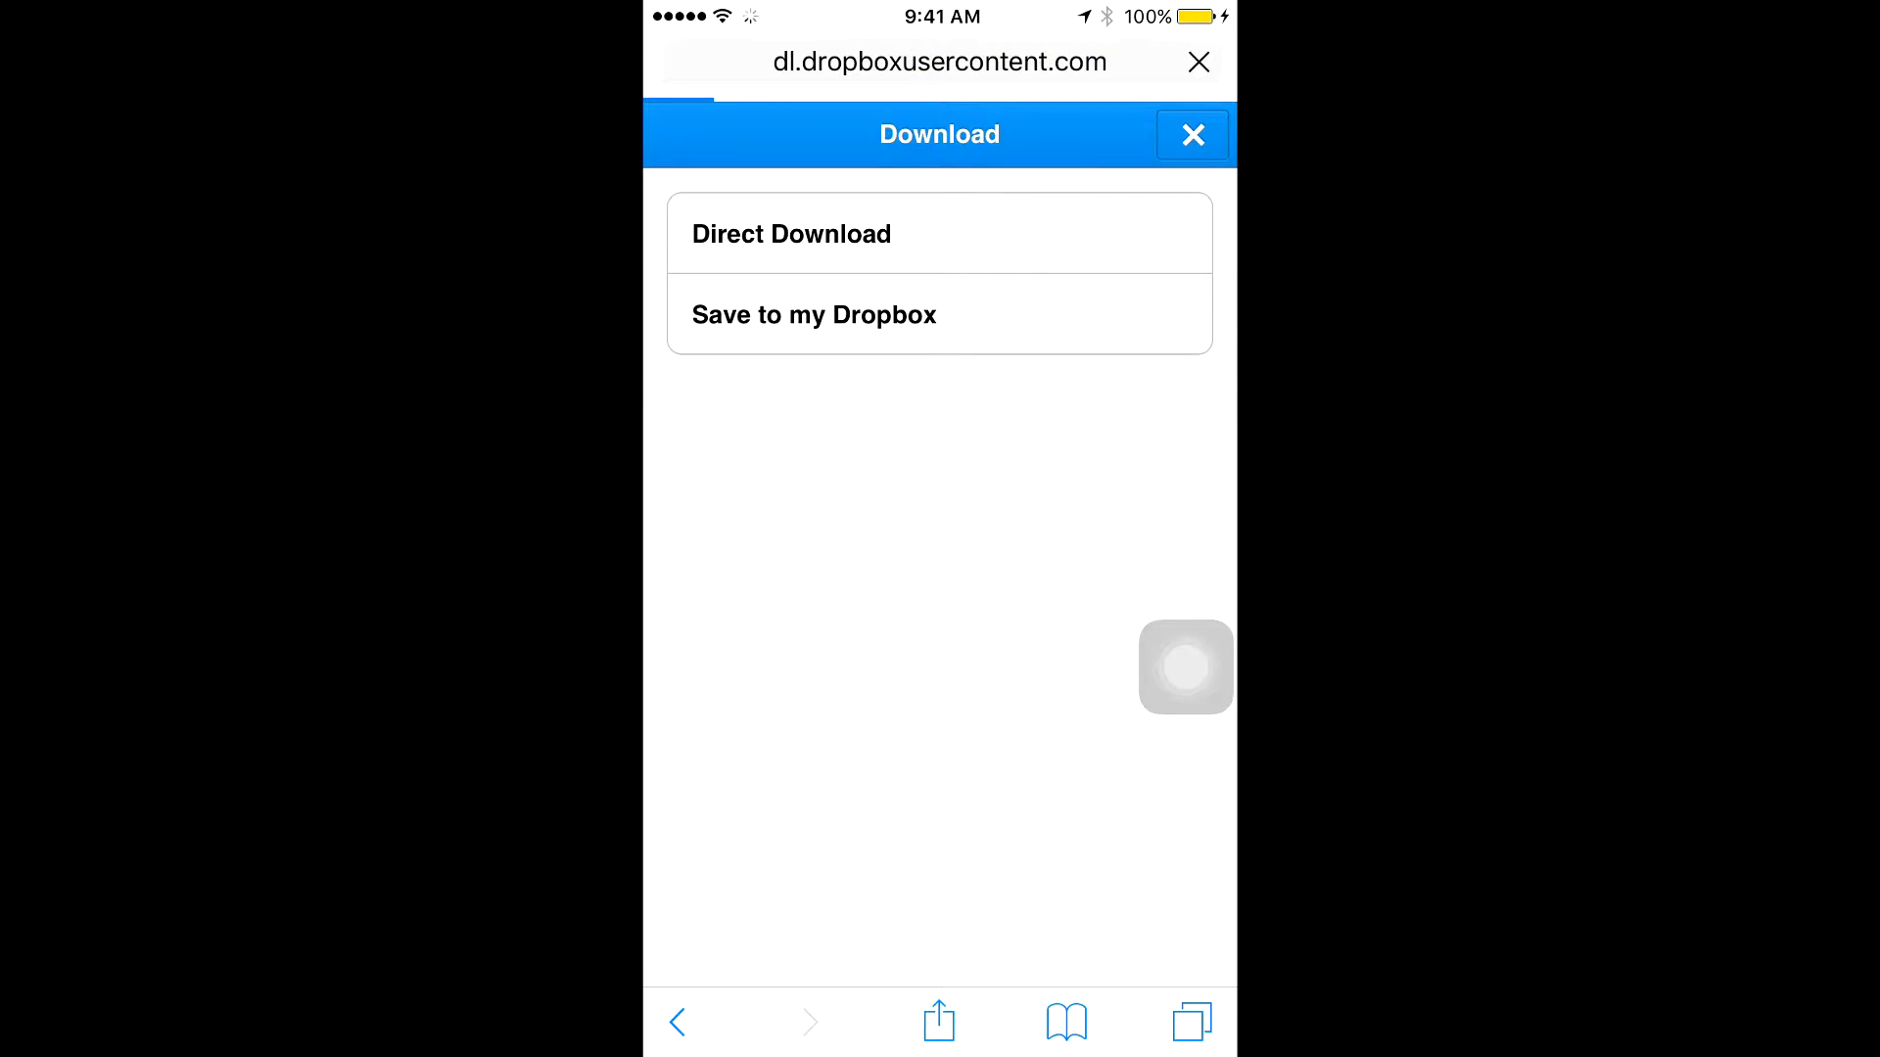
click(792, 234)
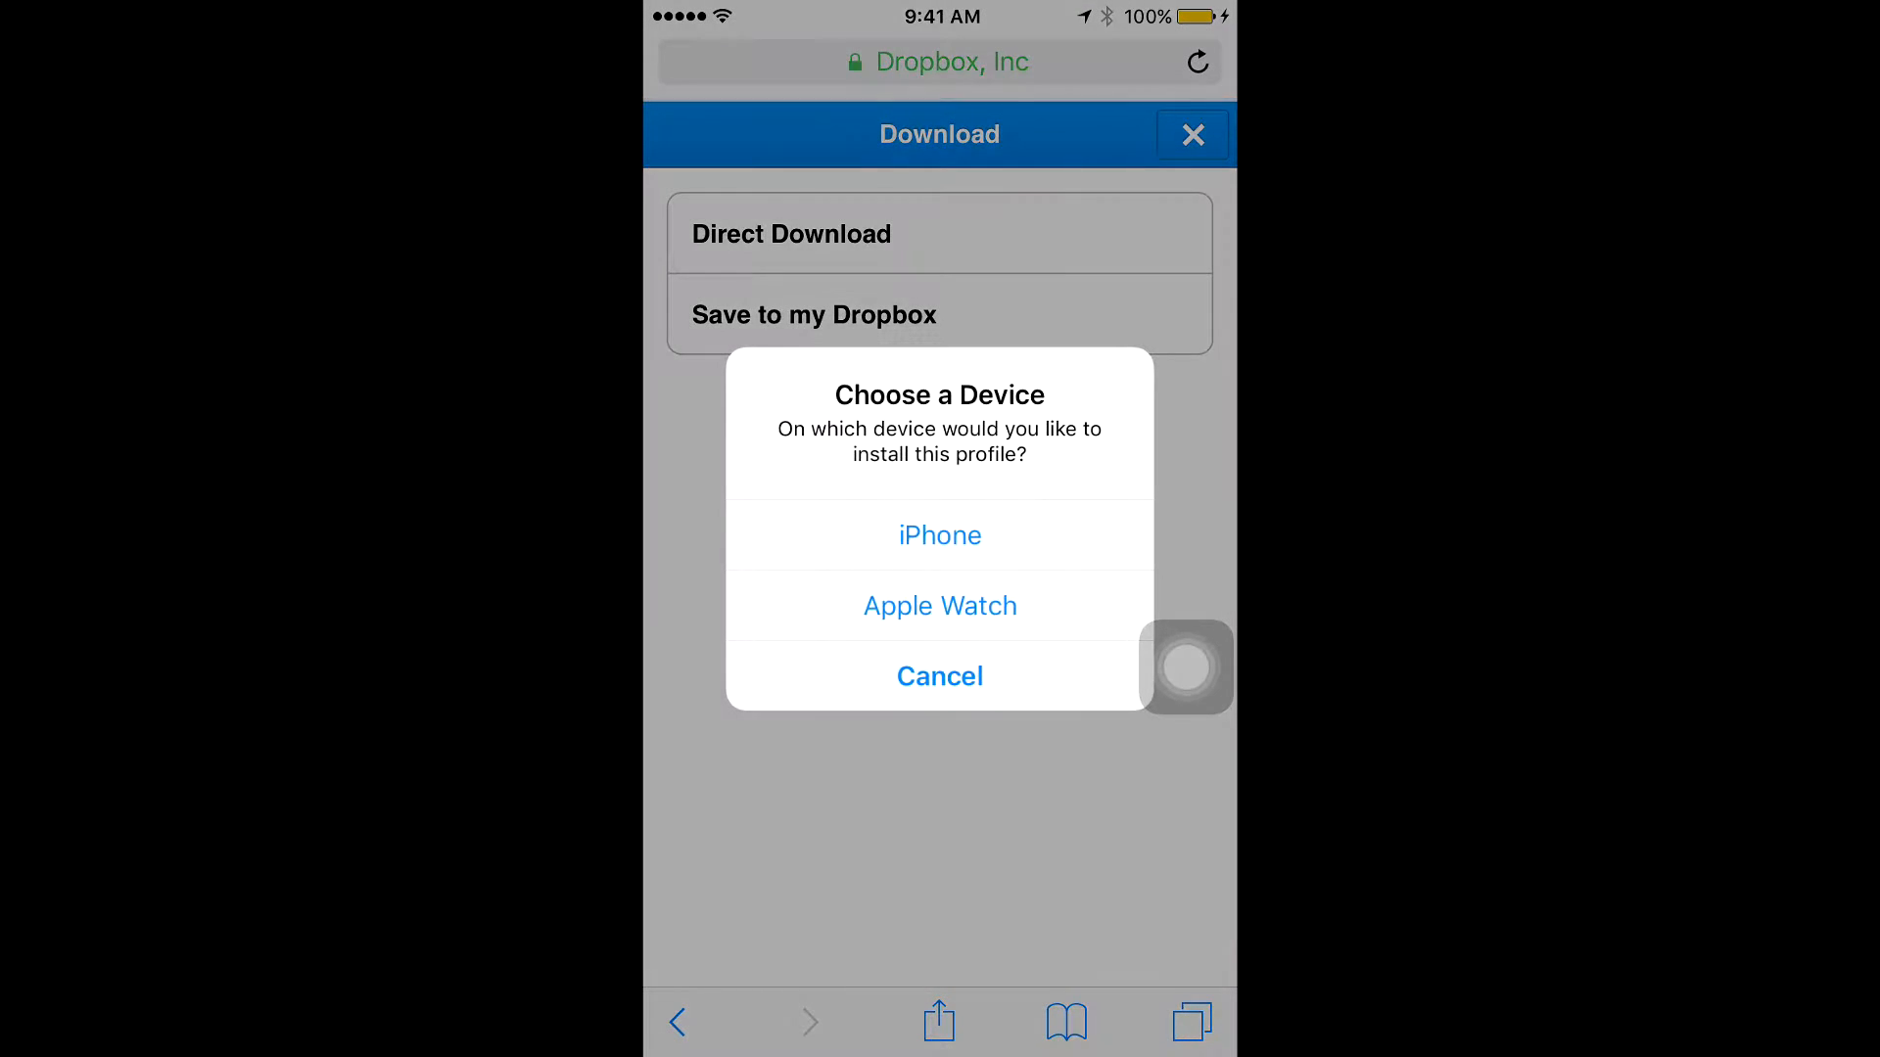
click(940, 676)
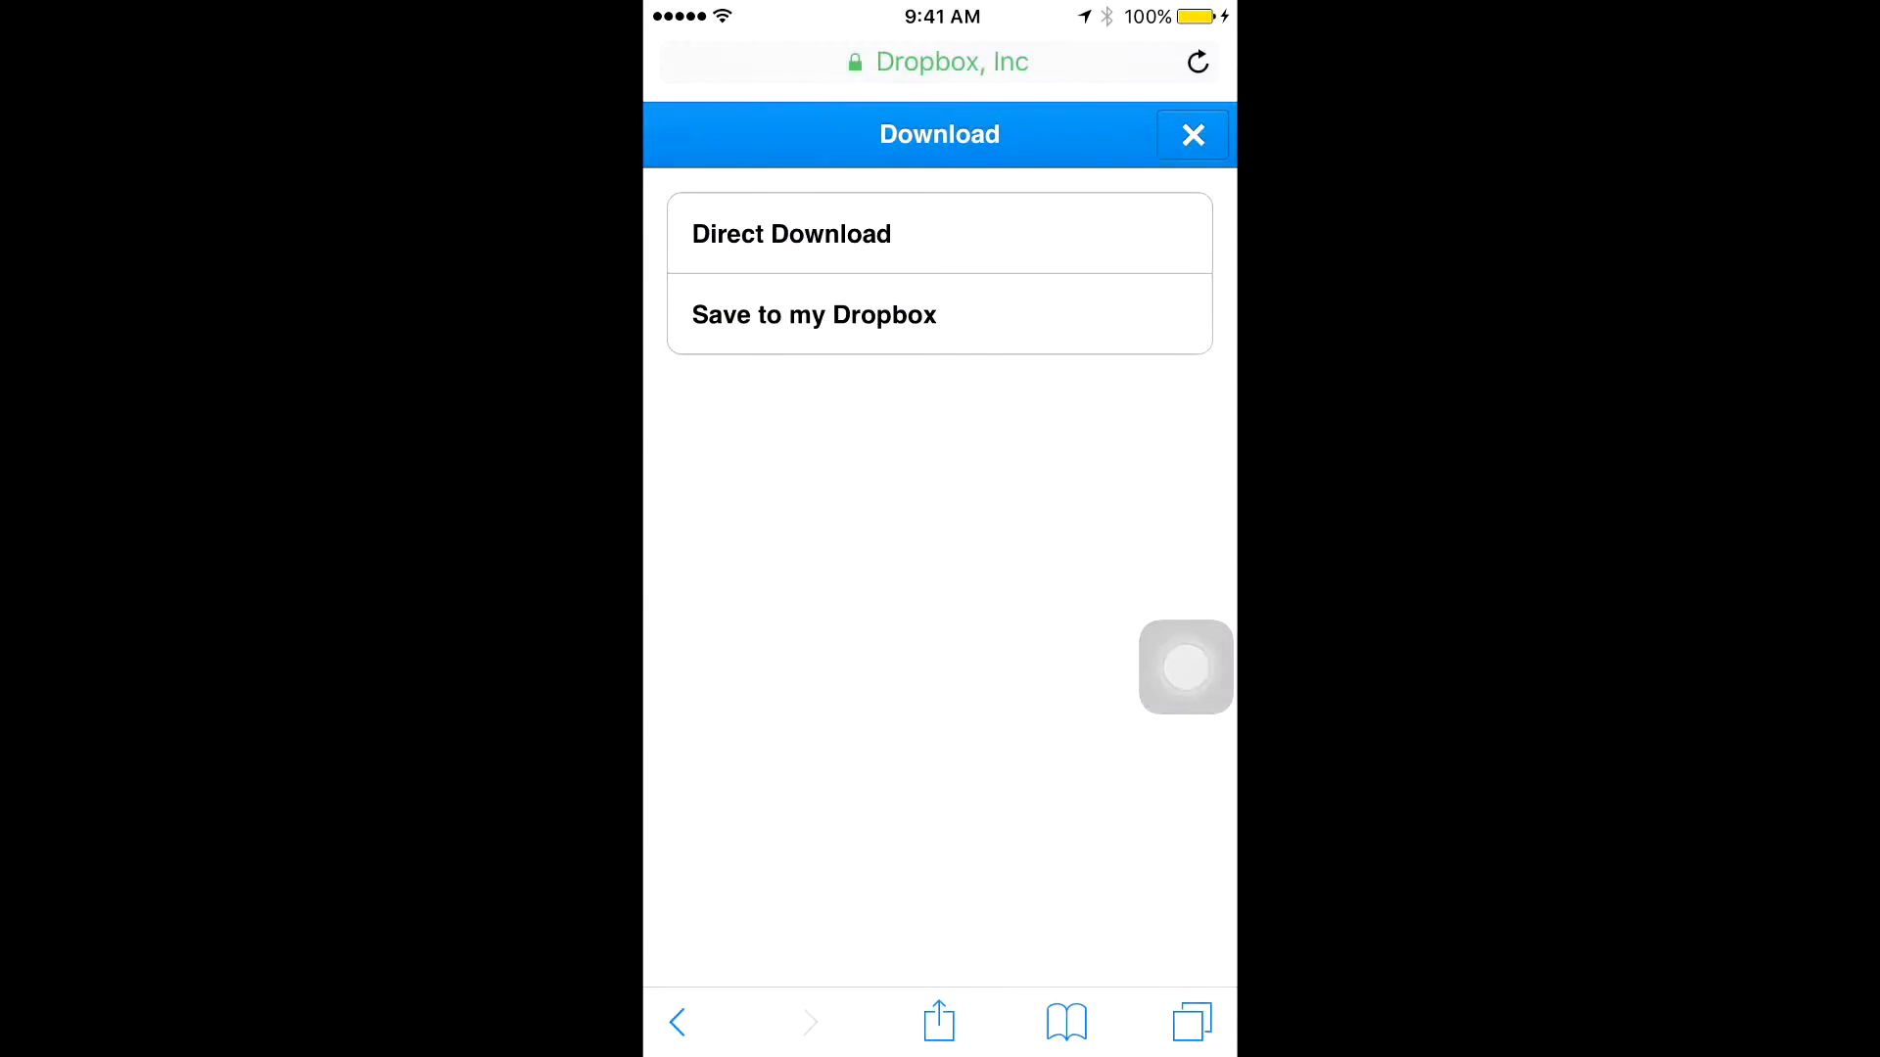
click(791, 234)
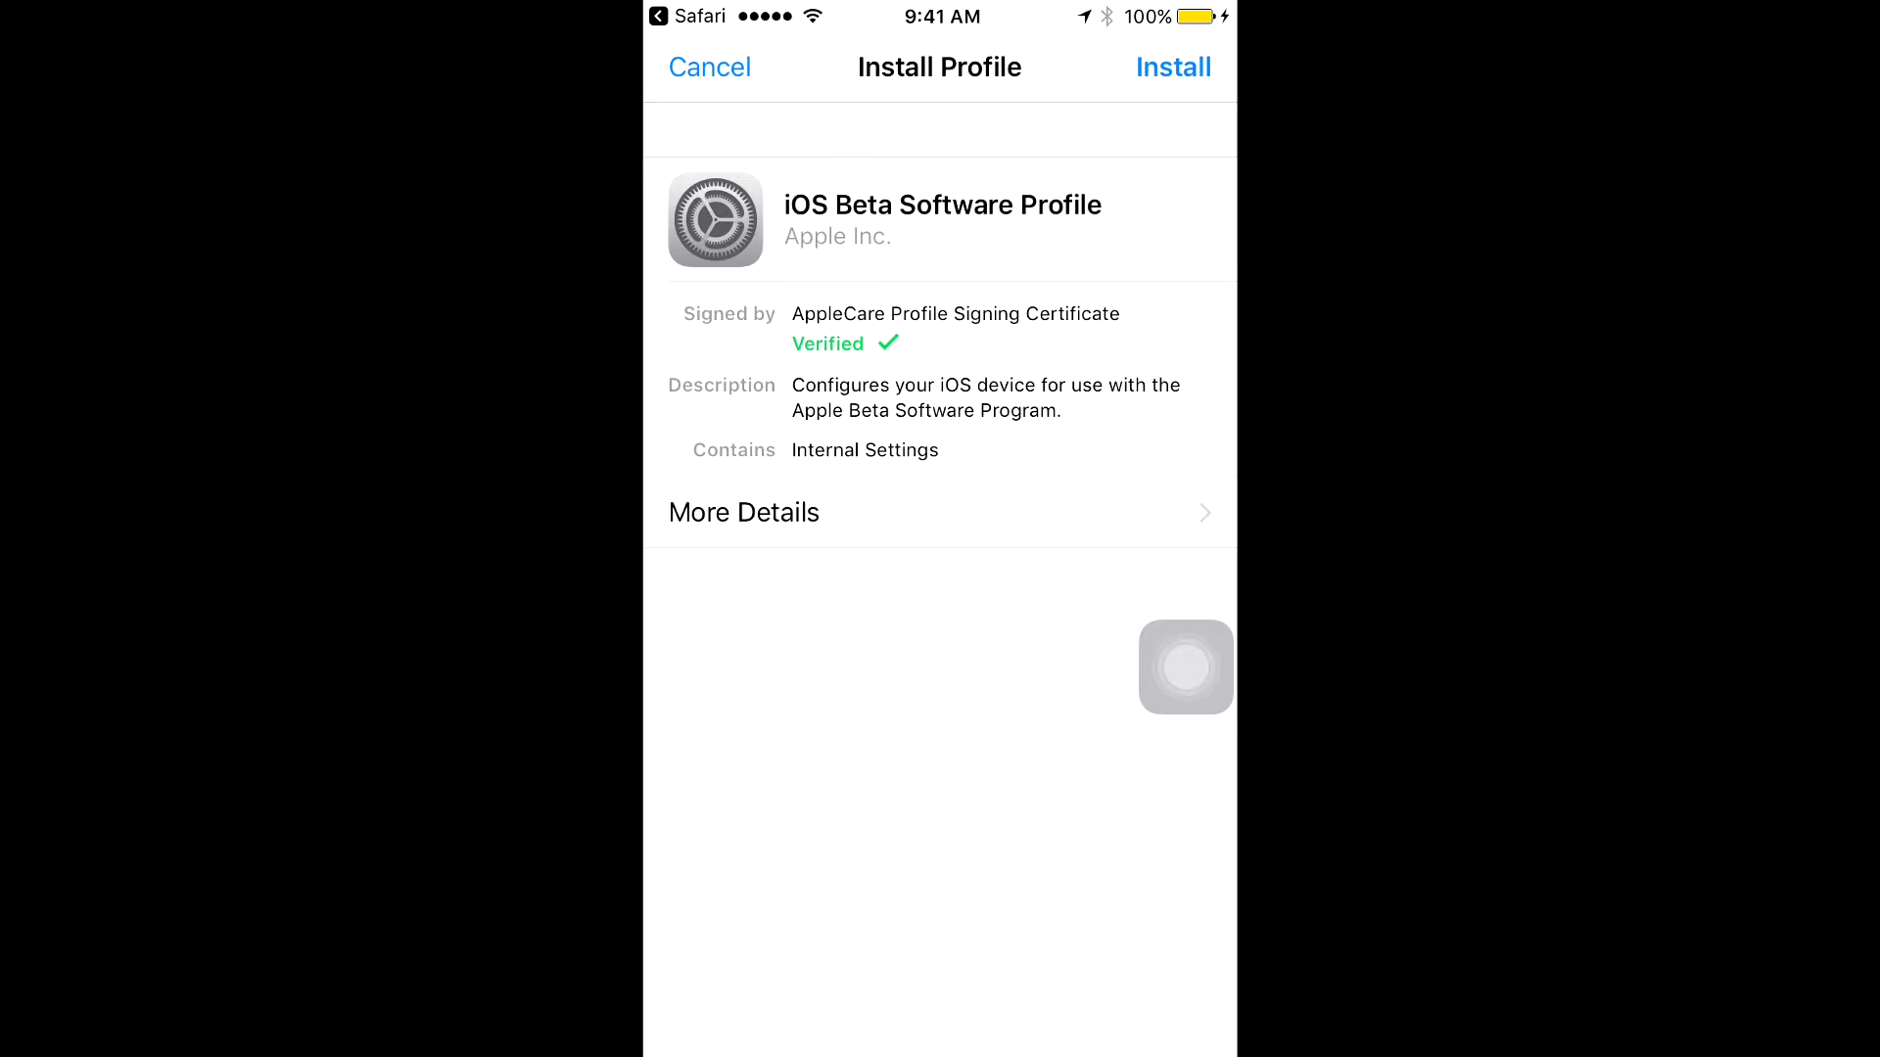
Install the beta profile, accept consent, and defer the restart with Not Now.
click(1173, 65)
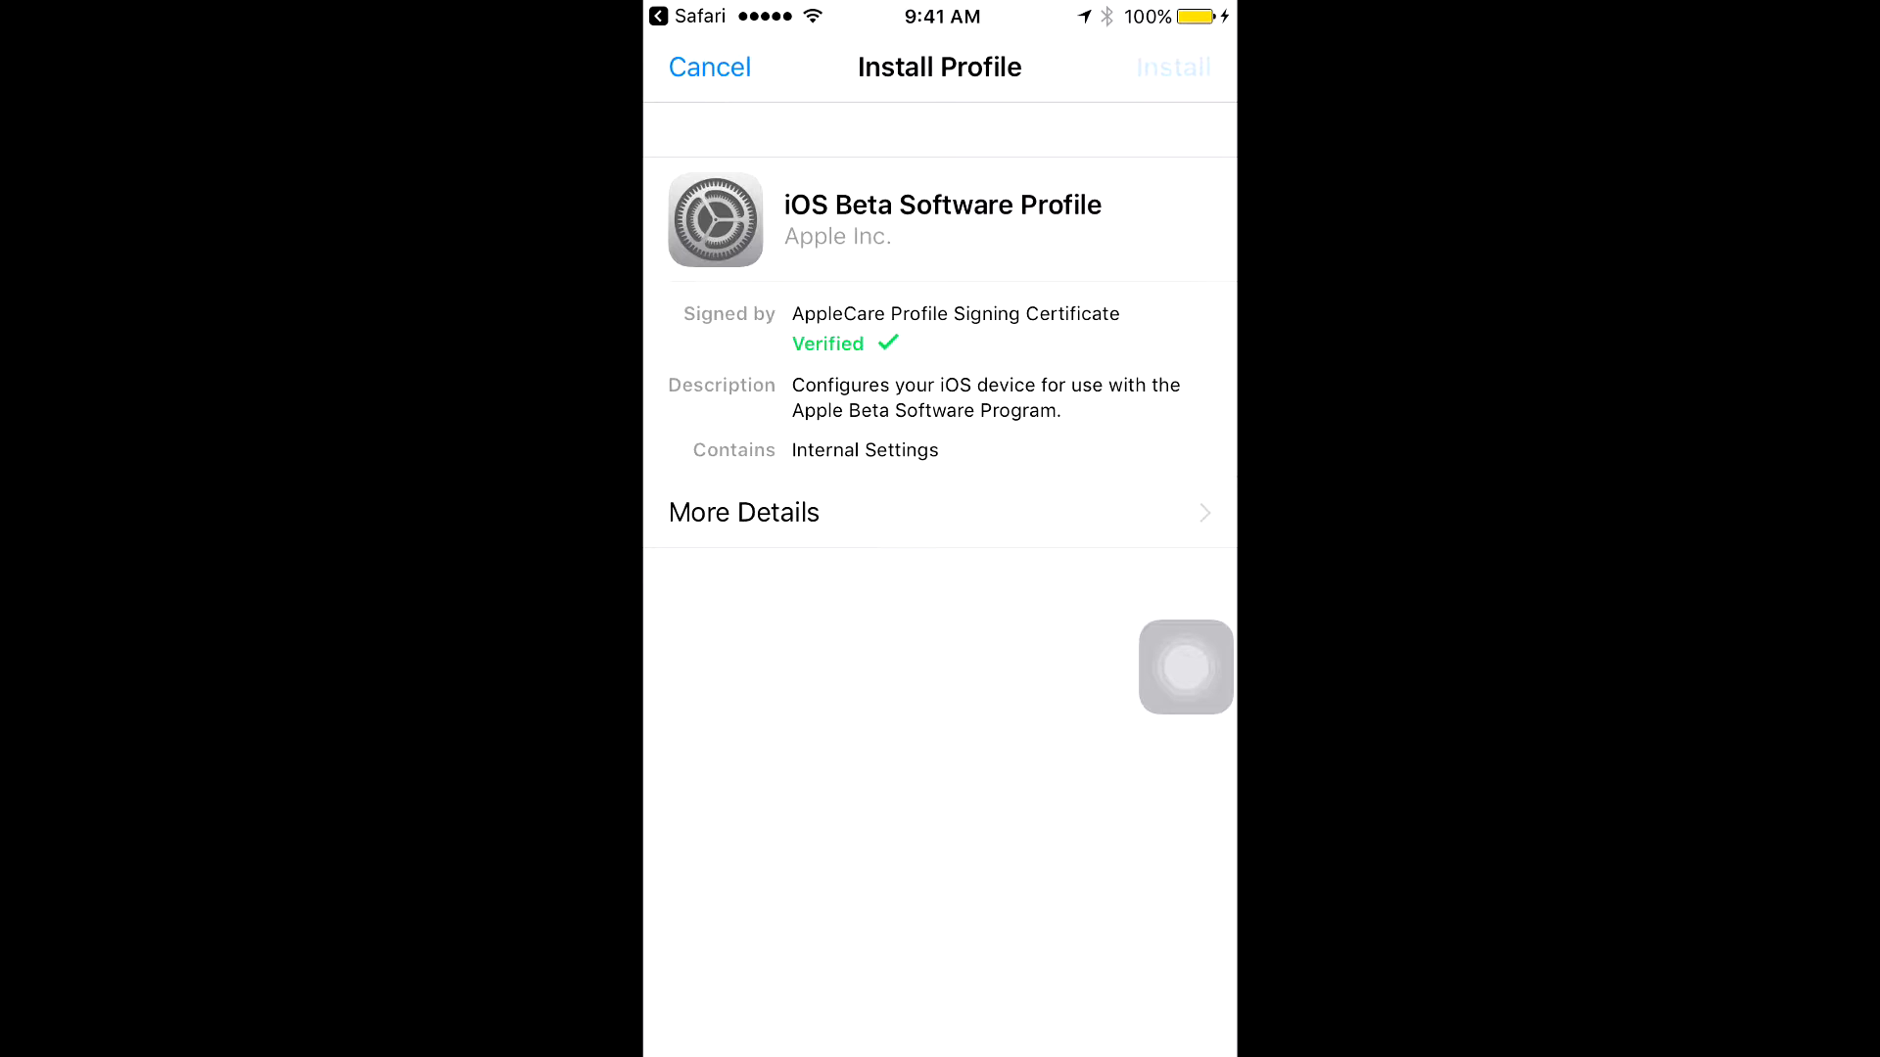
click(1173, 68)
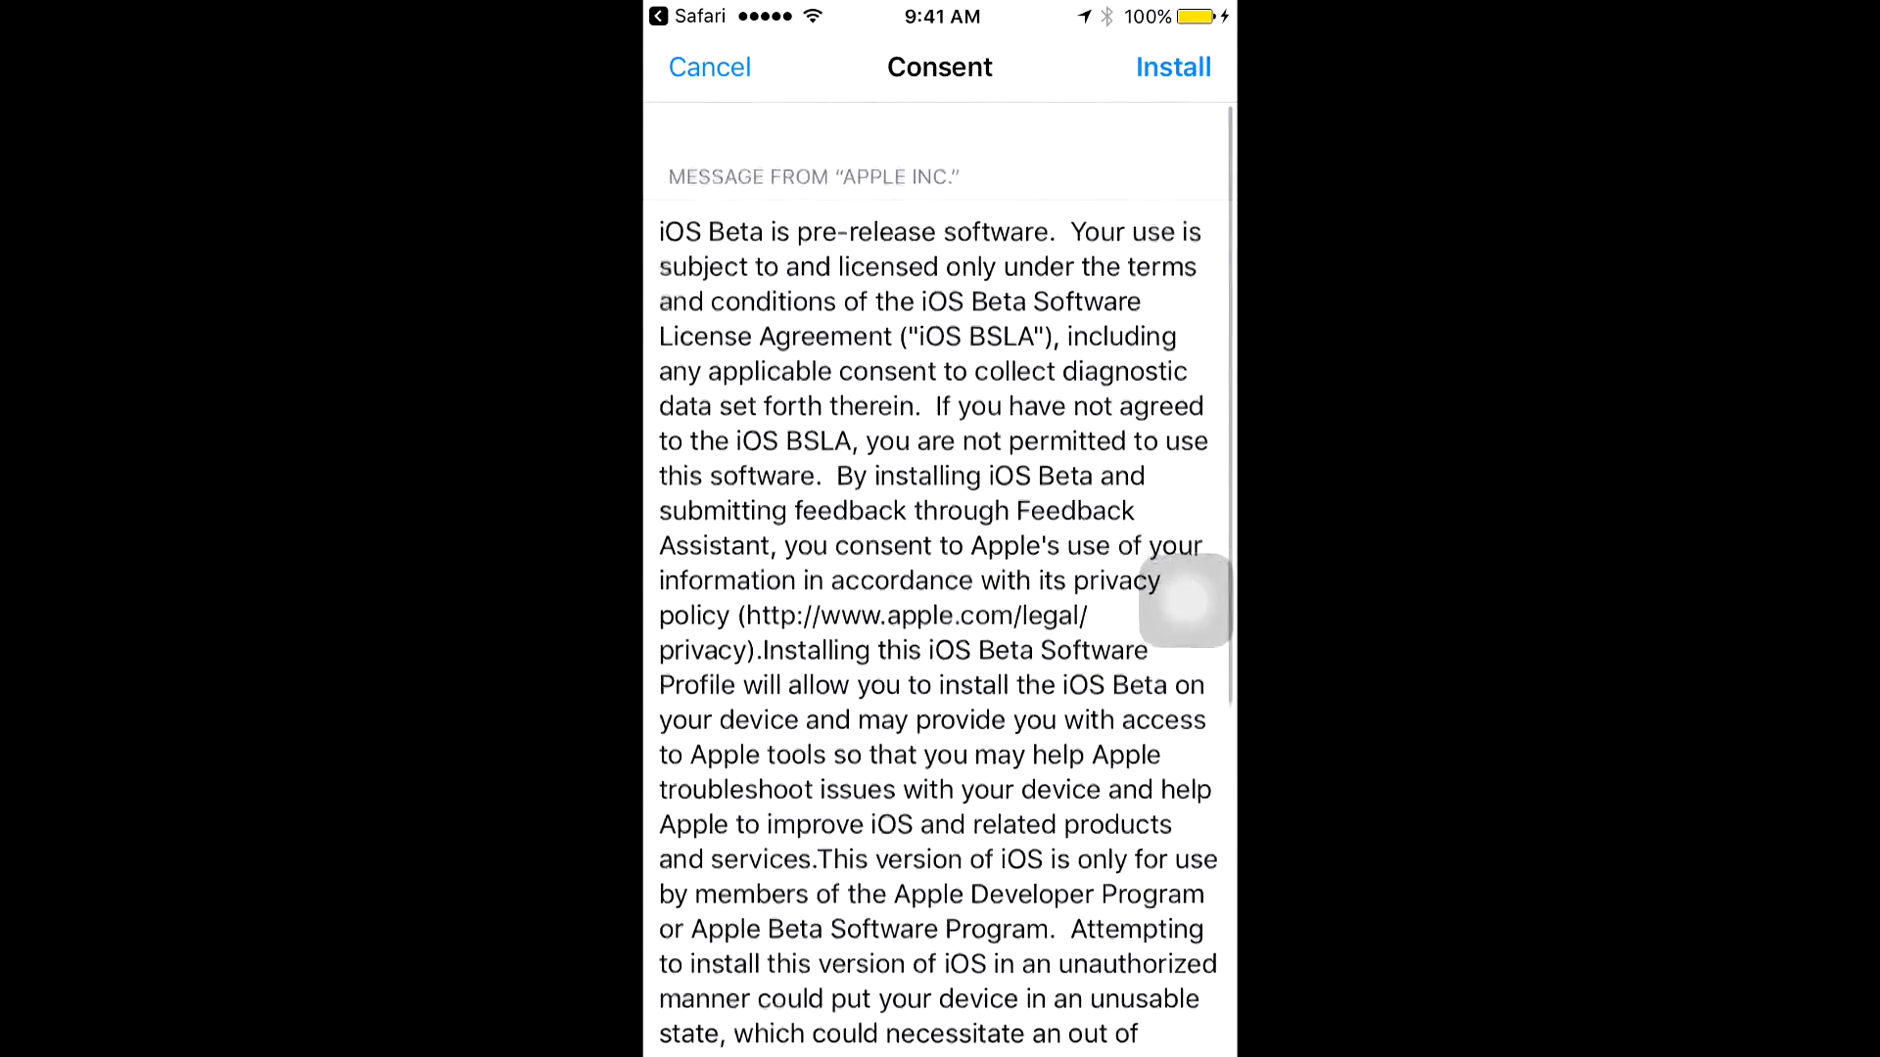
click(1171, 68)
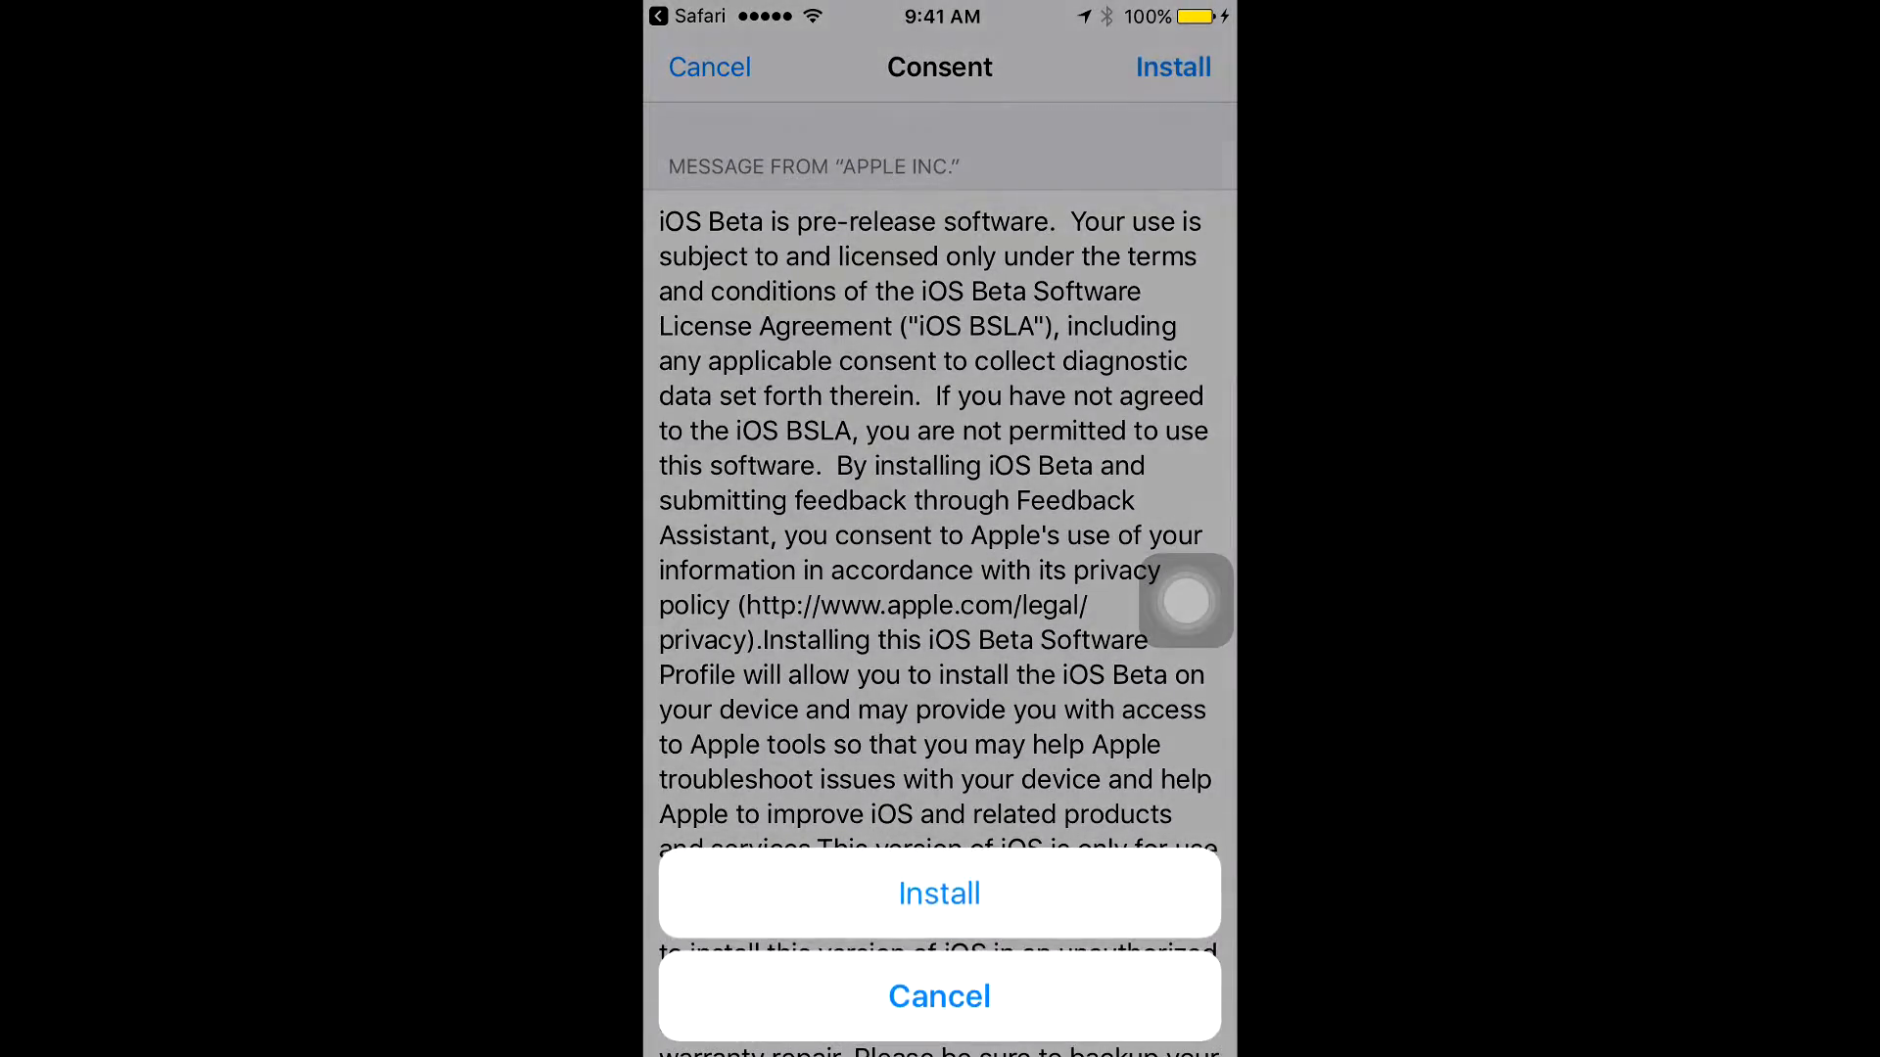
click(939, 893)
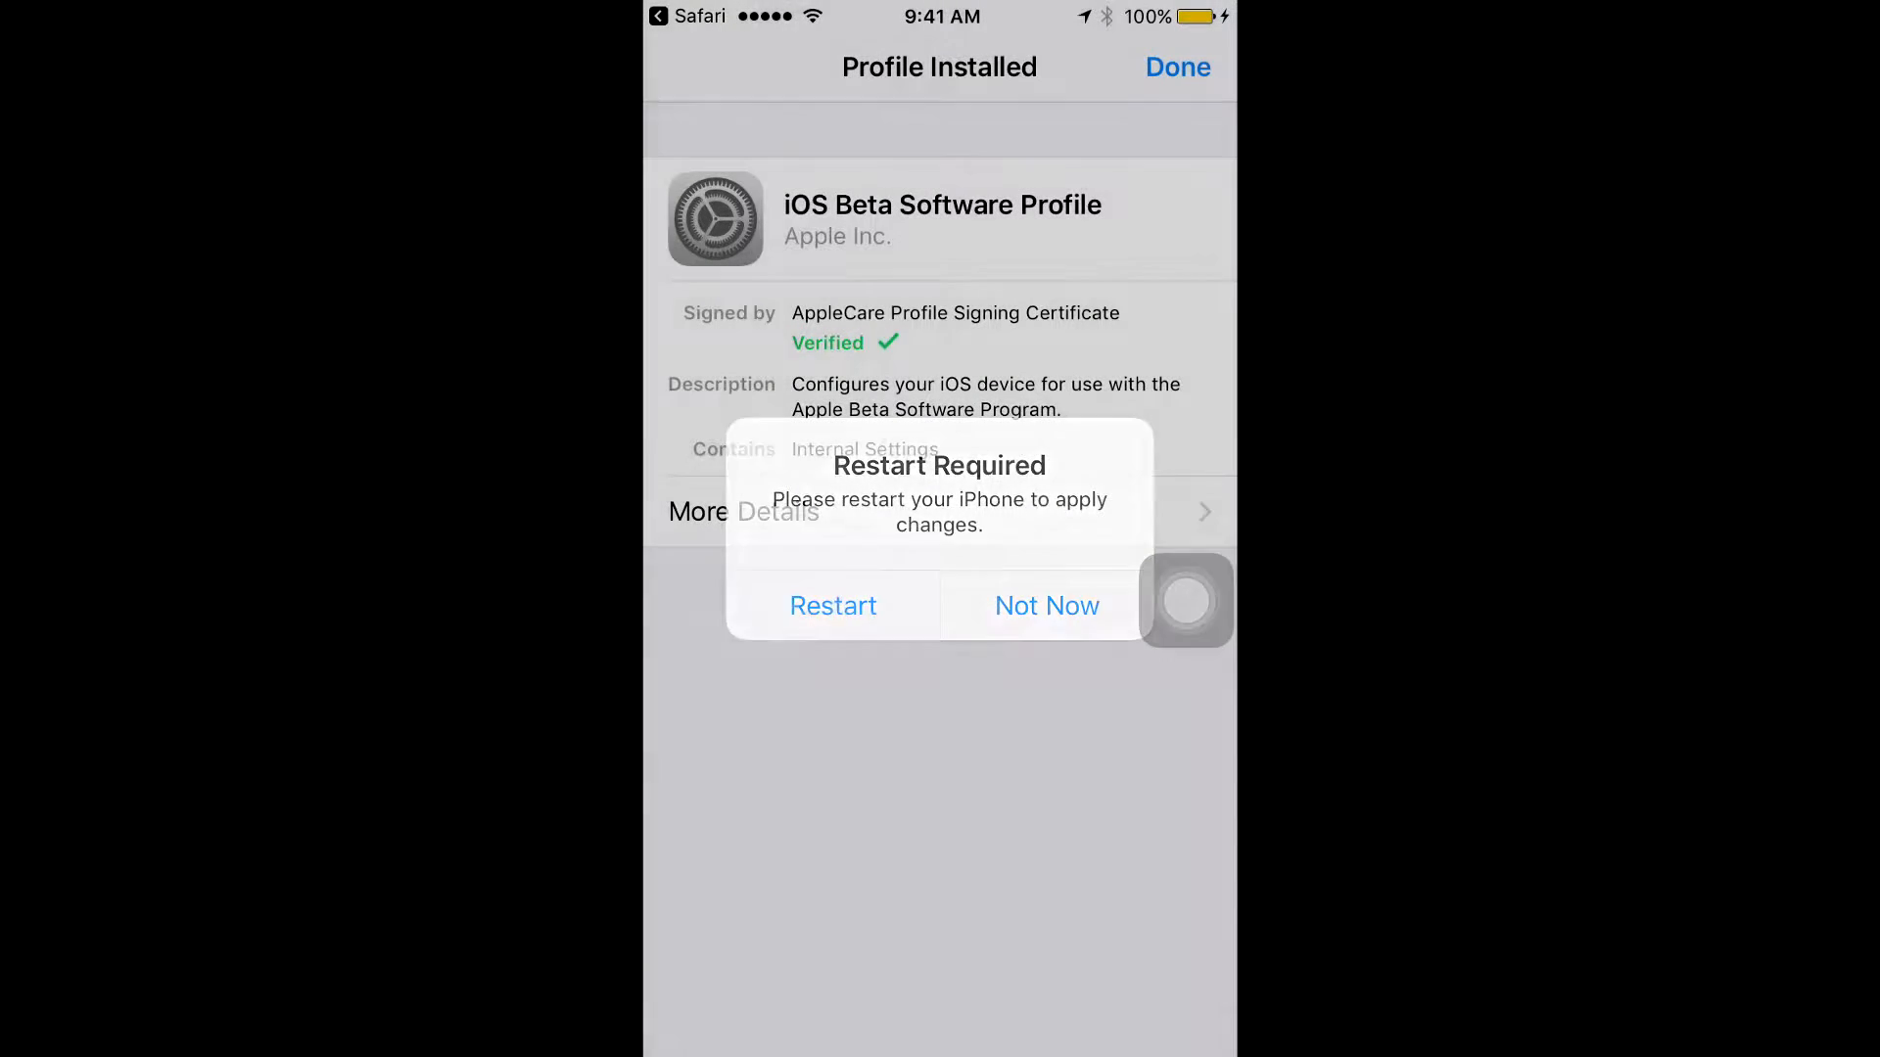
click(1045, 605)
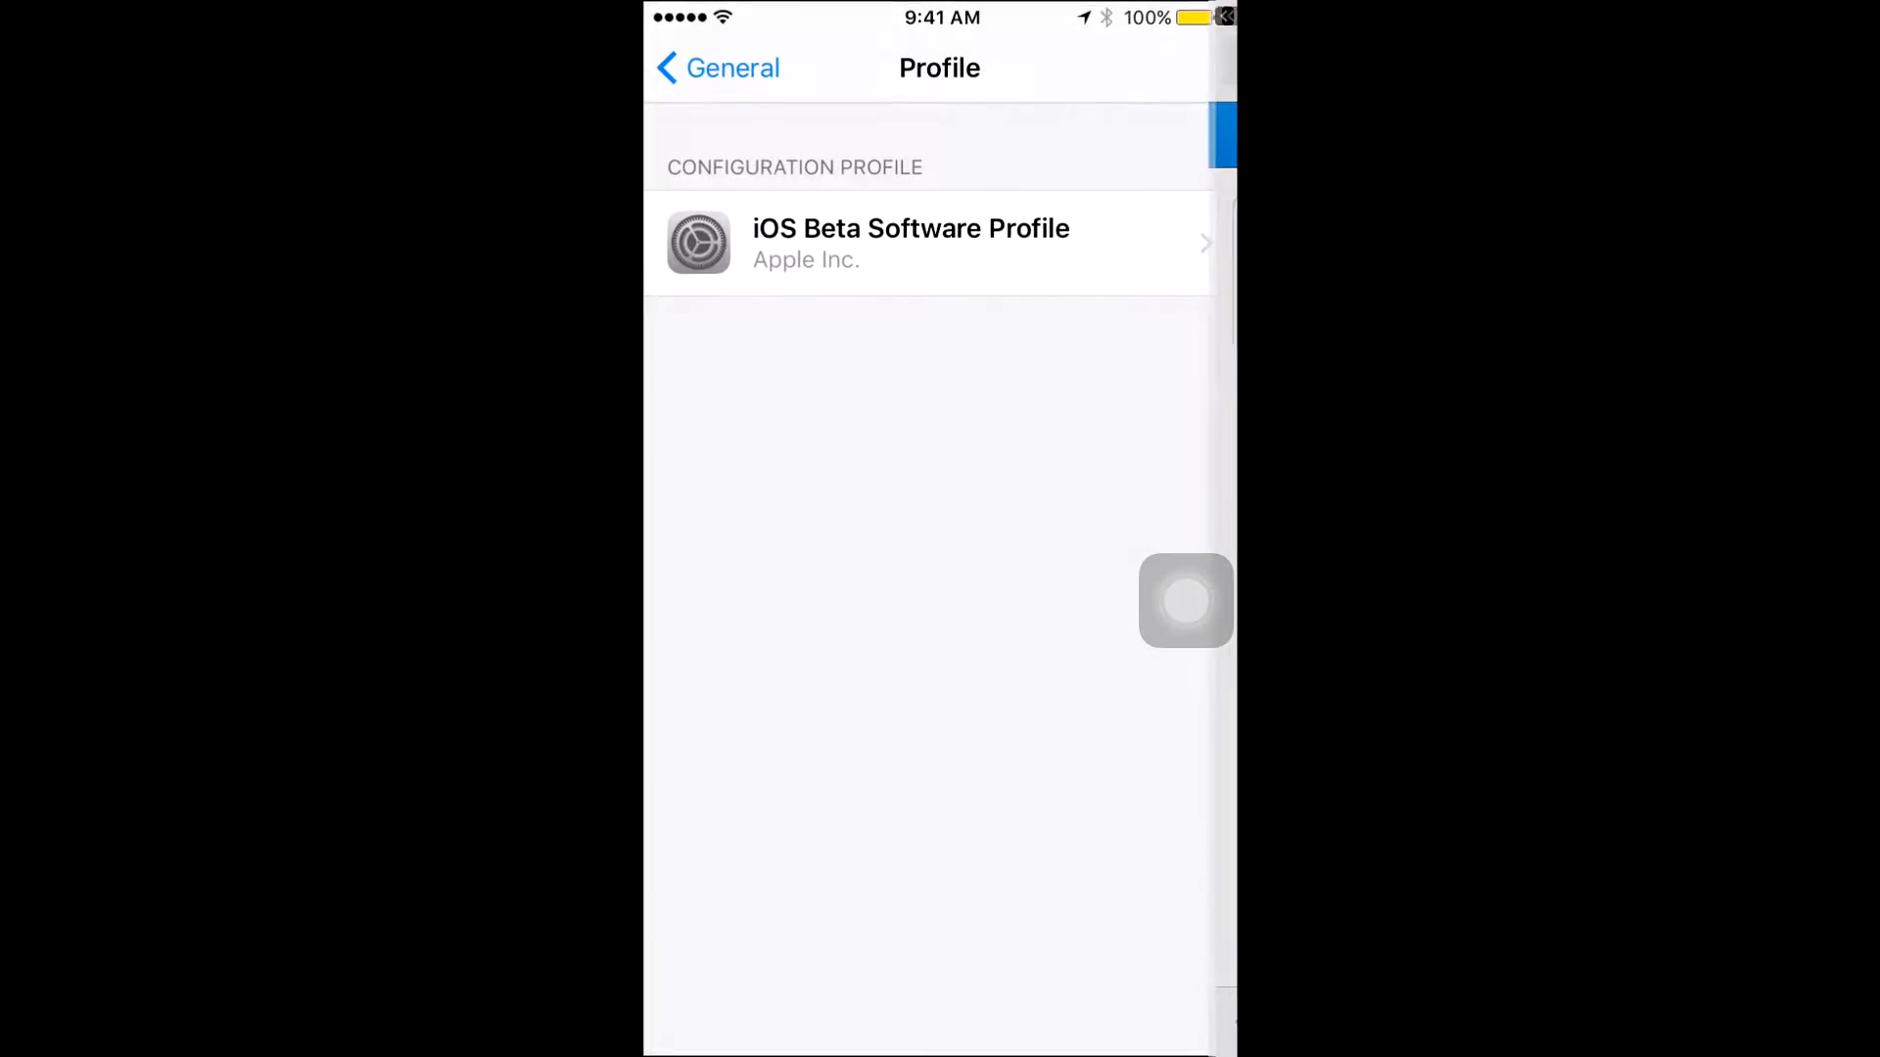
Go back to General, leave Software Update, and reach the Dropbox beta file page.
click(929, 243)
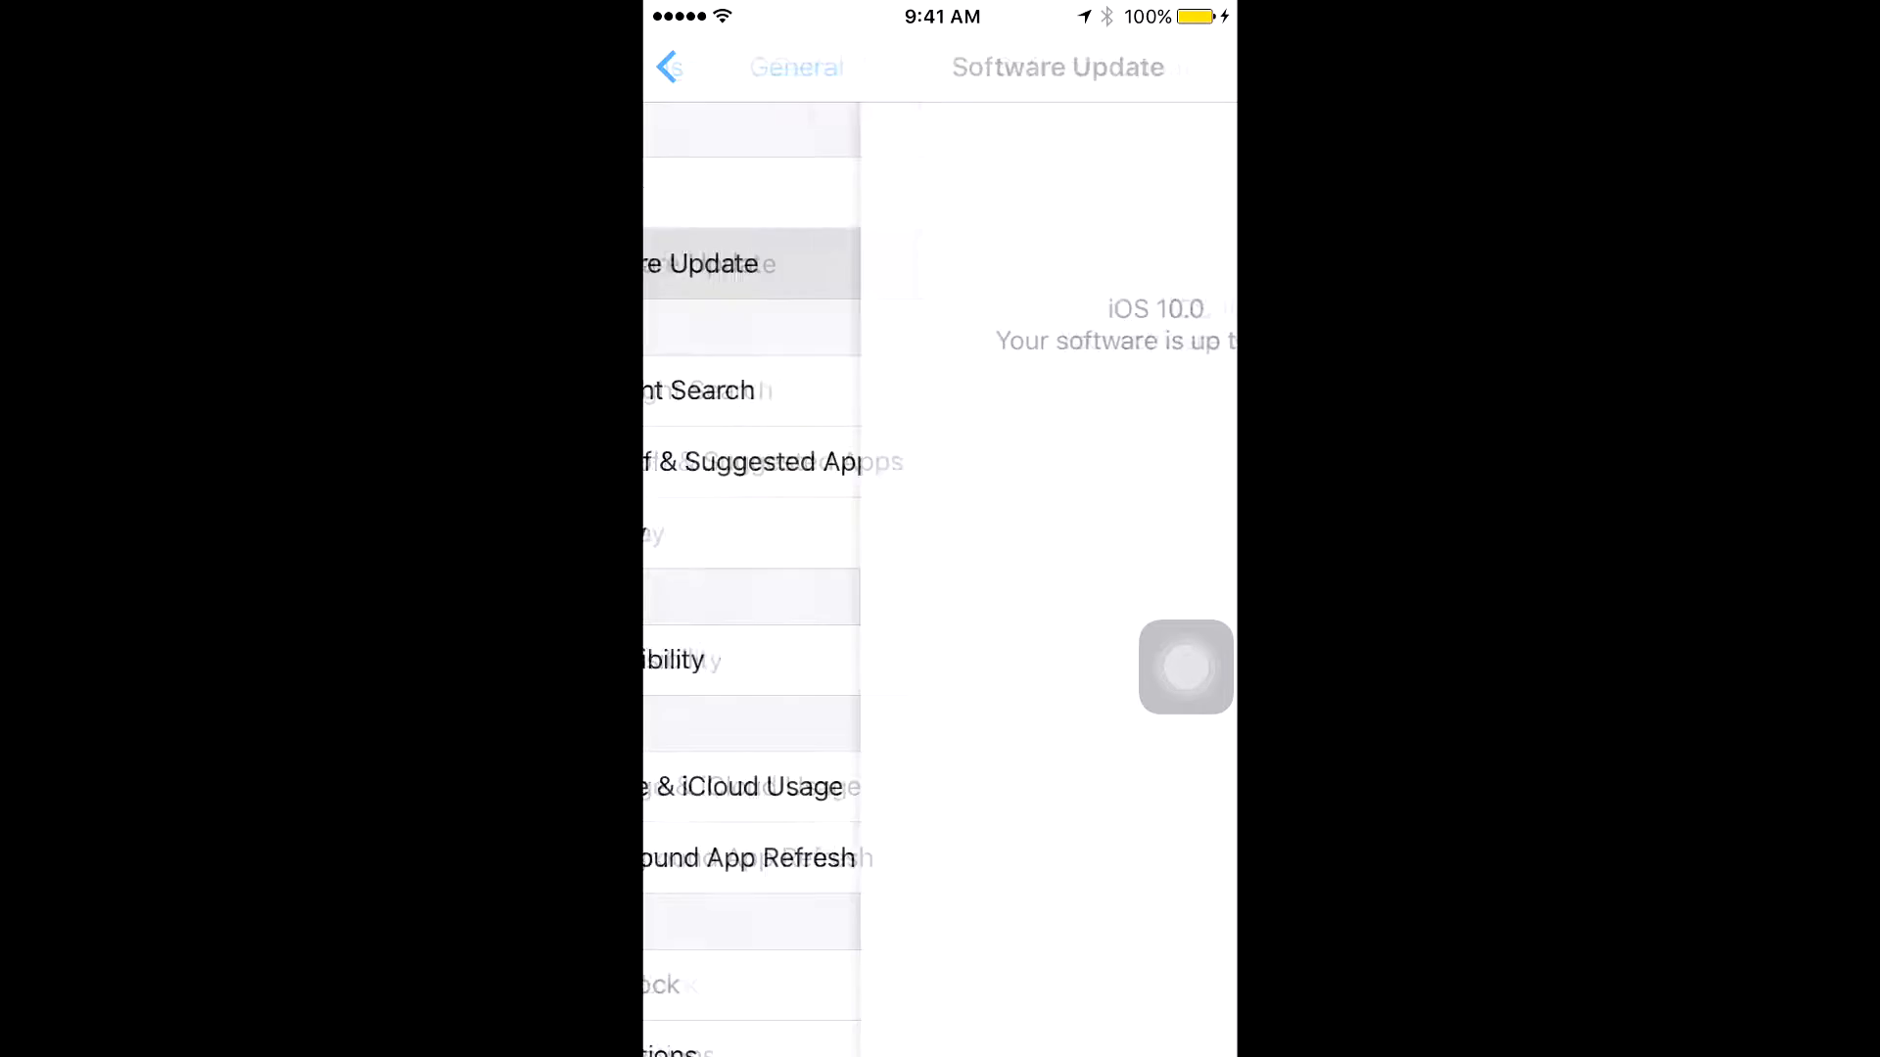
click(680, 68)
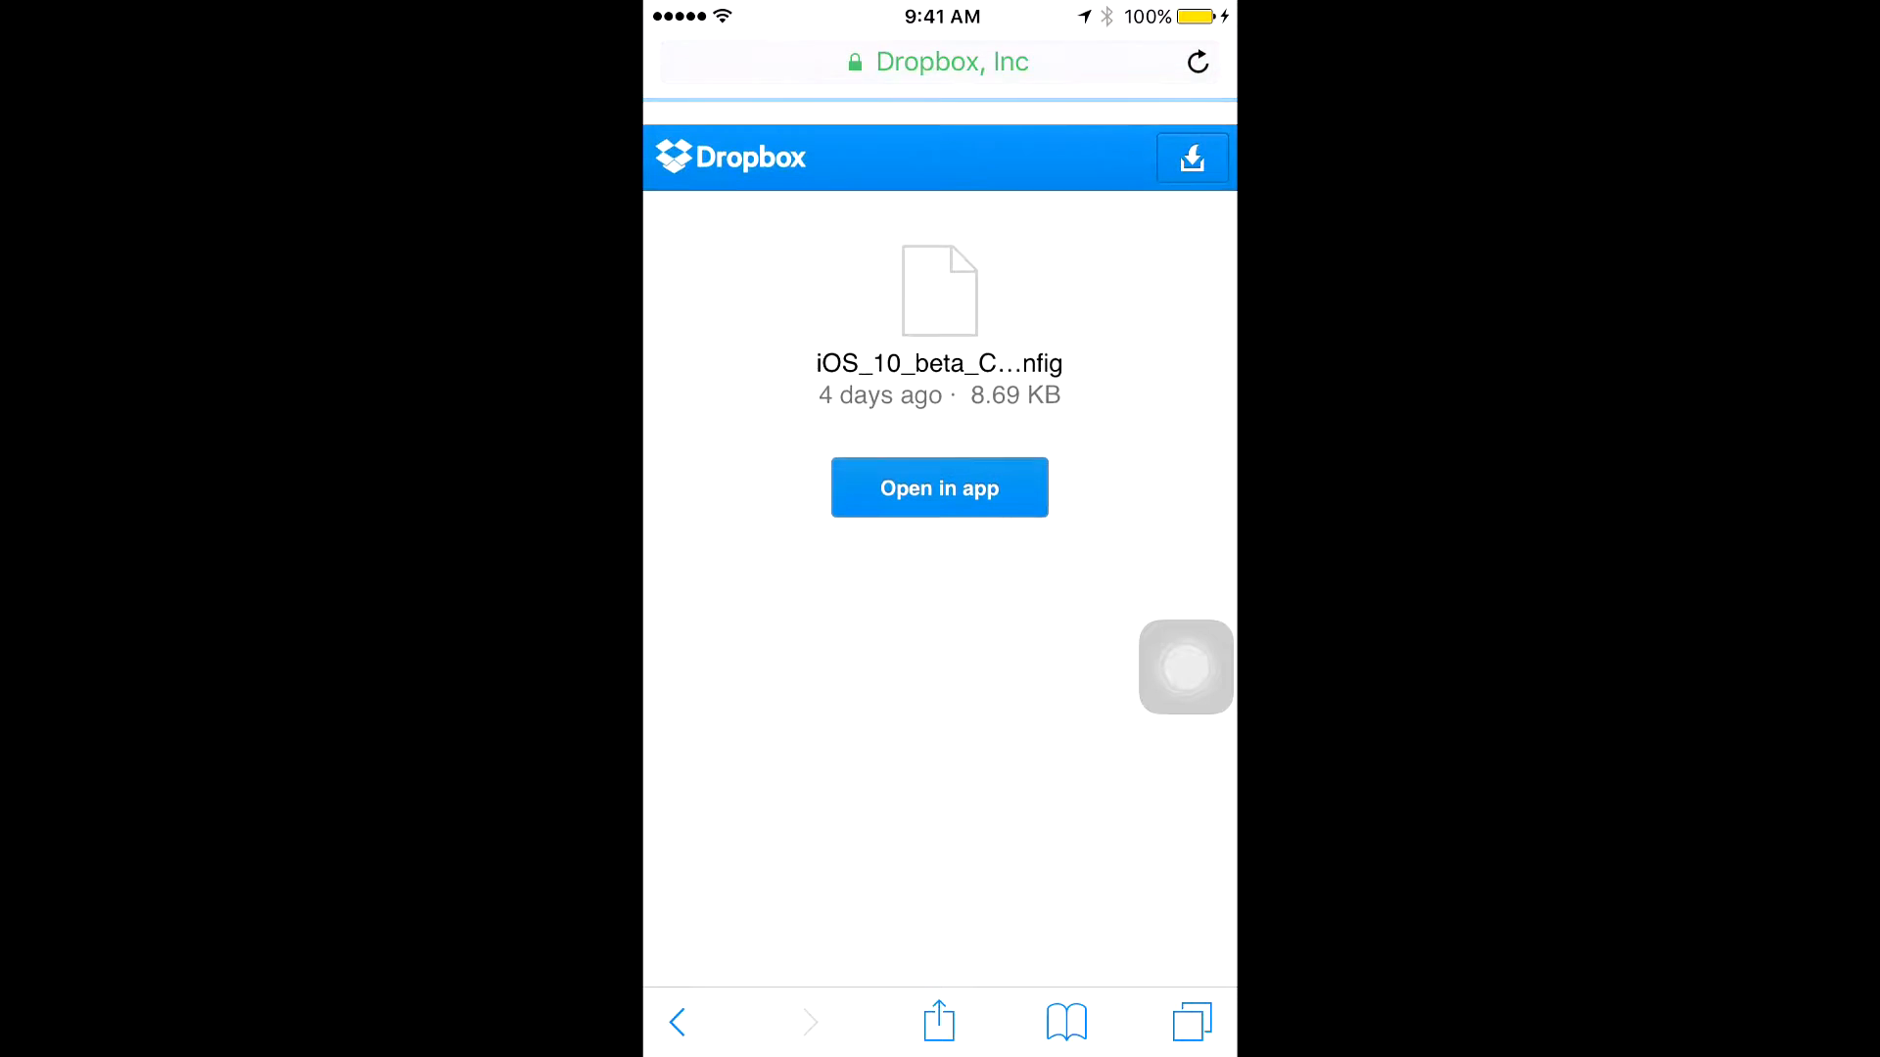
Direct-download the beta profile file and pick iPhone to reach Install Profile.
click(1191, 157)
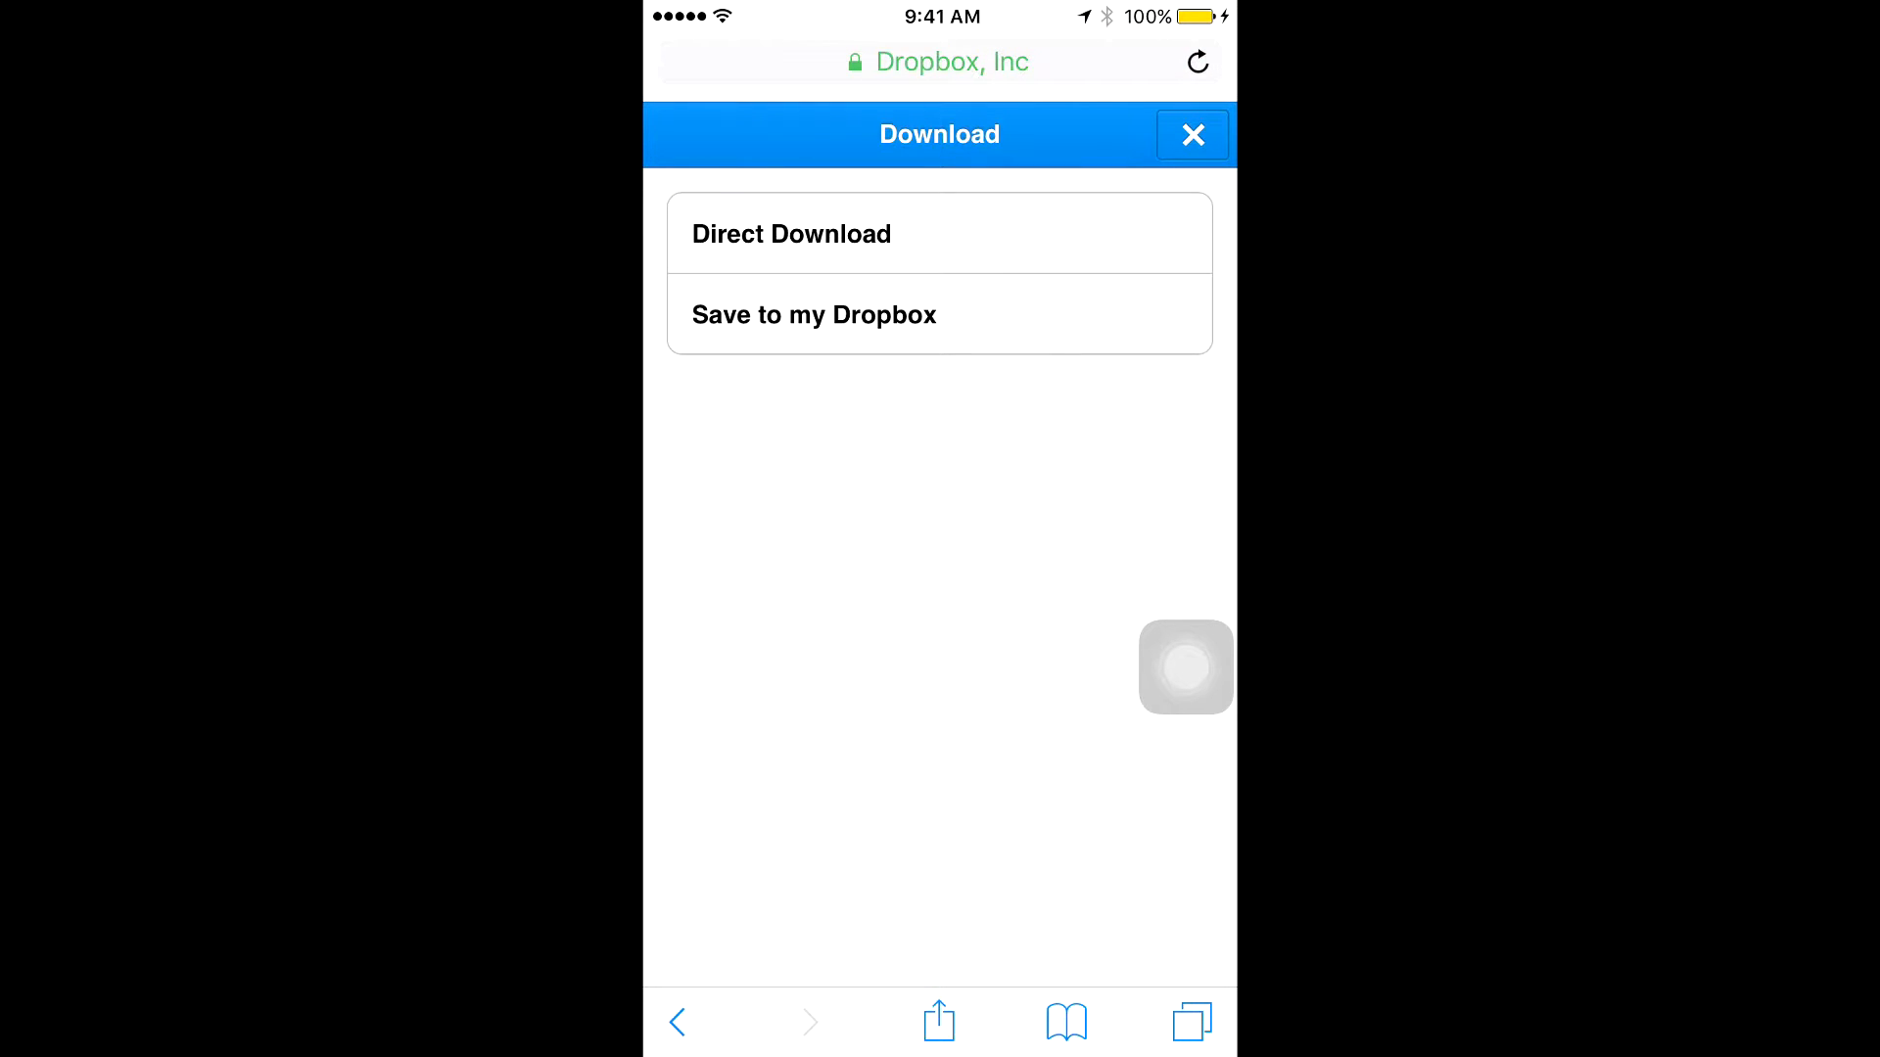
click(791, 234)
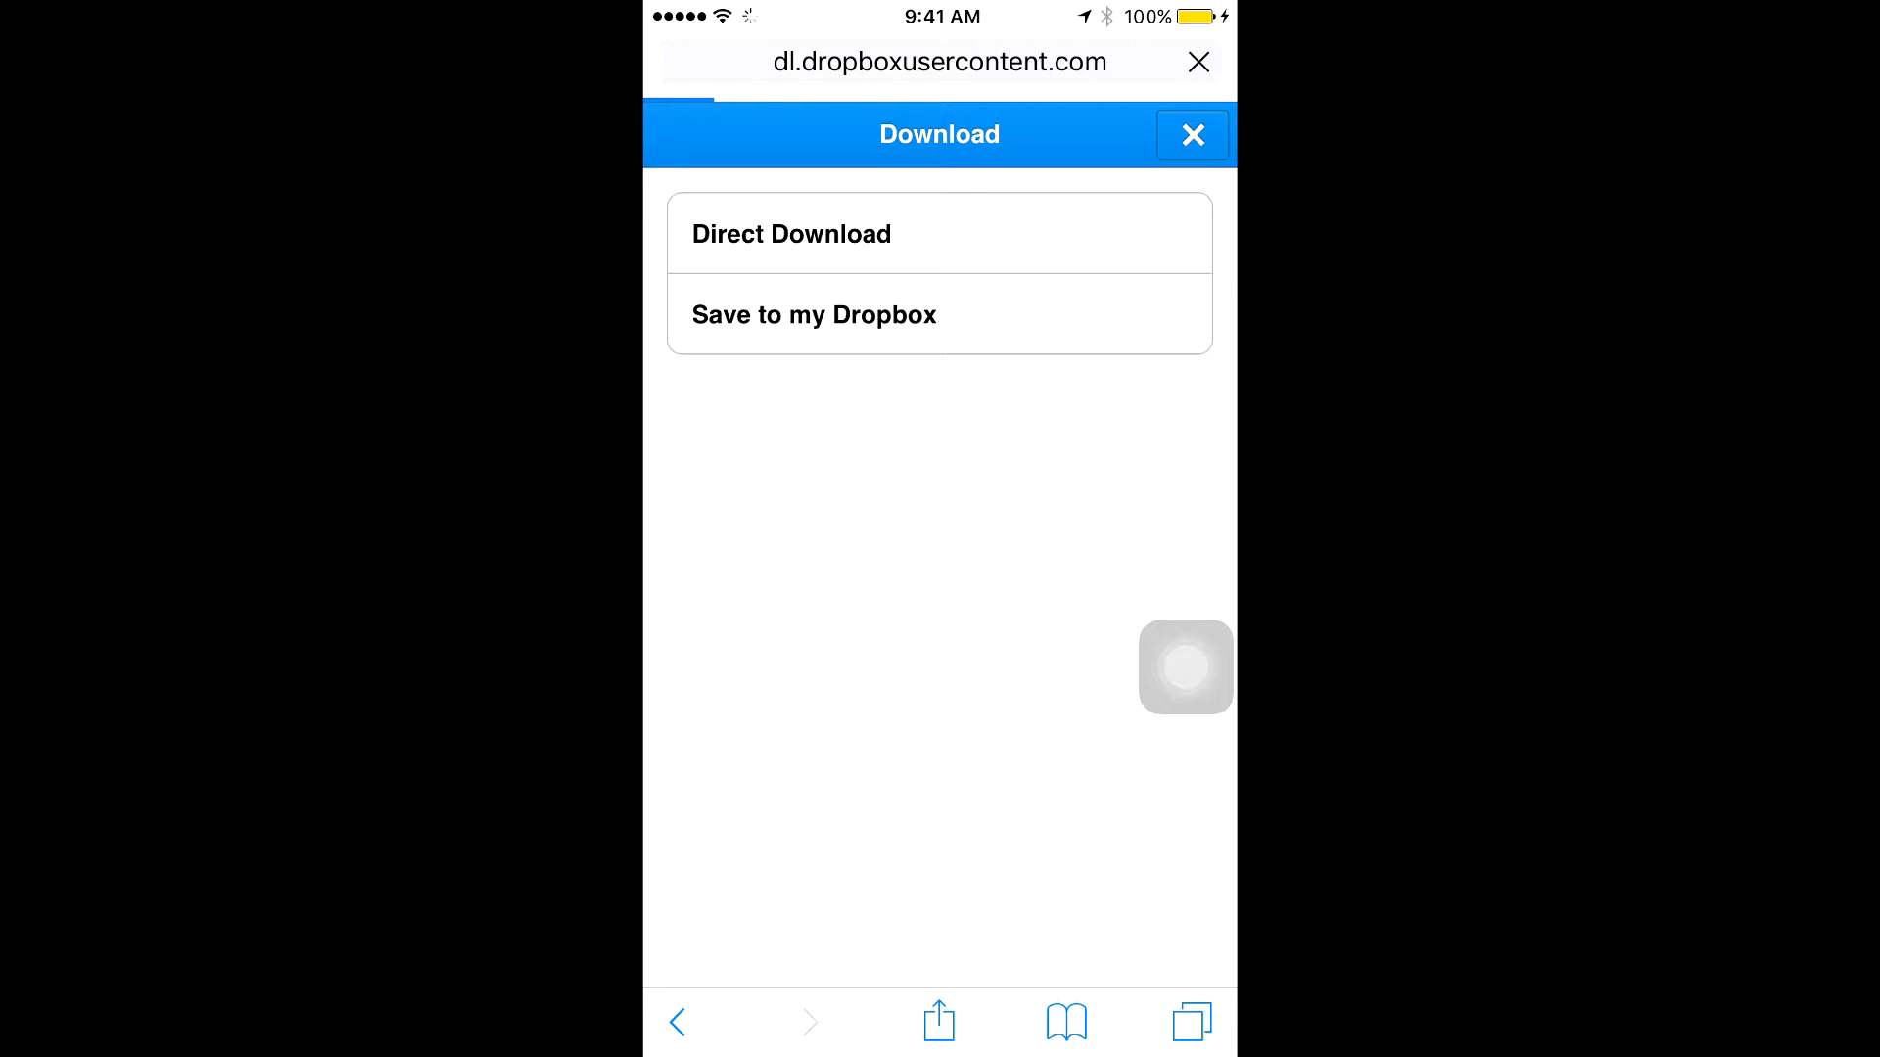
click(791, 234)
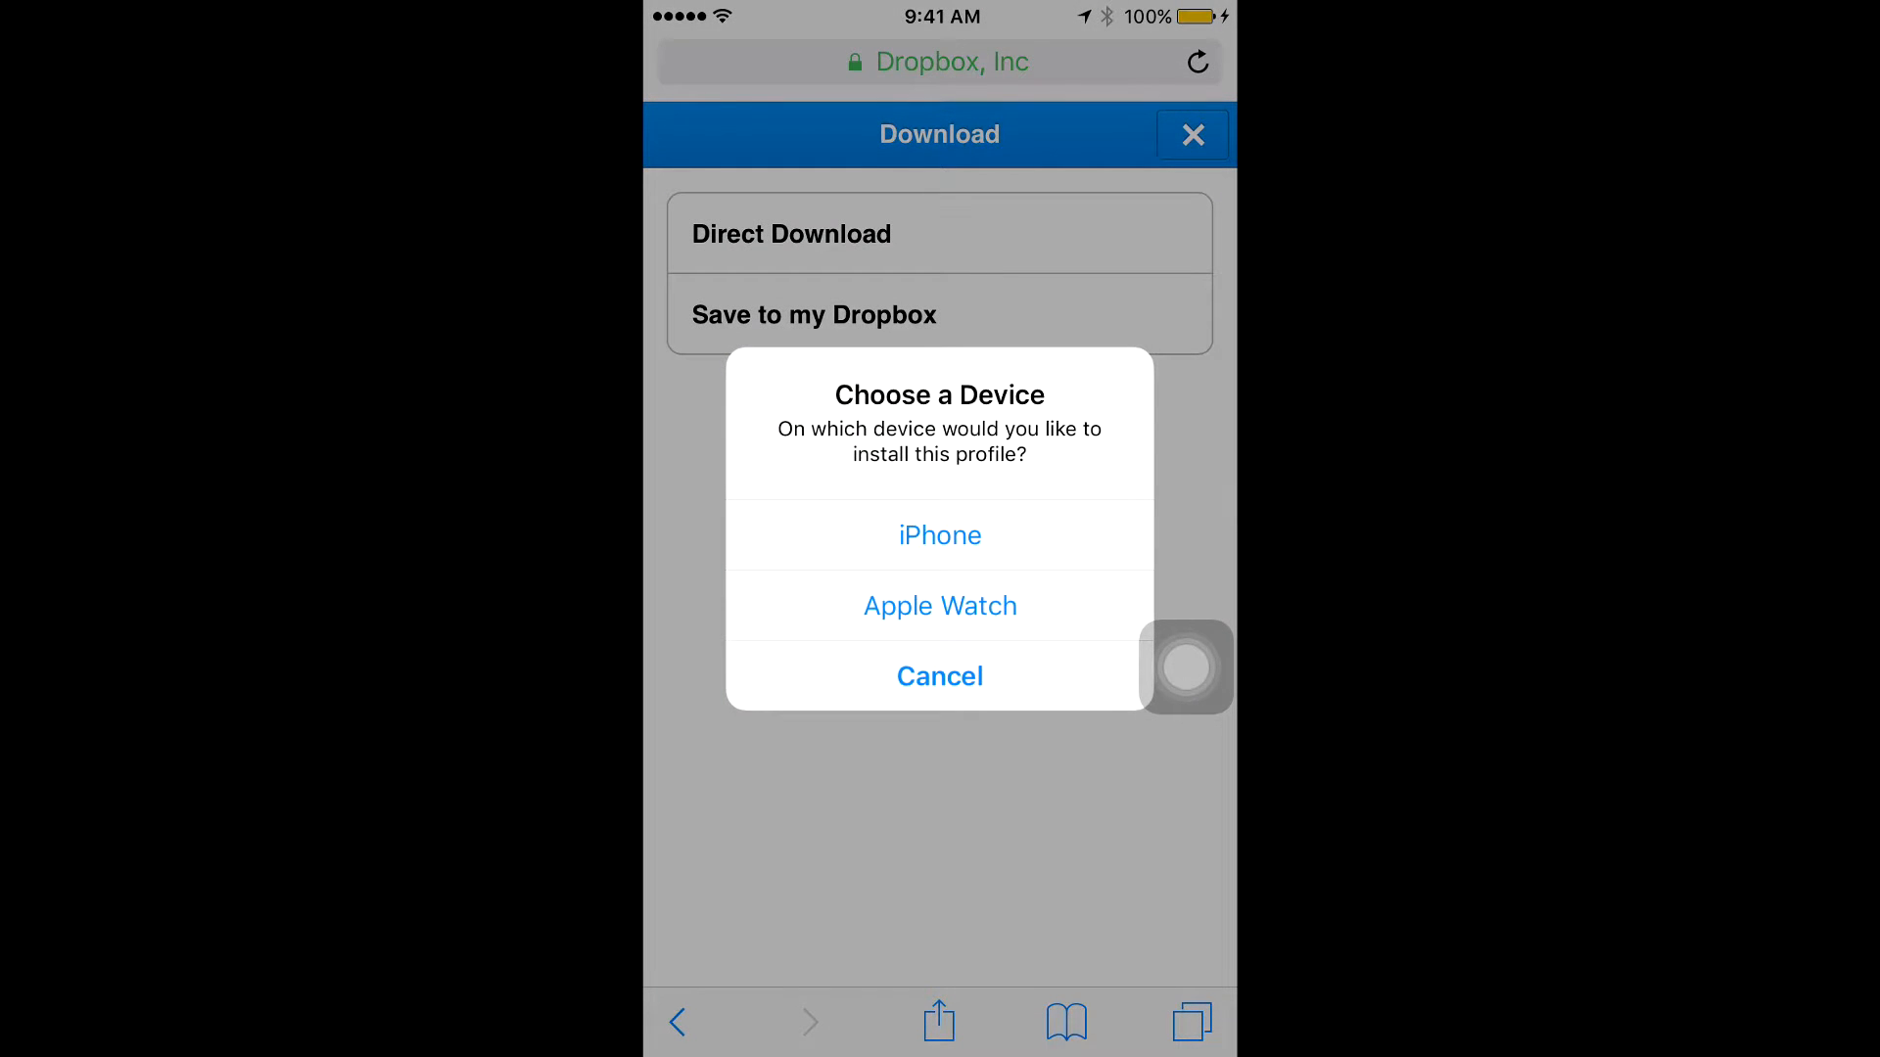
click(939, 535)
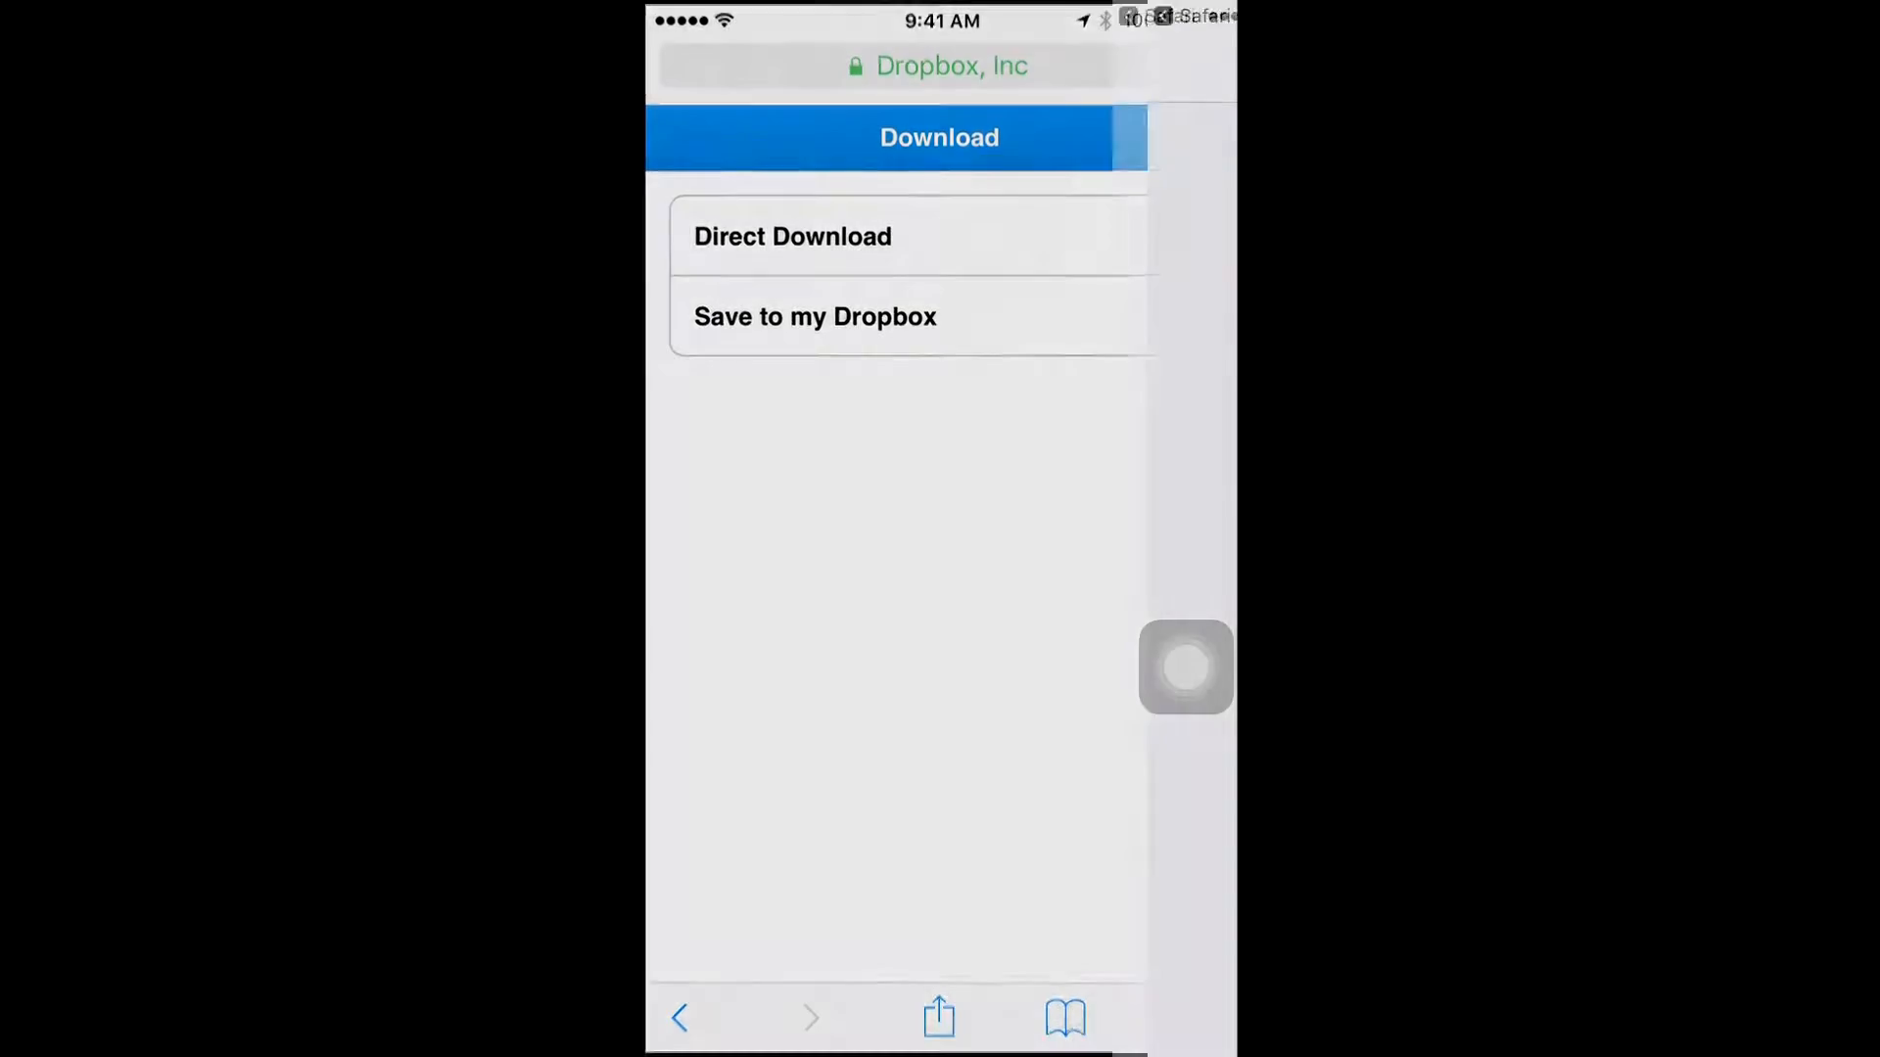
click(792, 236)
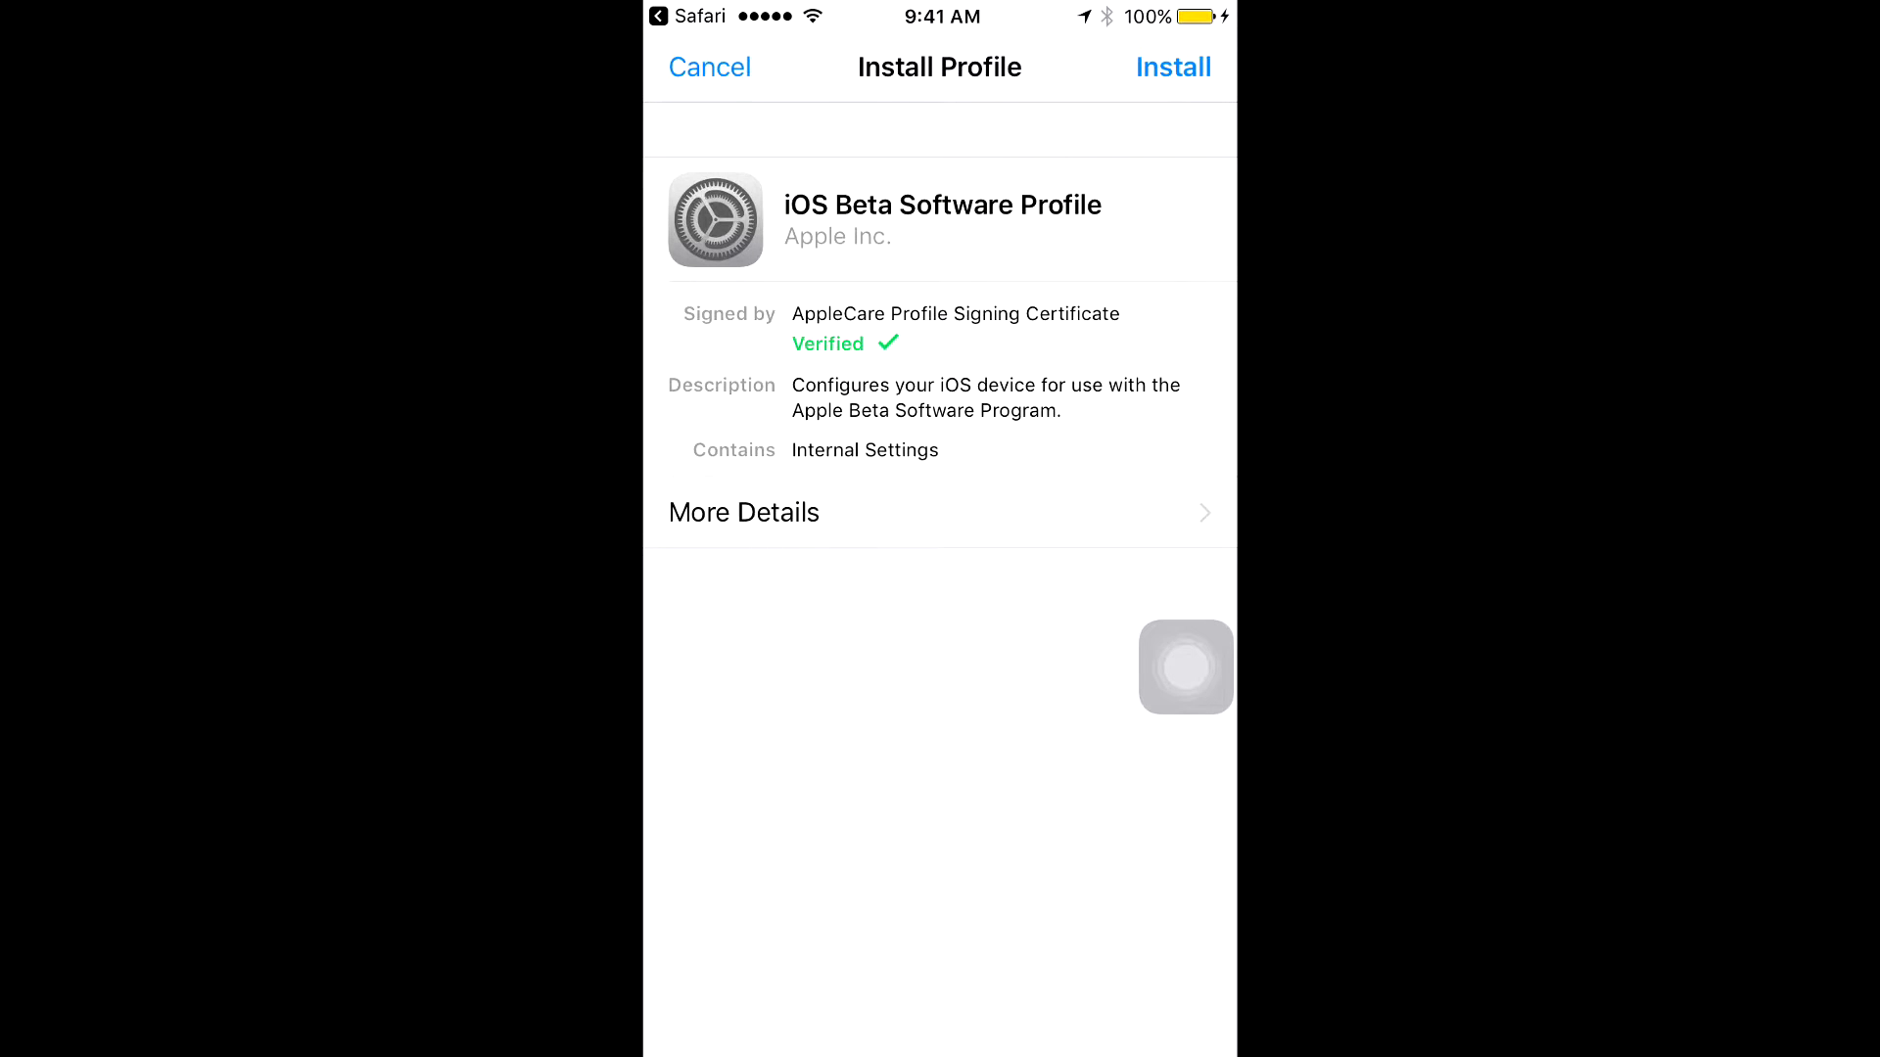
Install the iOS Beta Software Profile, confirm consent, and postpone restarting the iPhone.
click(1173, 66)
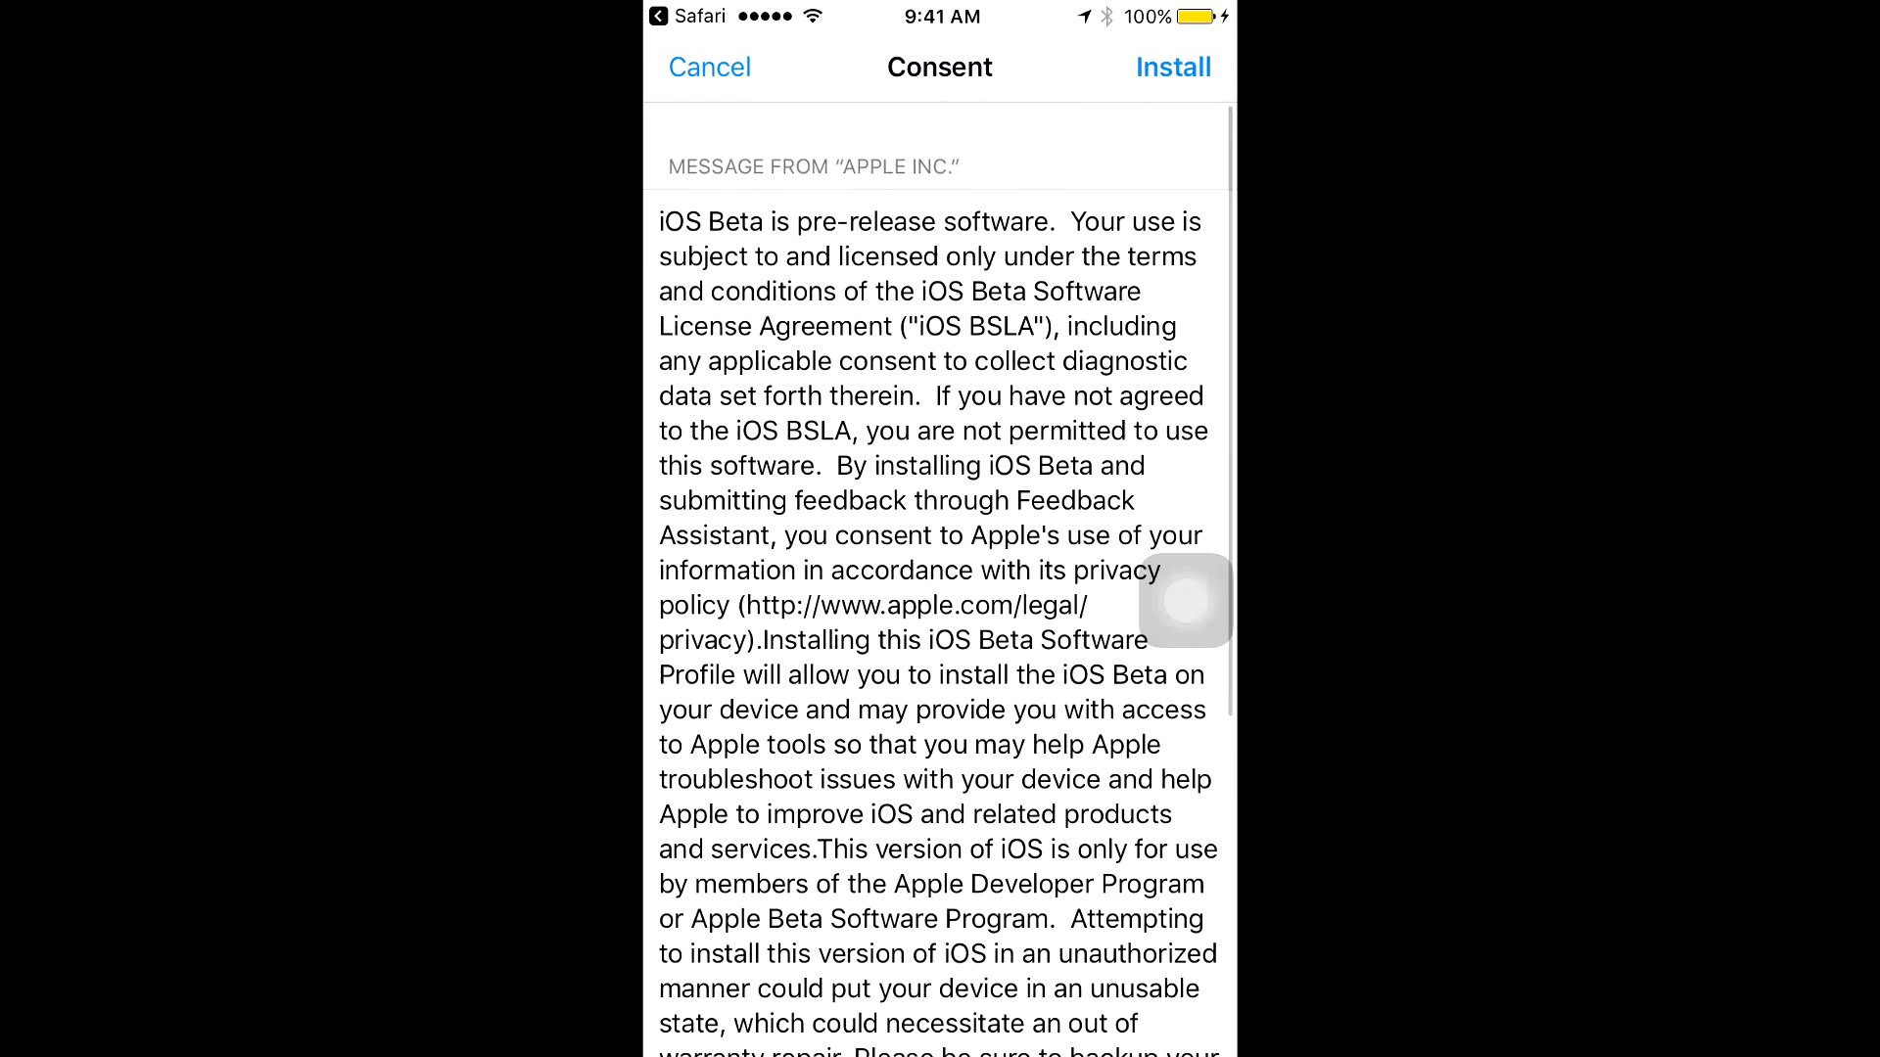
click(1171, 66)
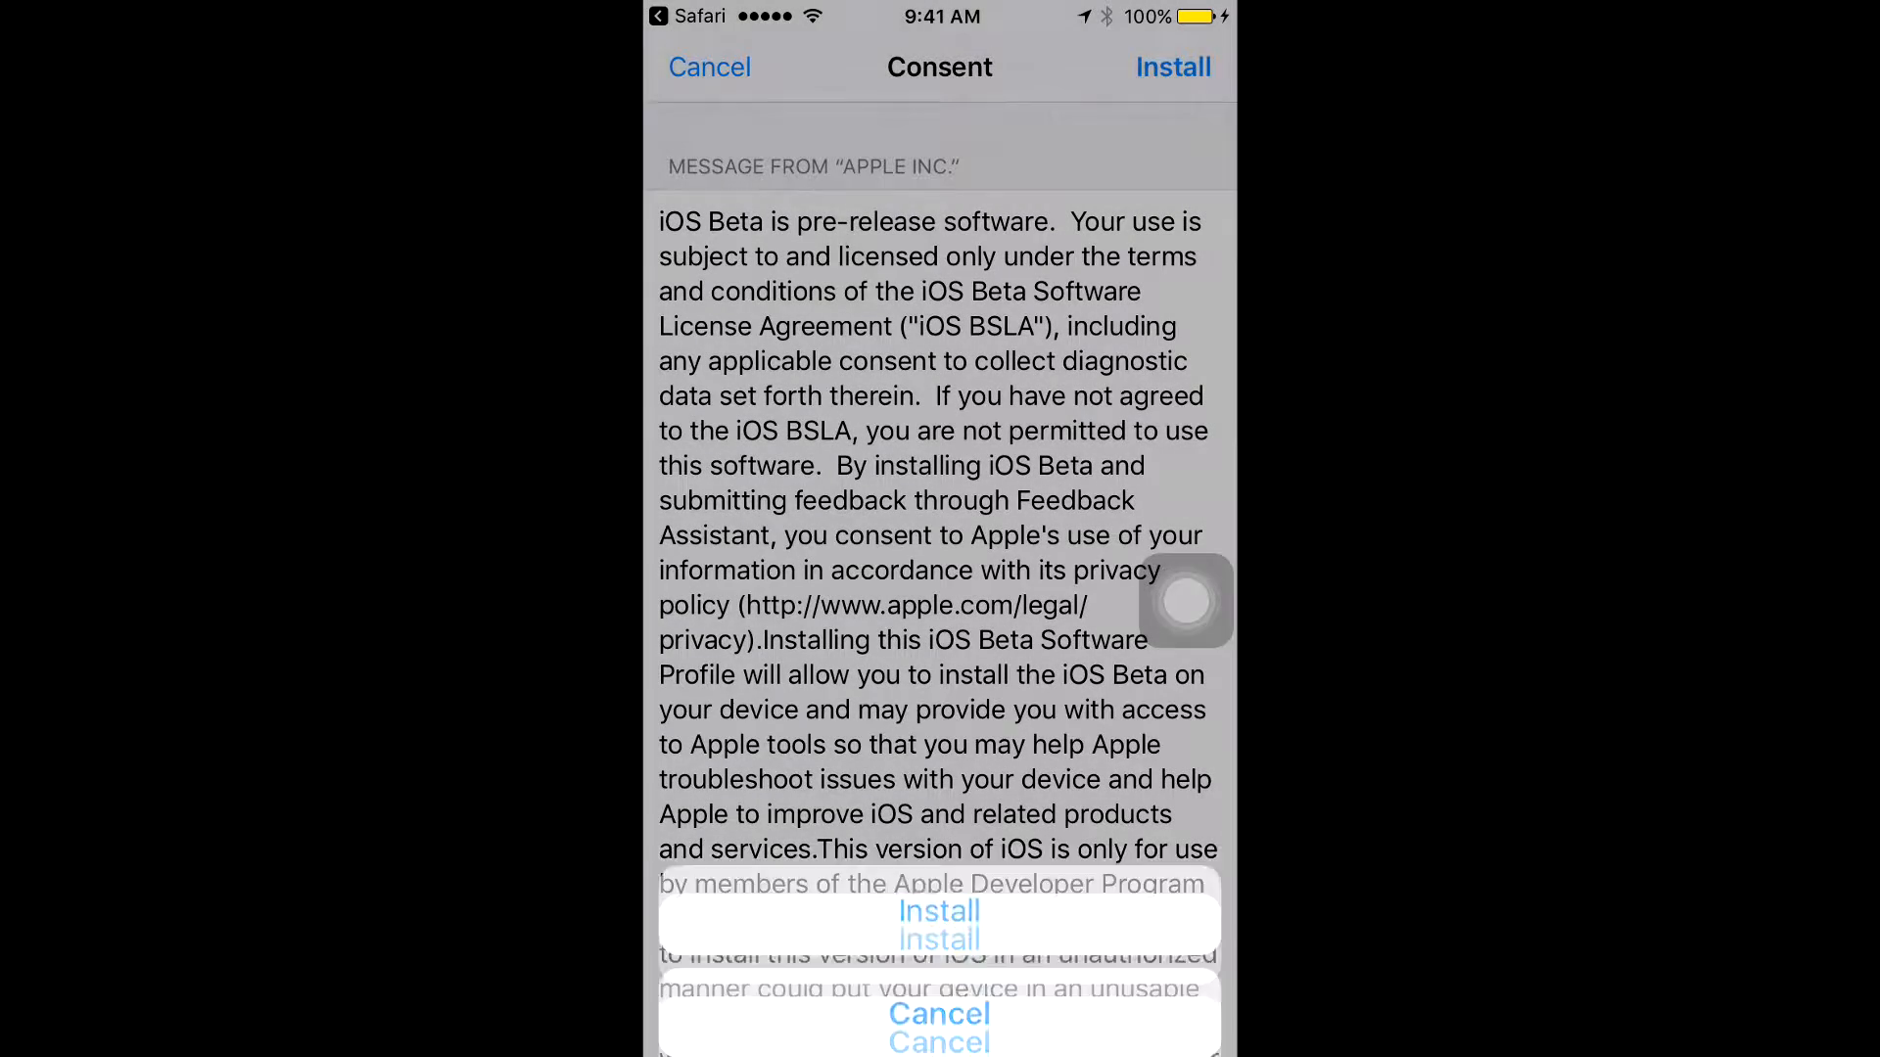
click(939, 910)
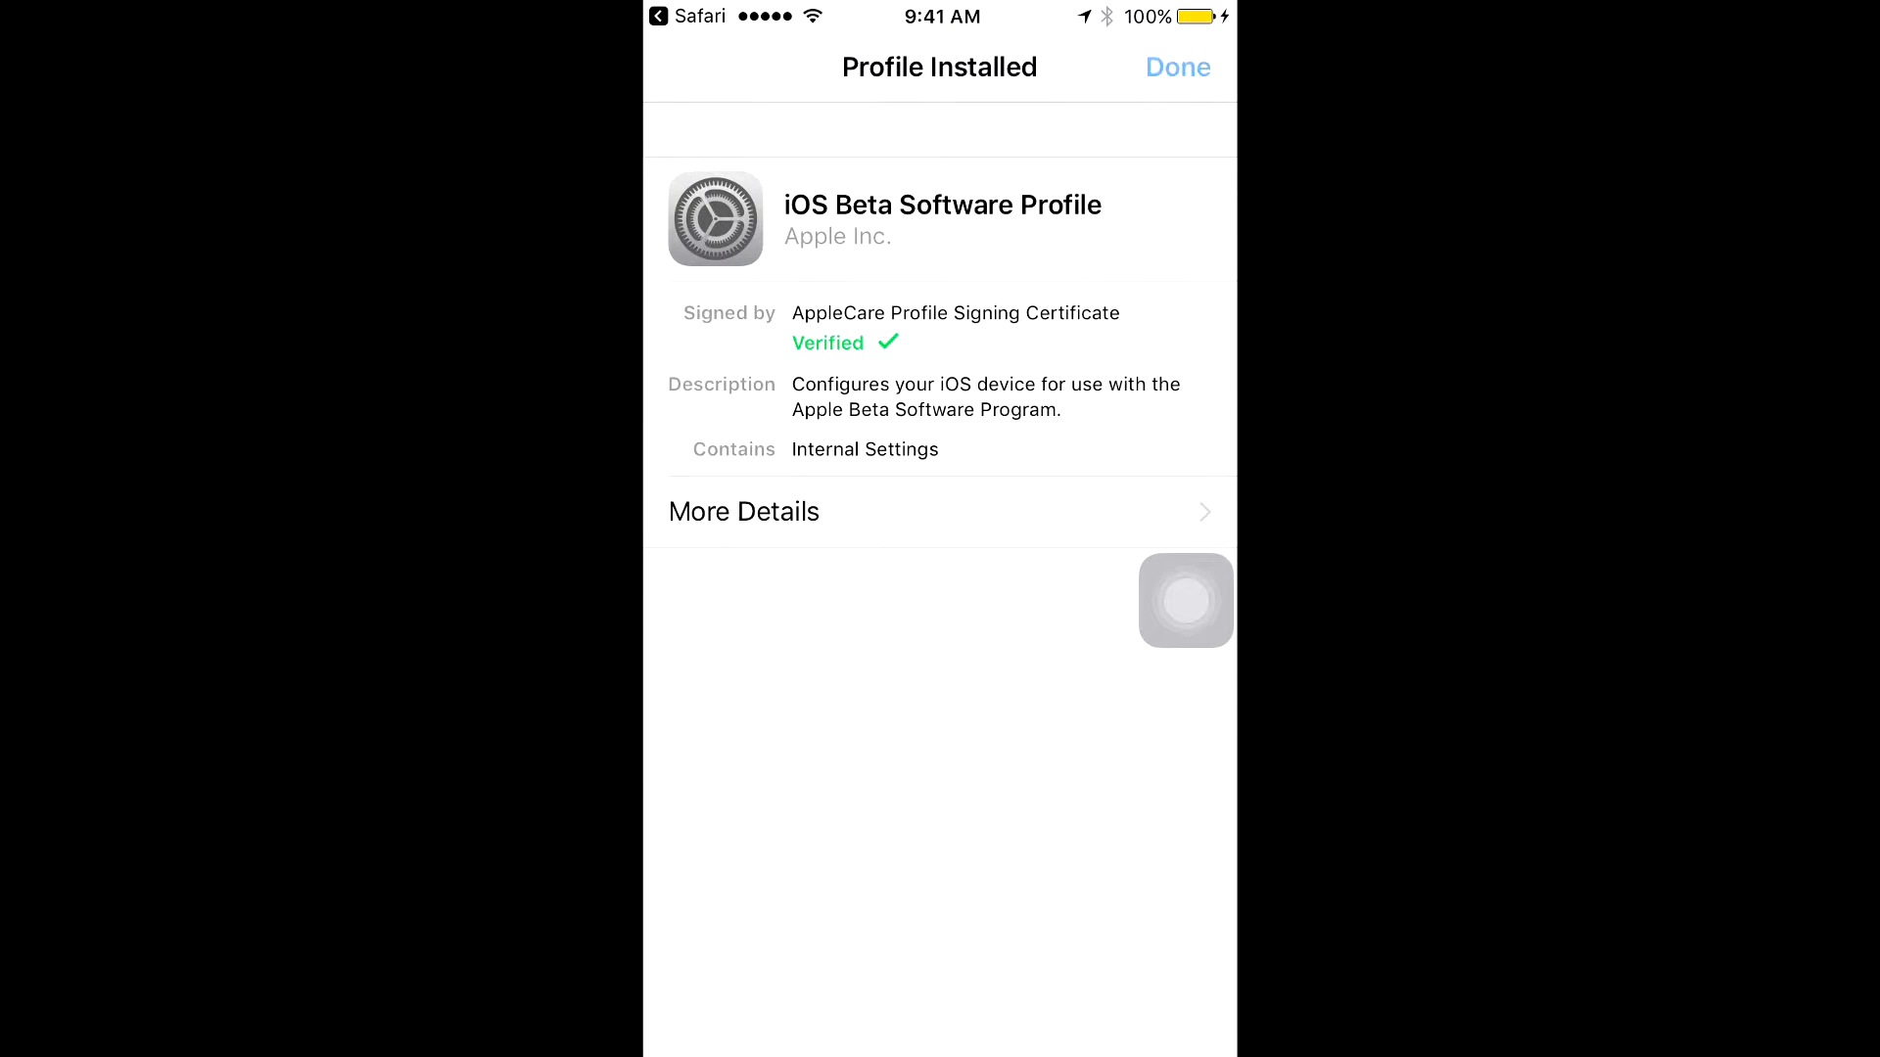
click(1176, 66)
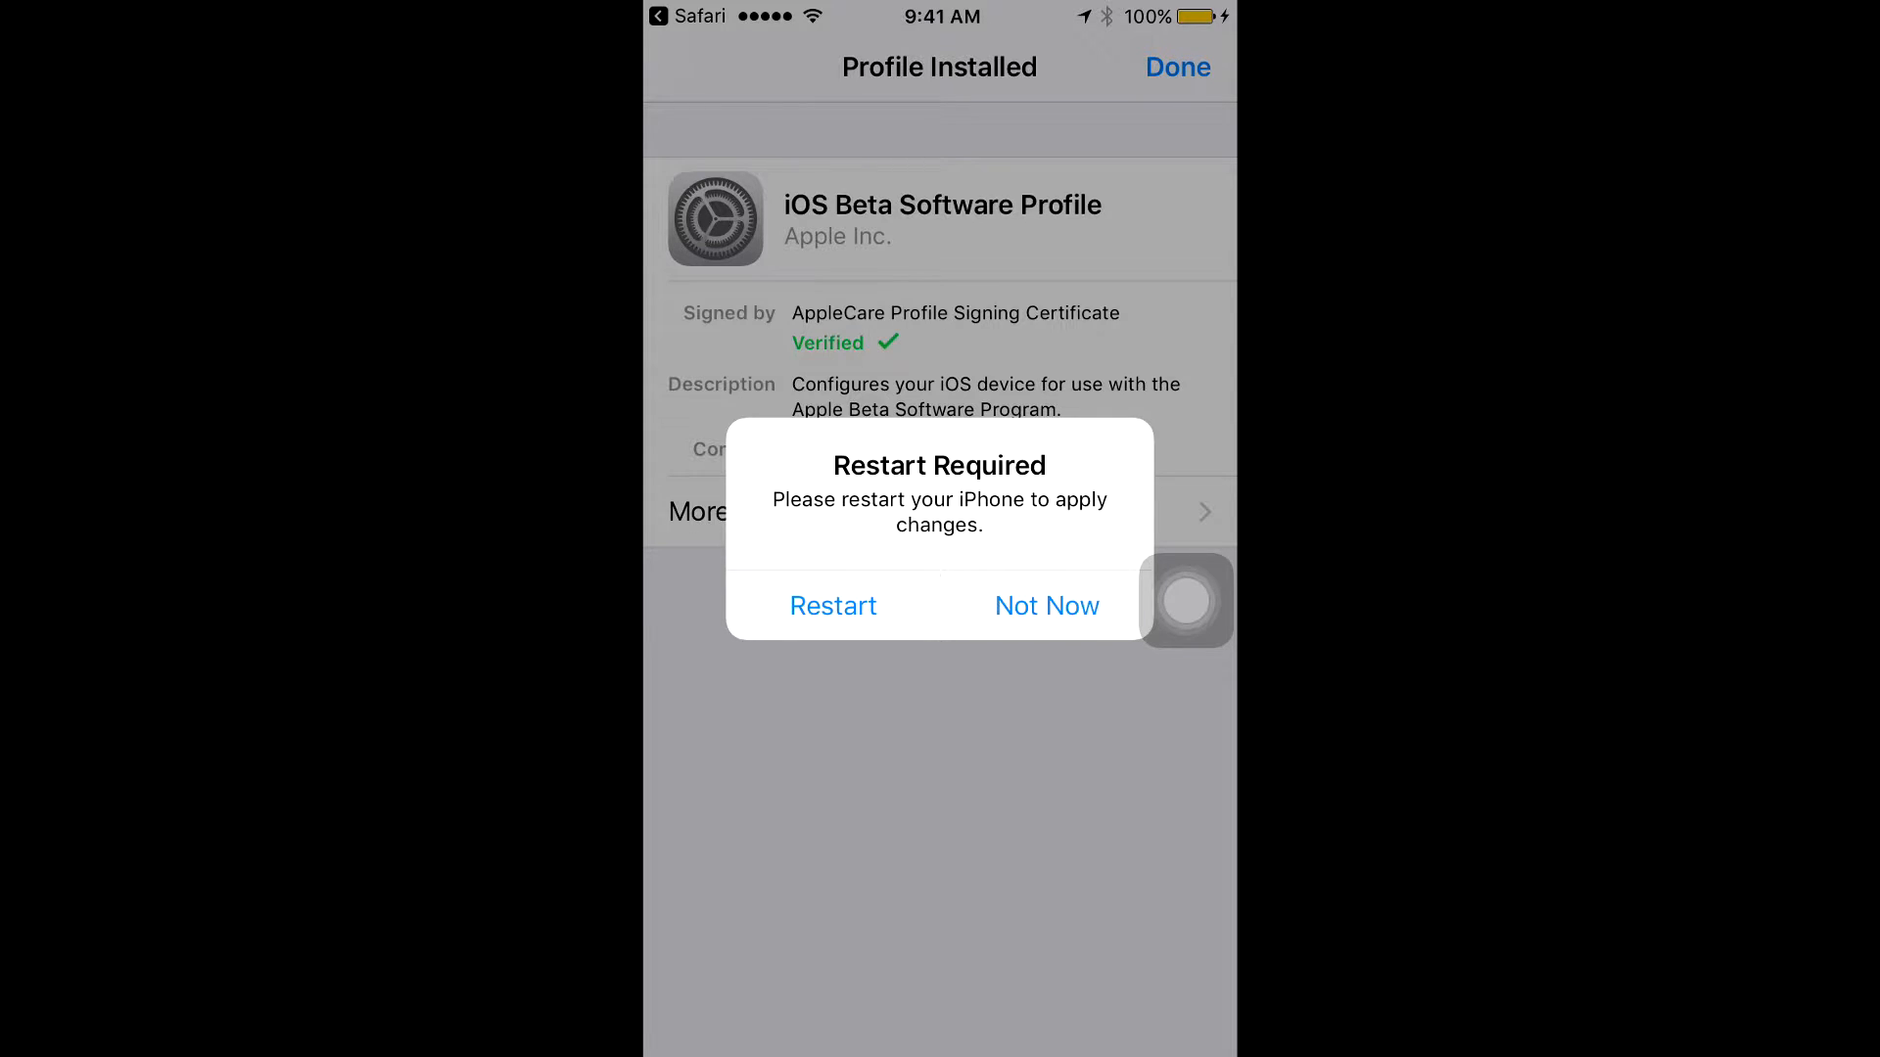
click(1047, 605)
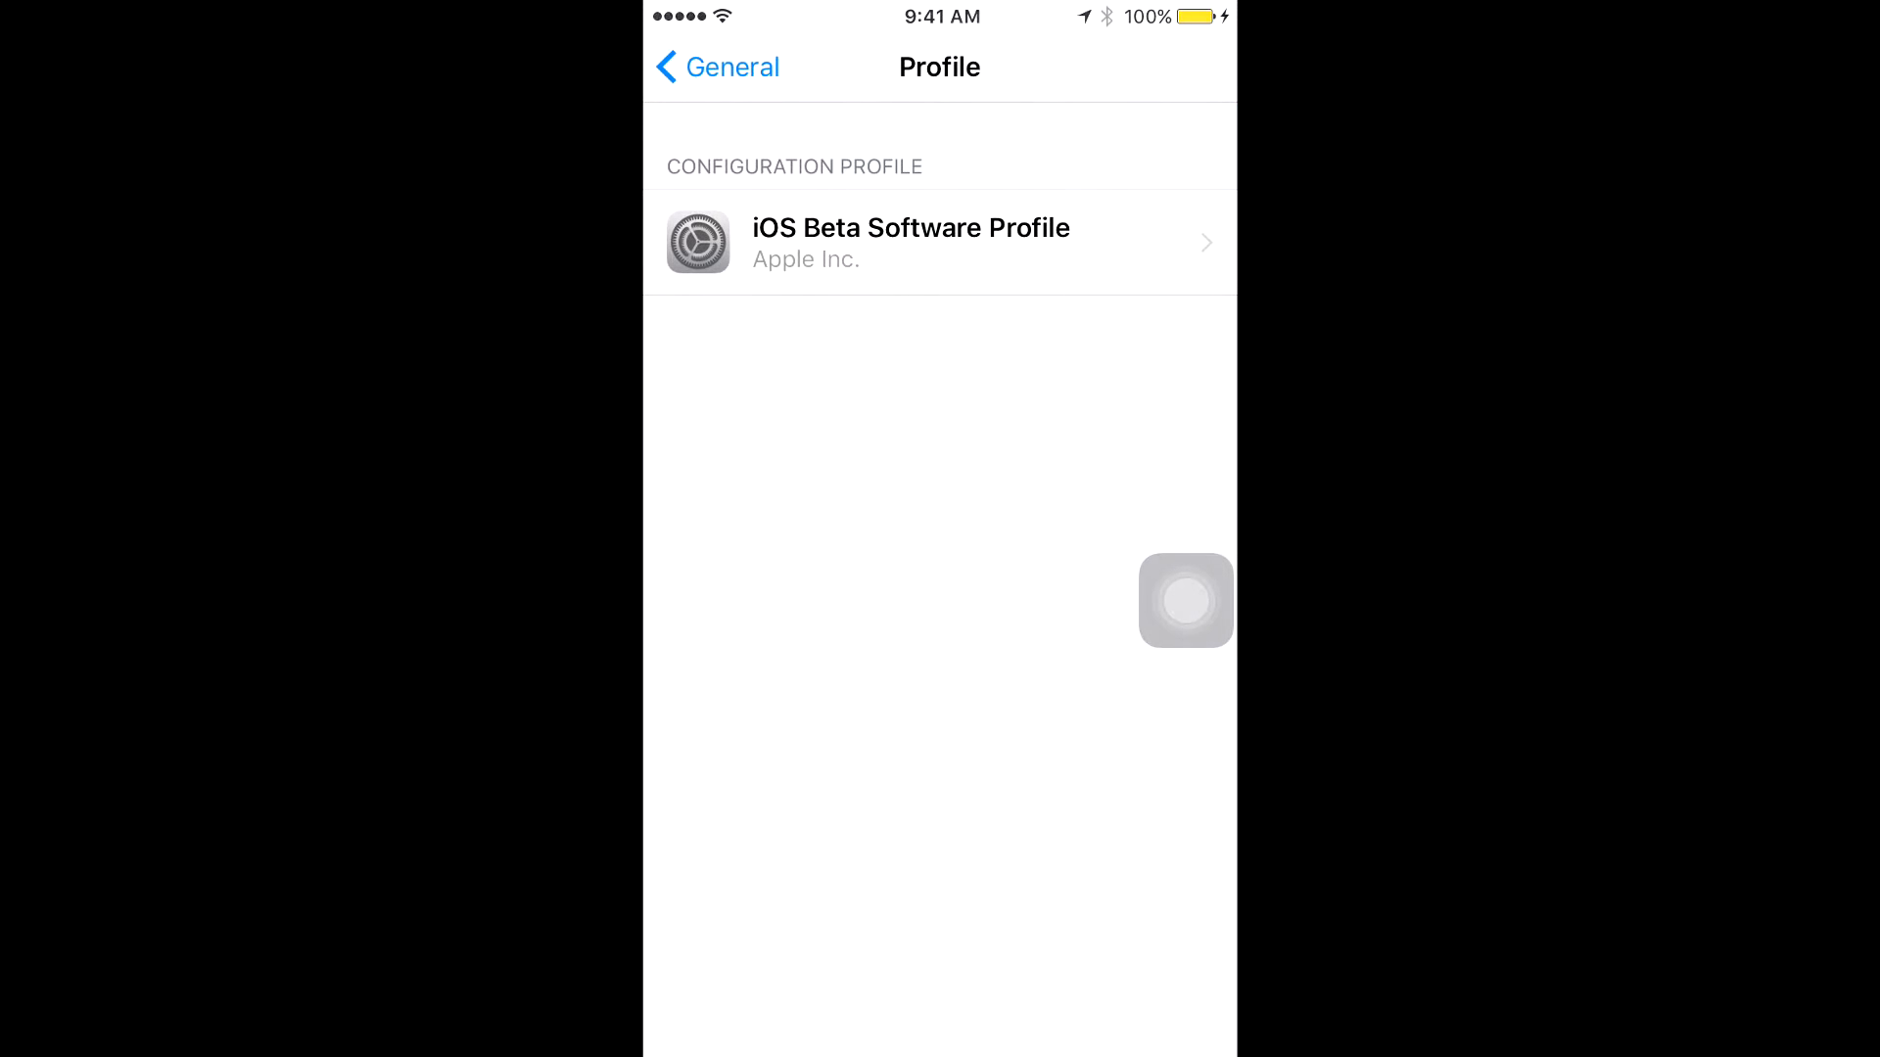
View the beta profile's details, check Software Update shows iOS 10.0 current, then return to General.
click(939, 242)
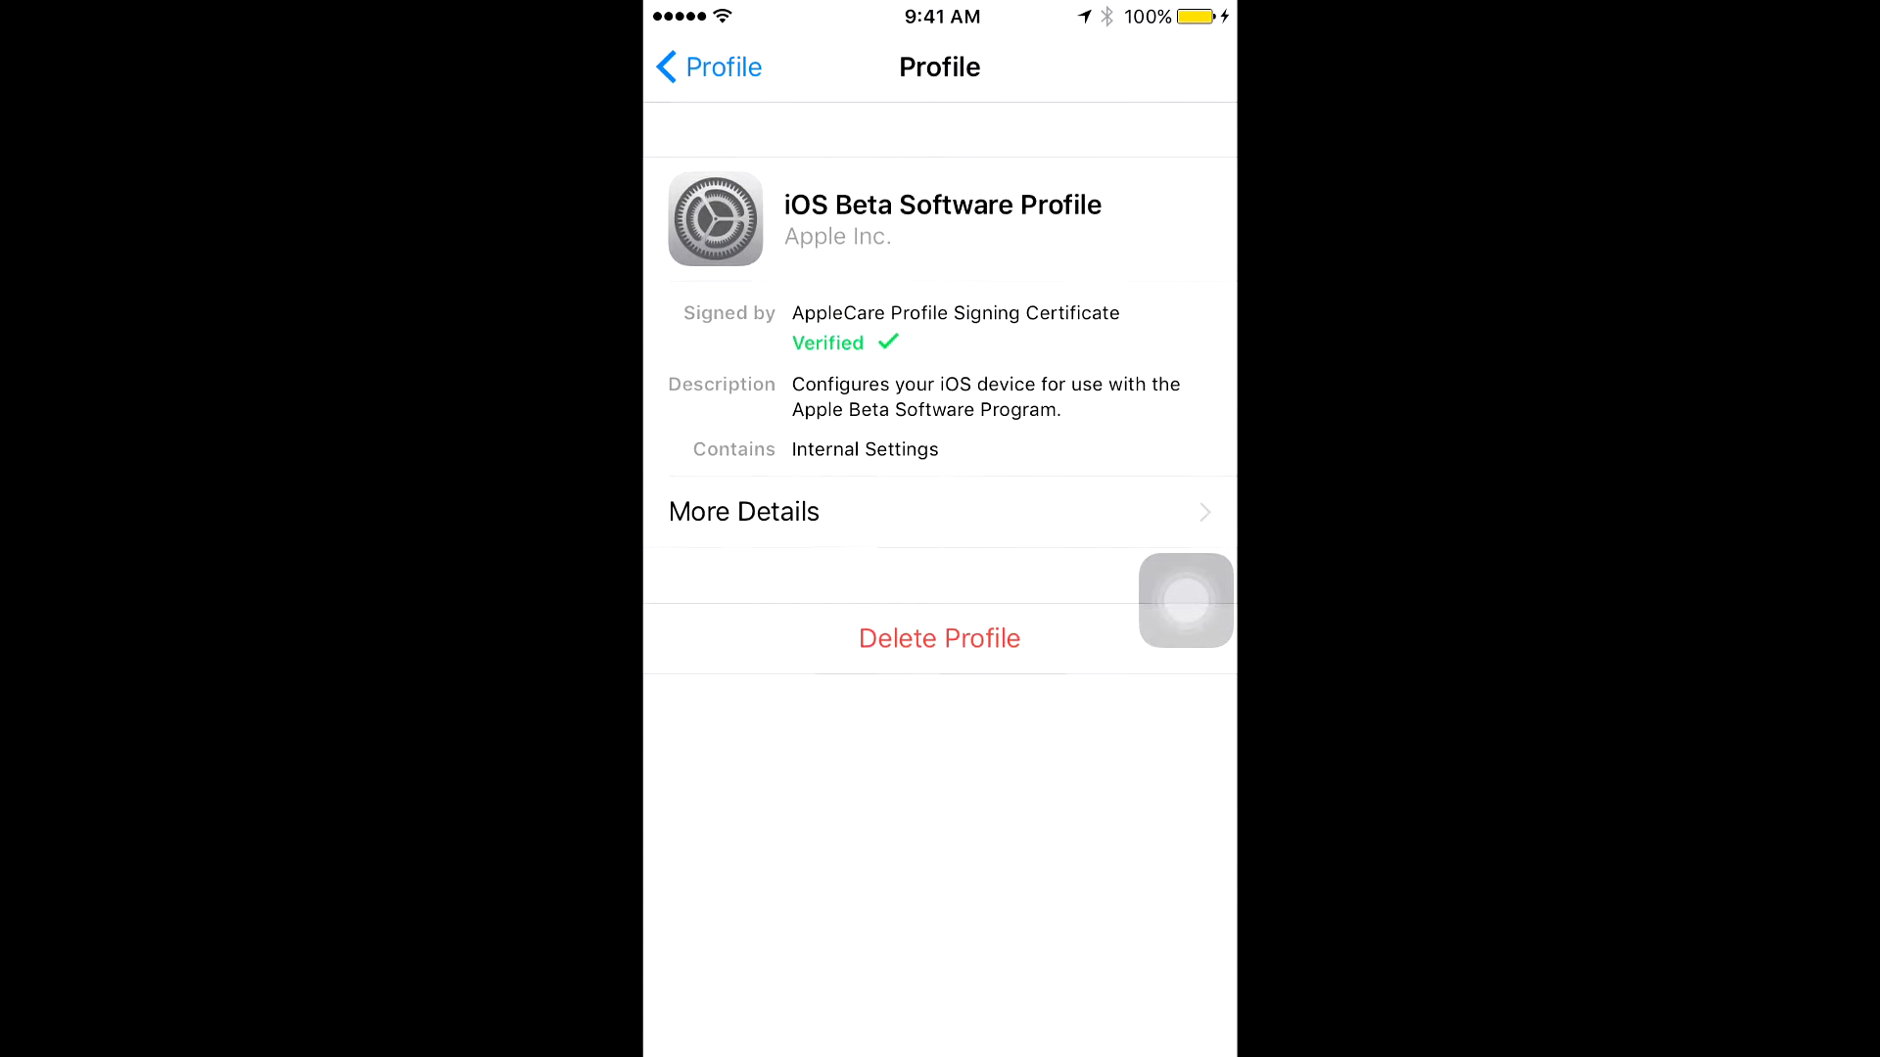
click(706, 66)
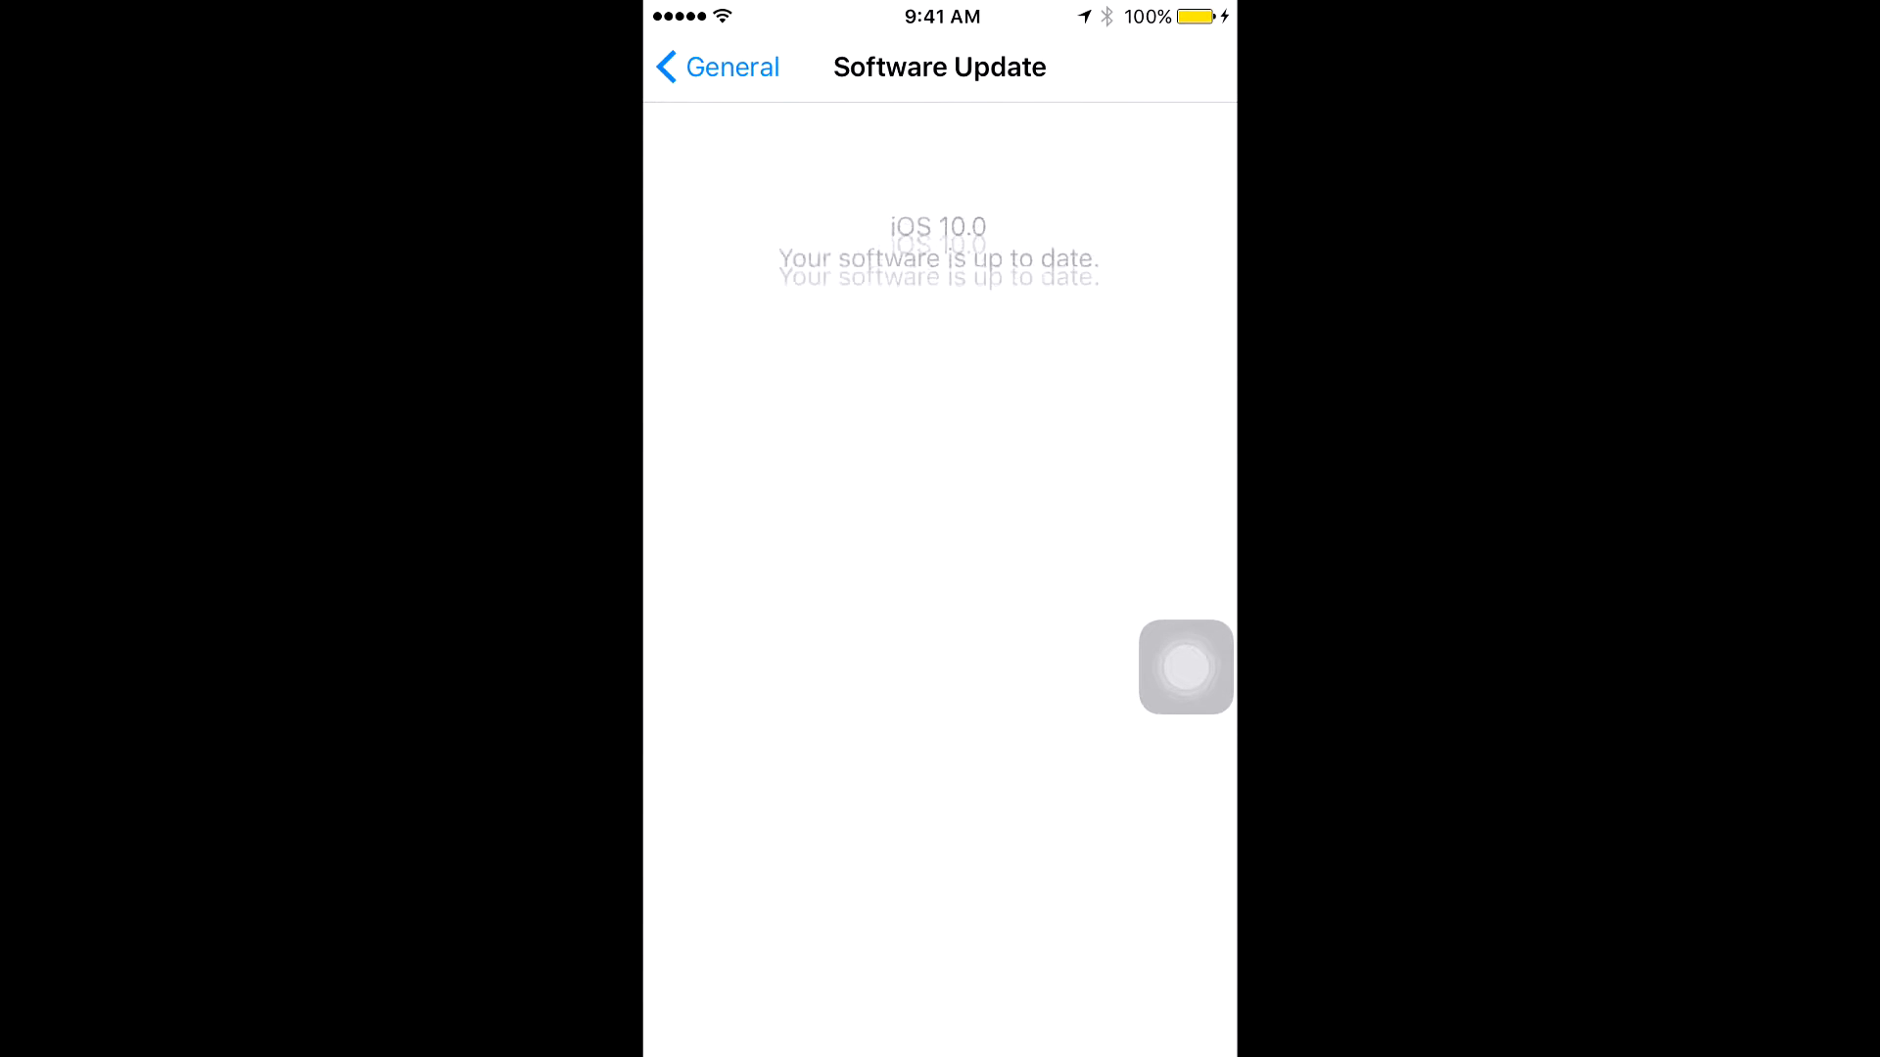
click(717, 67)
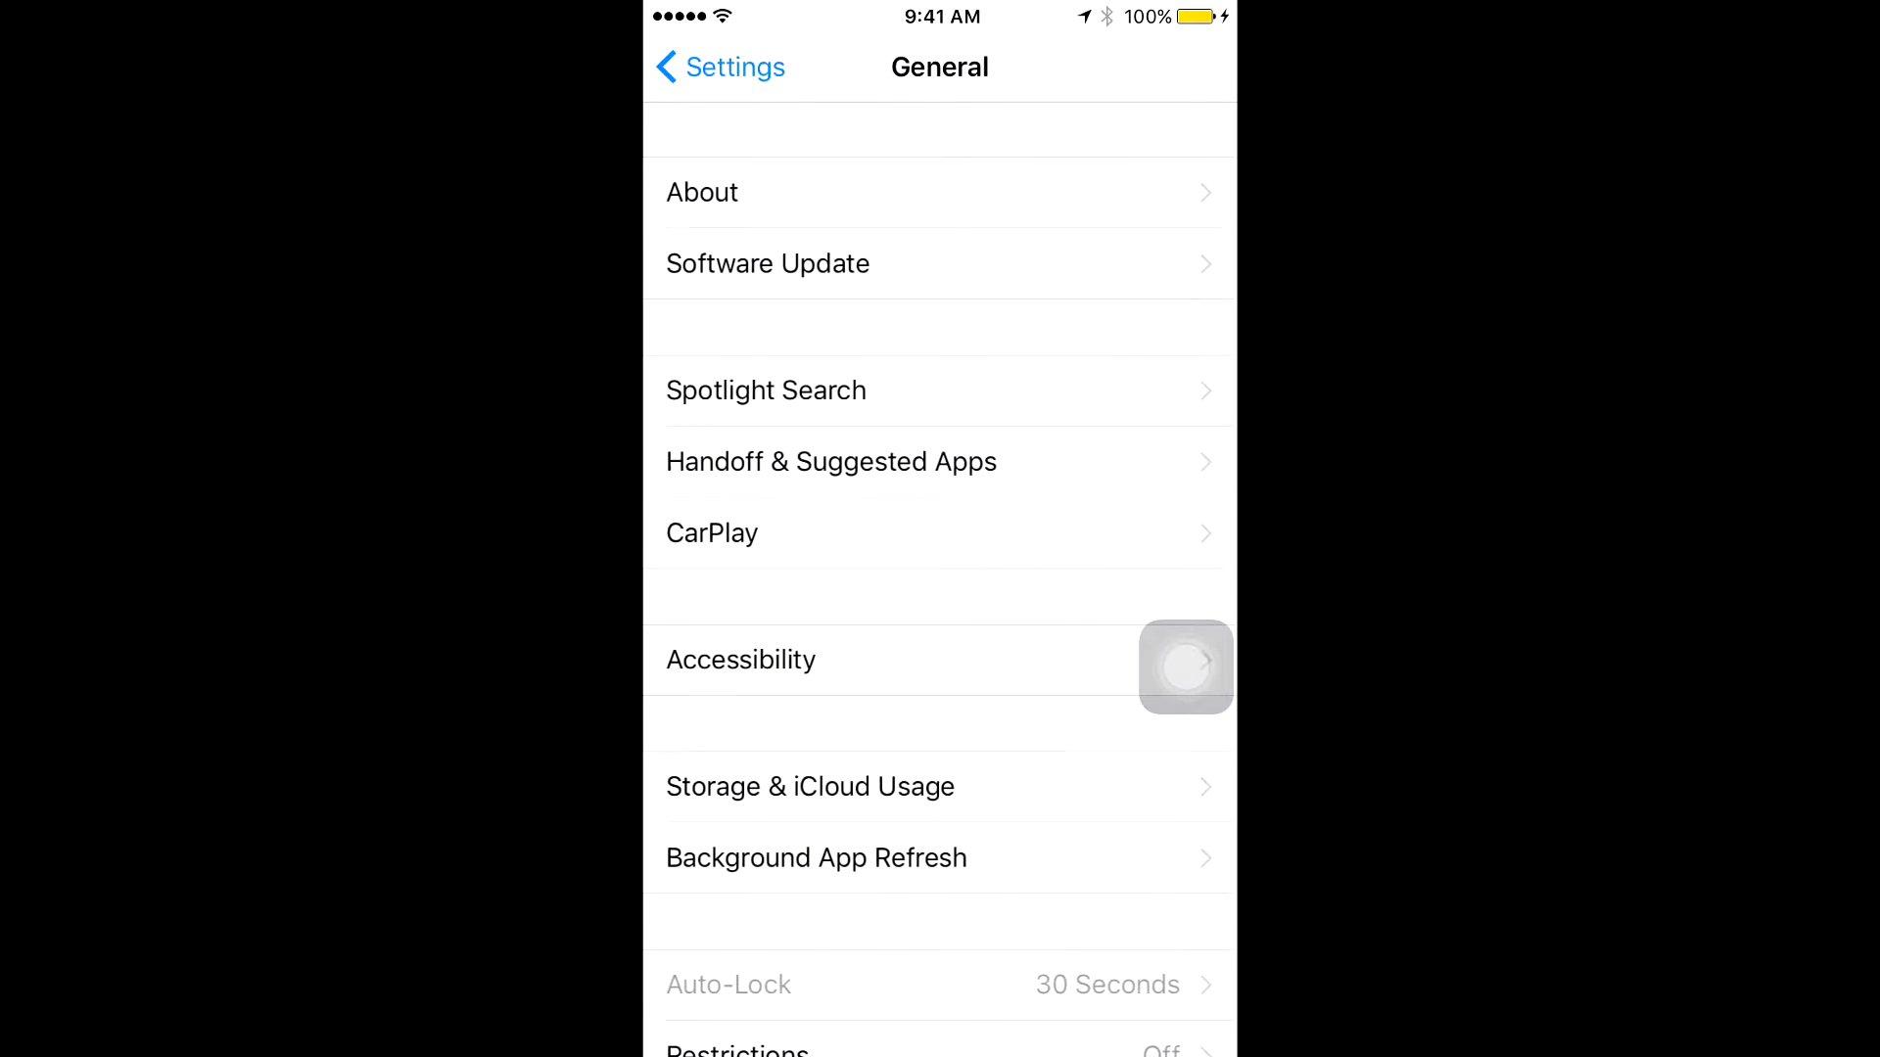
scroll(down, 3)
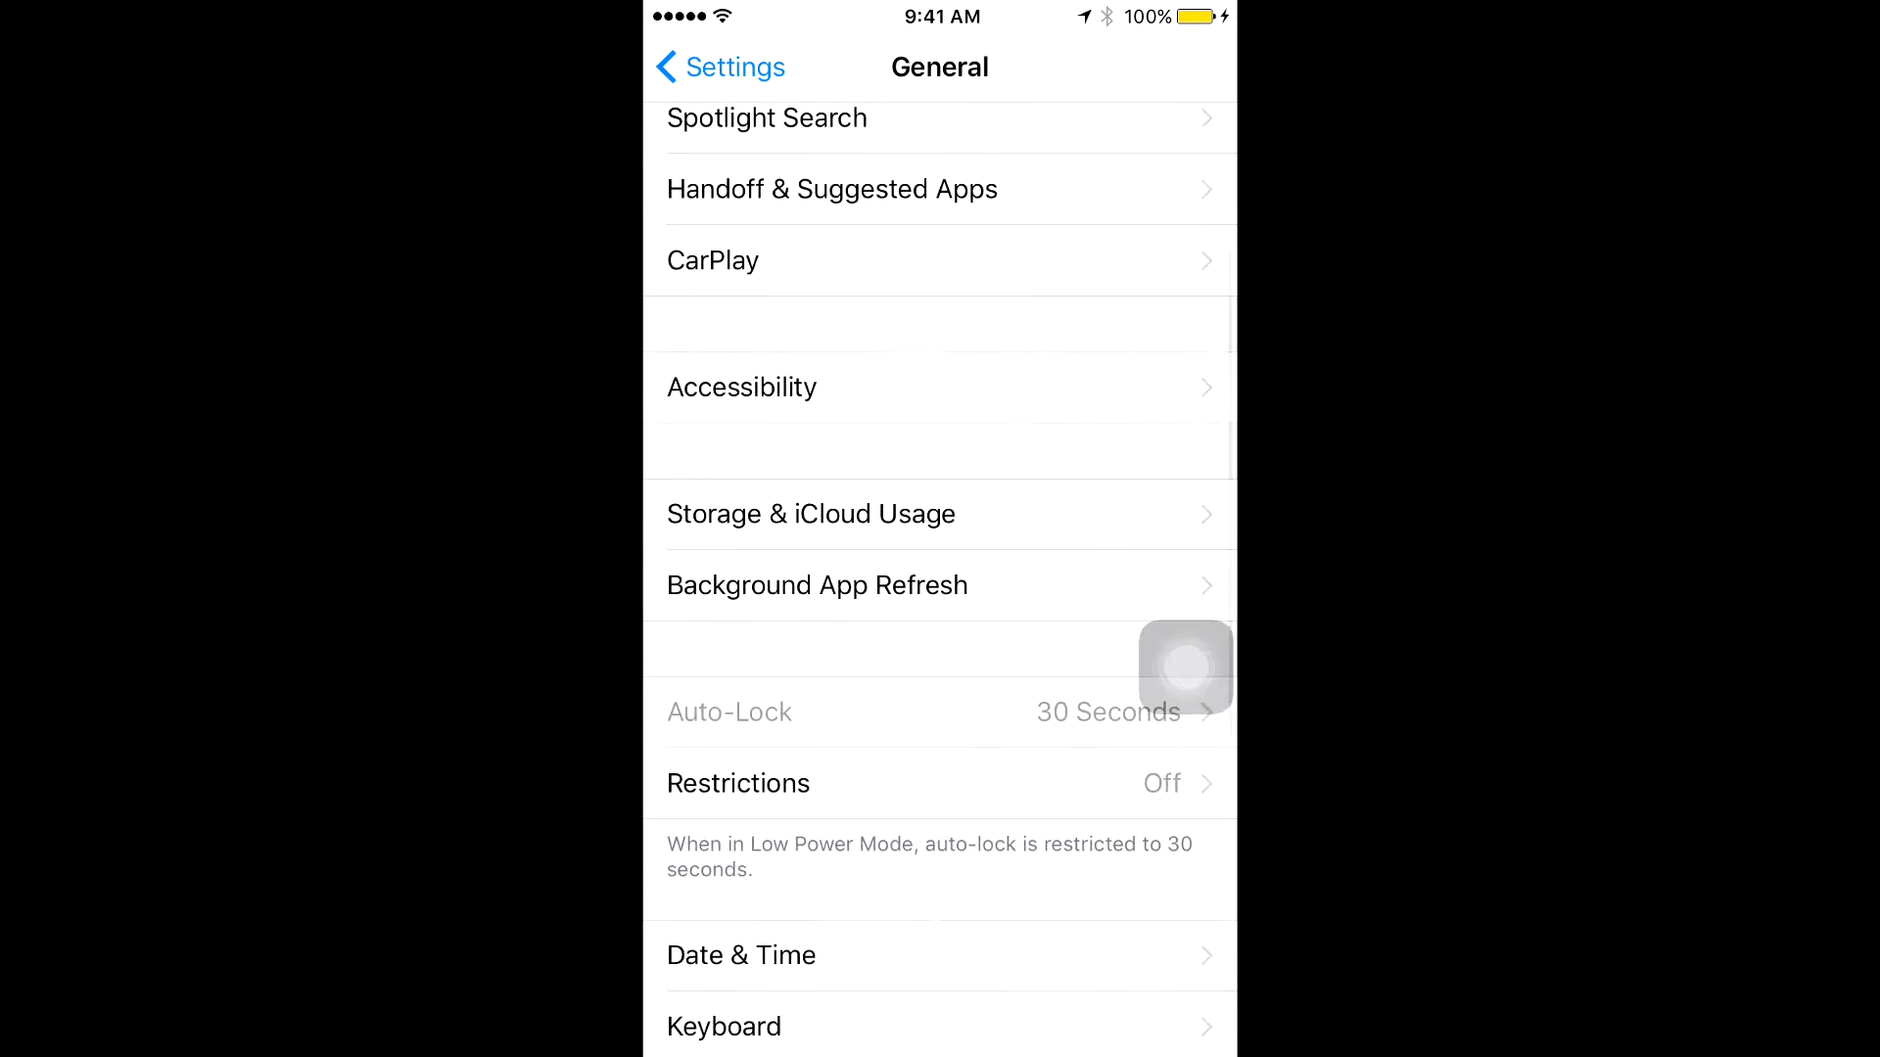
Return to Safari's downloaded beta profile so it asks which device should install it.
scroll(down, 3)
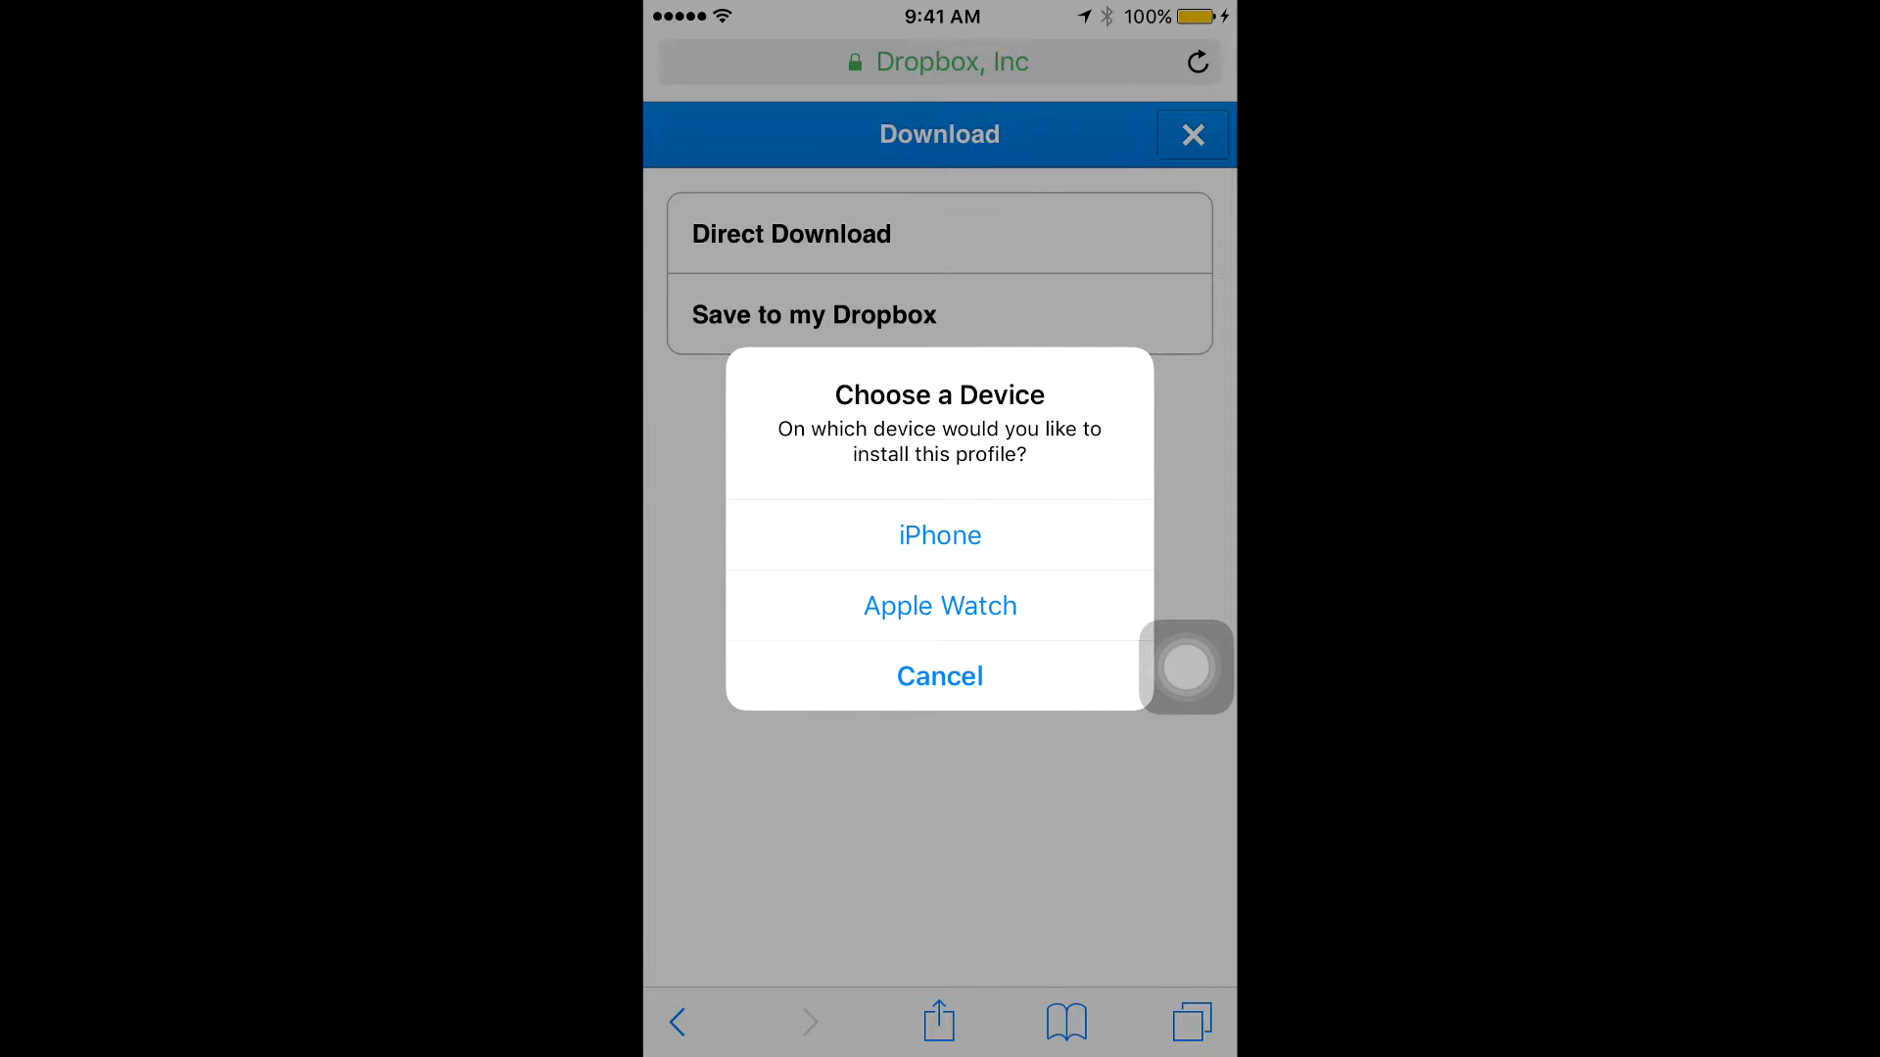
Install the beta profile on iPhone, accept consent, choose Not Now for restarting, then finish.
click(940, 534)
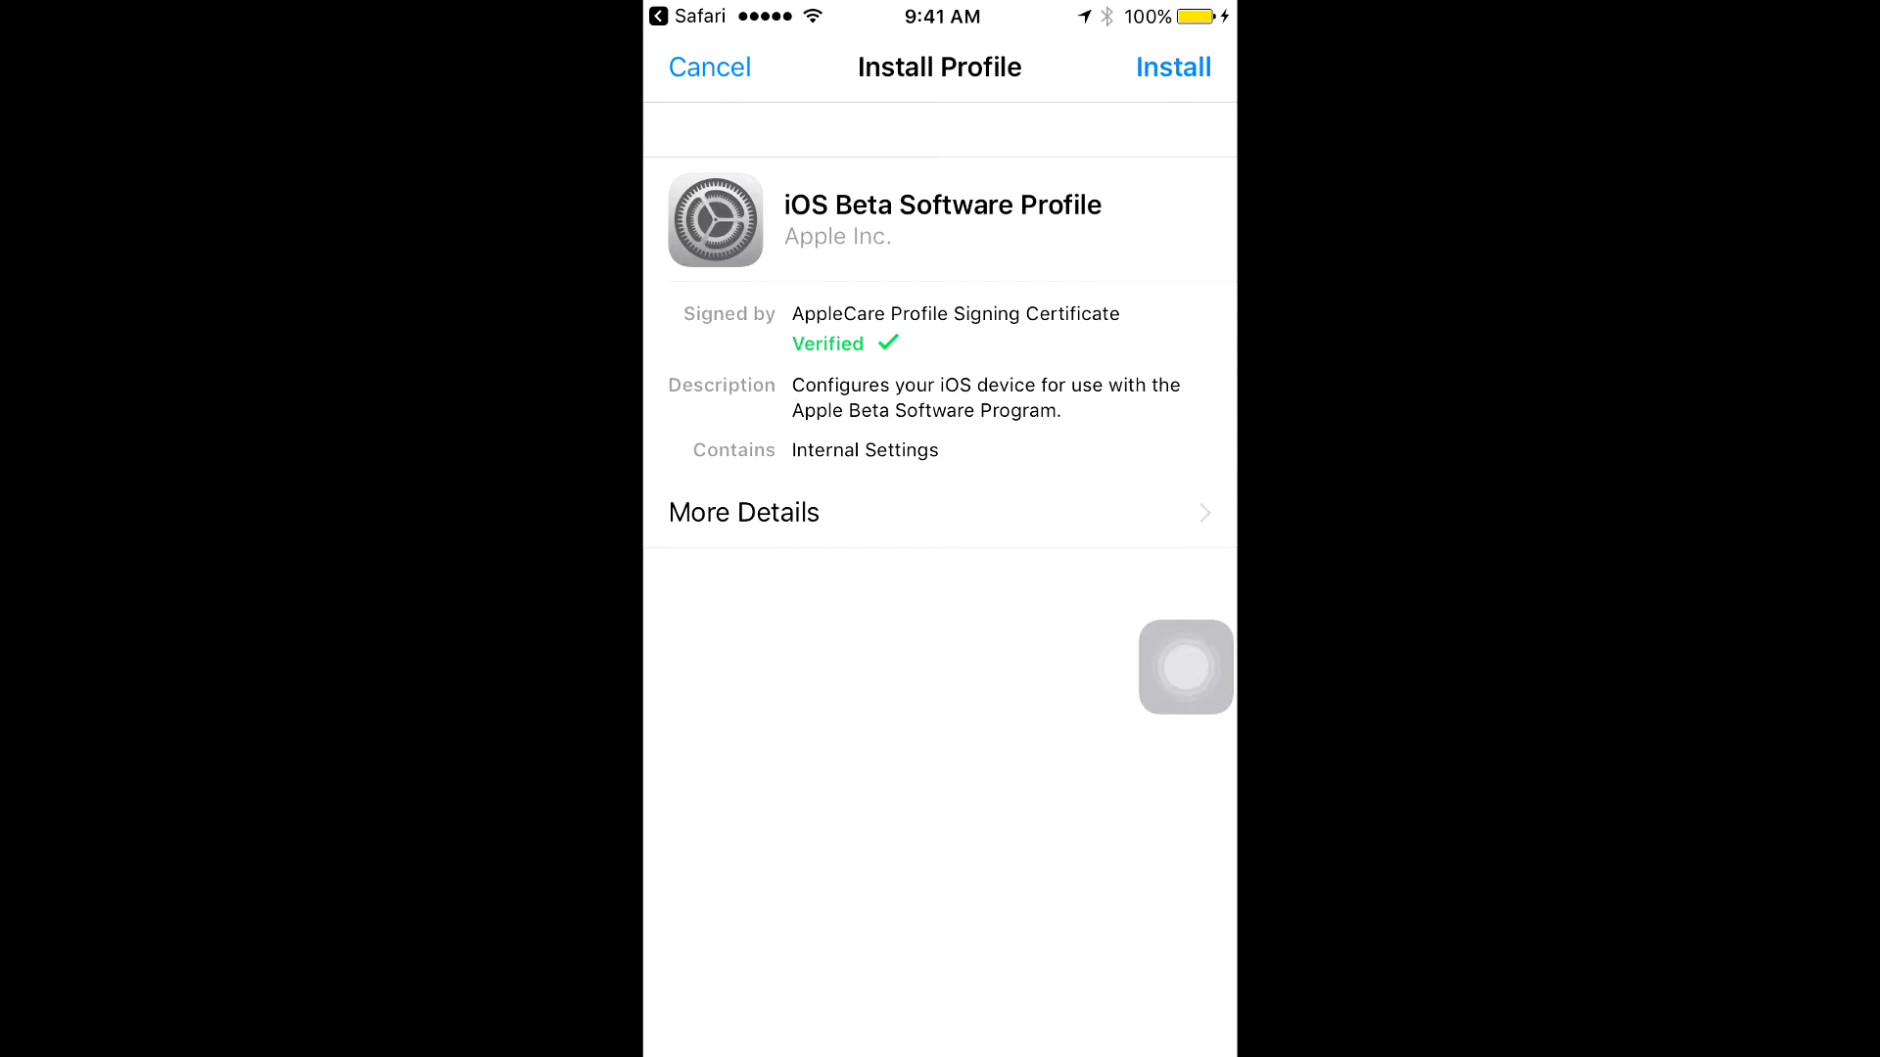
click(1171, 66)
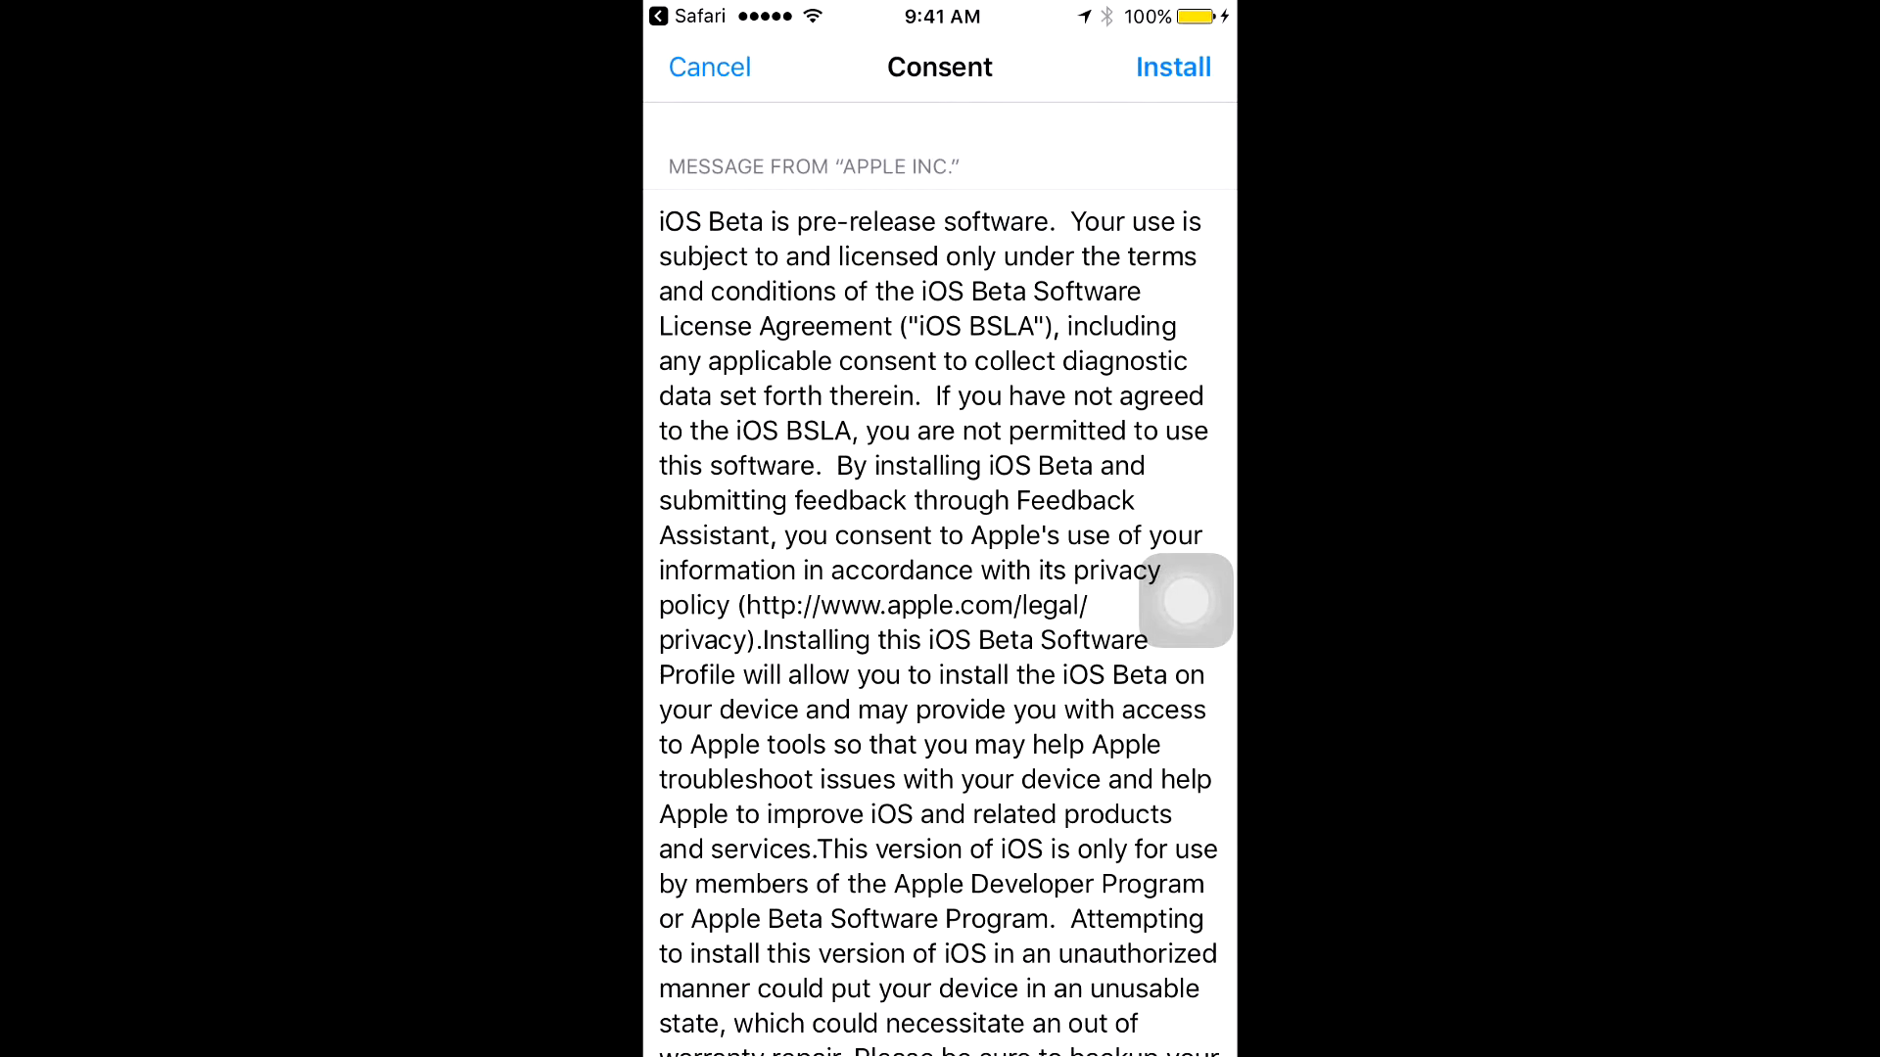
click(1171, 66)
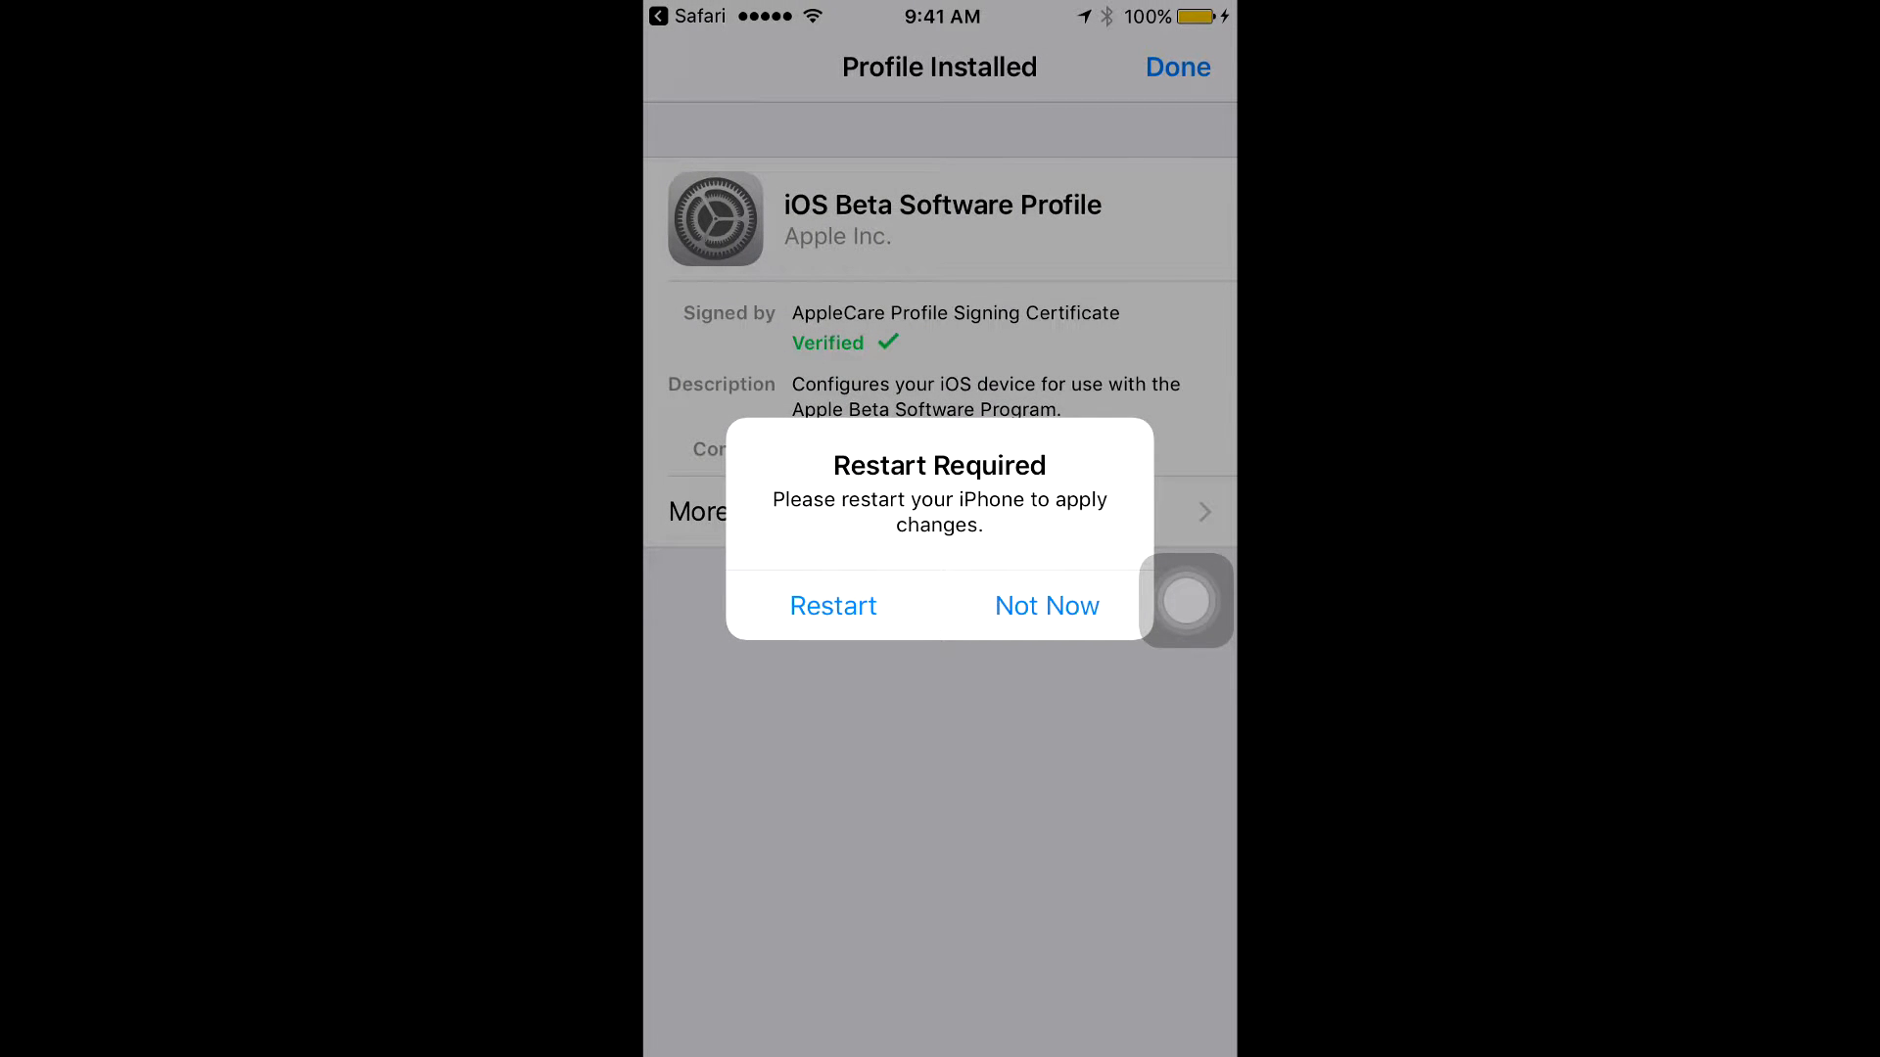
click(1046, 605)
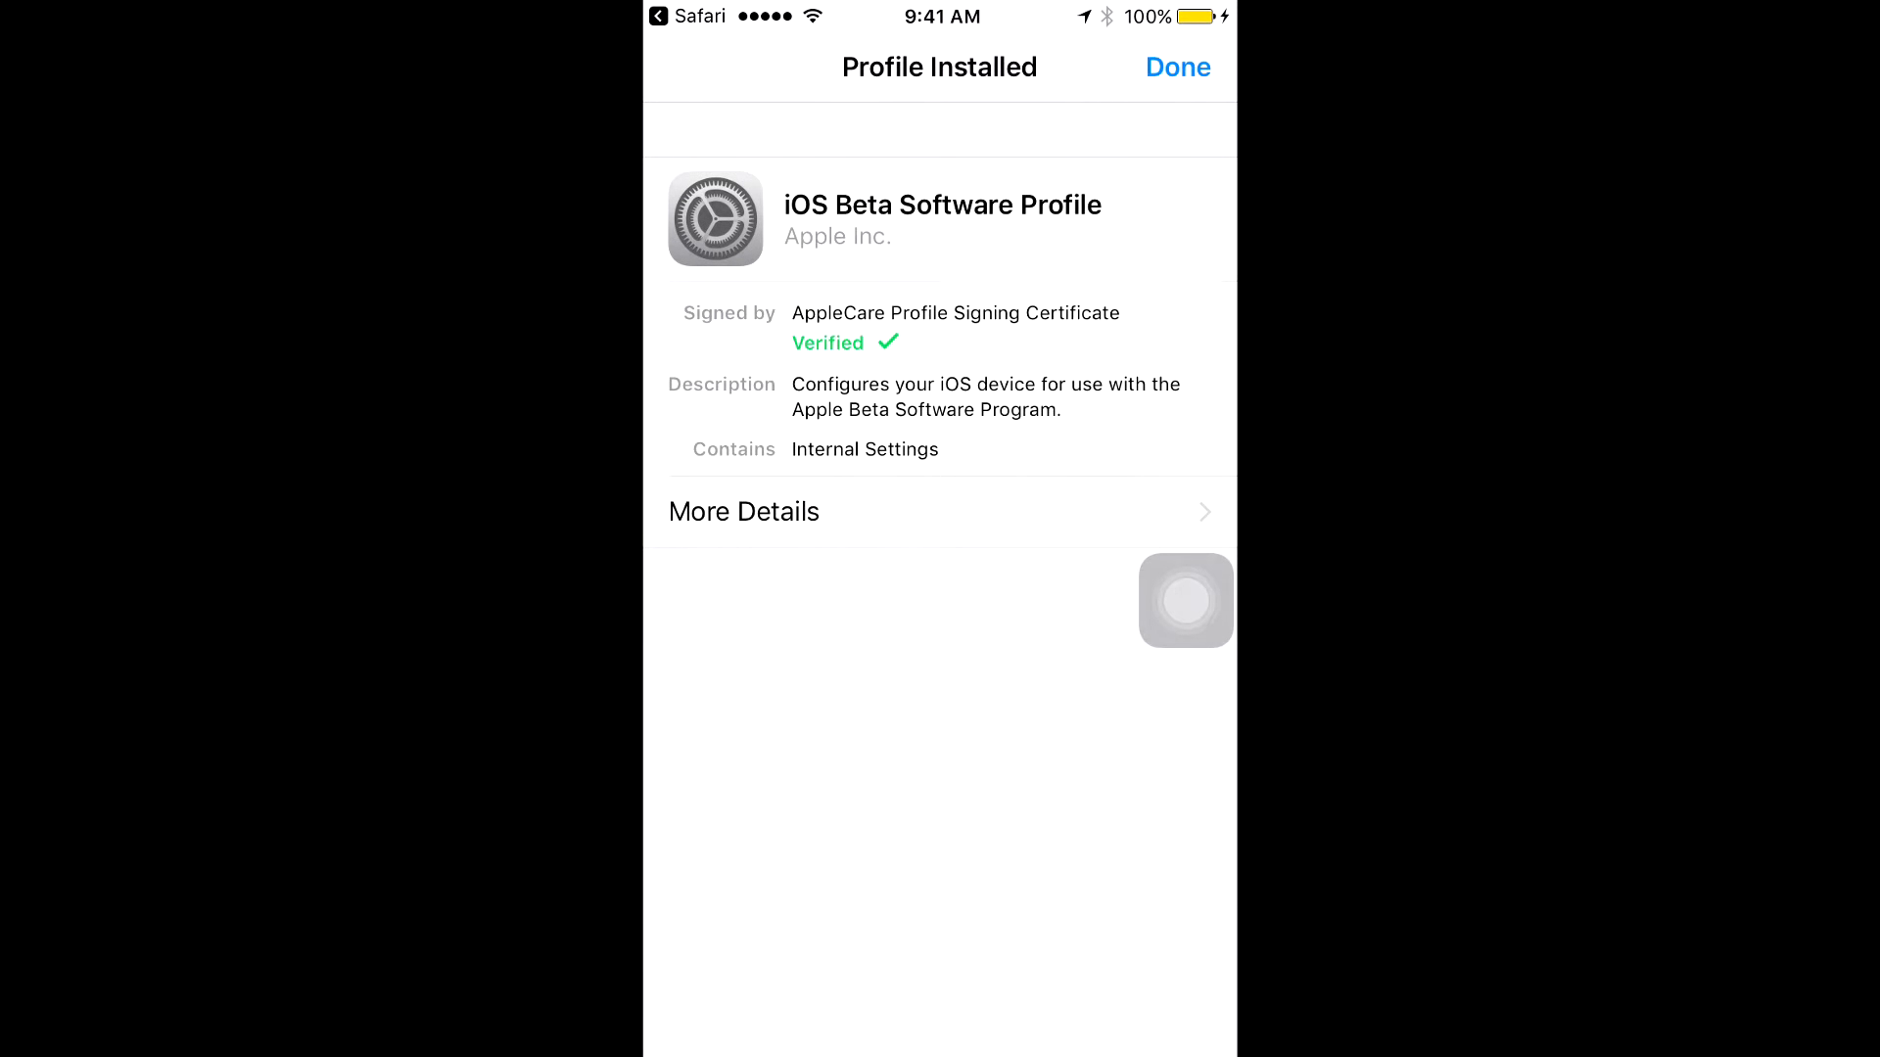
click(1176, 66)
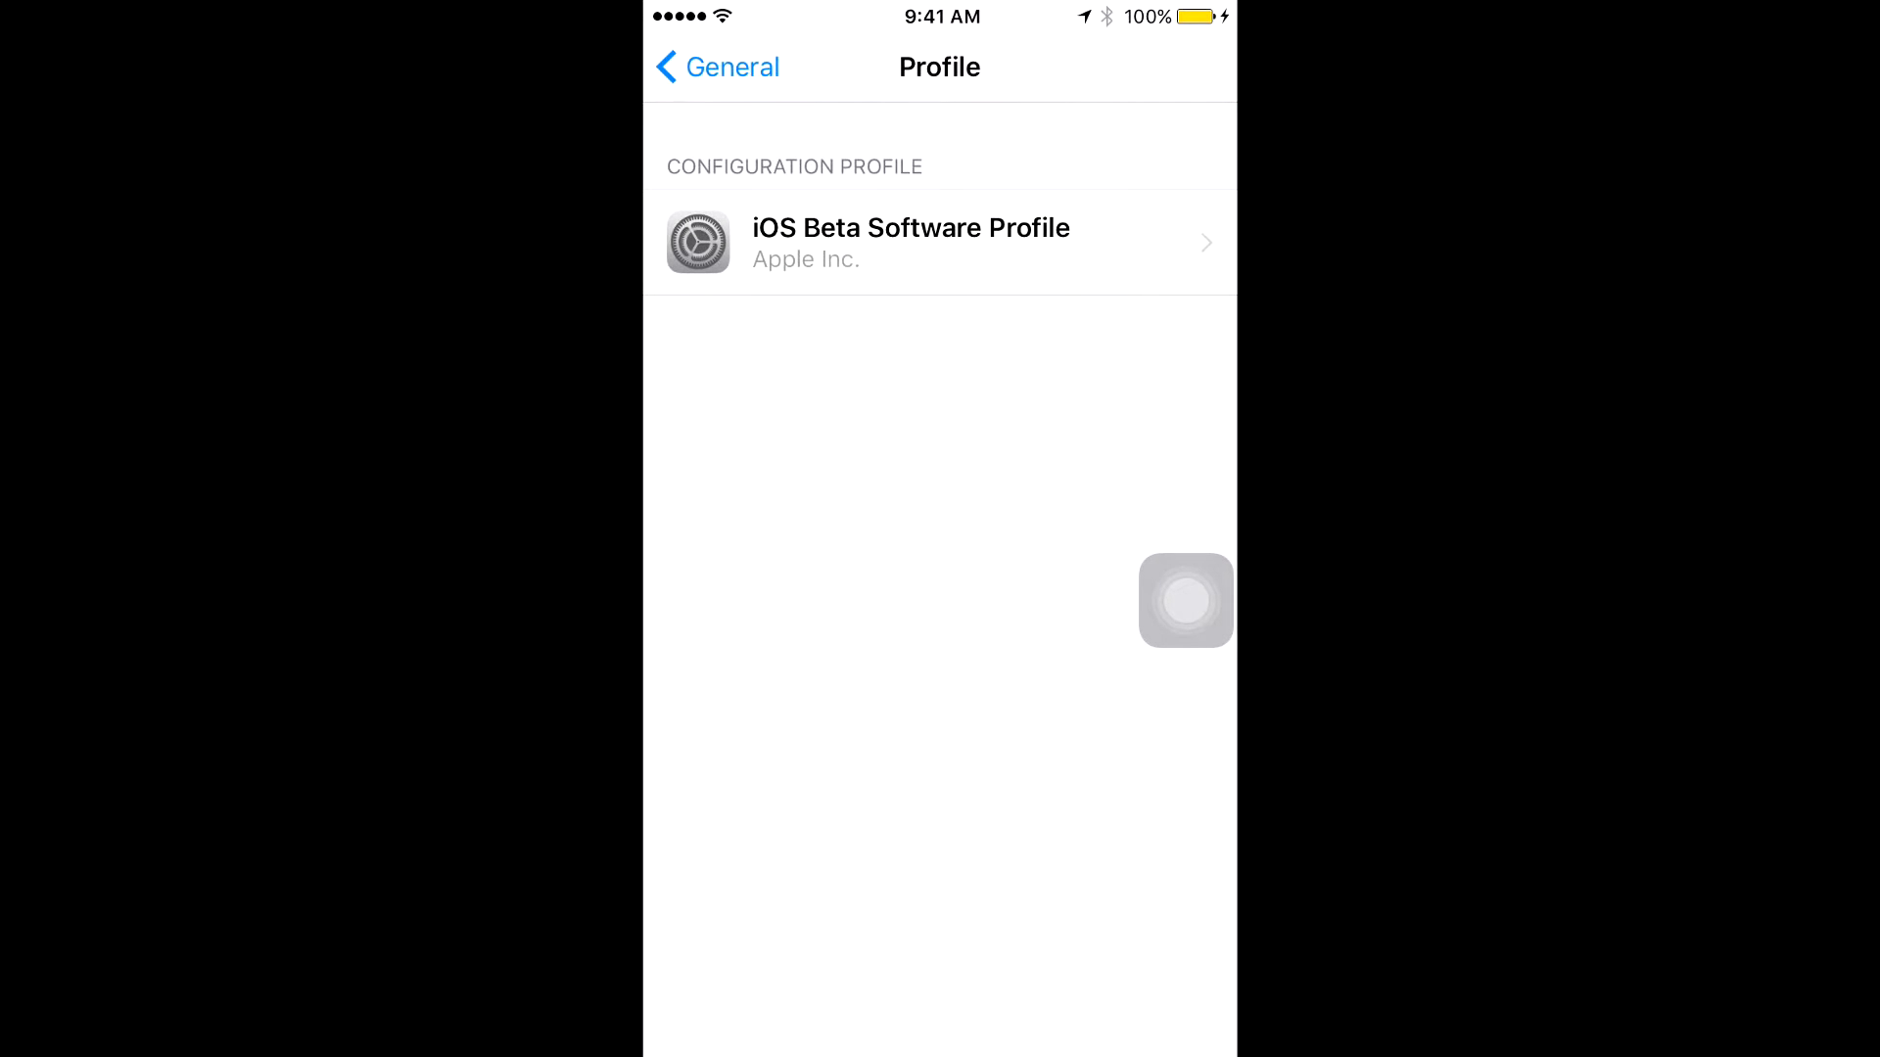
View the installed profile's details, confirm iOS 10.0 is up to date, and return to General.
click(939, 241)
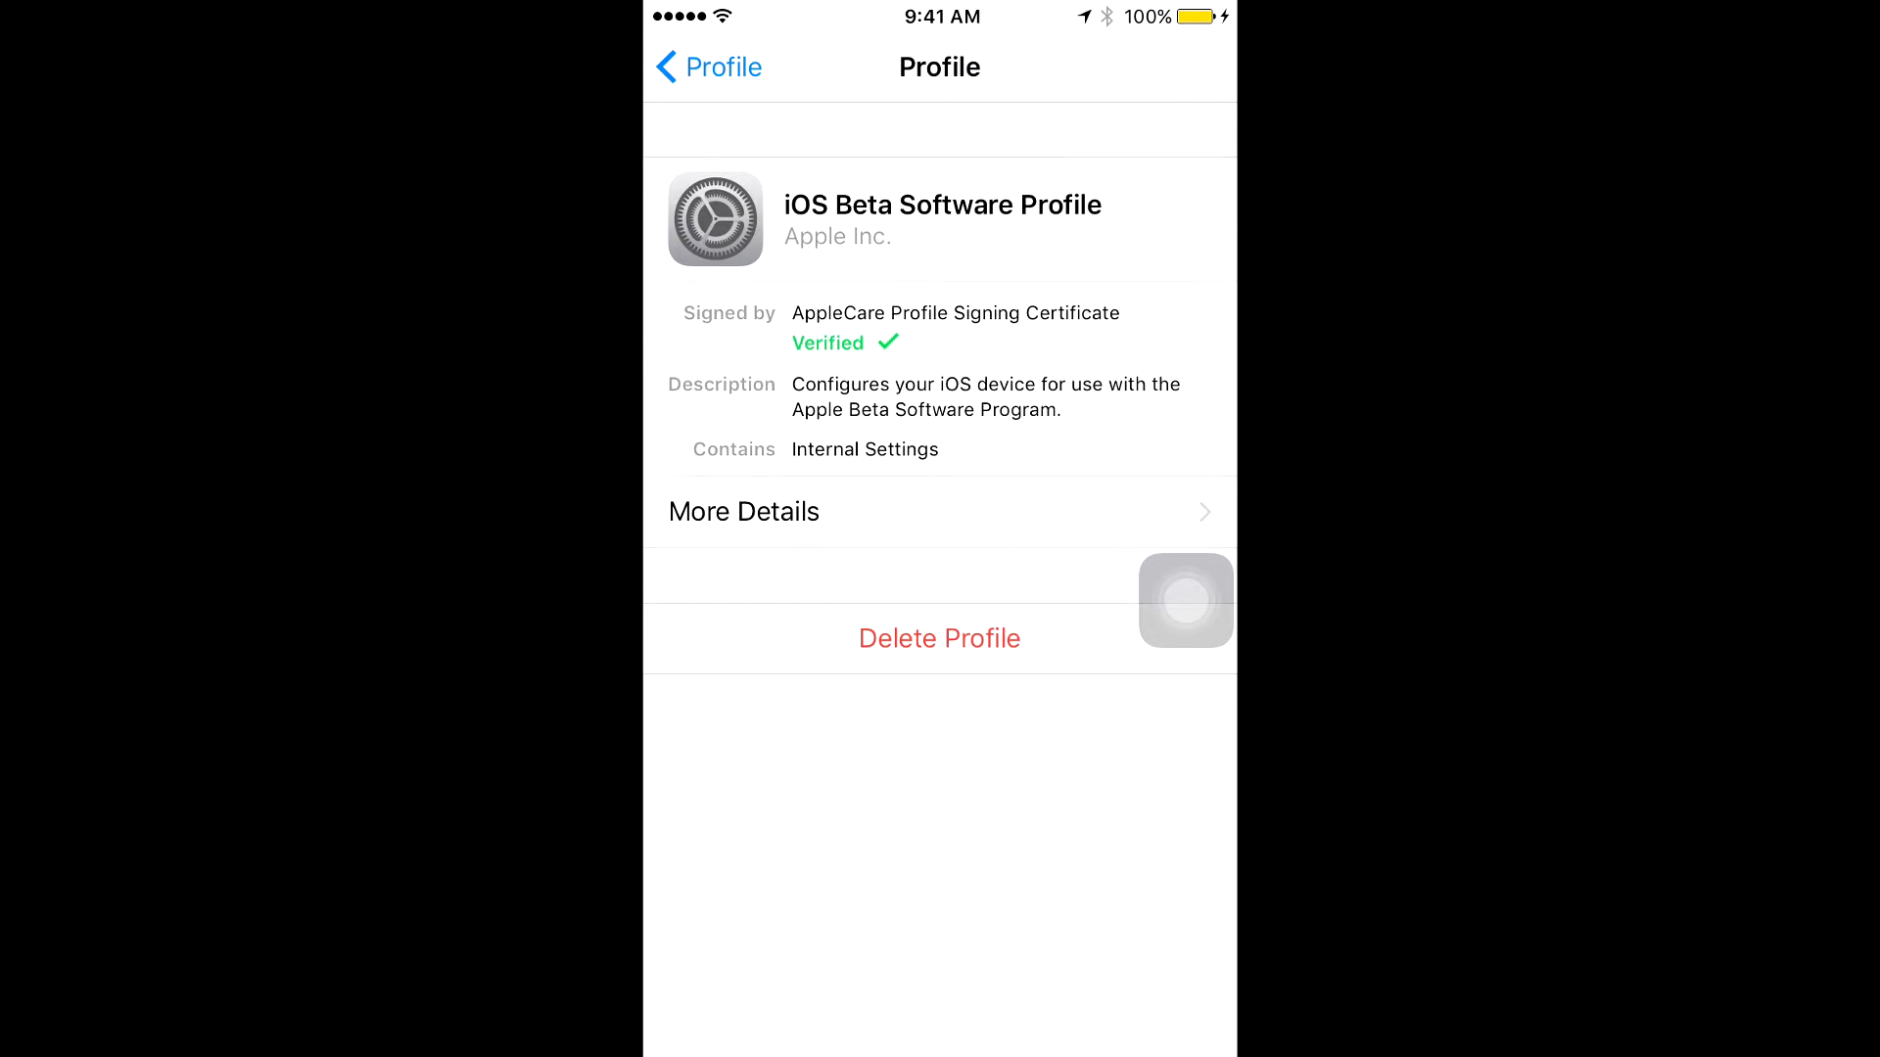
click(707, 66)
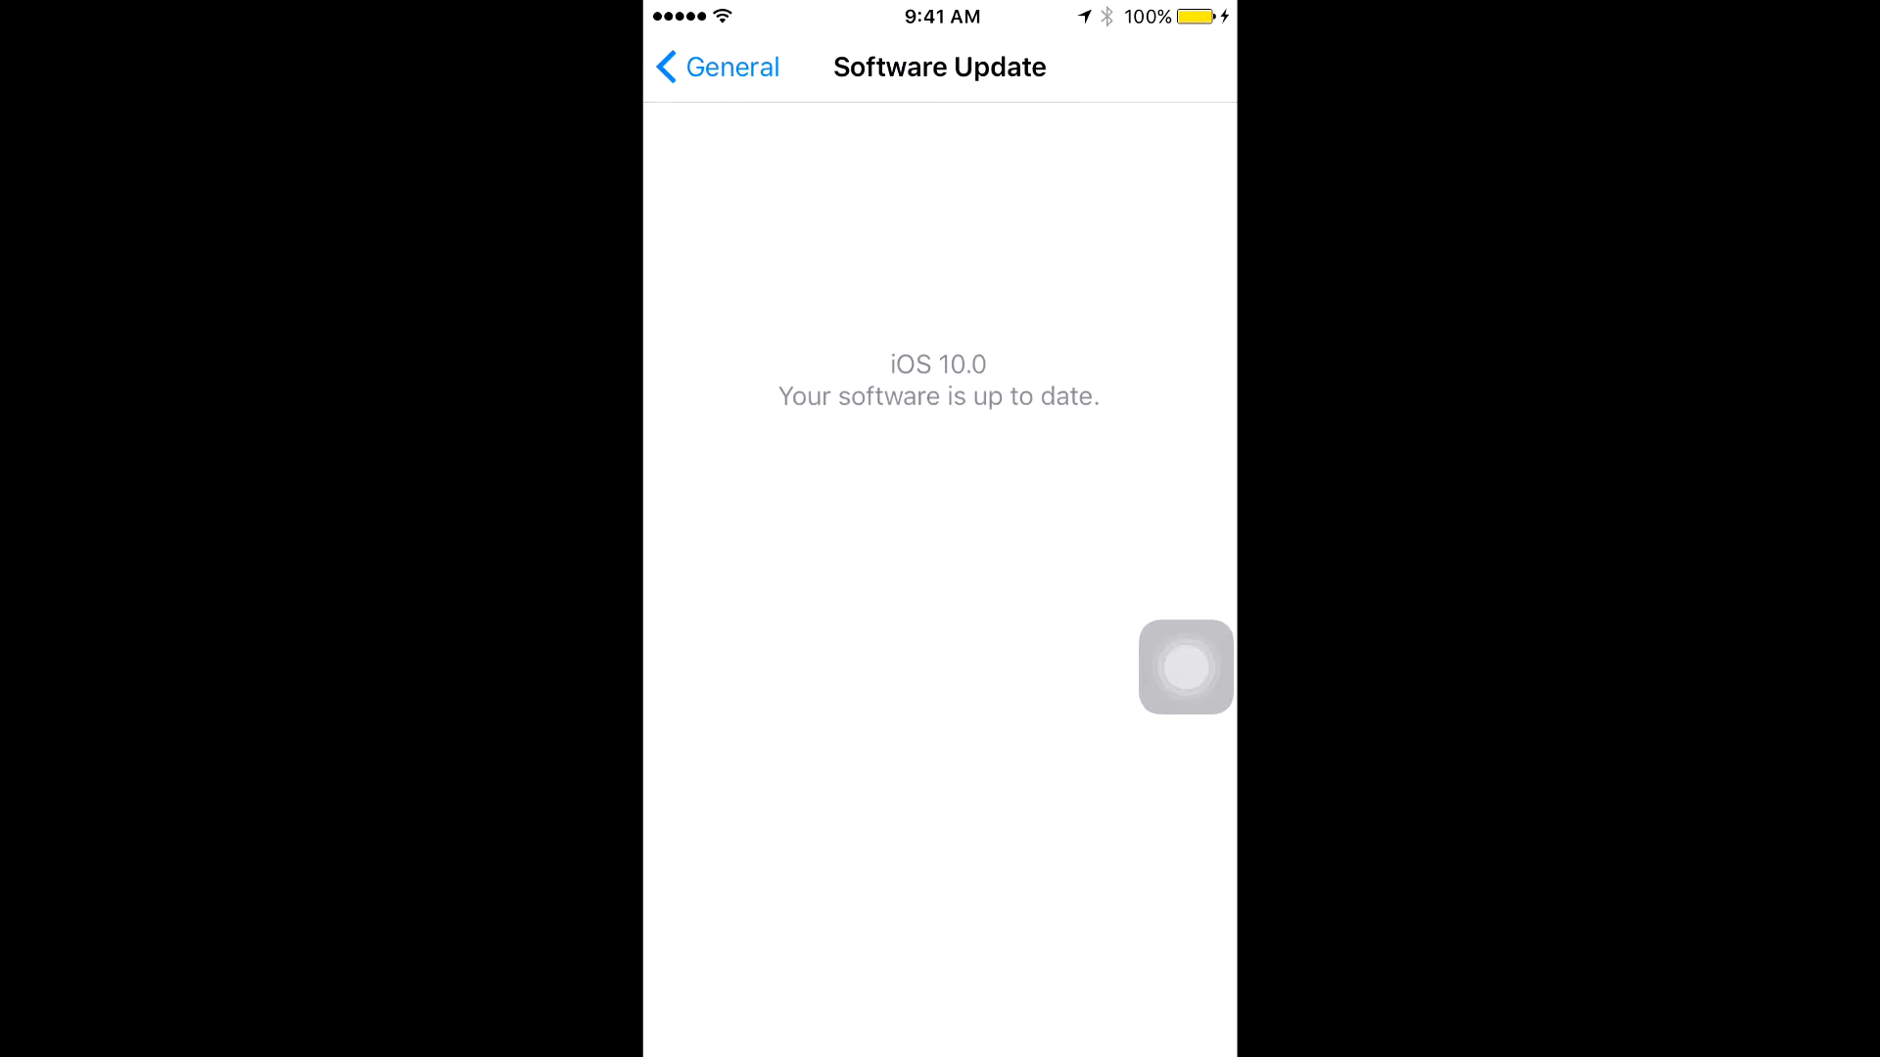
click(716, 68)
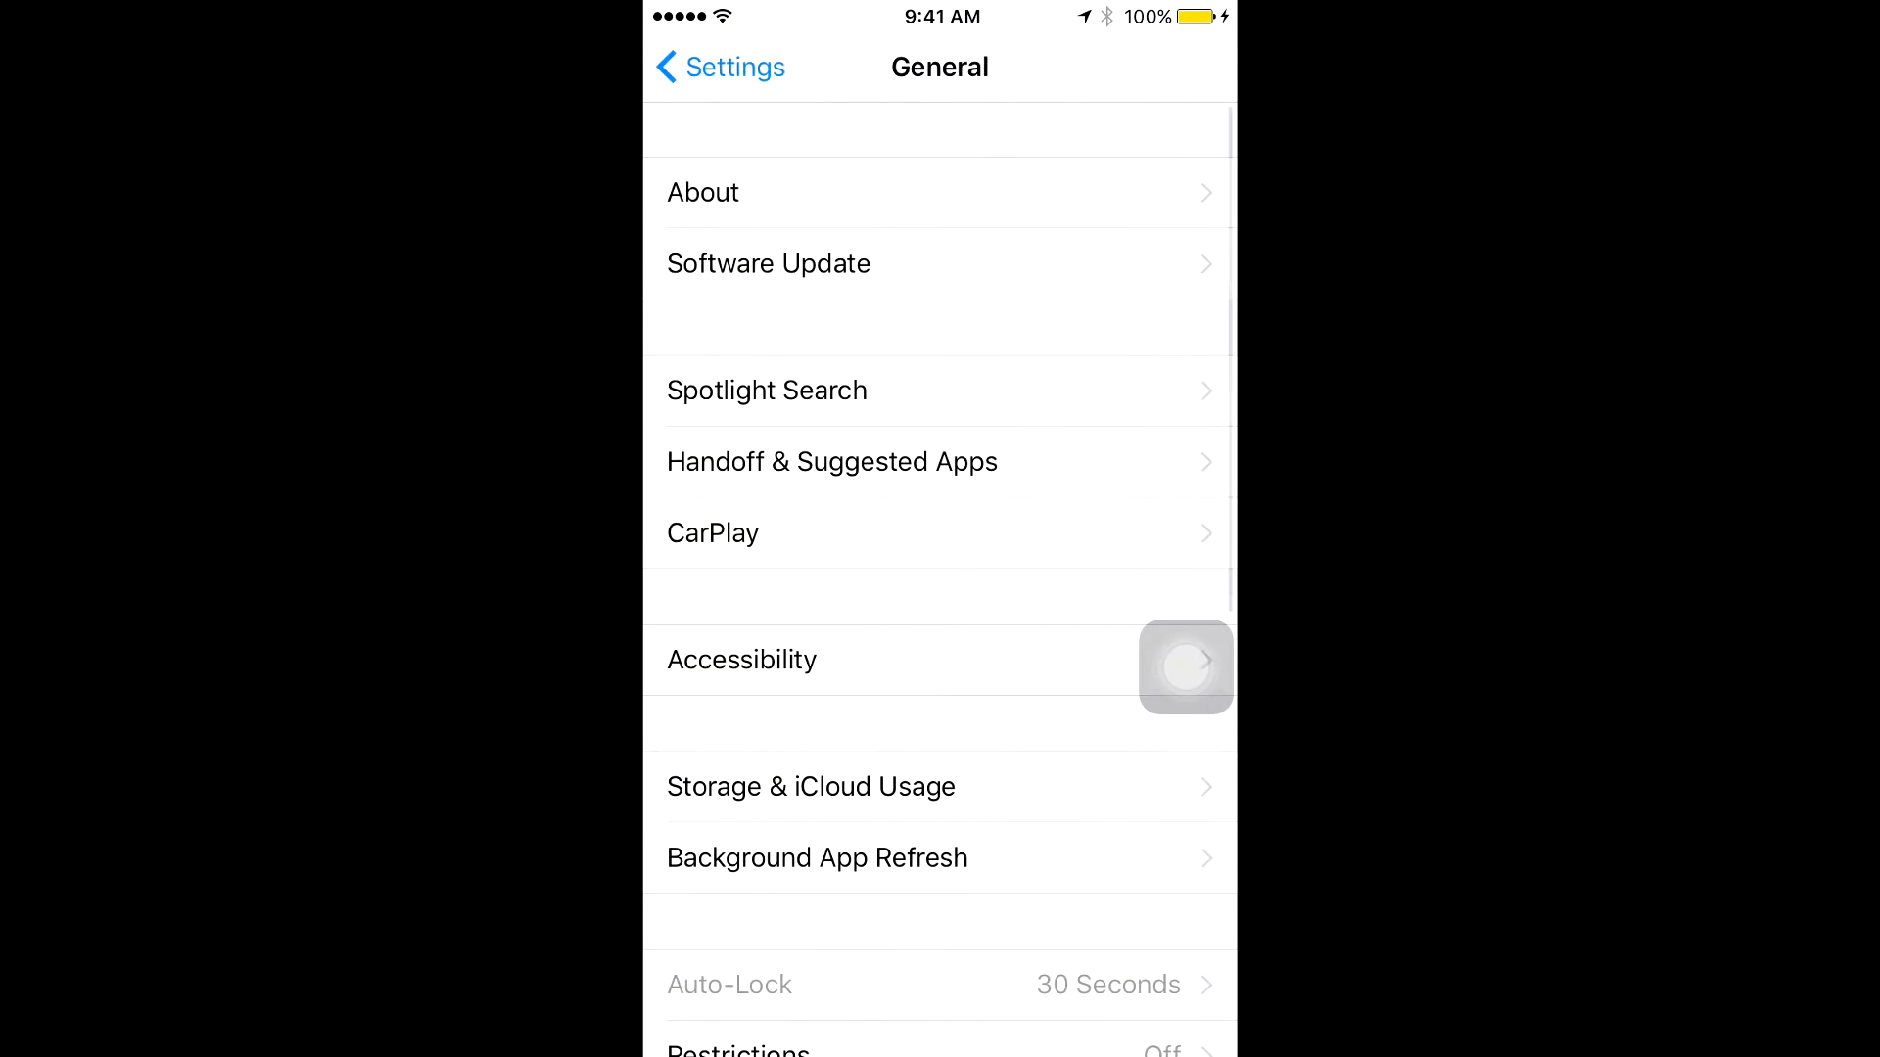
scroll(down, 3)
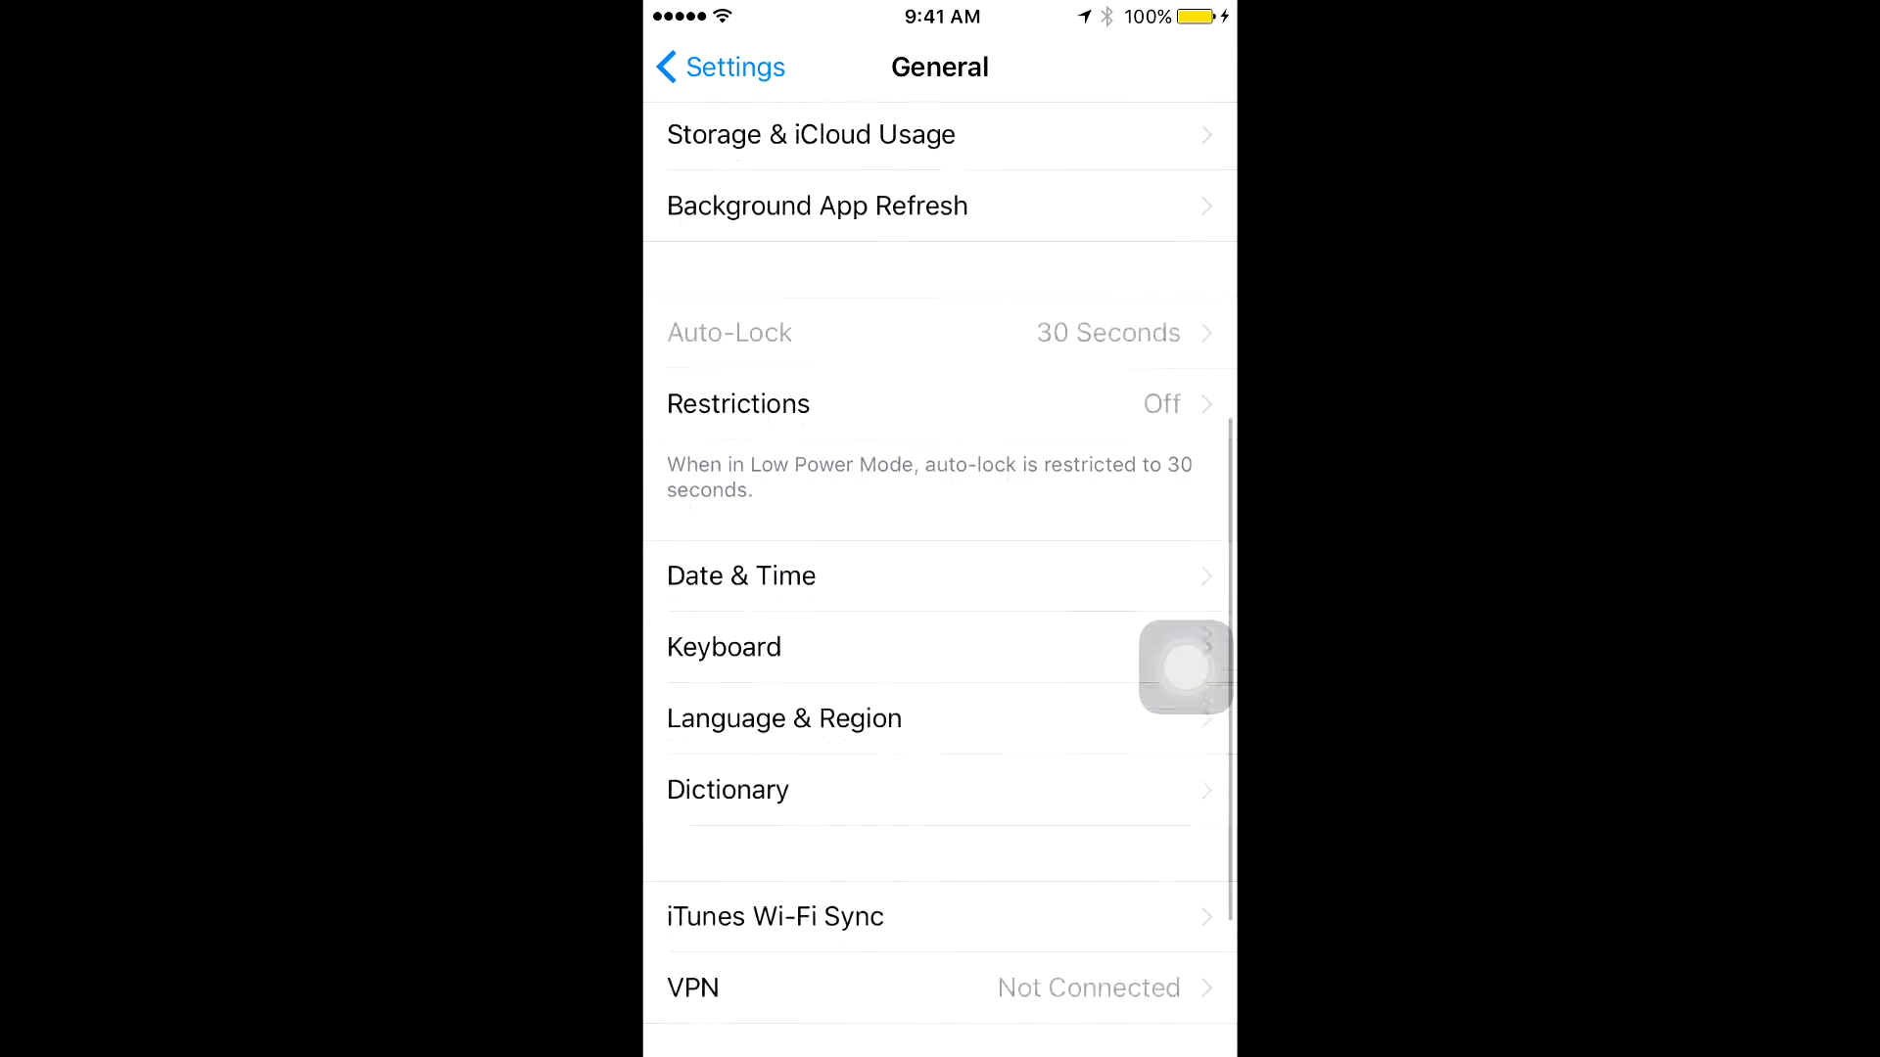
scroll(down, 3)
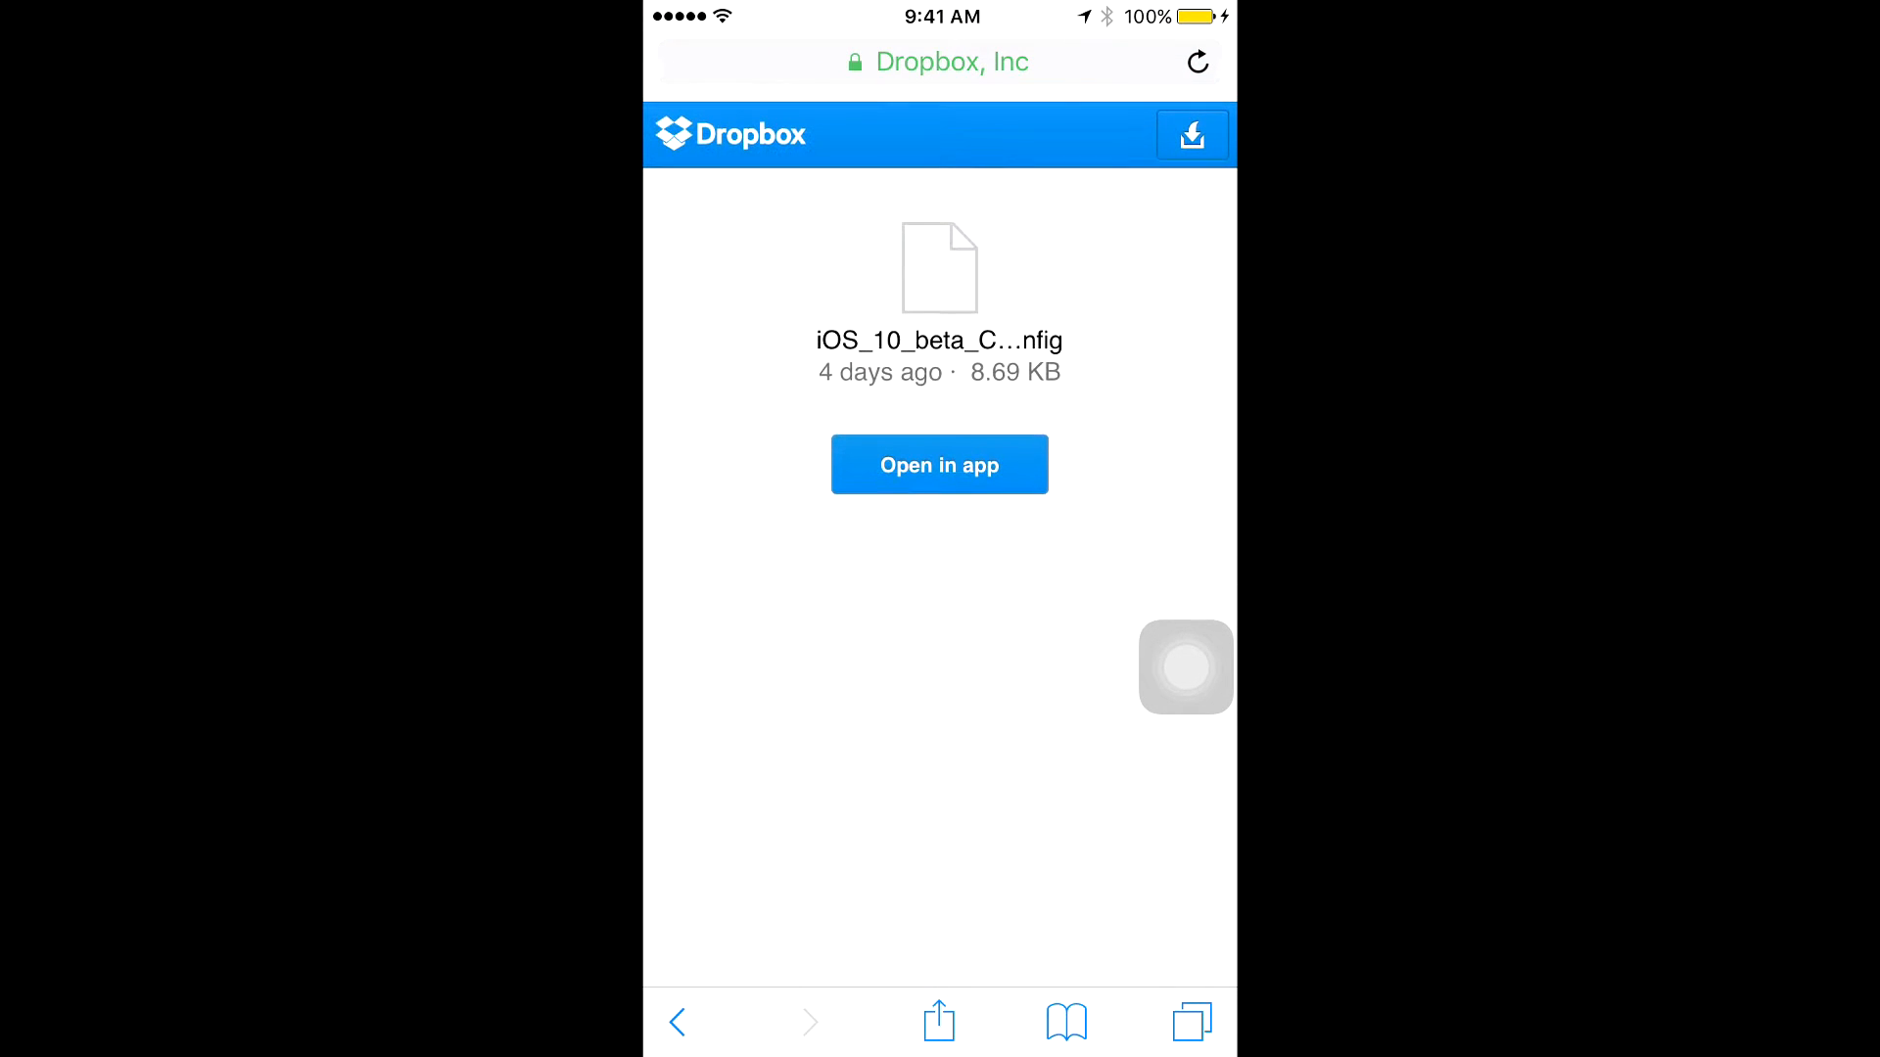
Download the beta configuration file from Dropbox using Direct Download.
click(1190, 133)
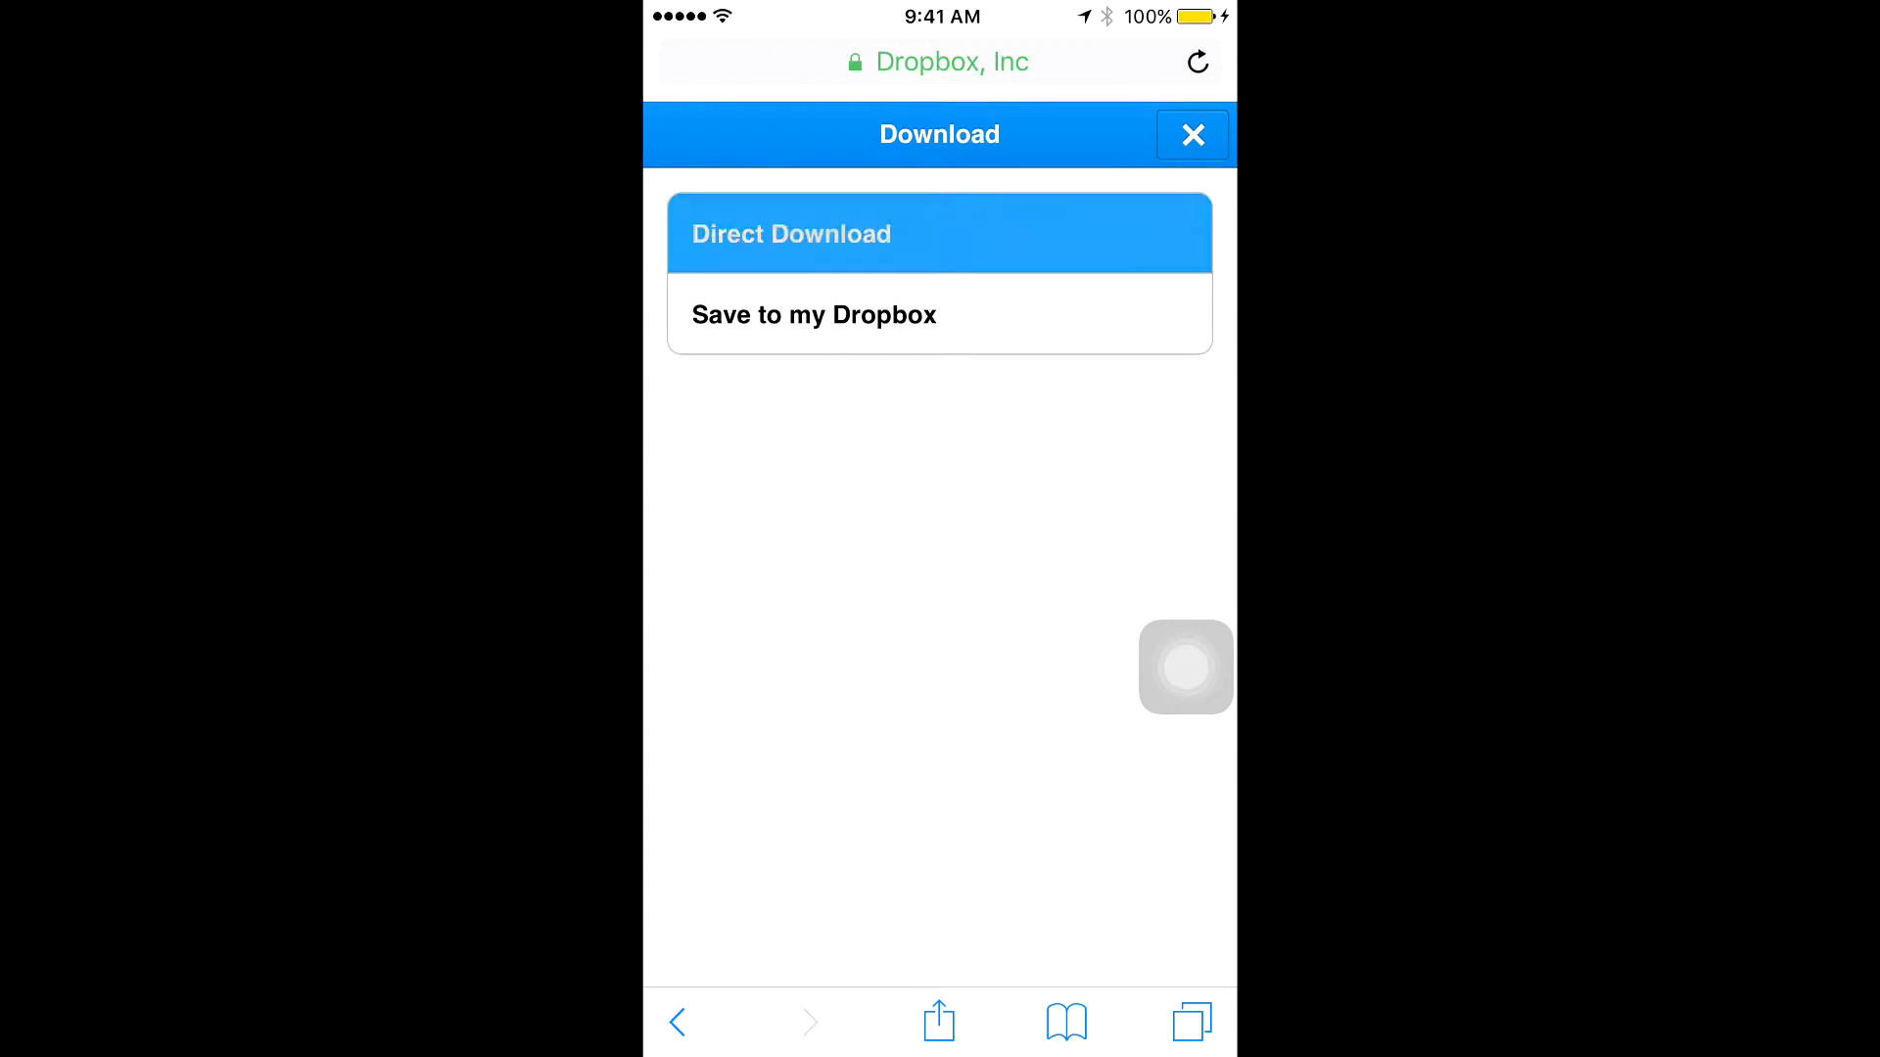
click(939, 233)
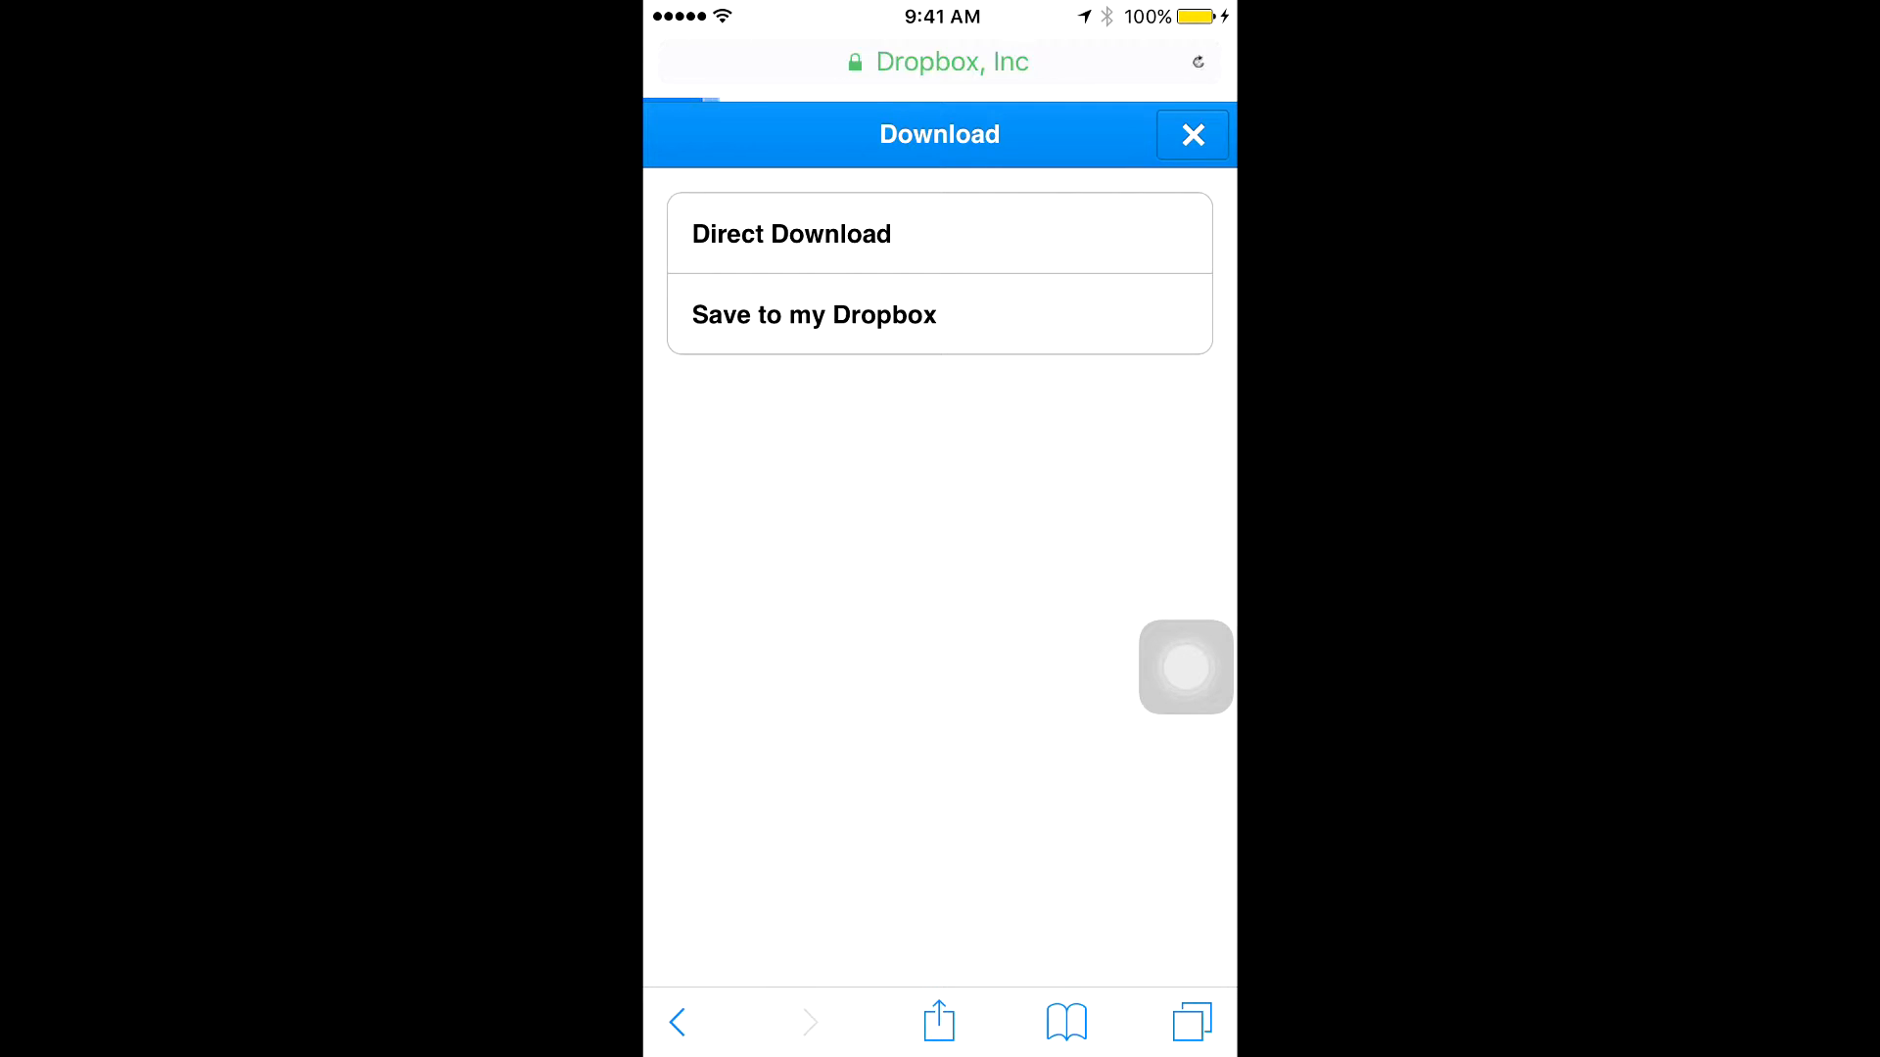
click(791, 234)
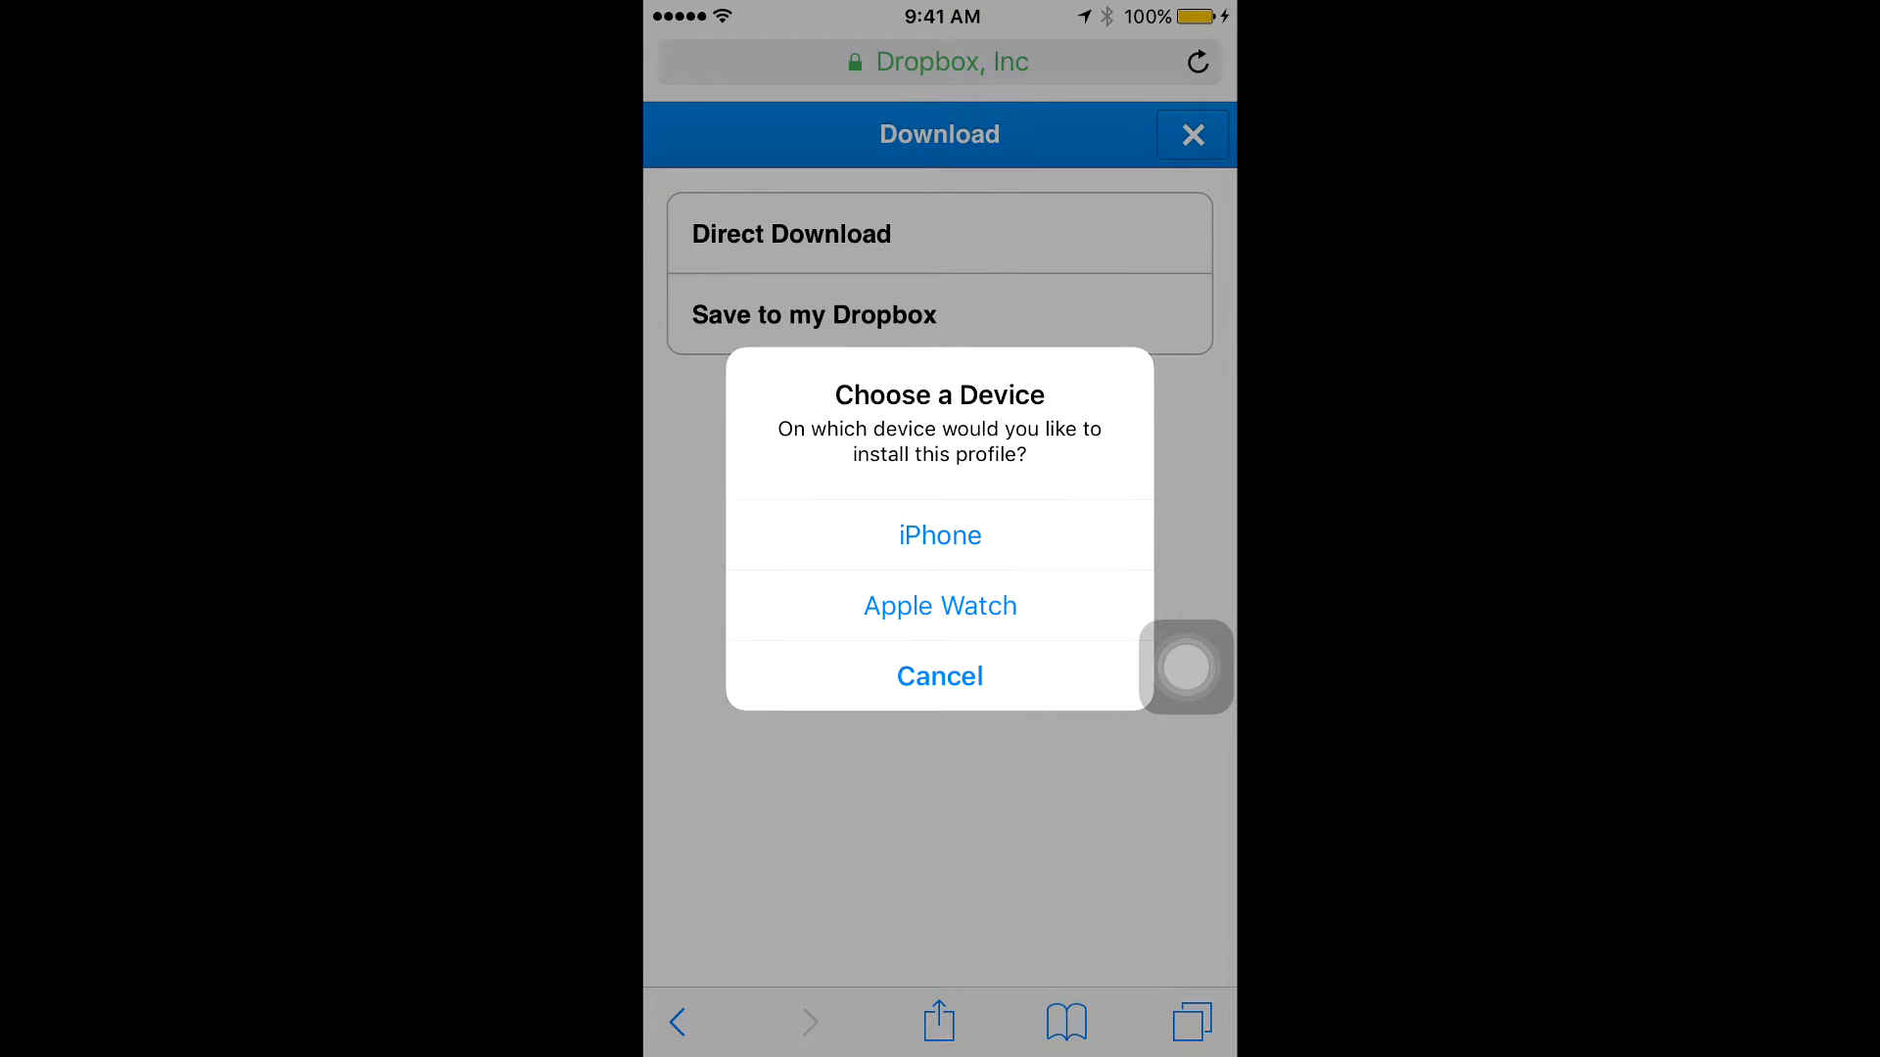
Install the profile on iPhone, agree to the consent terms, and dismiss the restart prompt.
click(939, 535)
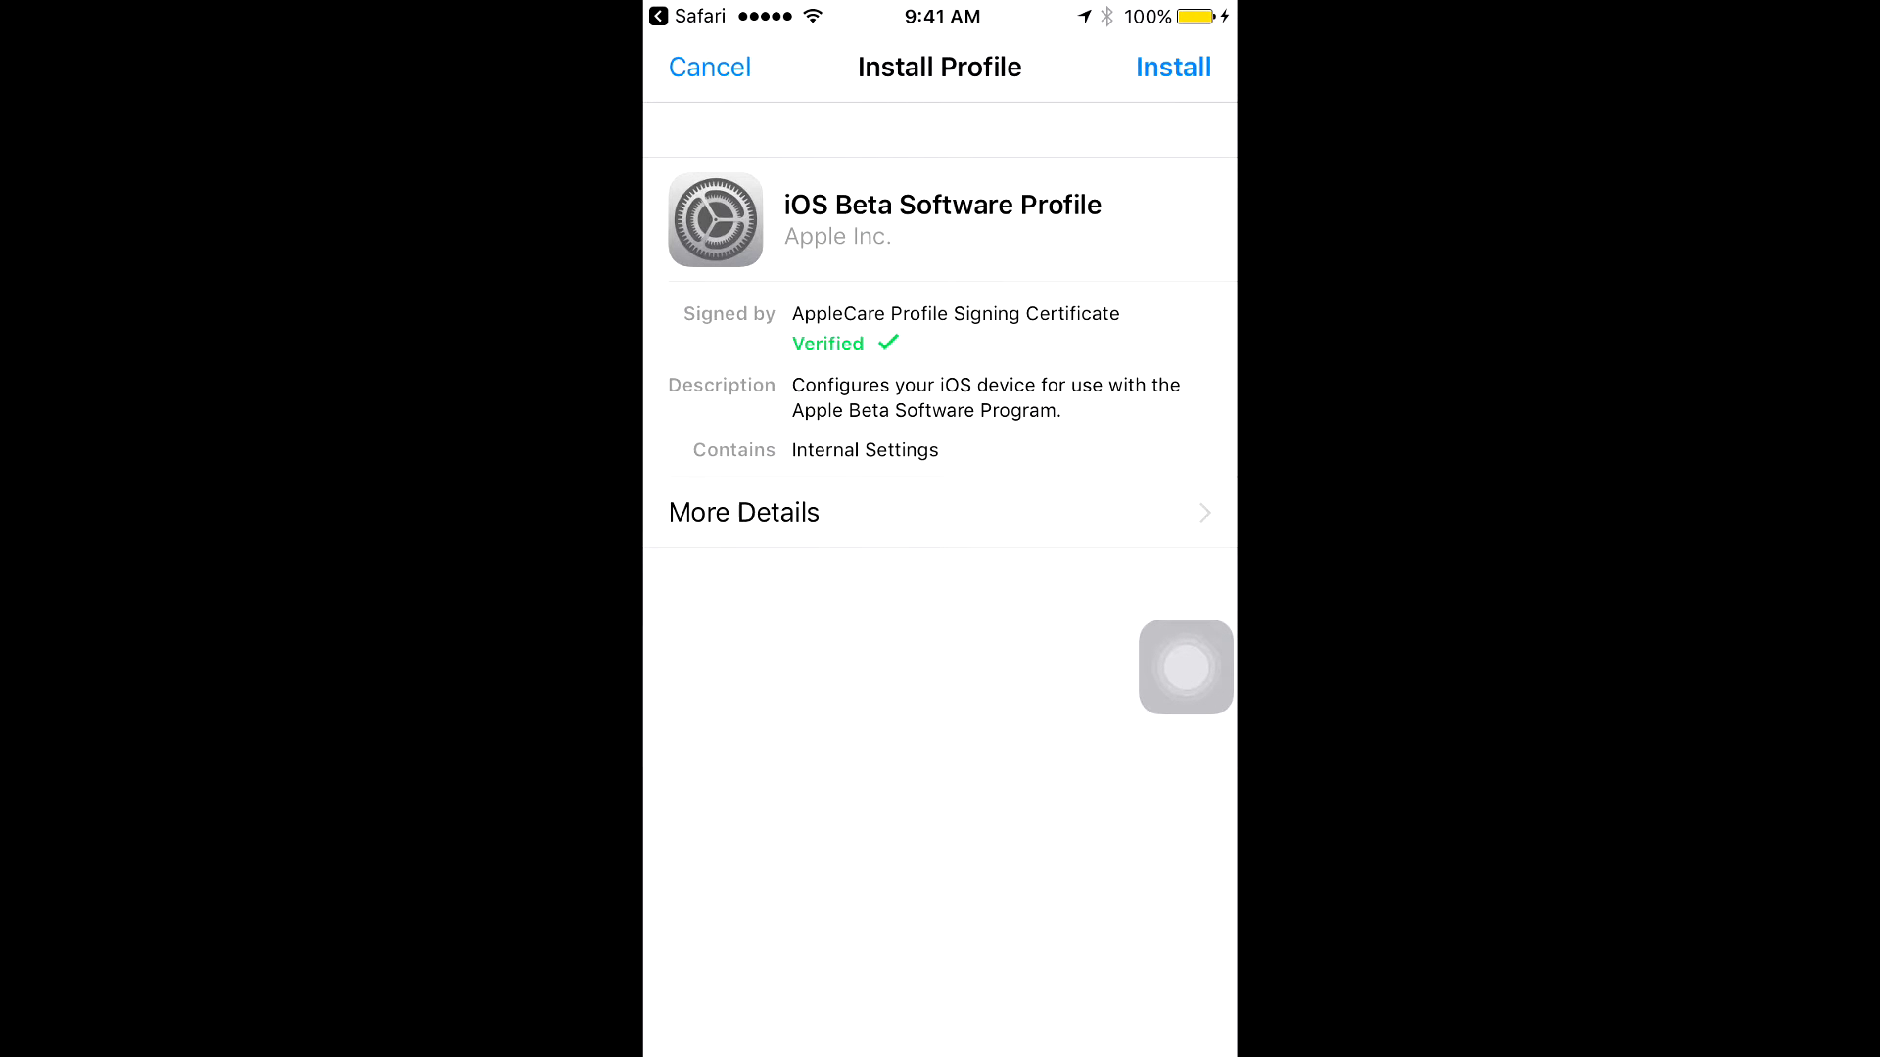
click(1173, 66)
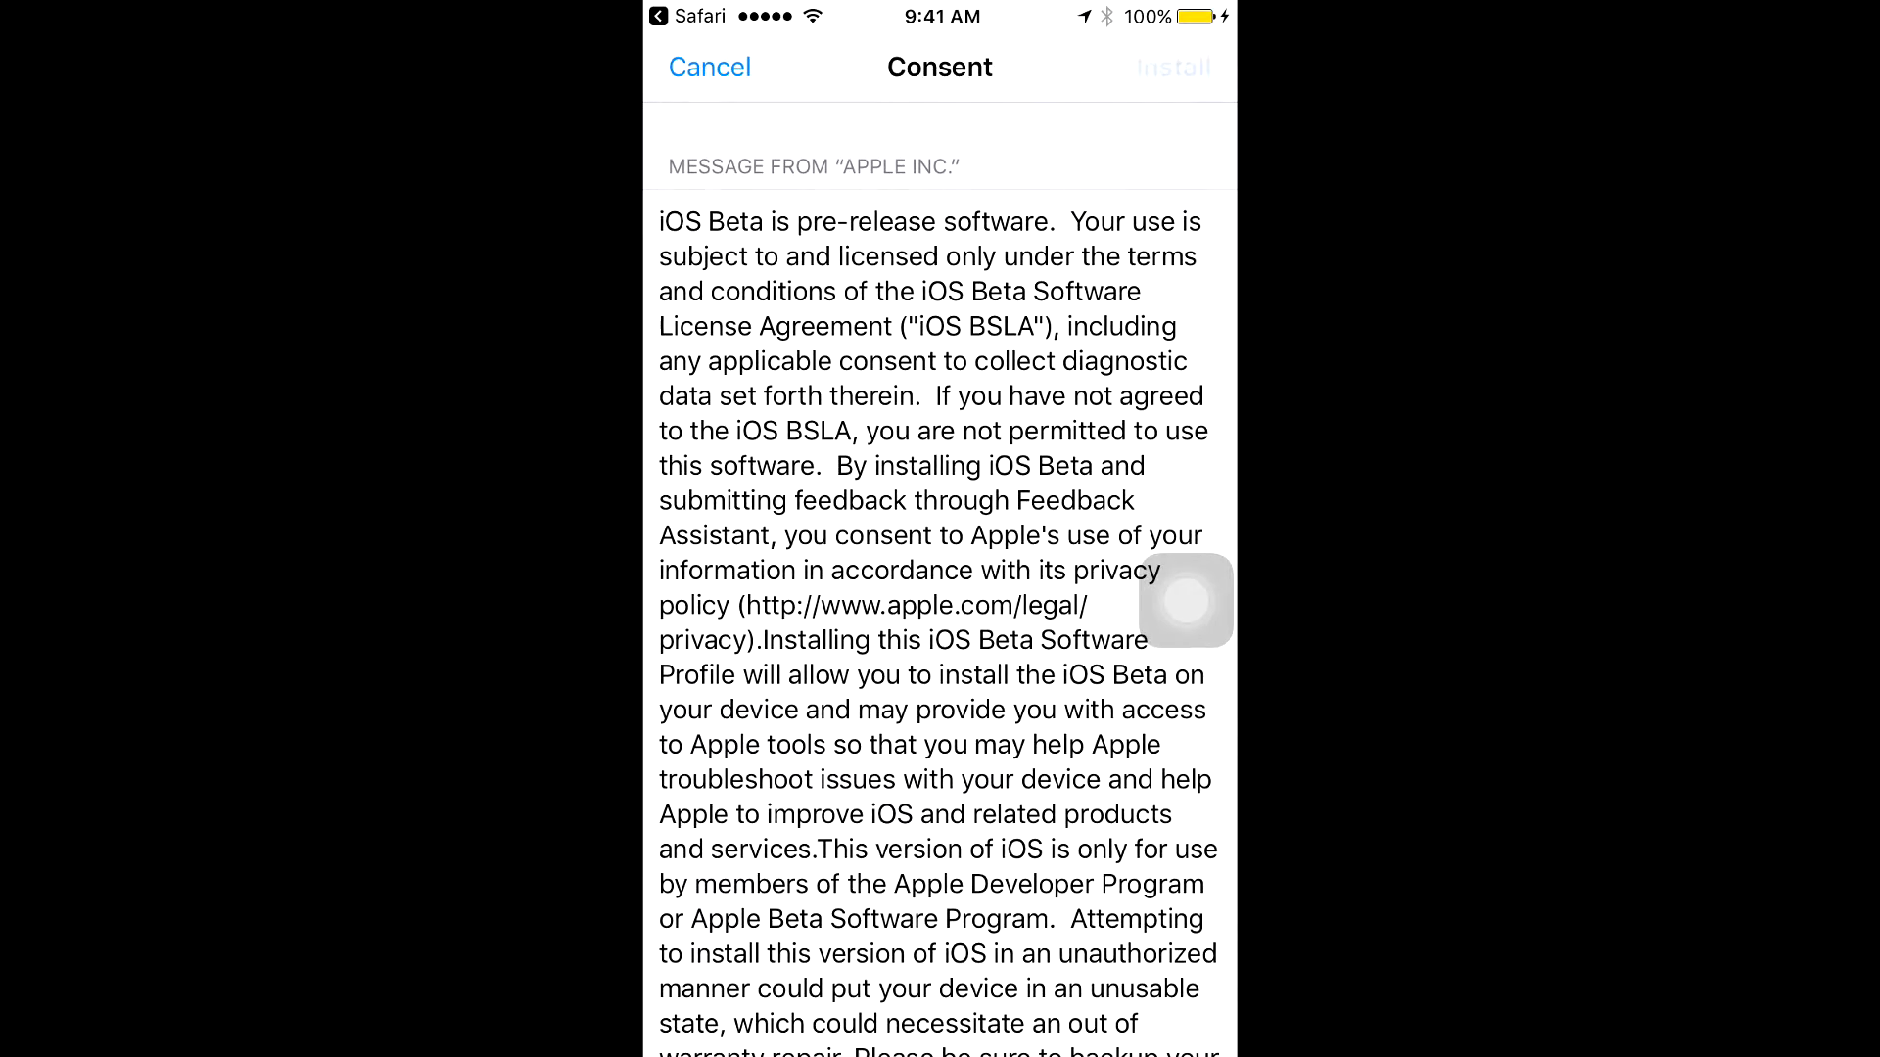
click(1169, 68)
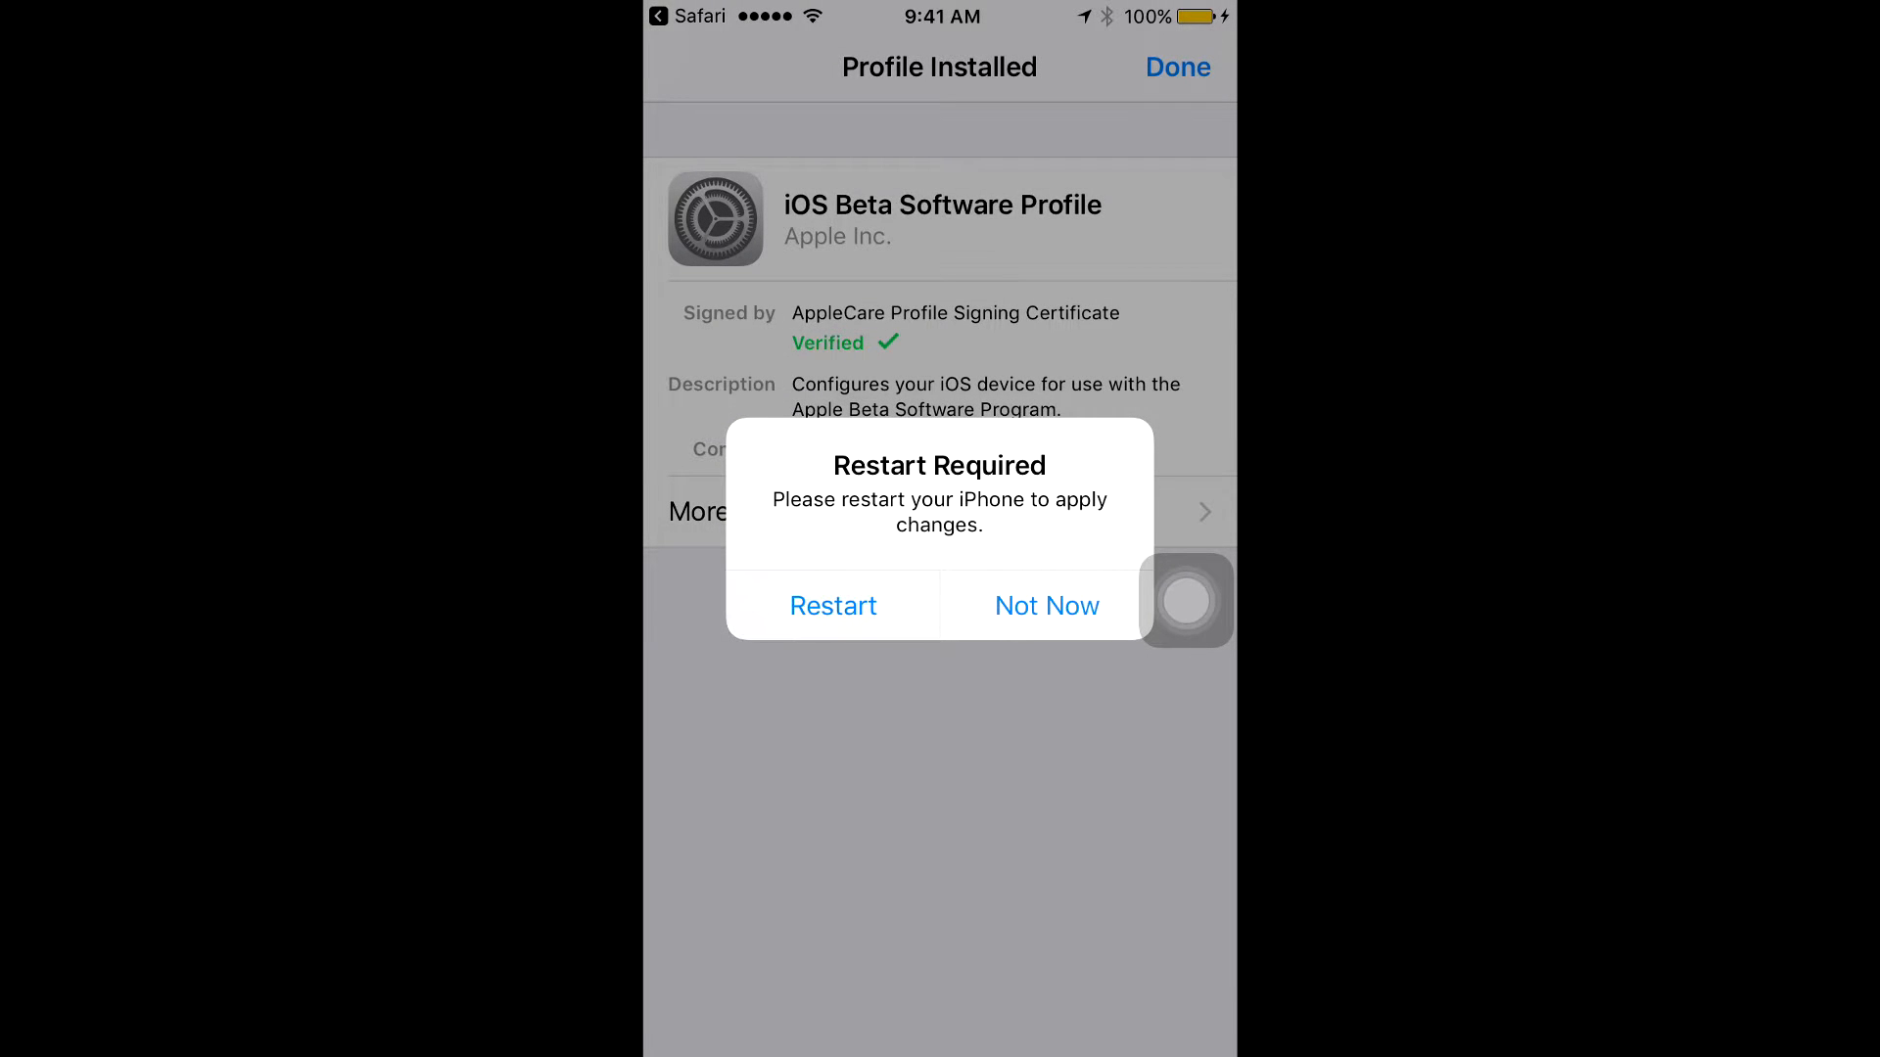
click(1046, 605)
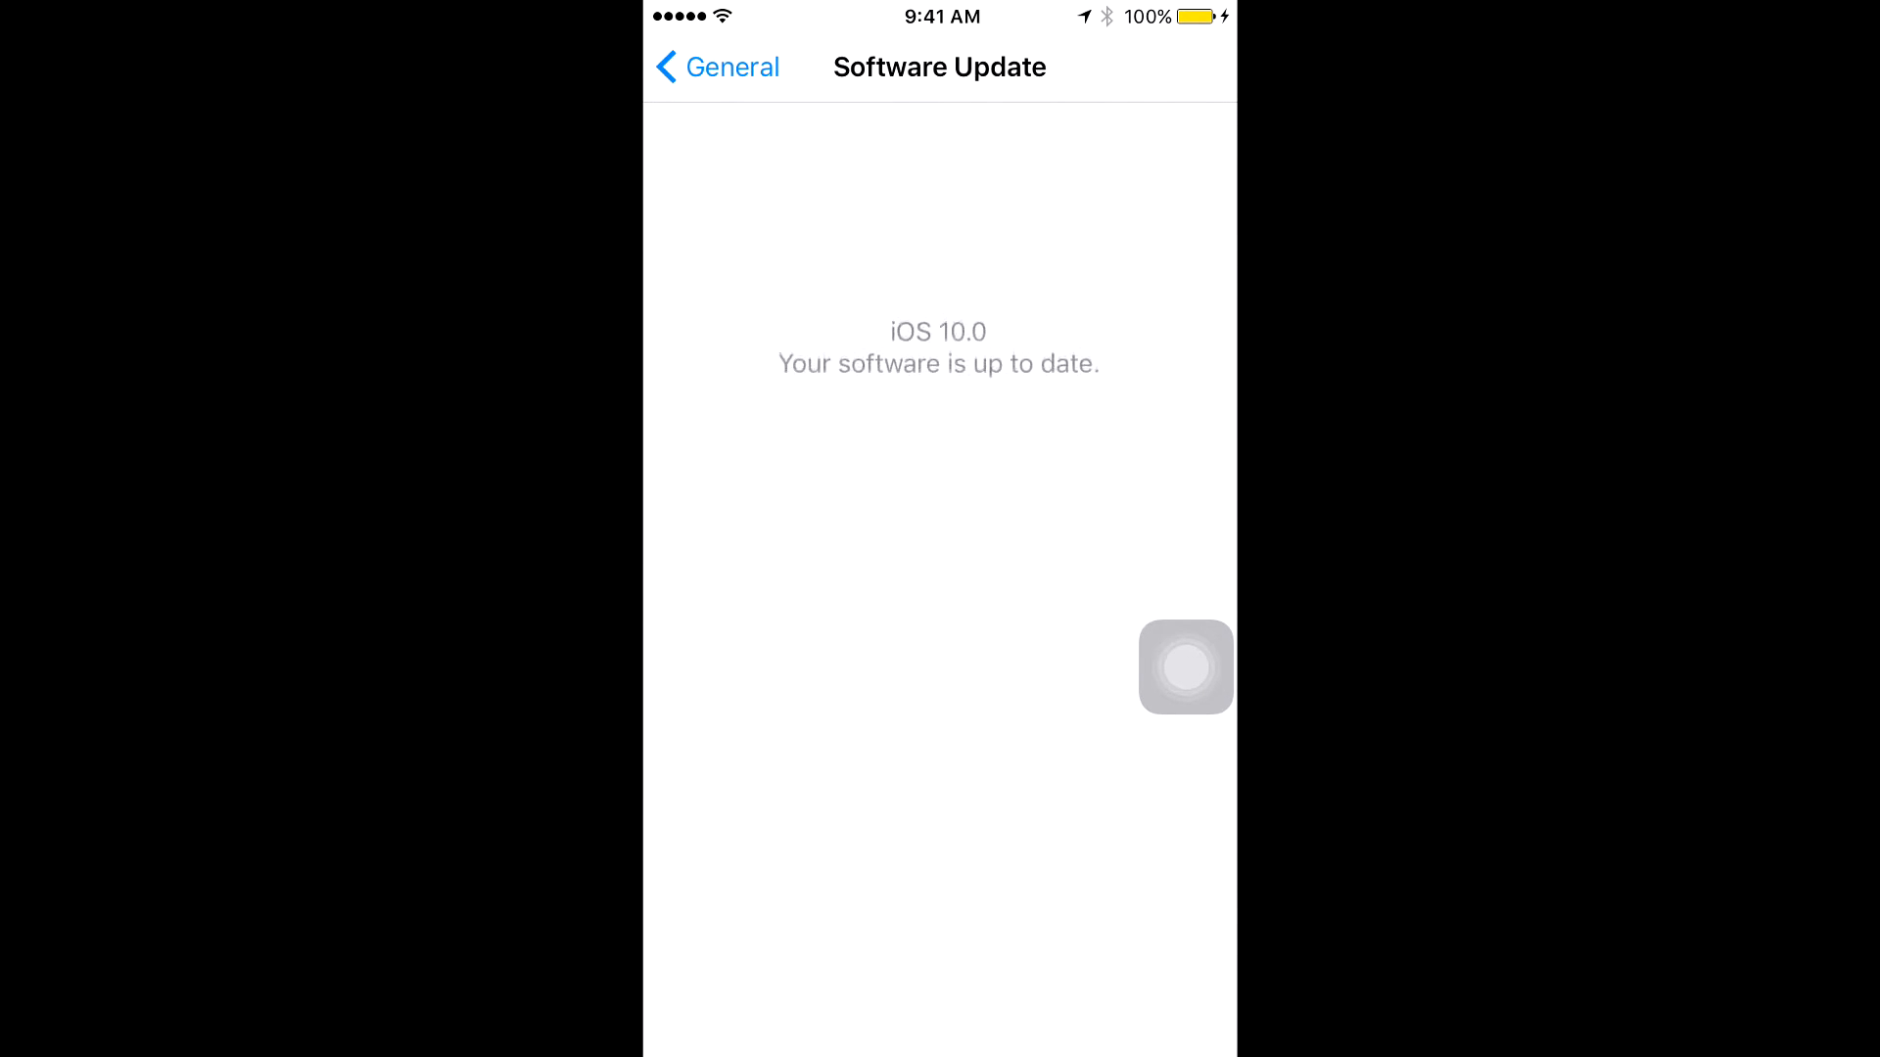
Go back from Software Update to General and scroll the General list.
click(716, 67)
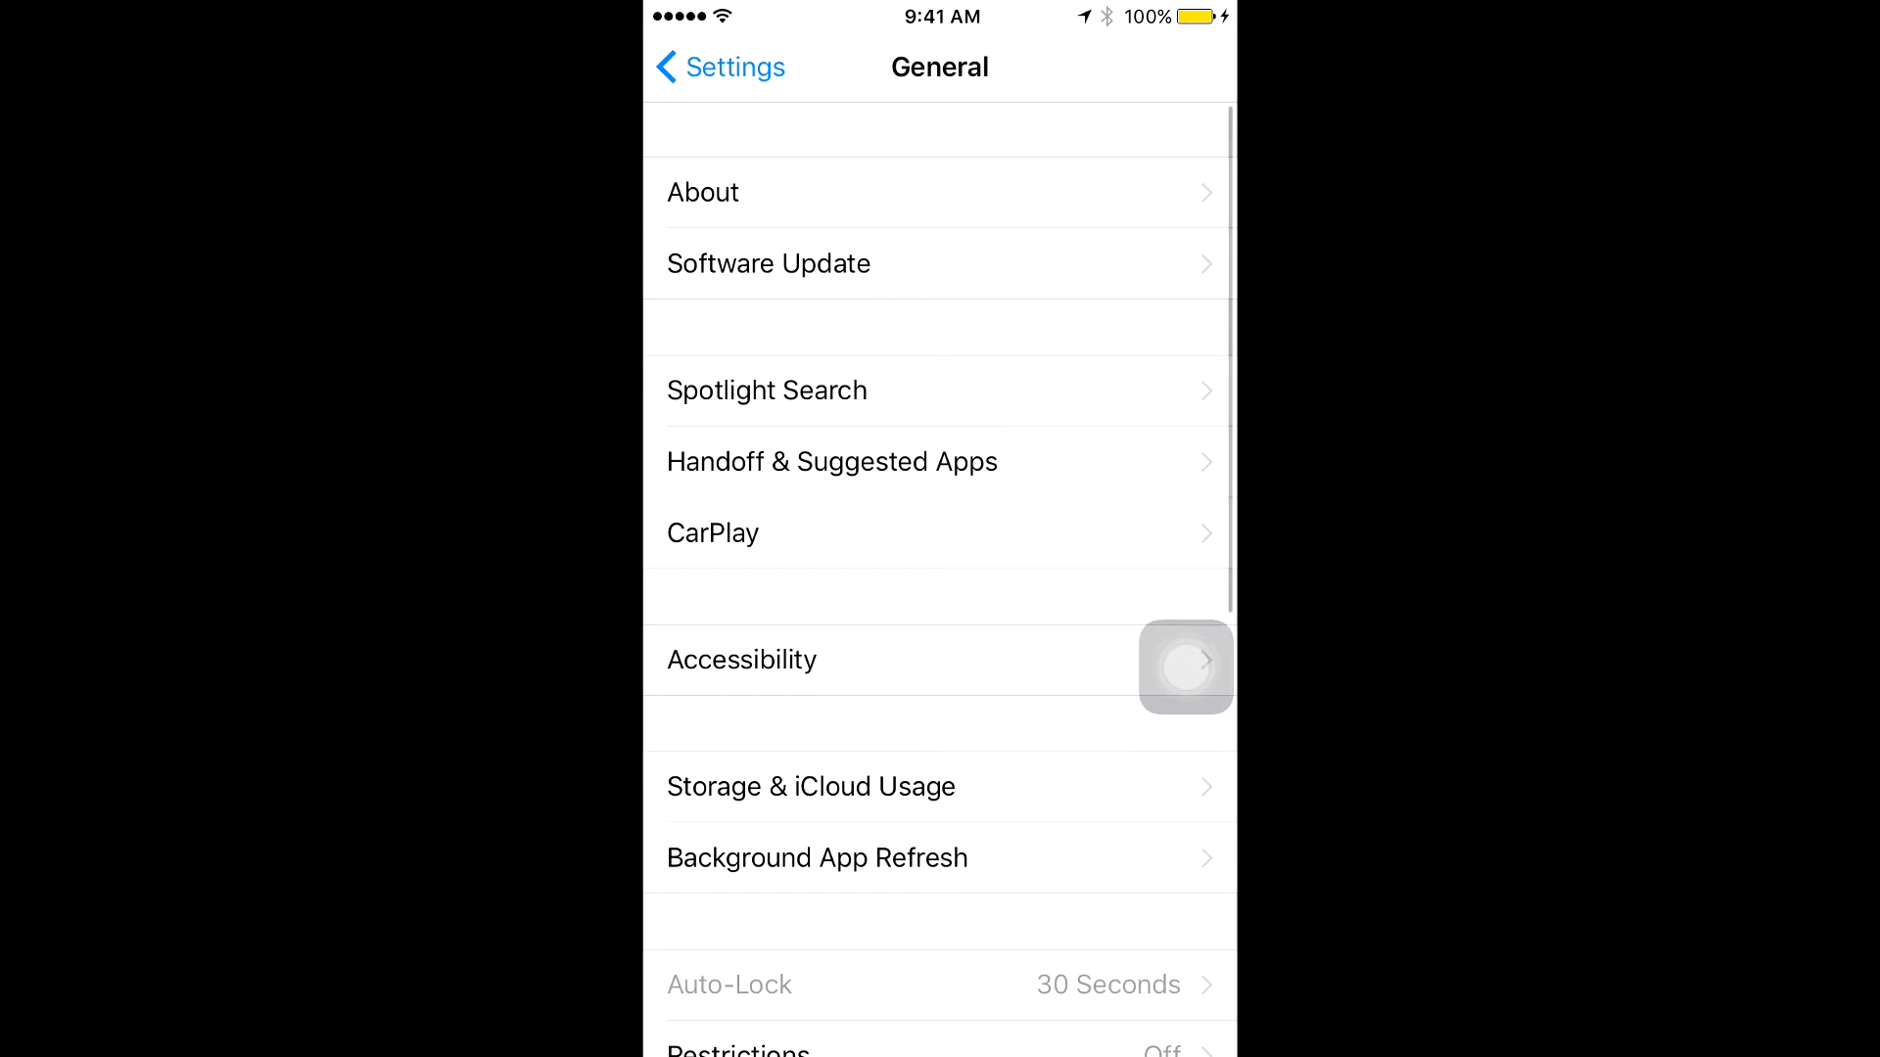
scroll(down, 3)
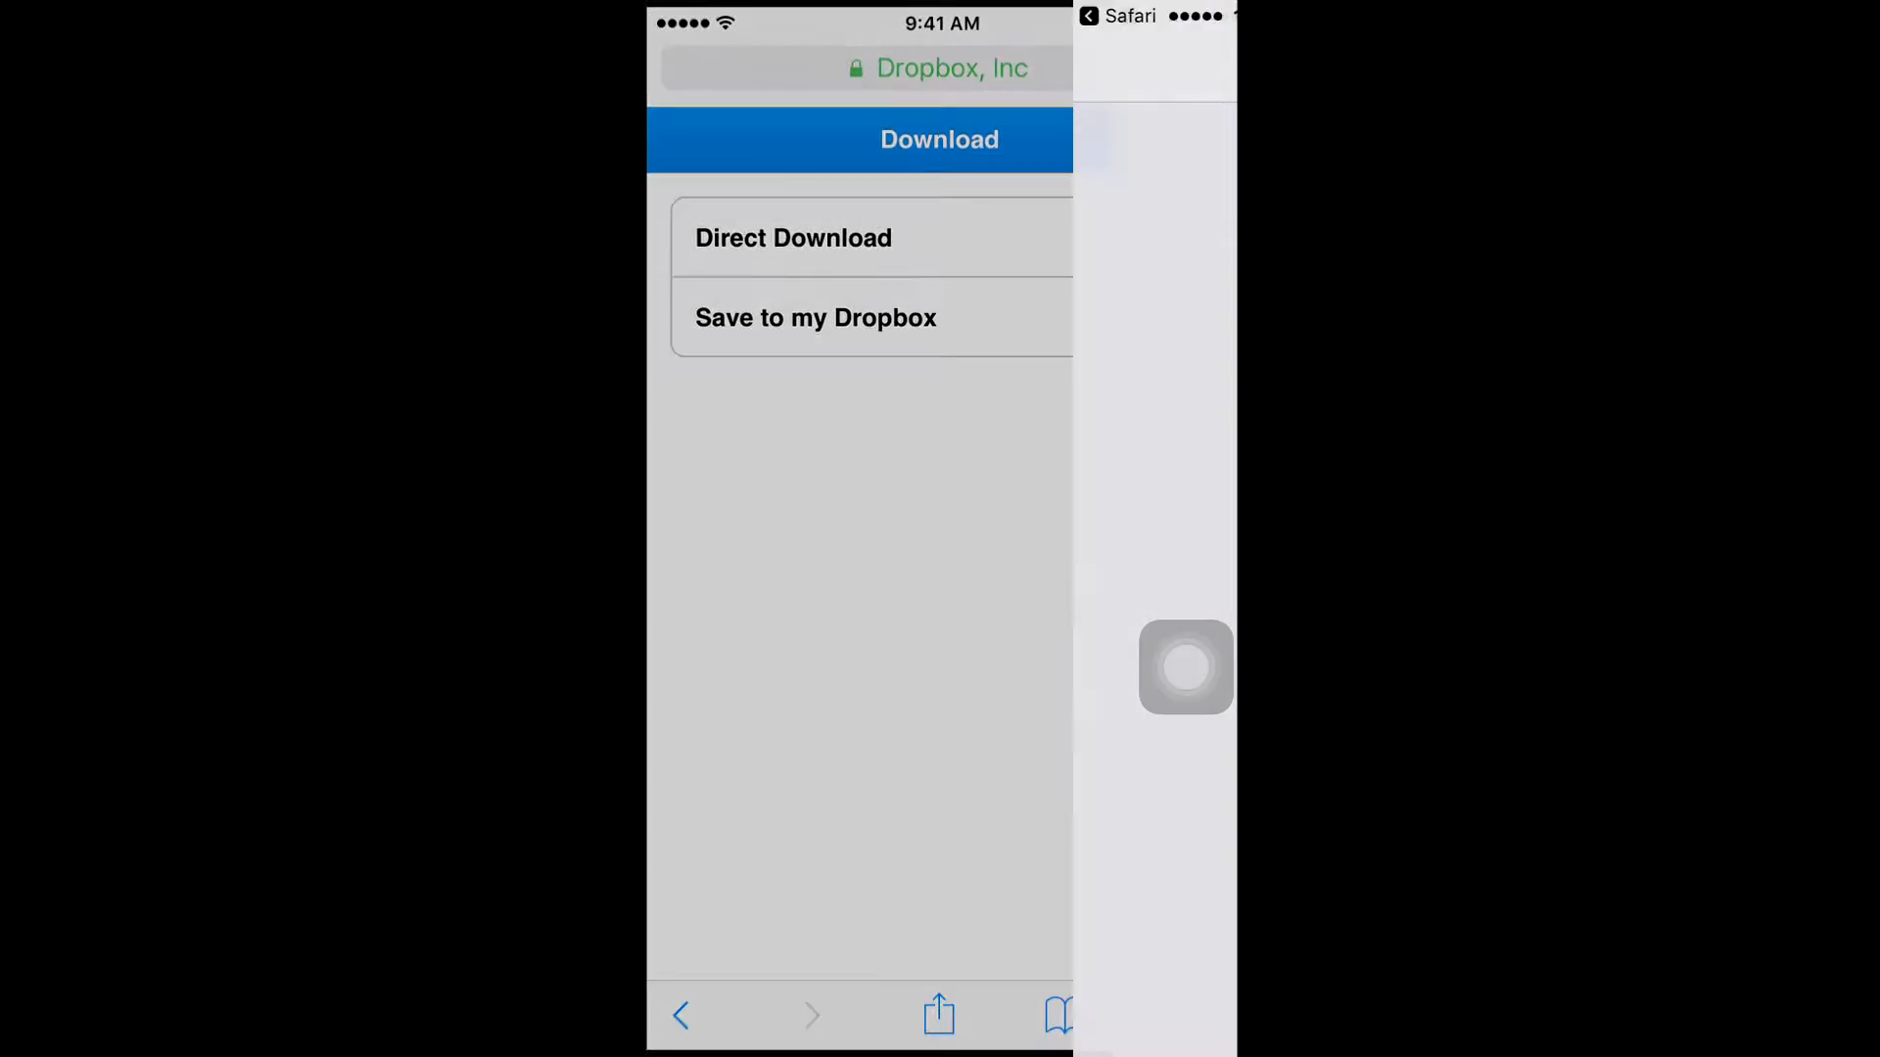
Install the beta profile, scrolling through and accepting the consent, then dismiss Restart Required.
click(792, 237)
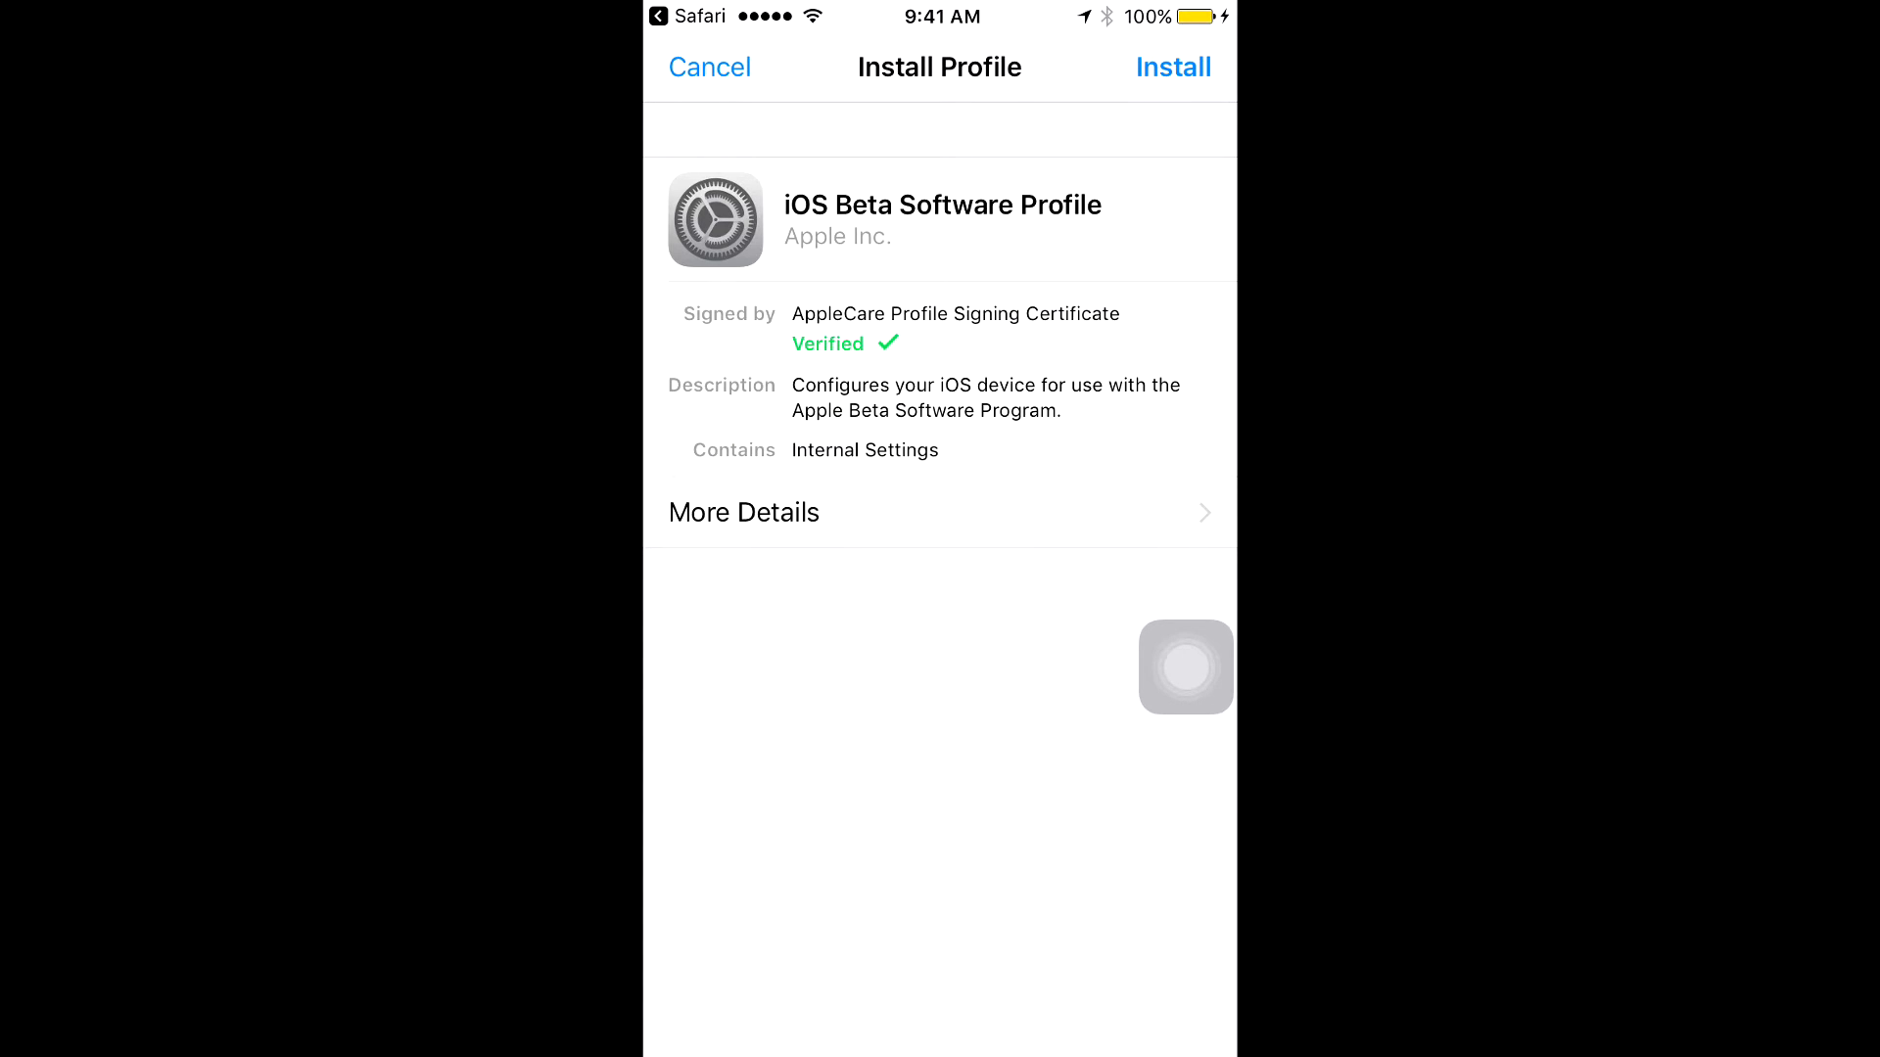
click(1173, 66)
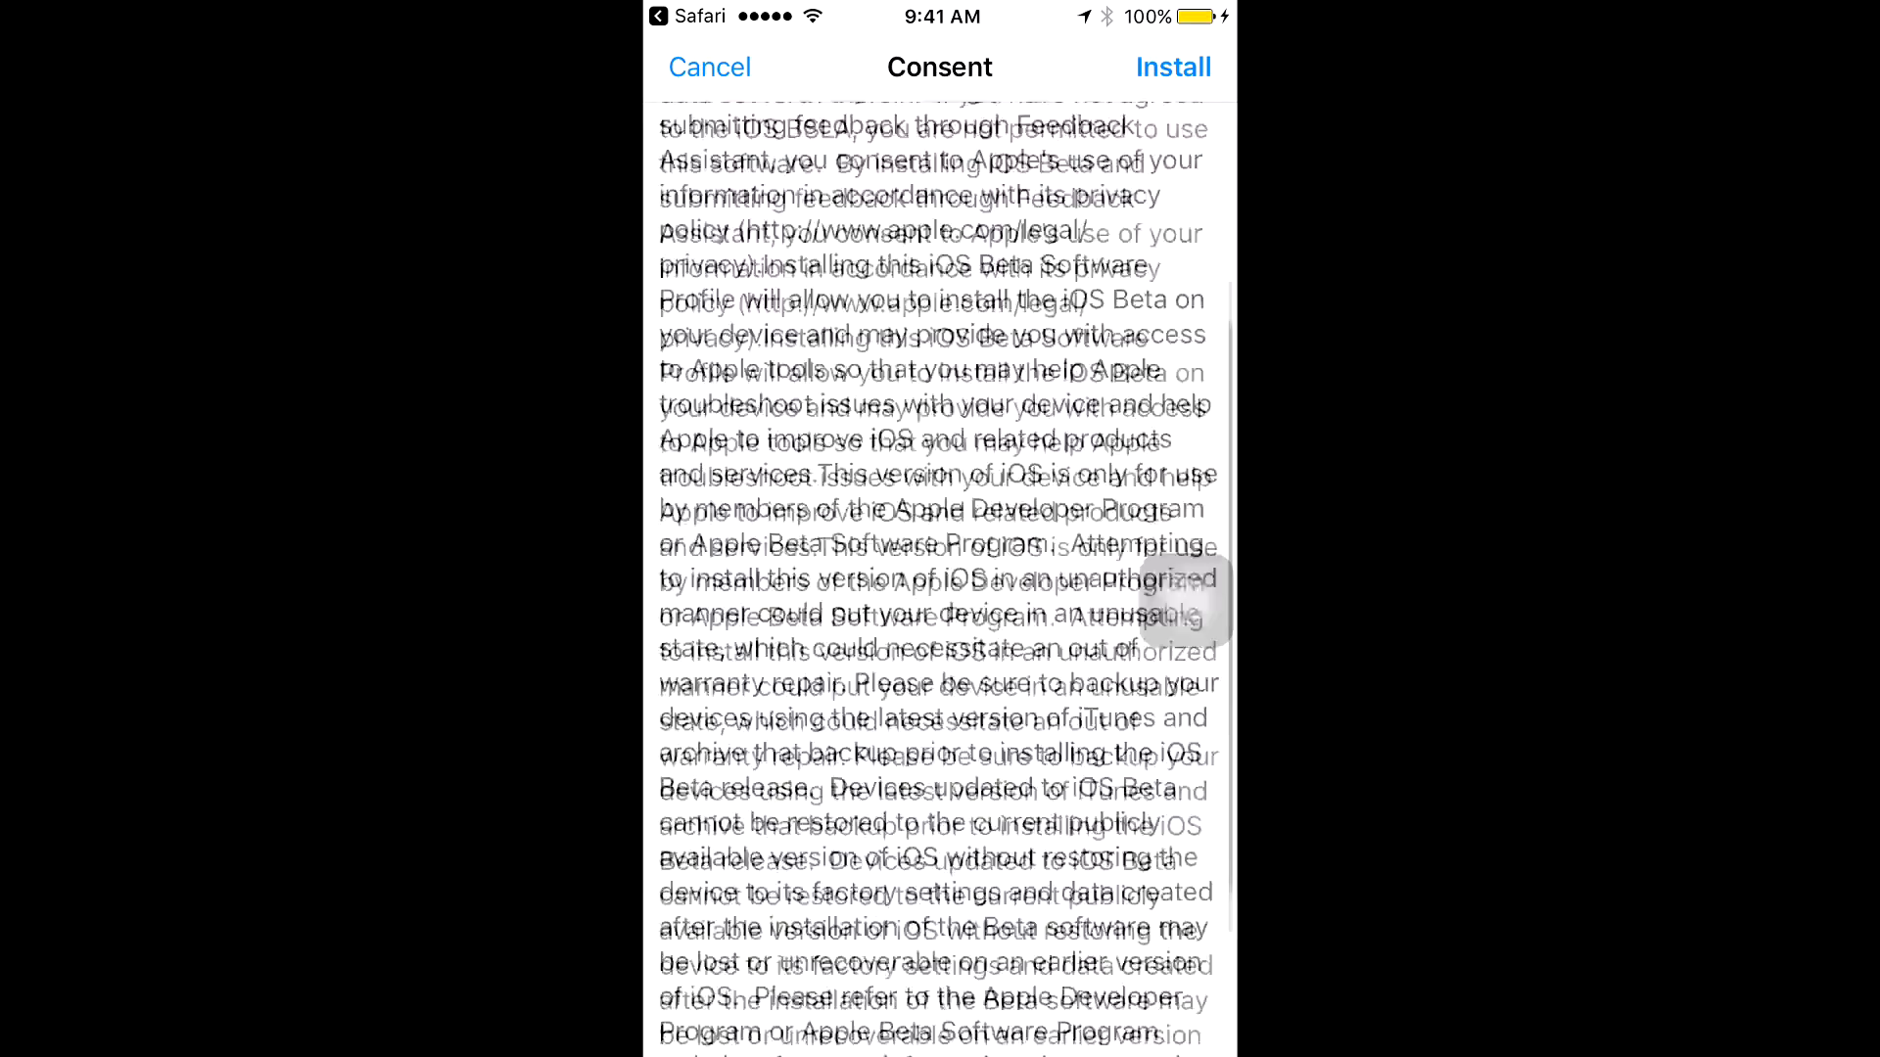
scroll(down, 3)
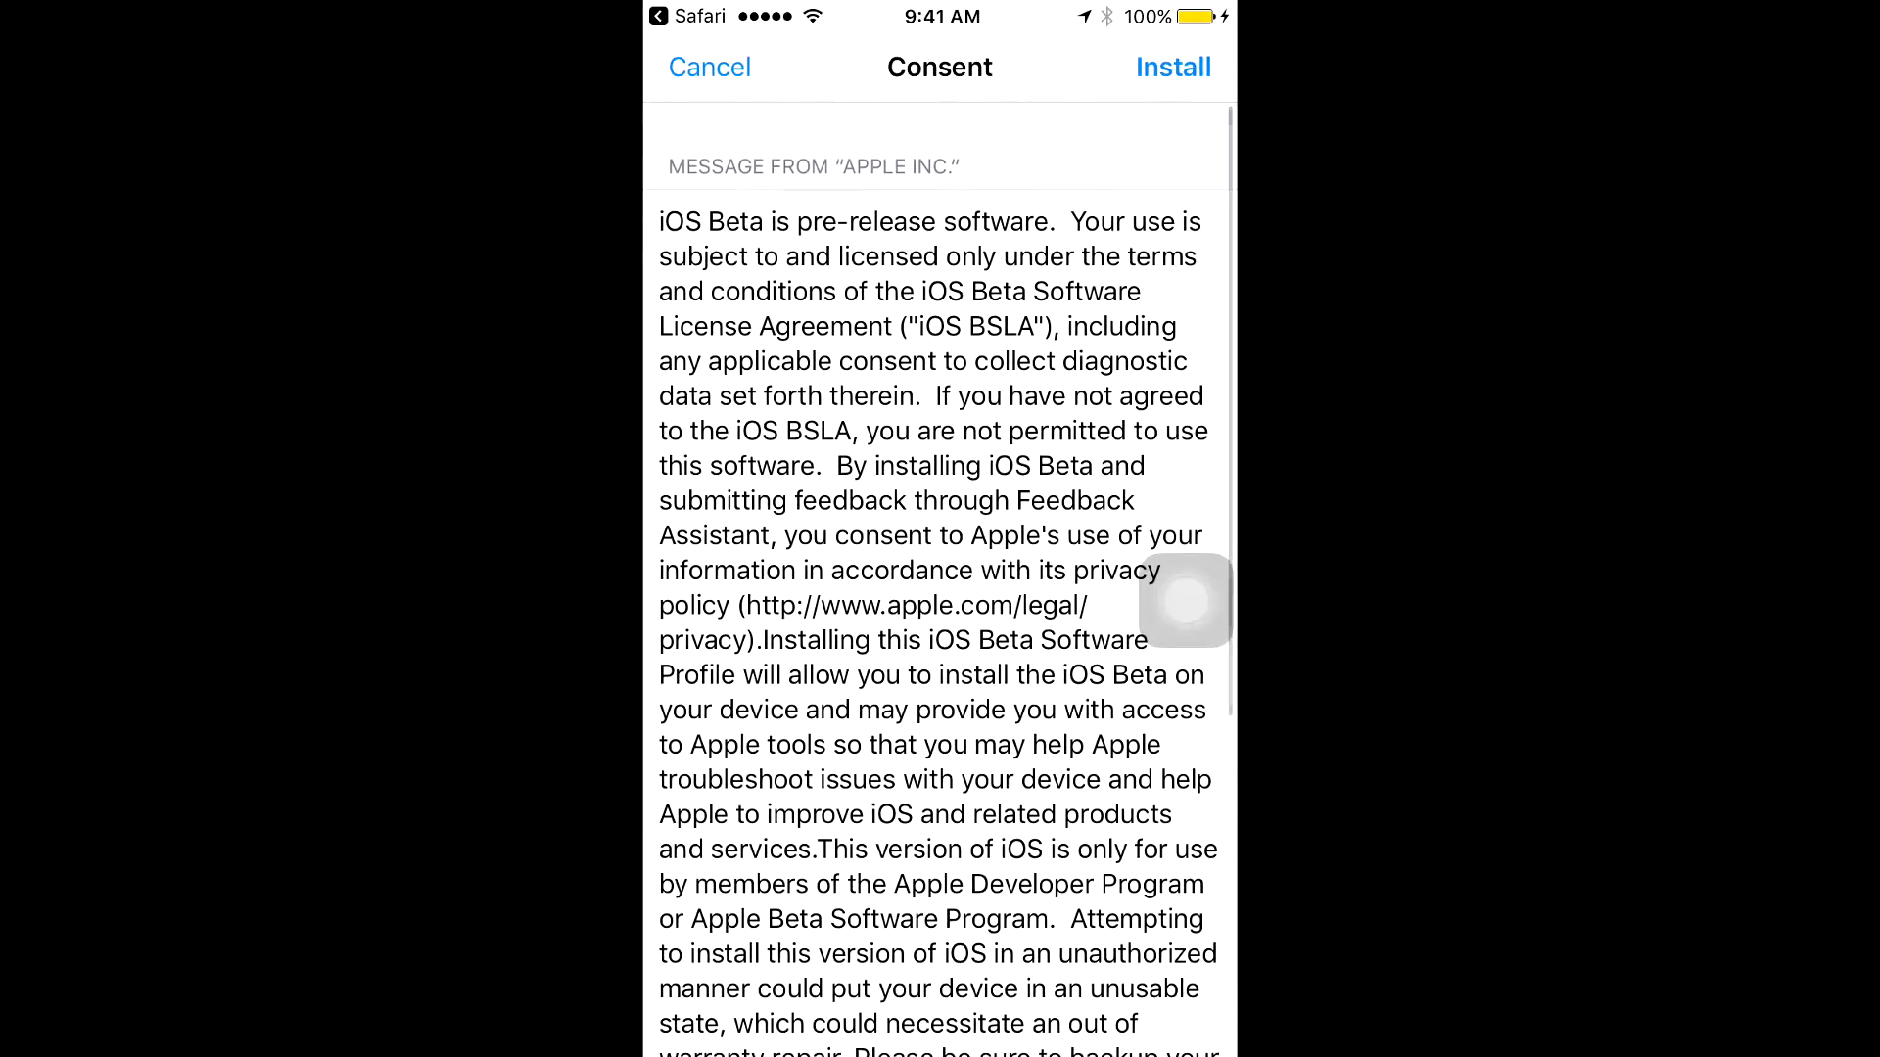
click(1173, 66)
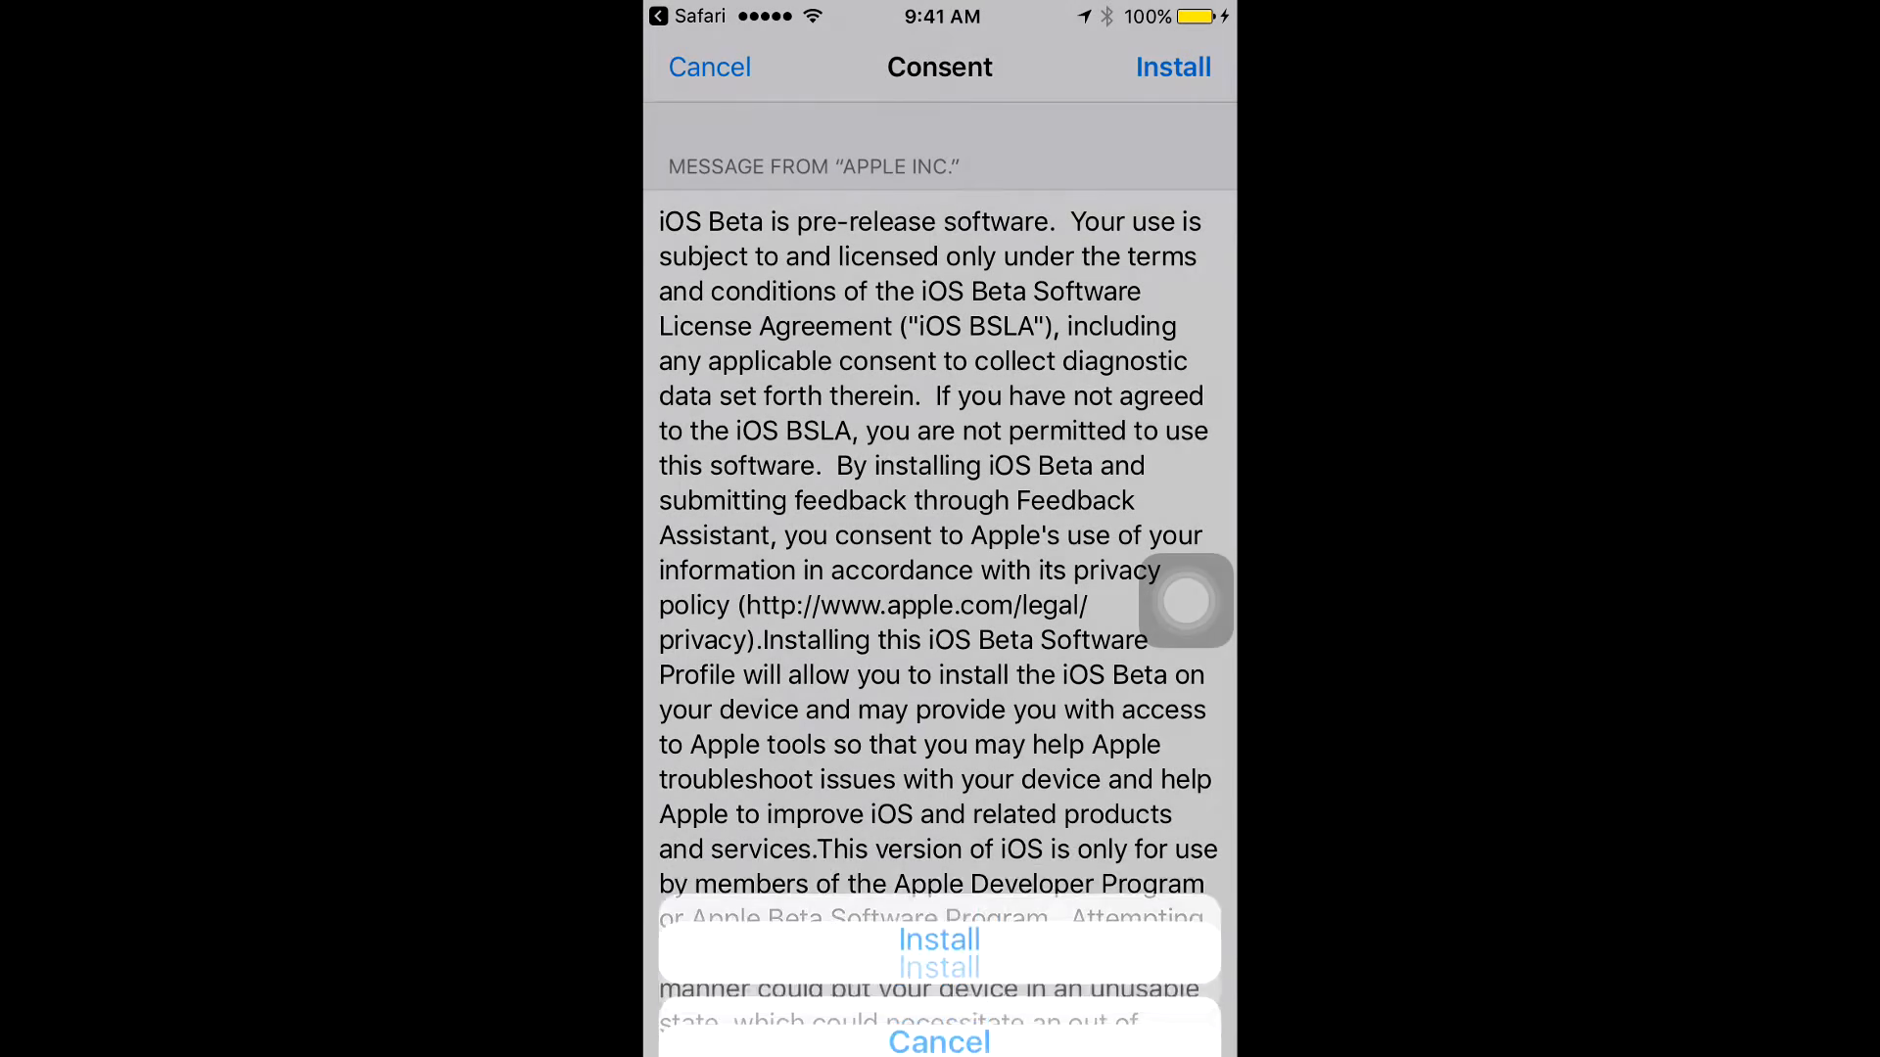
click(939, 940)
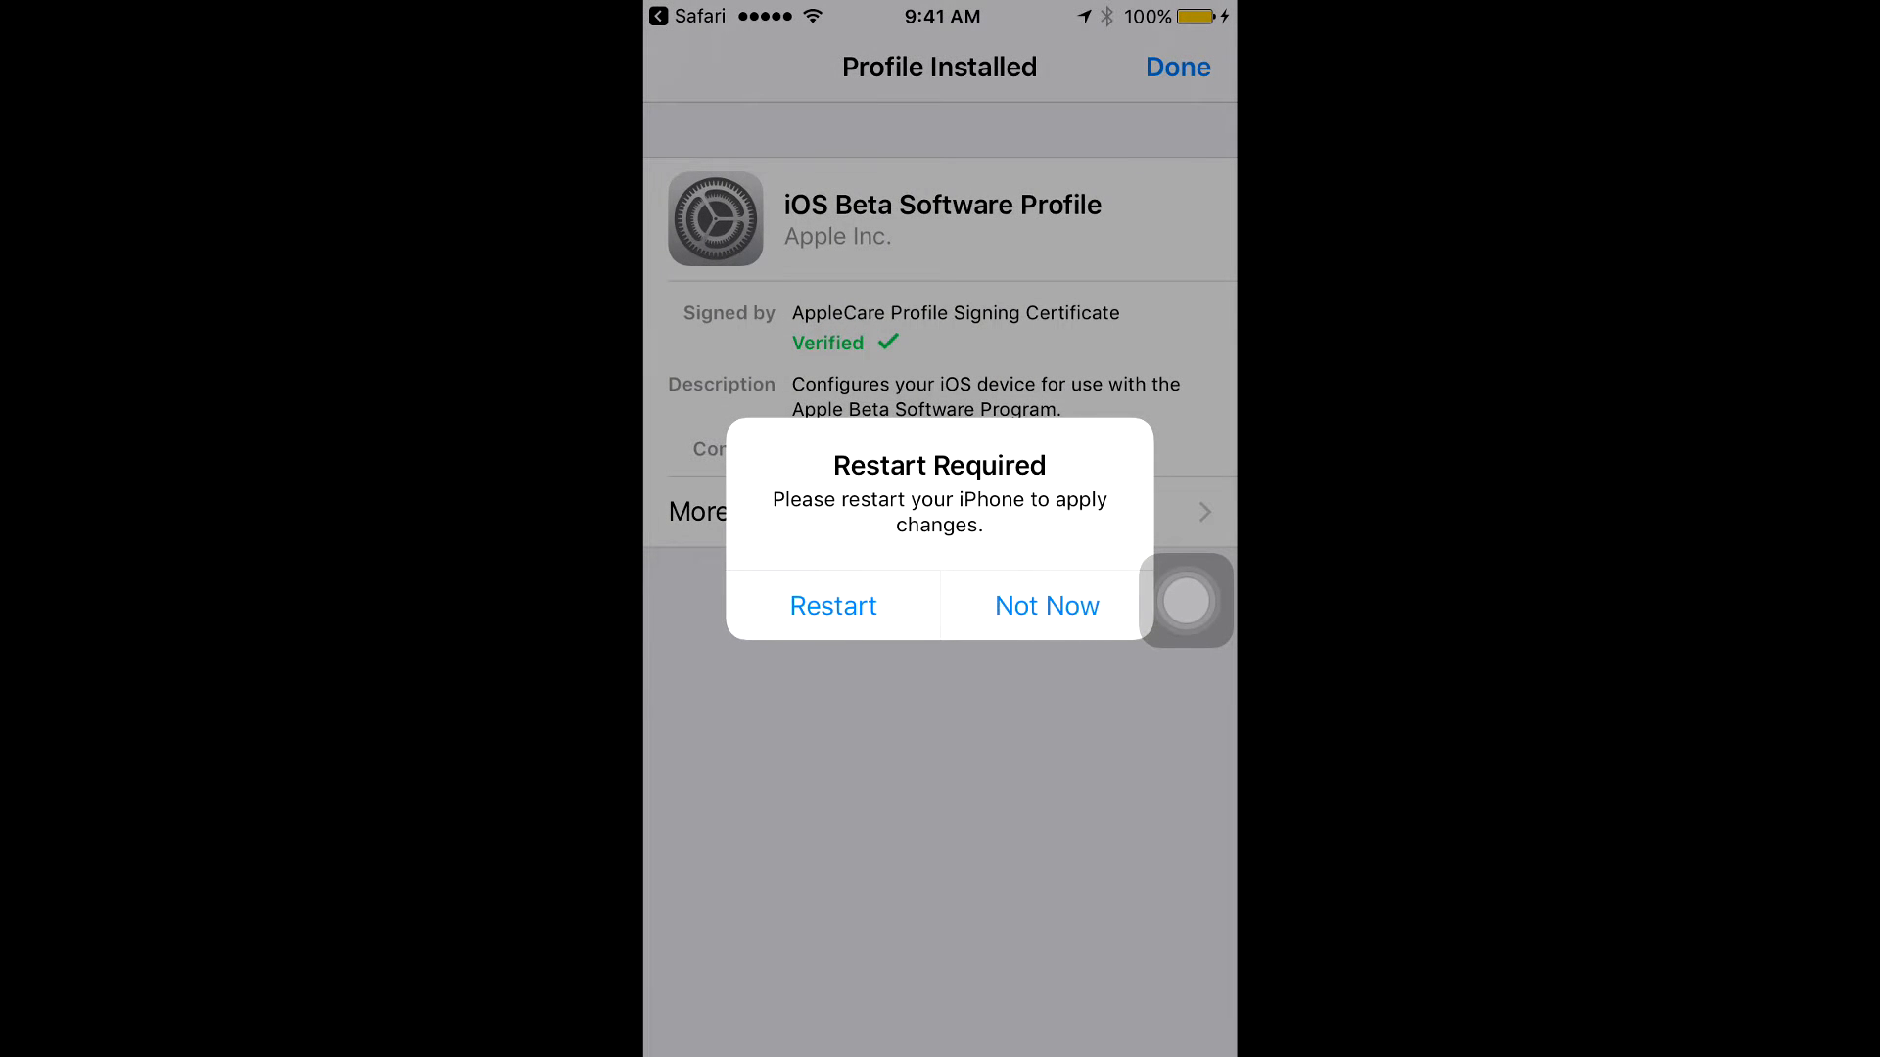
click(1045, 605)
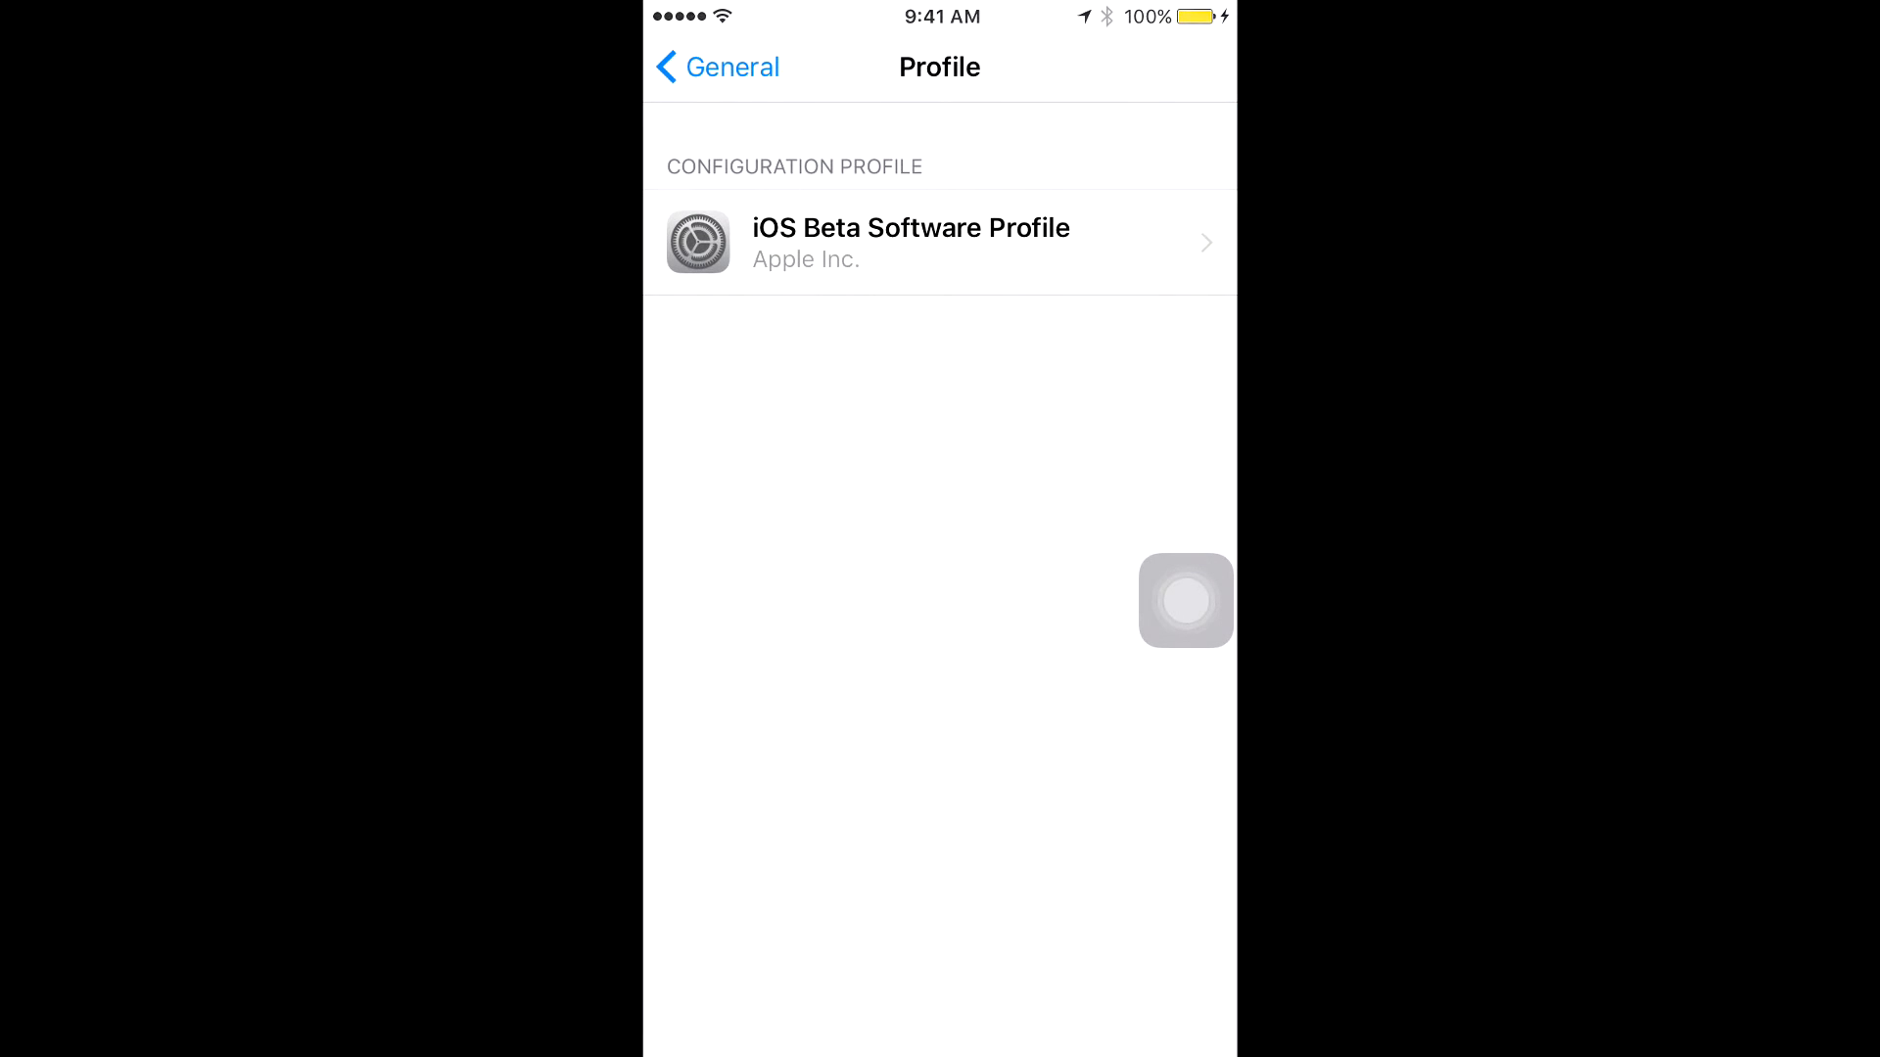
Confirm Software Update shows iOS 10.0 up to date, then return to General and scroll.
click(939, 242)
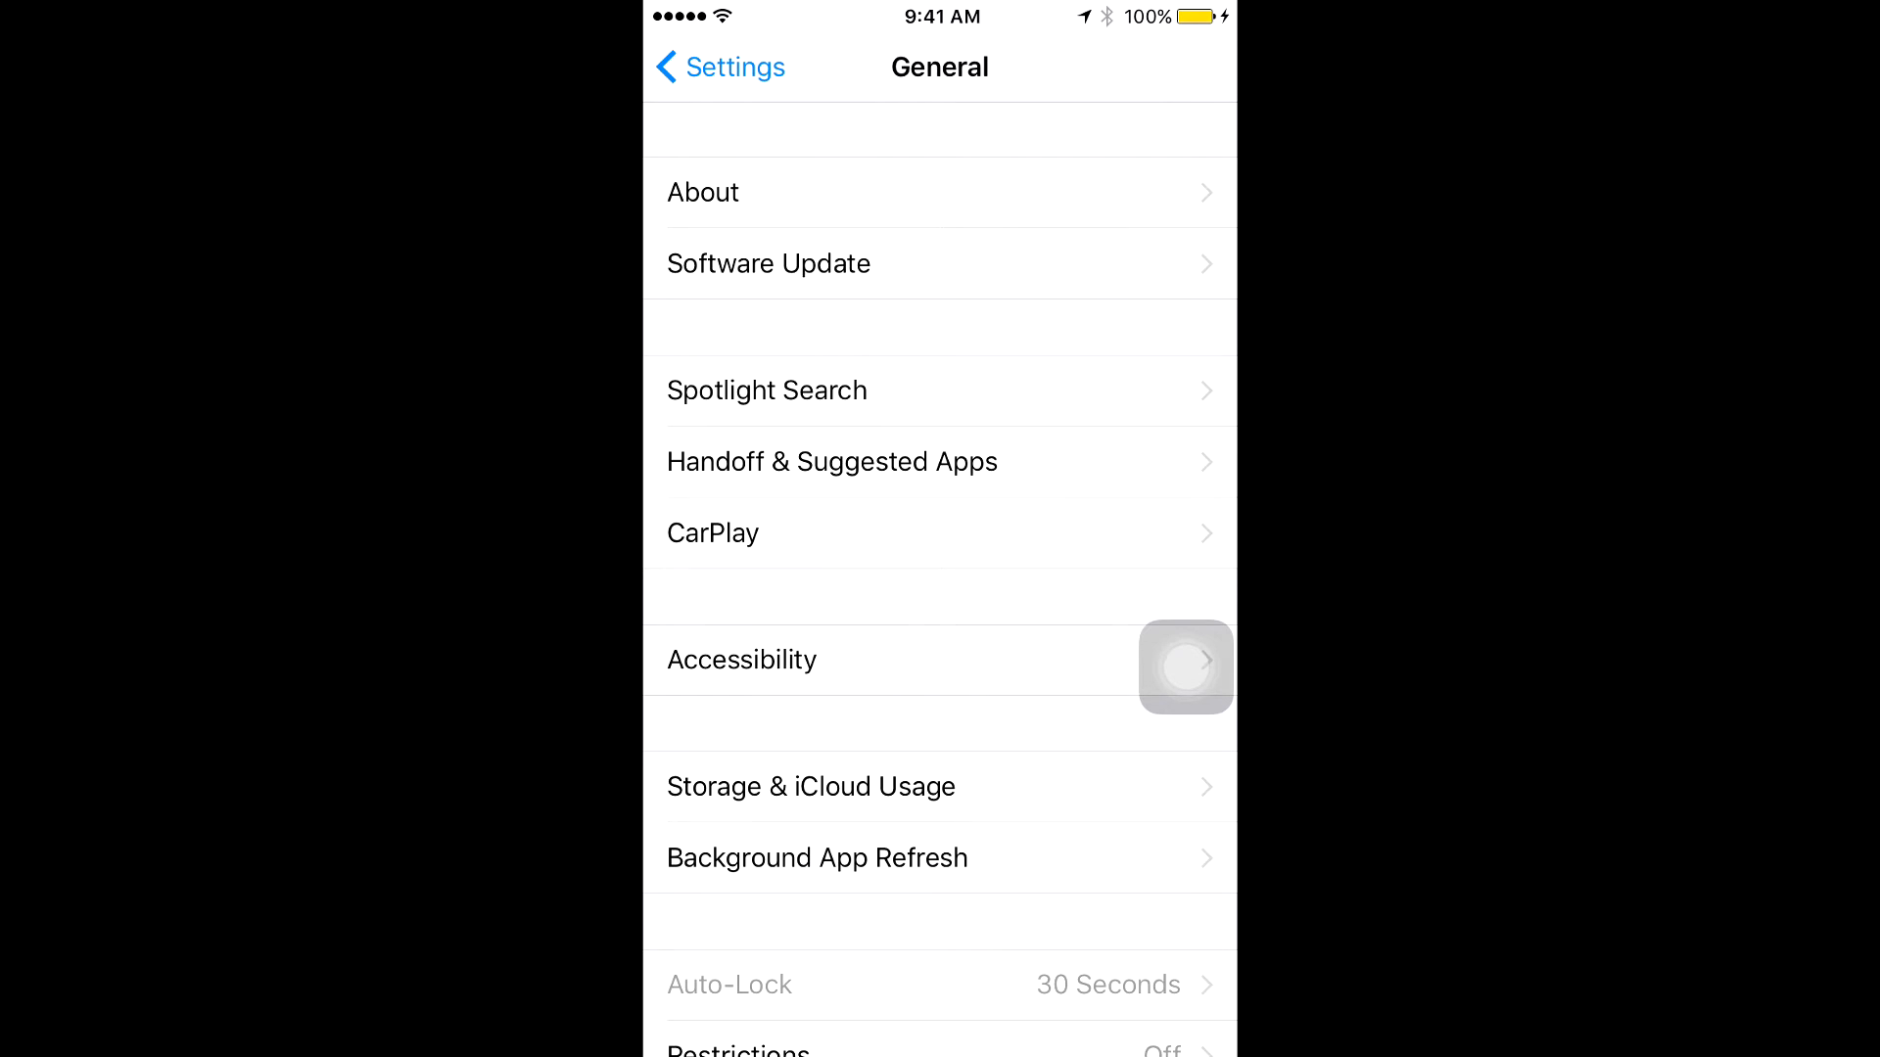
click(769, 262)
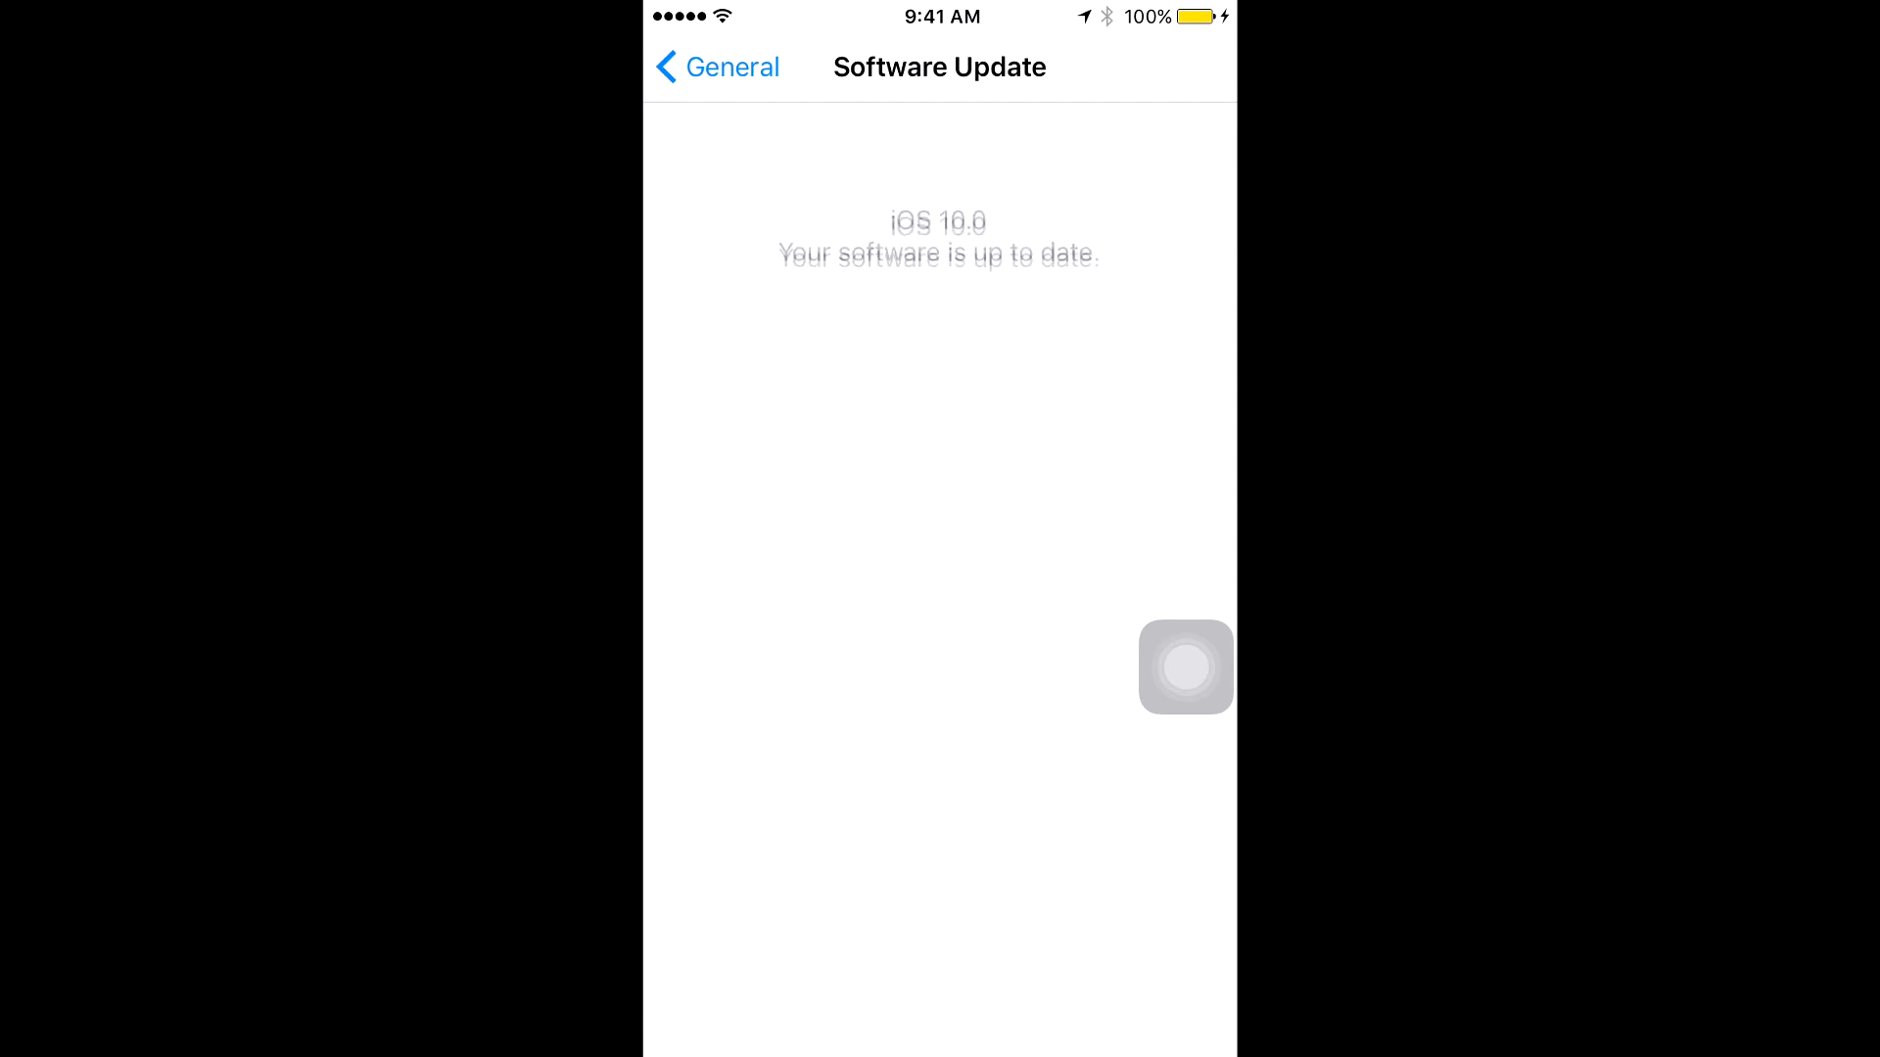
click(716, 65)
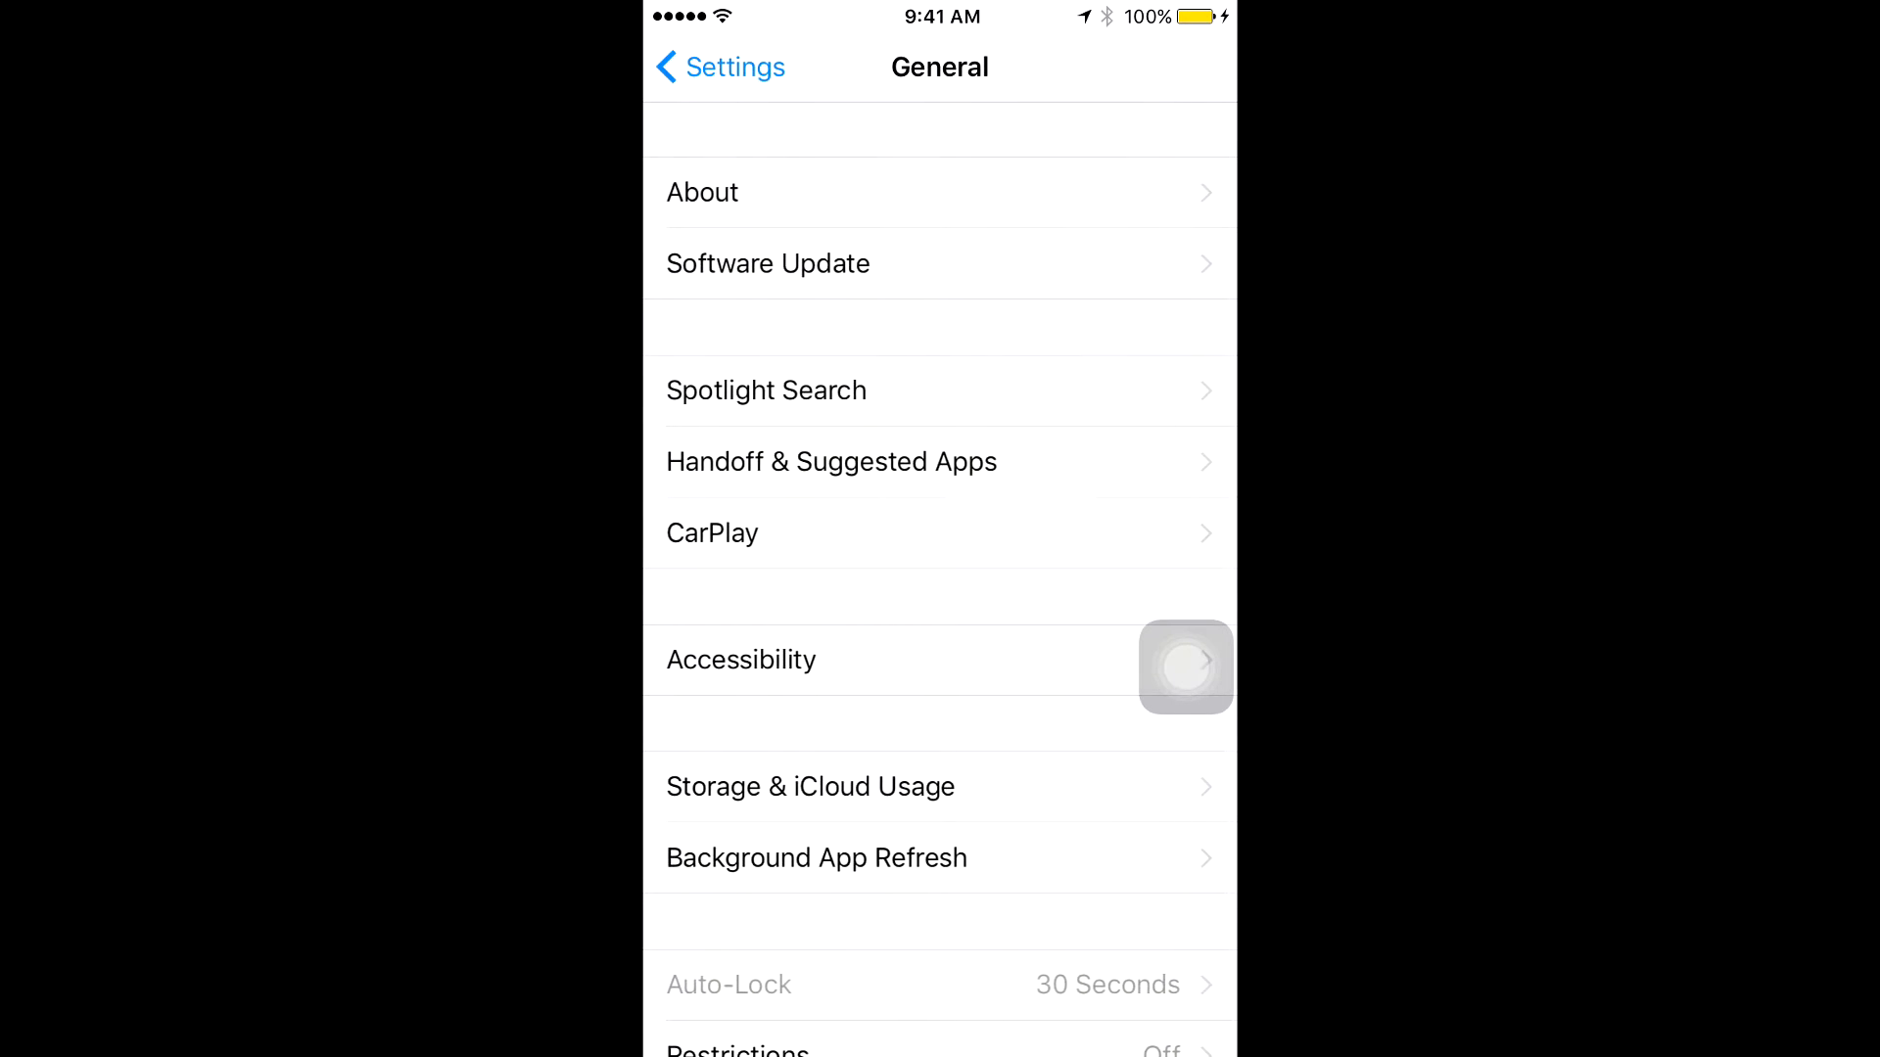
scroll(down, 3)
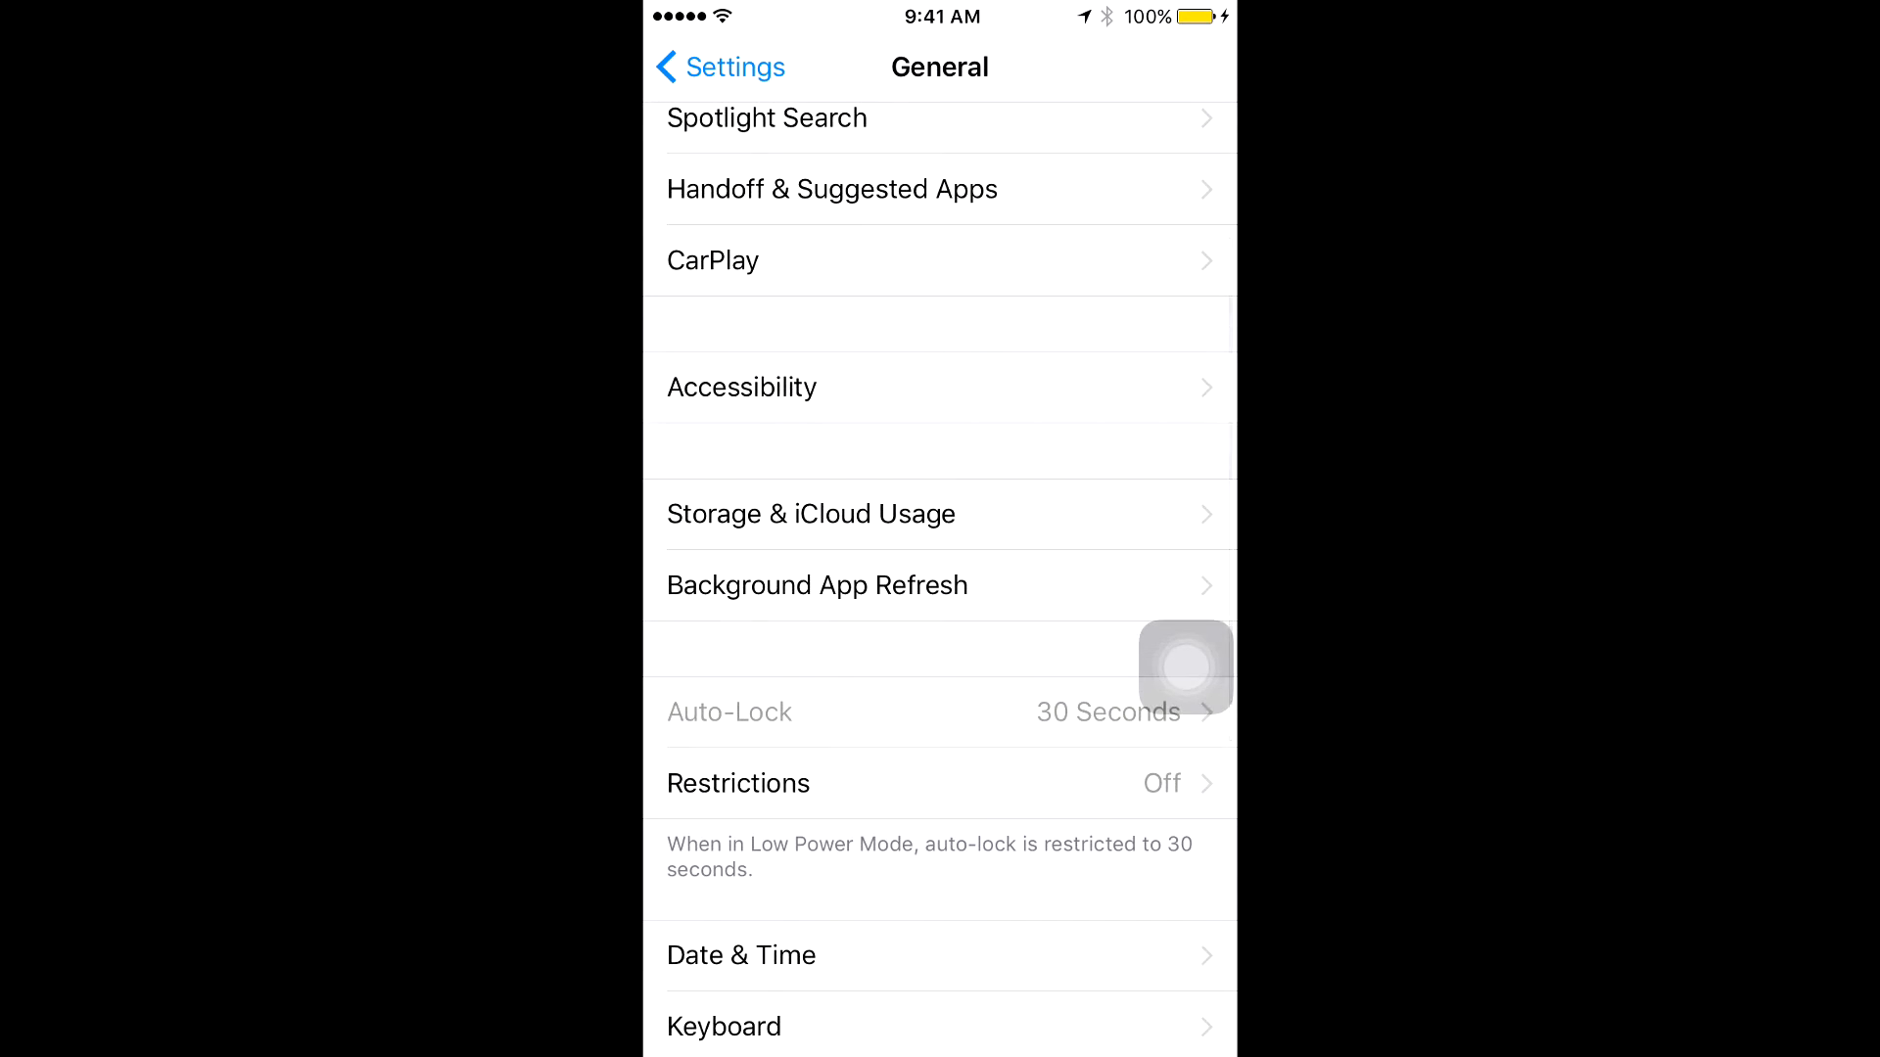
scroll(down, 3)
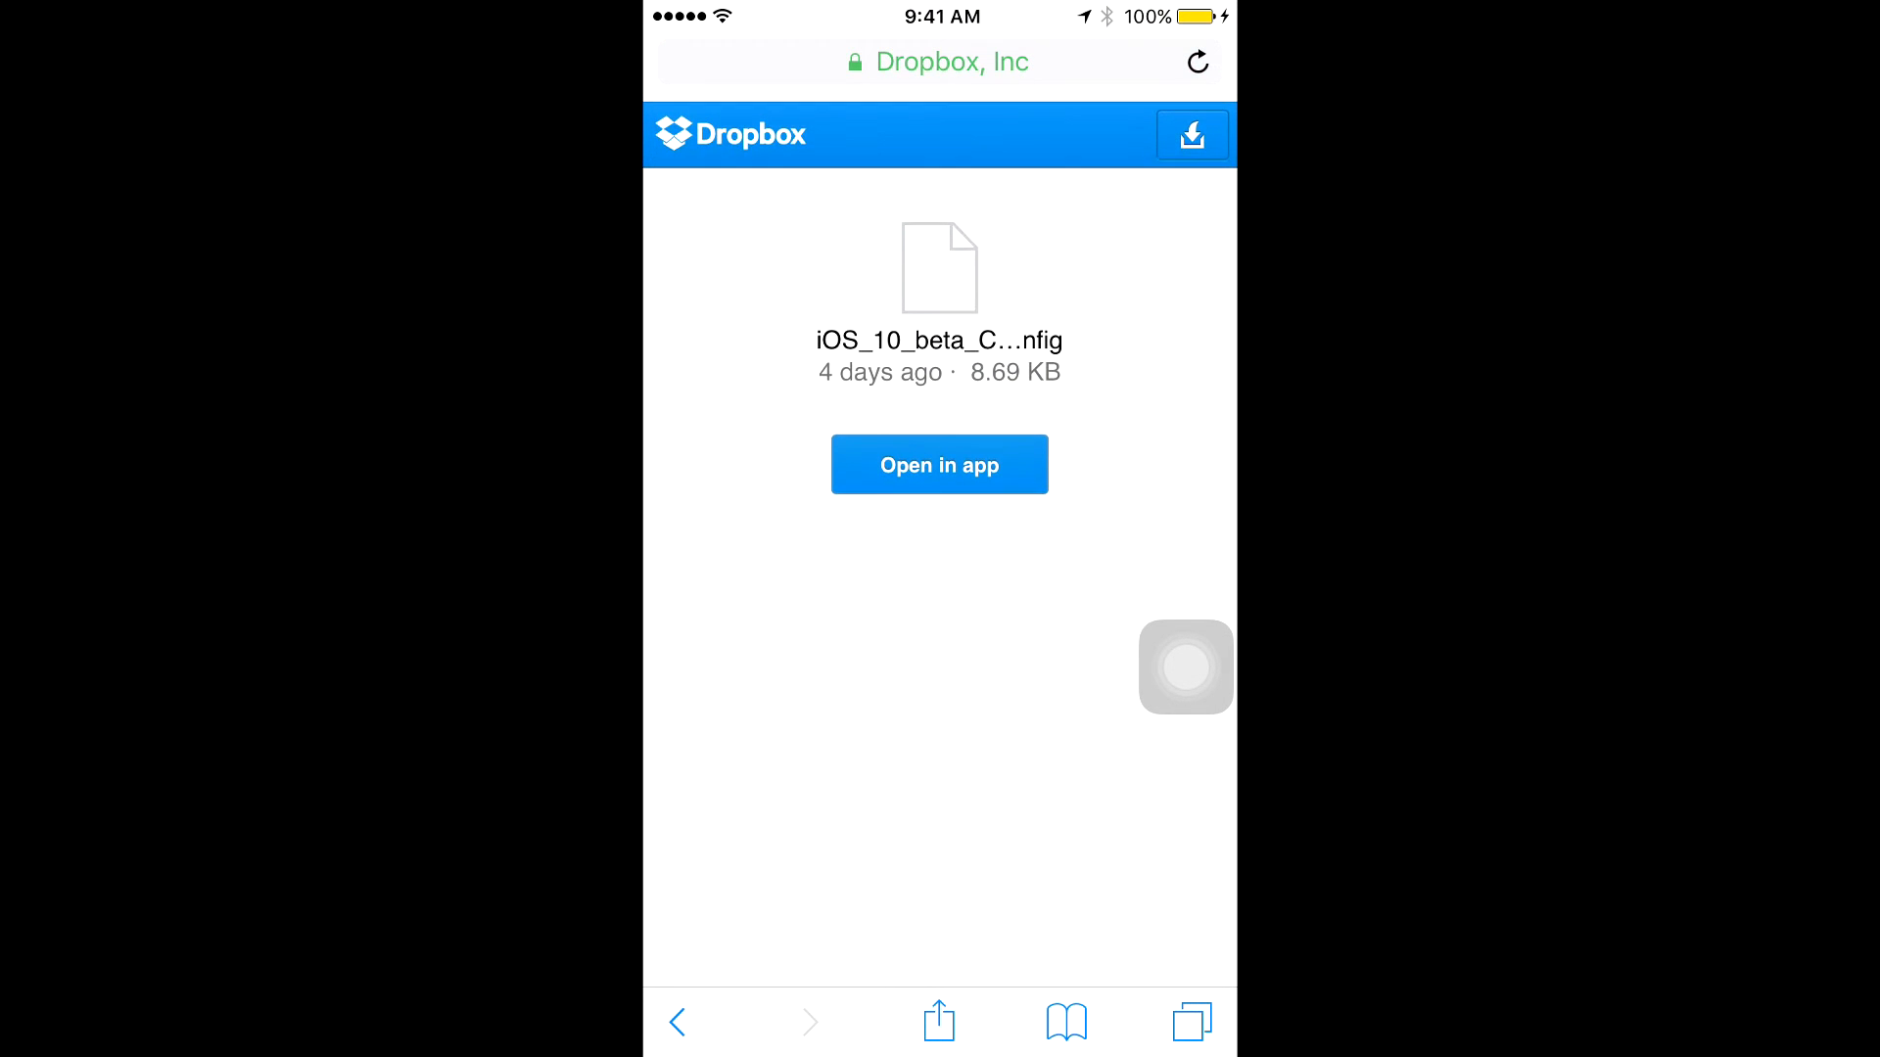
Download the beta file, install it on iPhone after consent, and handle Restart Required.
click(1191, 133)
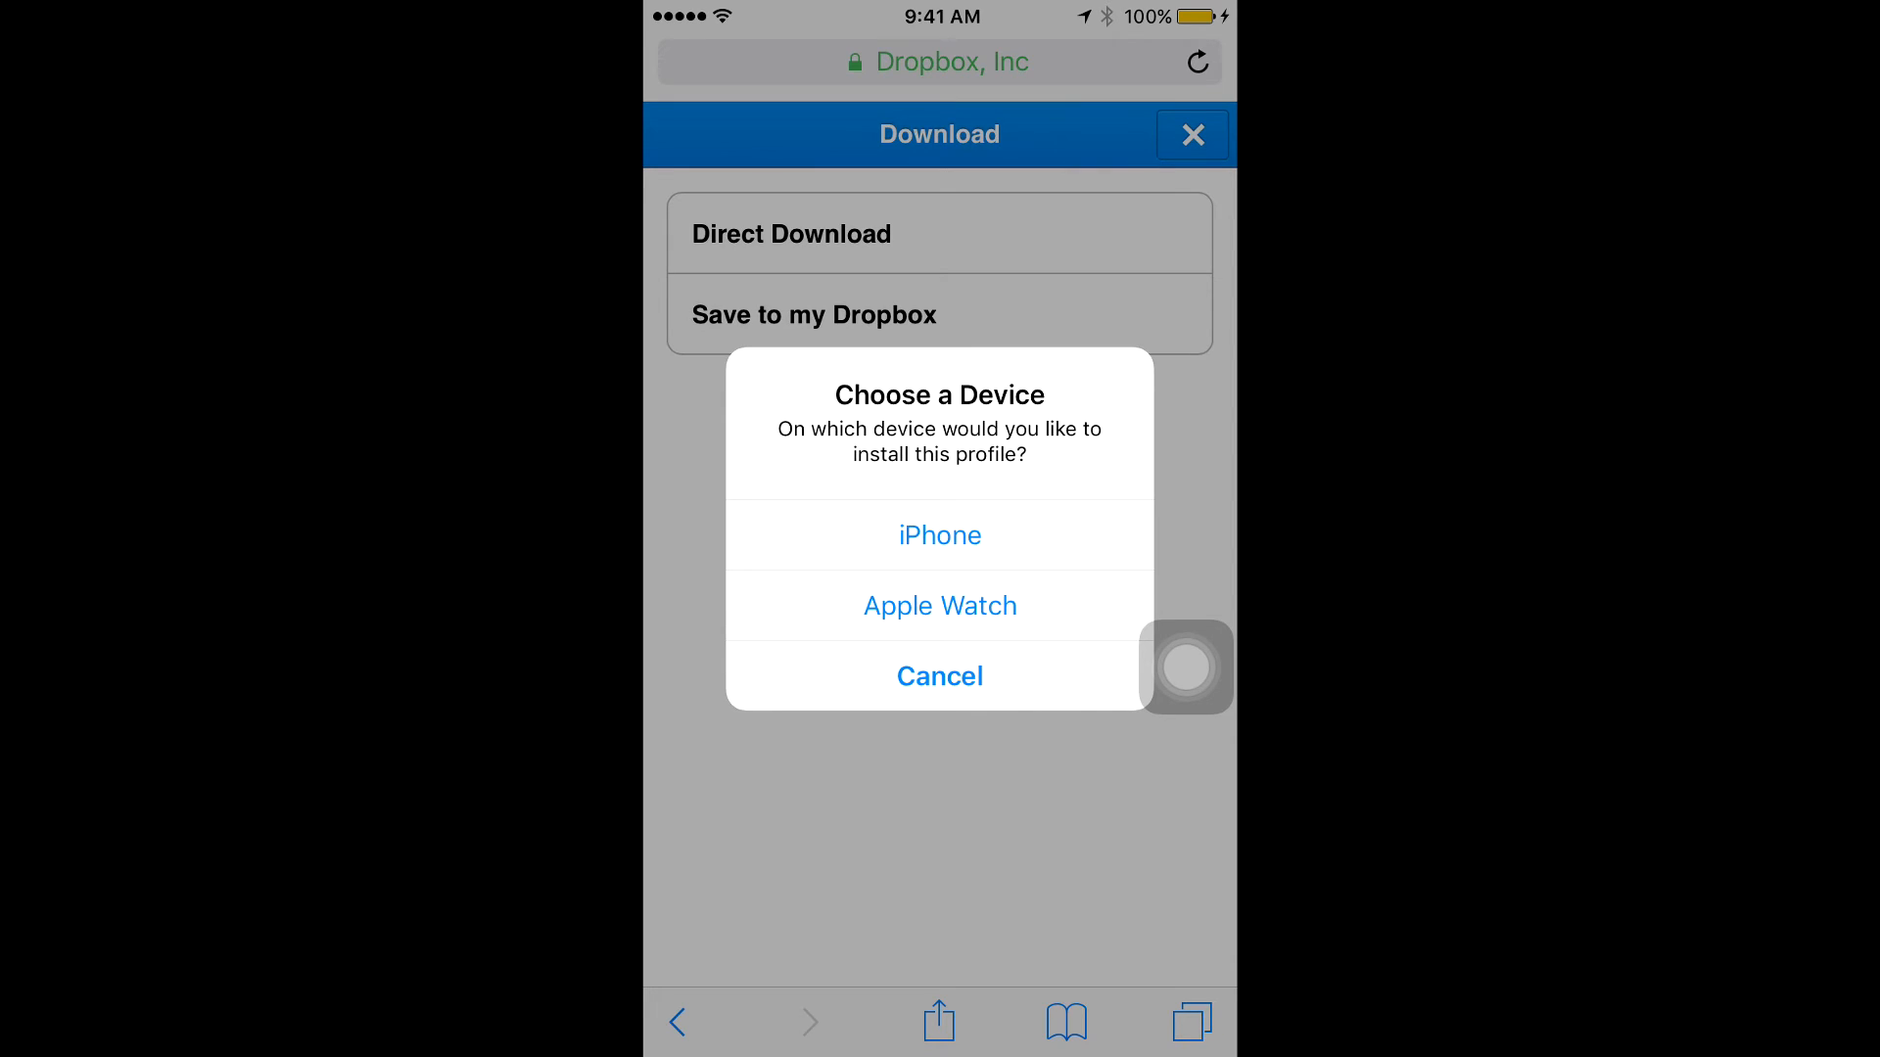
click(938, 534)
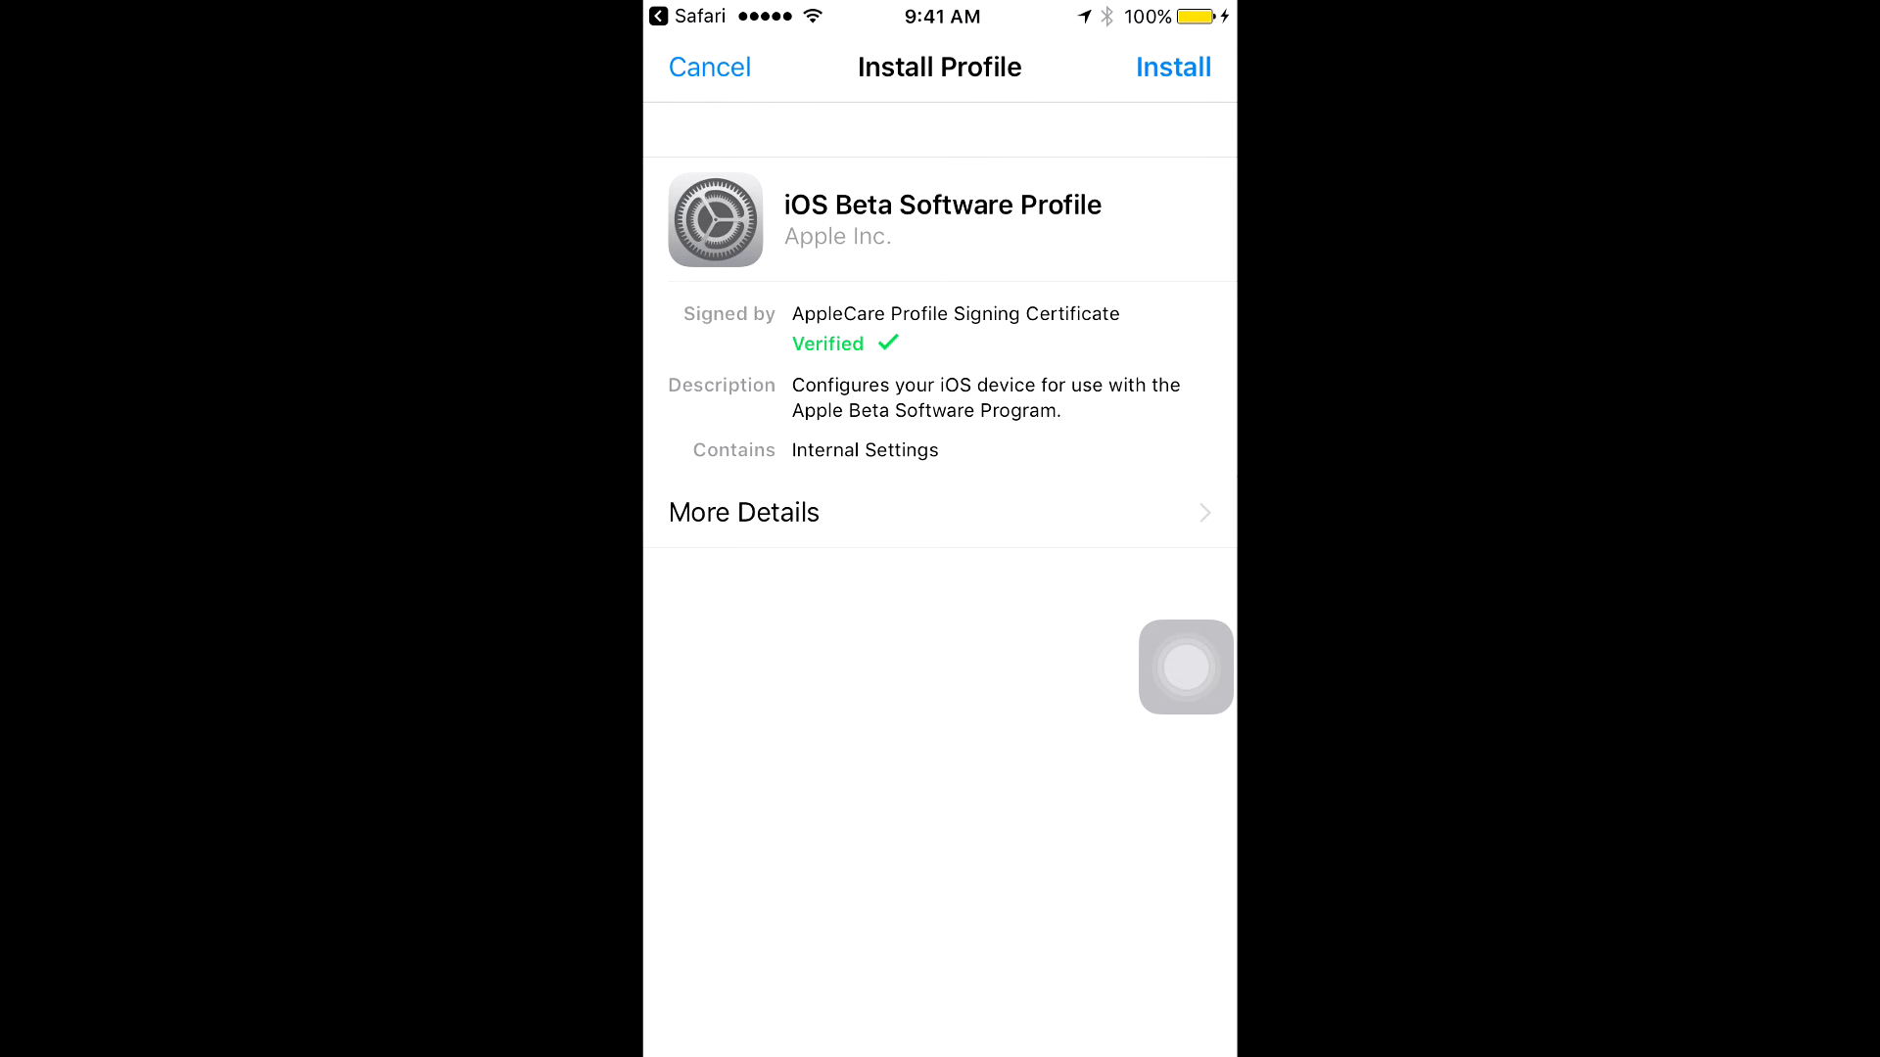
click(1173, 67)
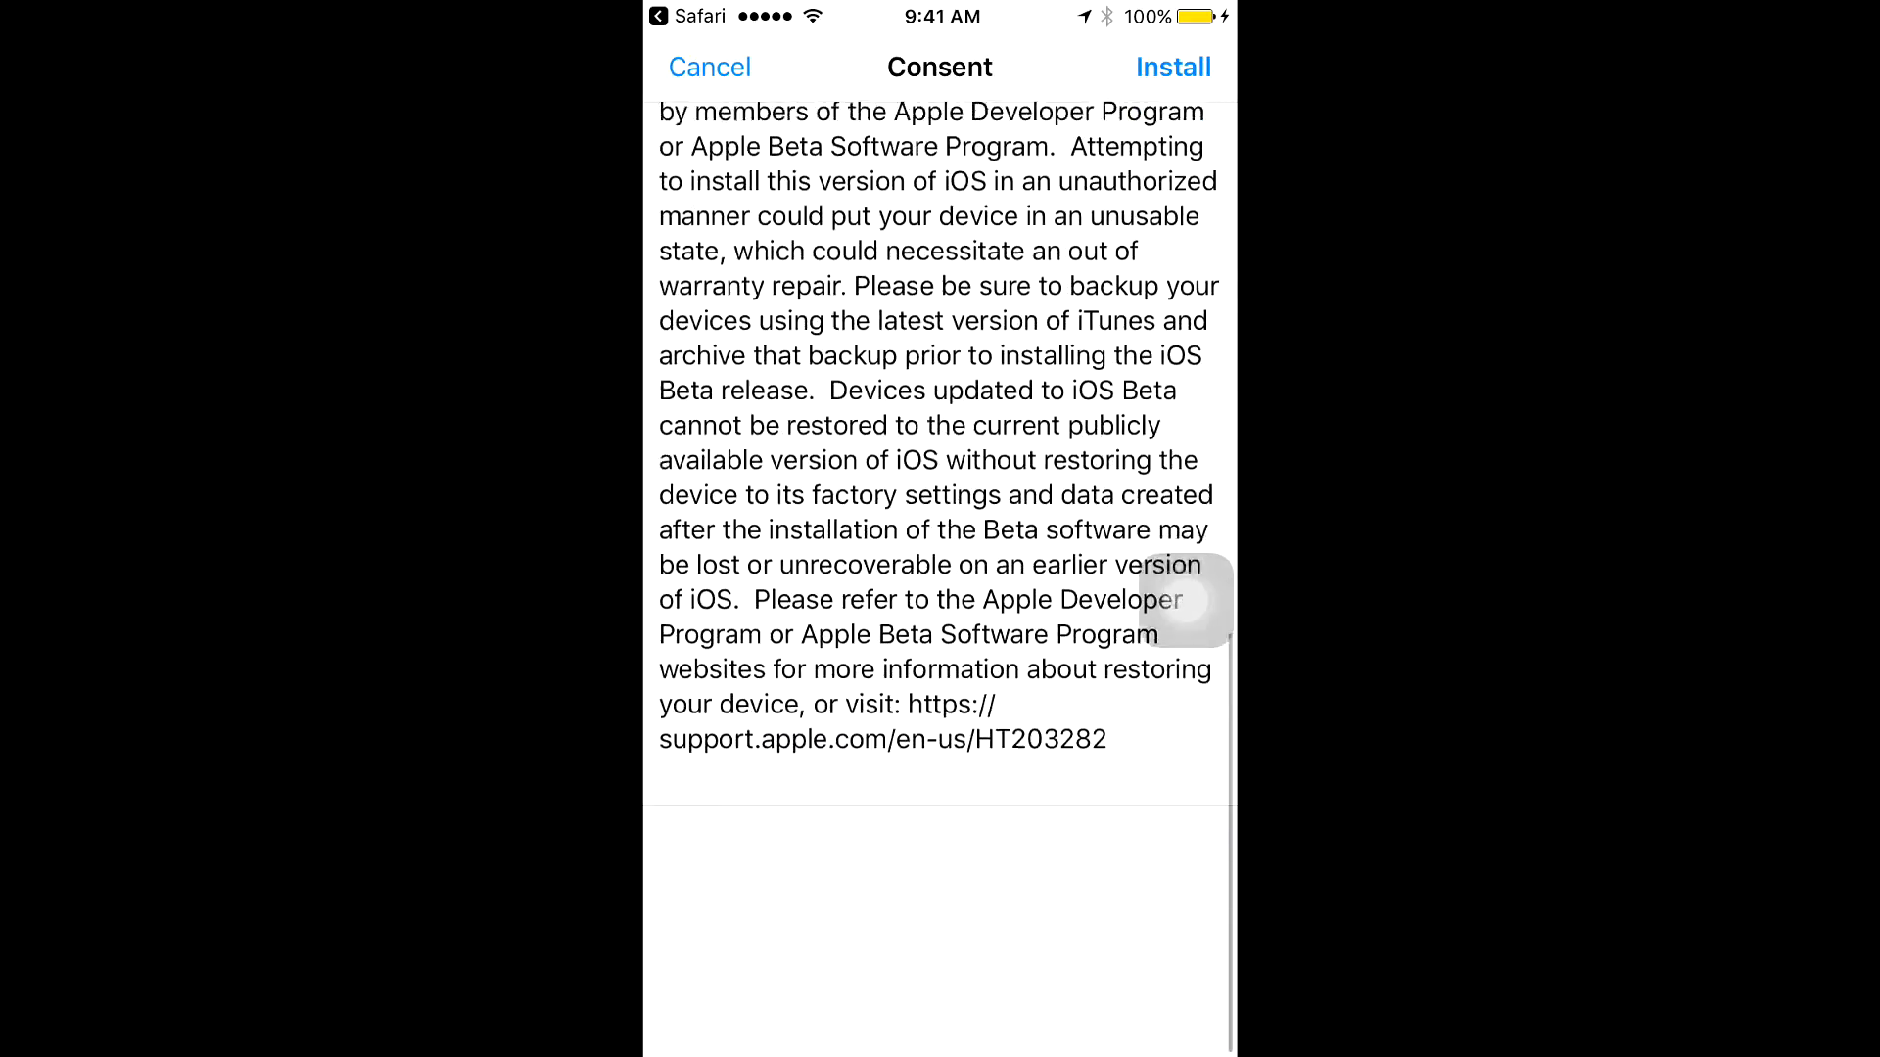
scroll(up, 3)
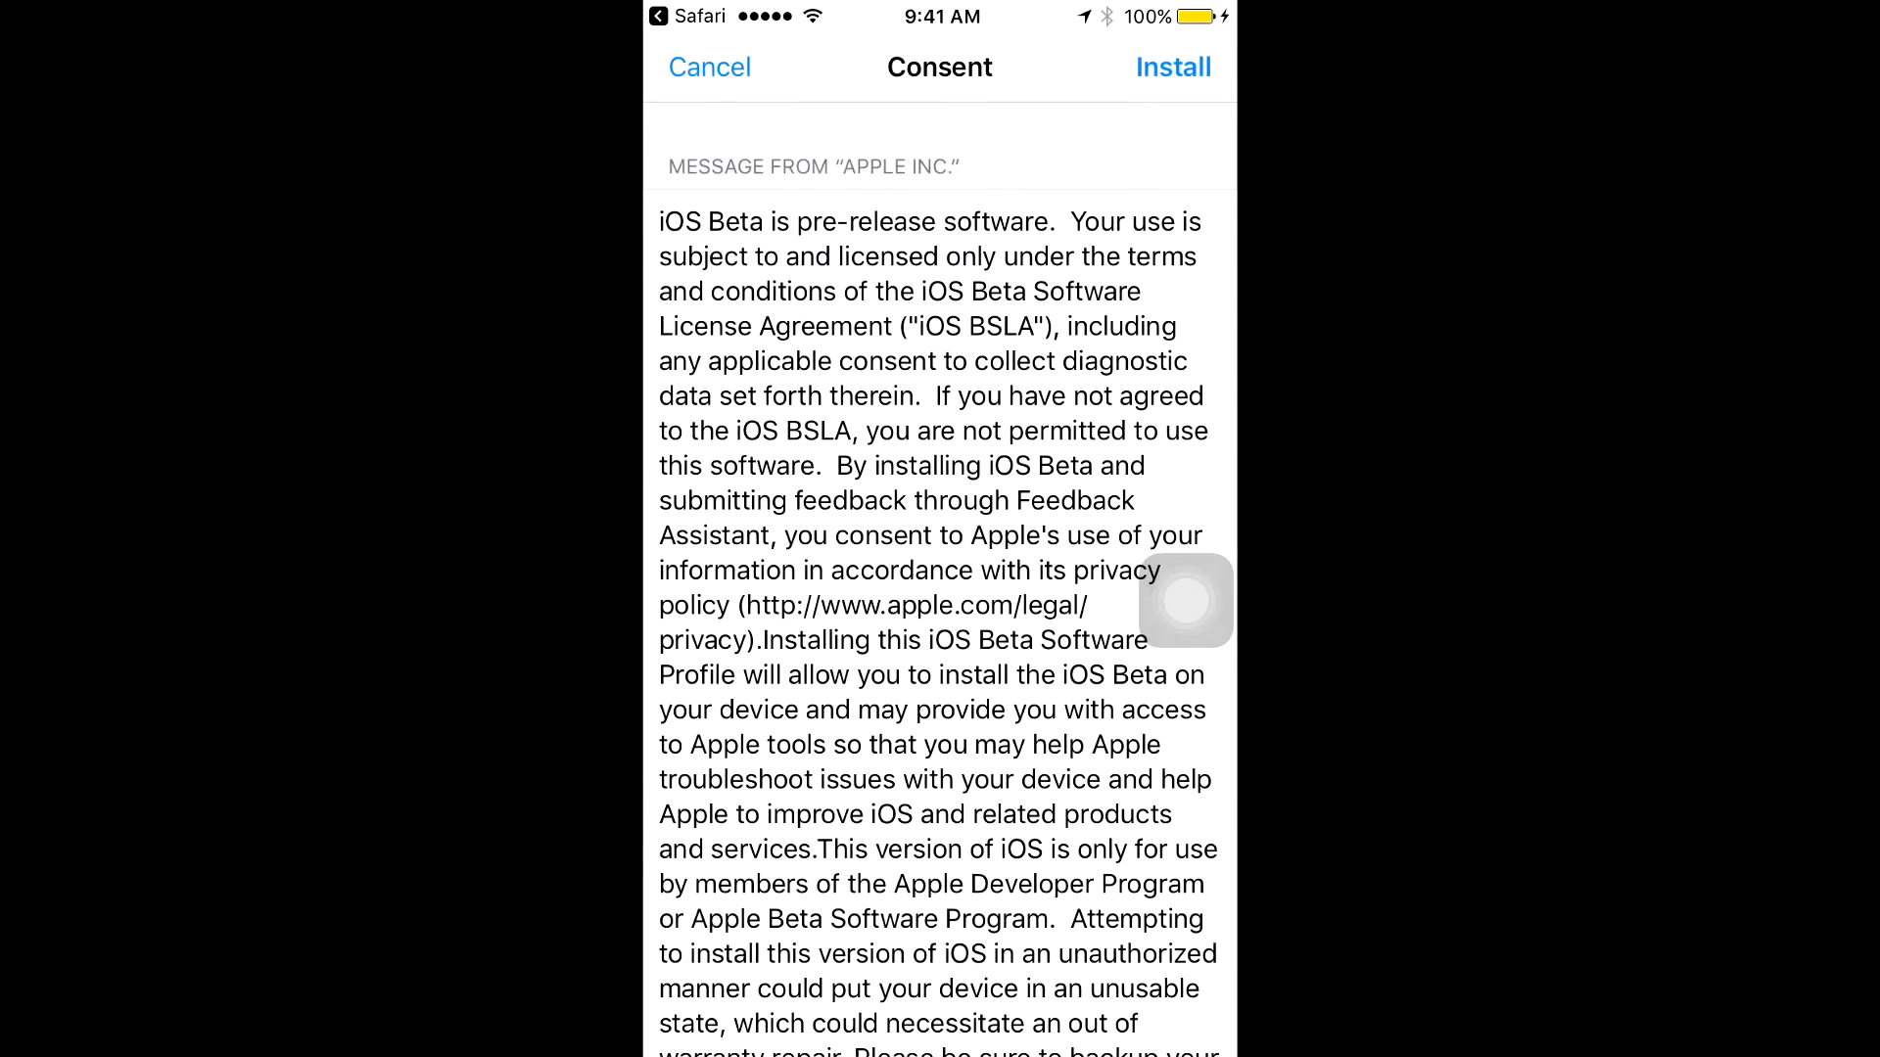
click(1173, 65)
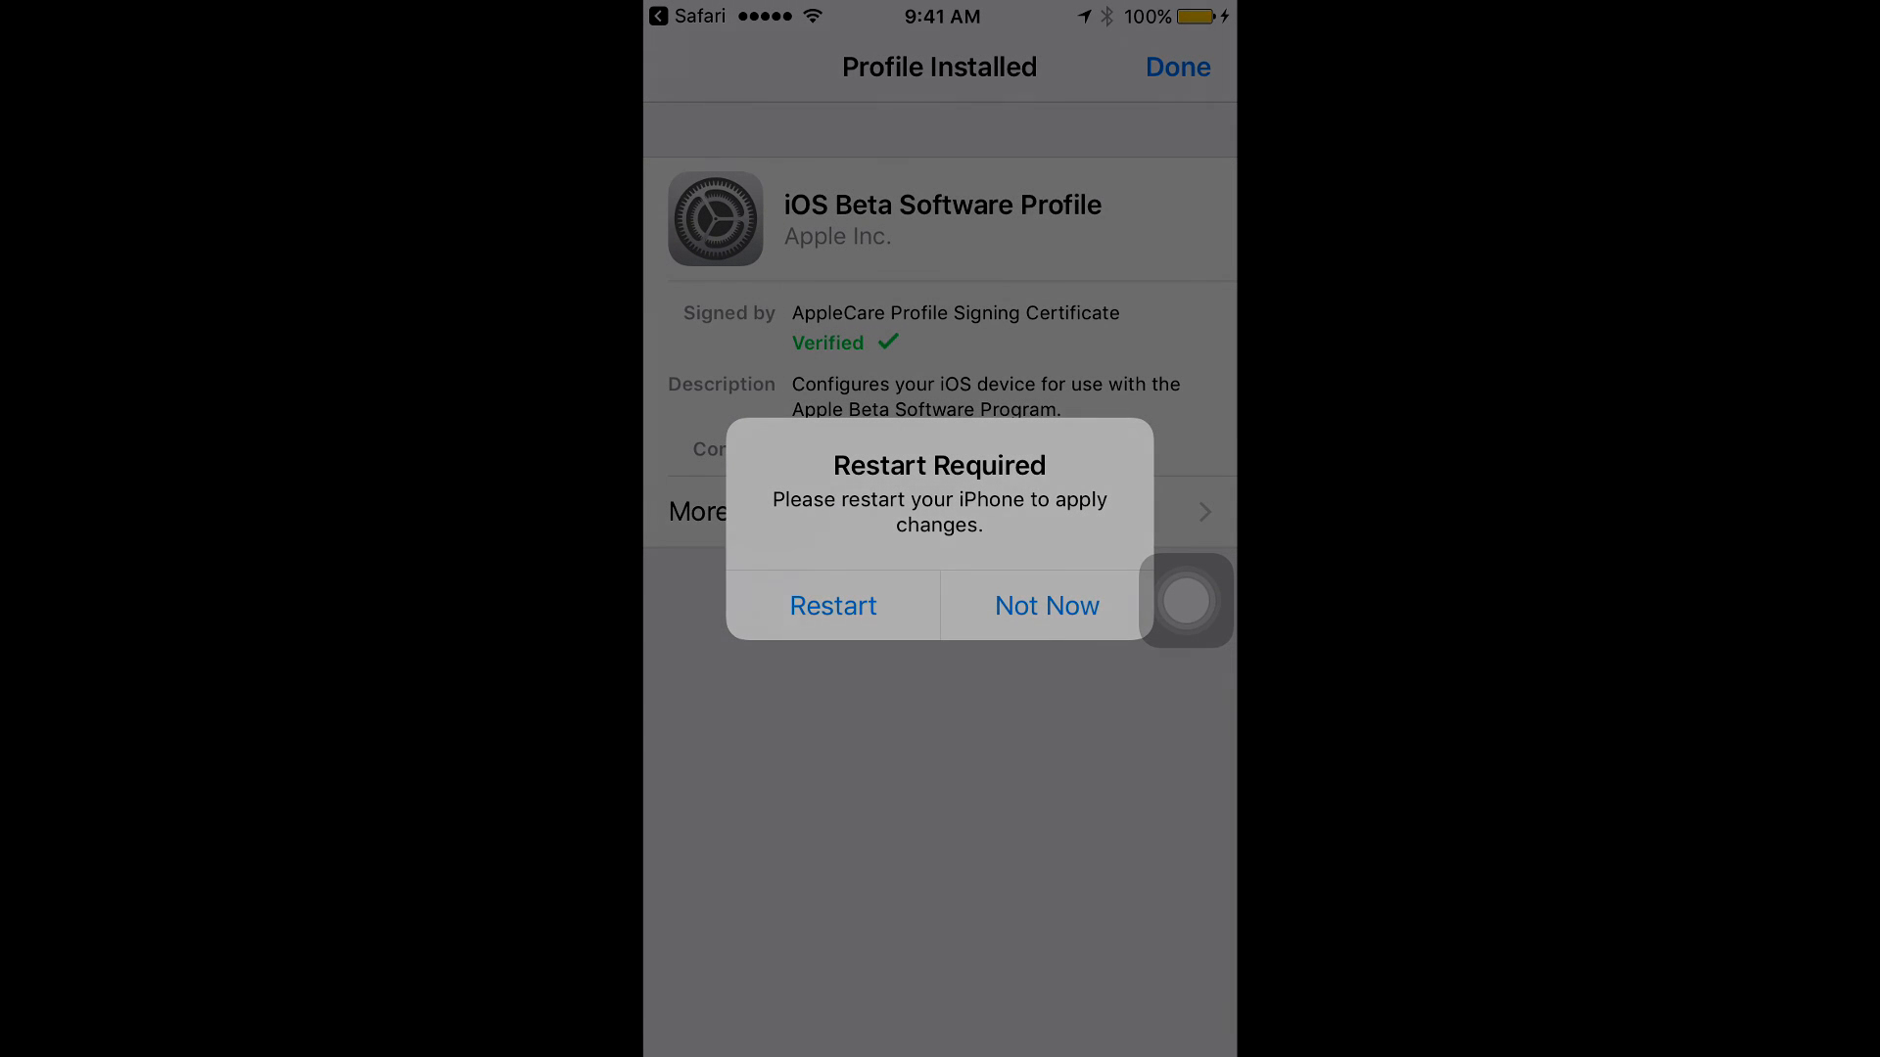
click(1047, 605)
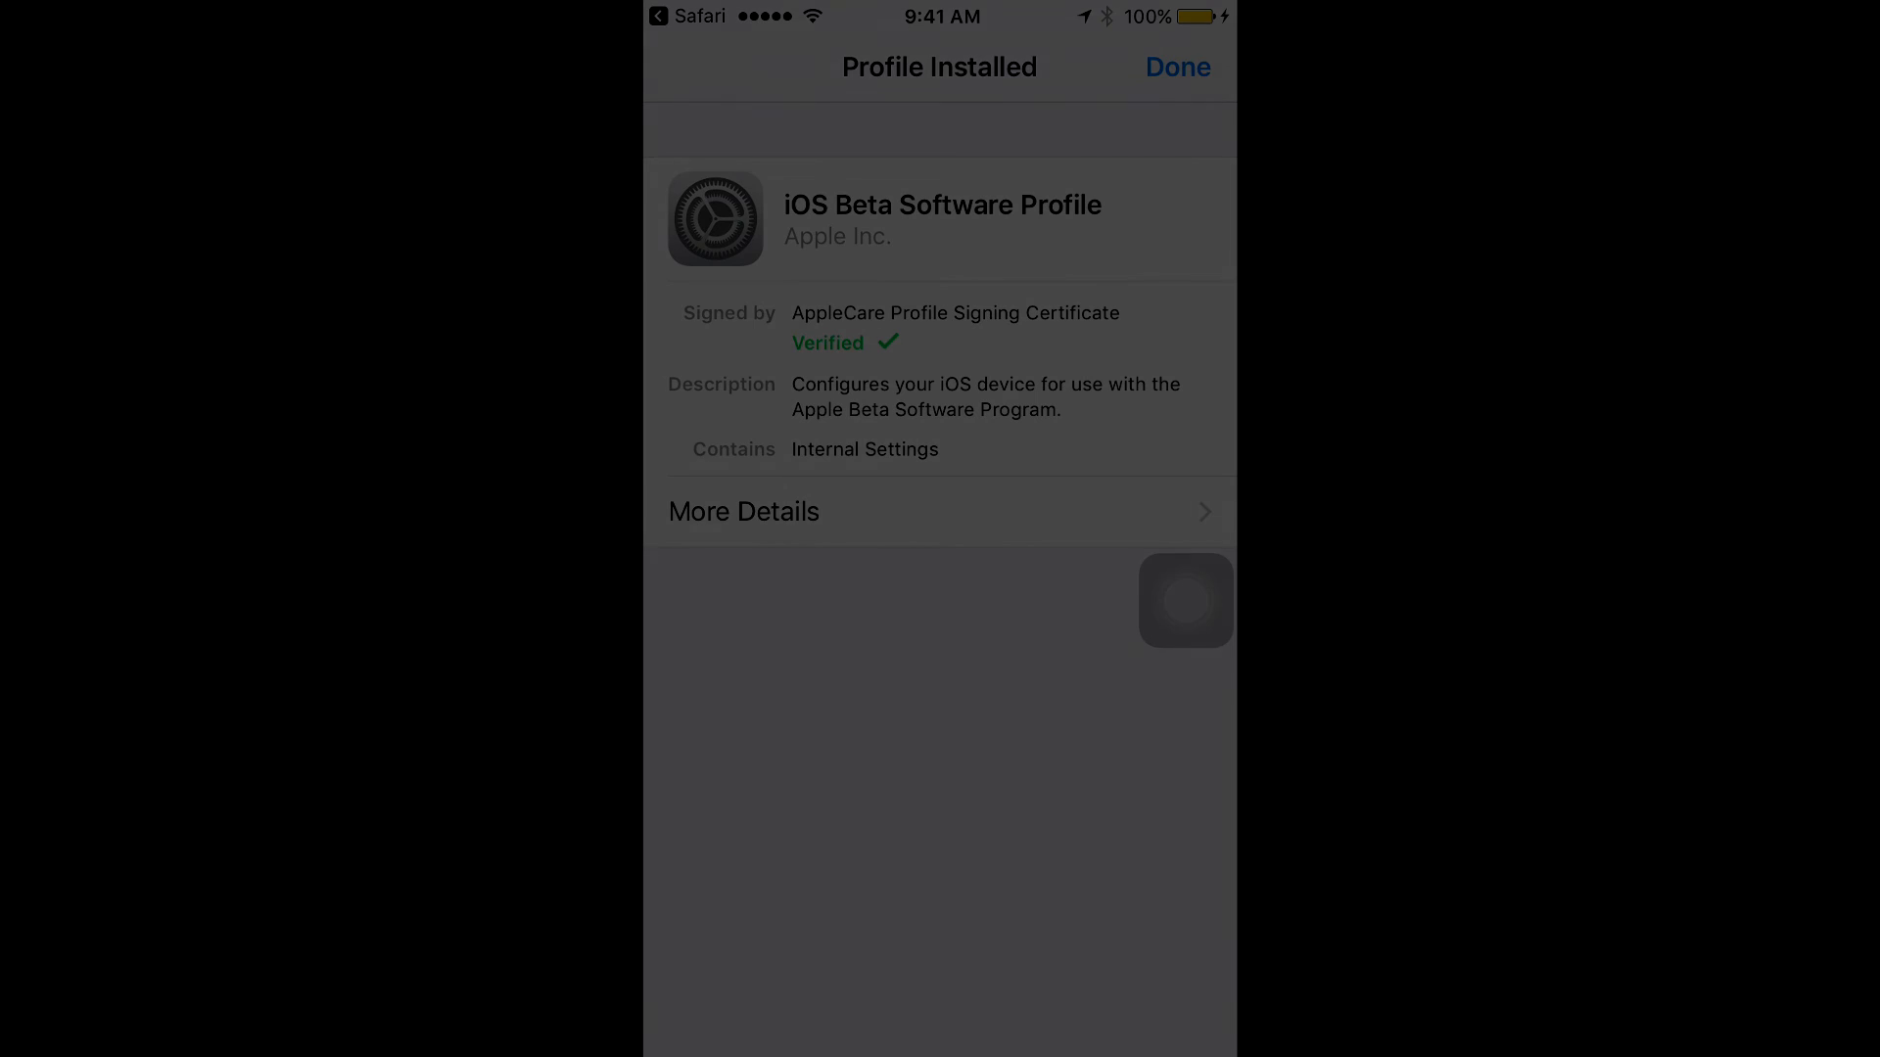